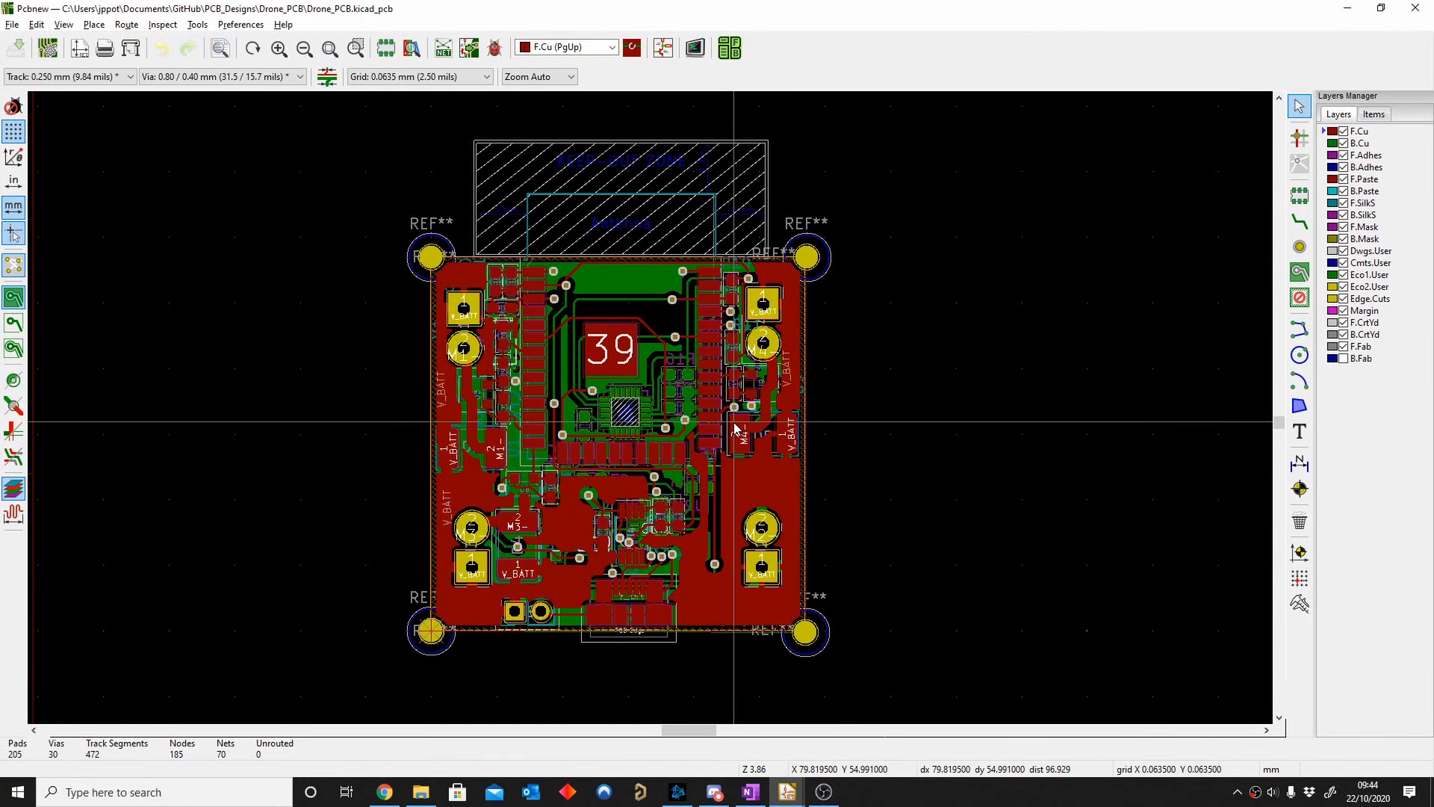
mouse_move(715, 425)
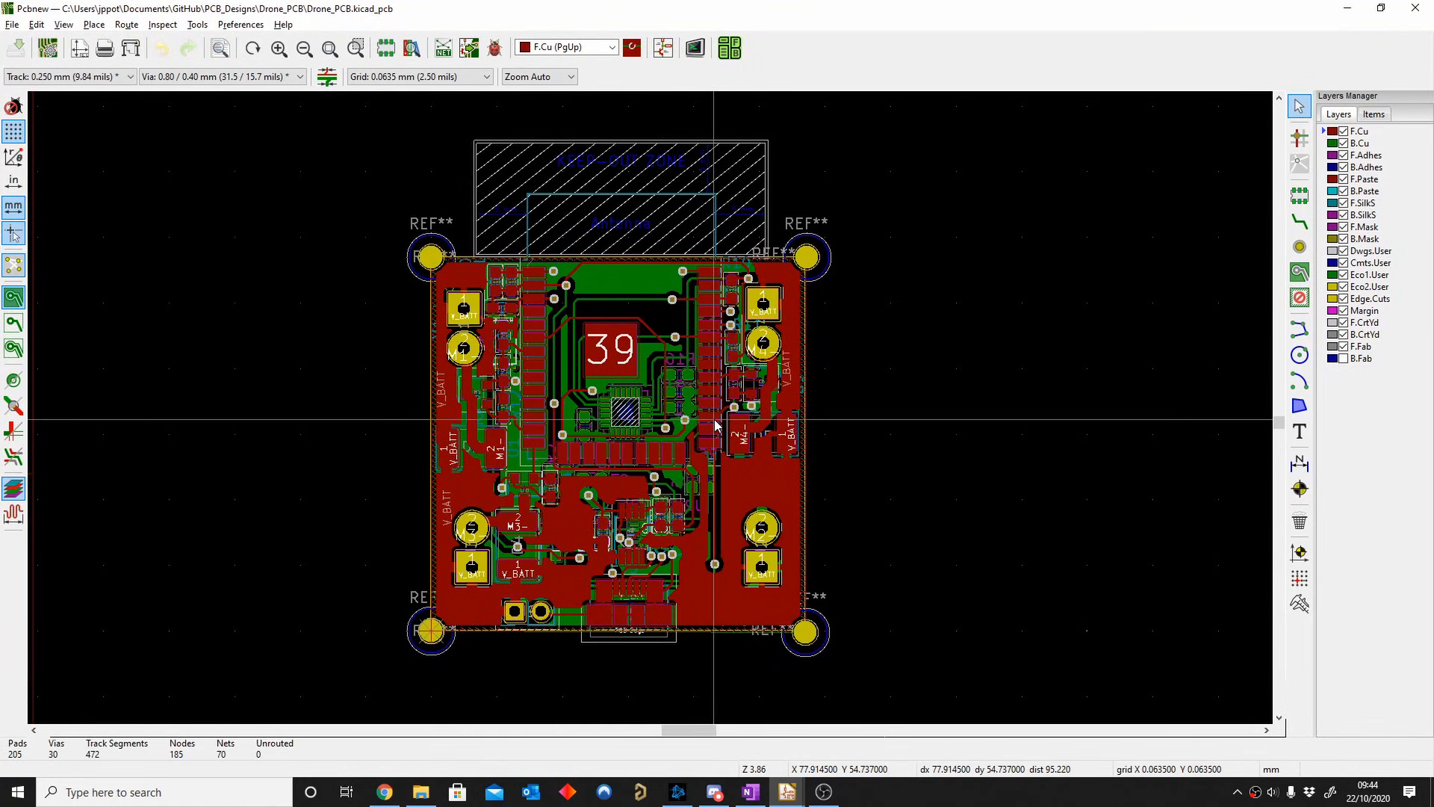
mouse_move(714, 391)
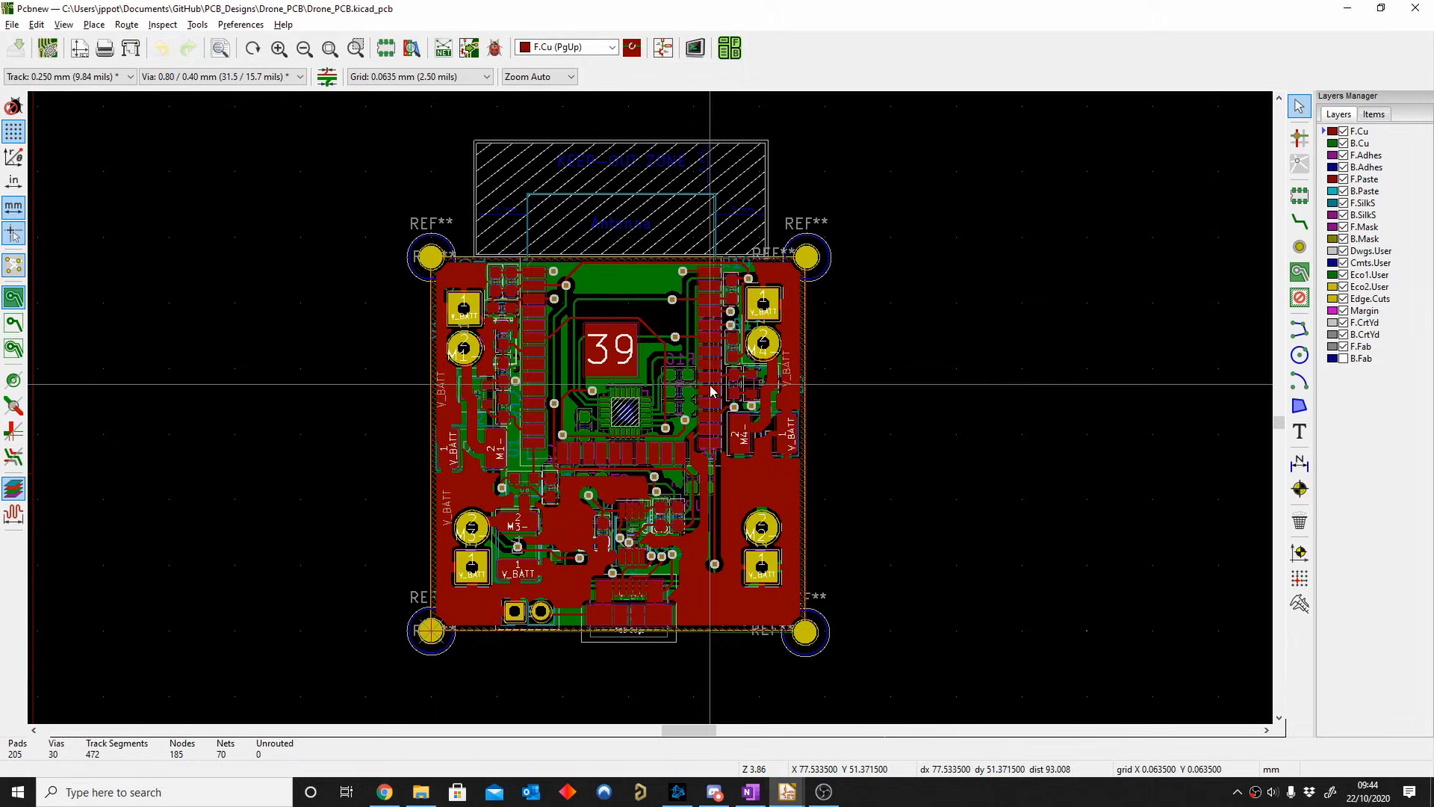
mouse_move(699, 388)
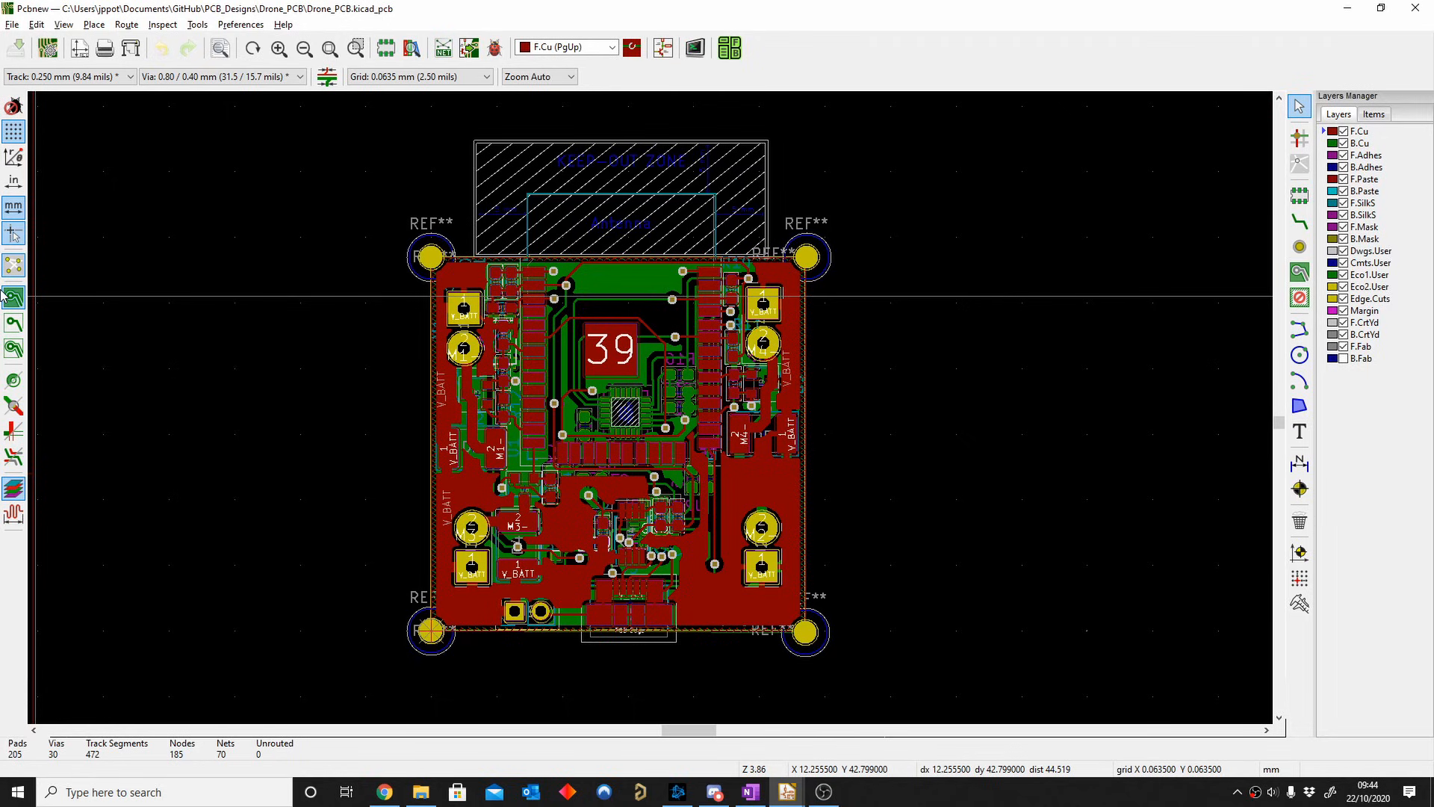
mouse_move(181, 223)
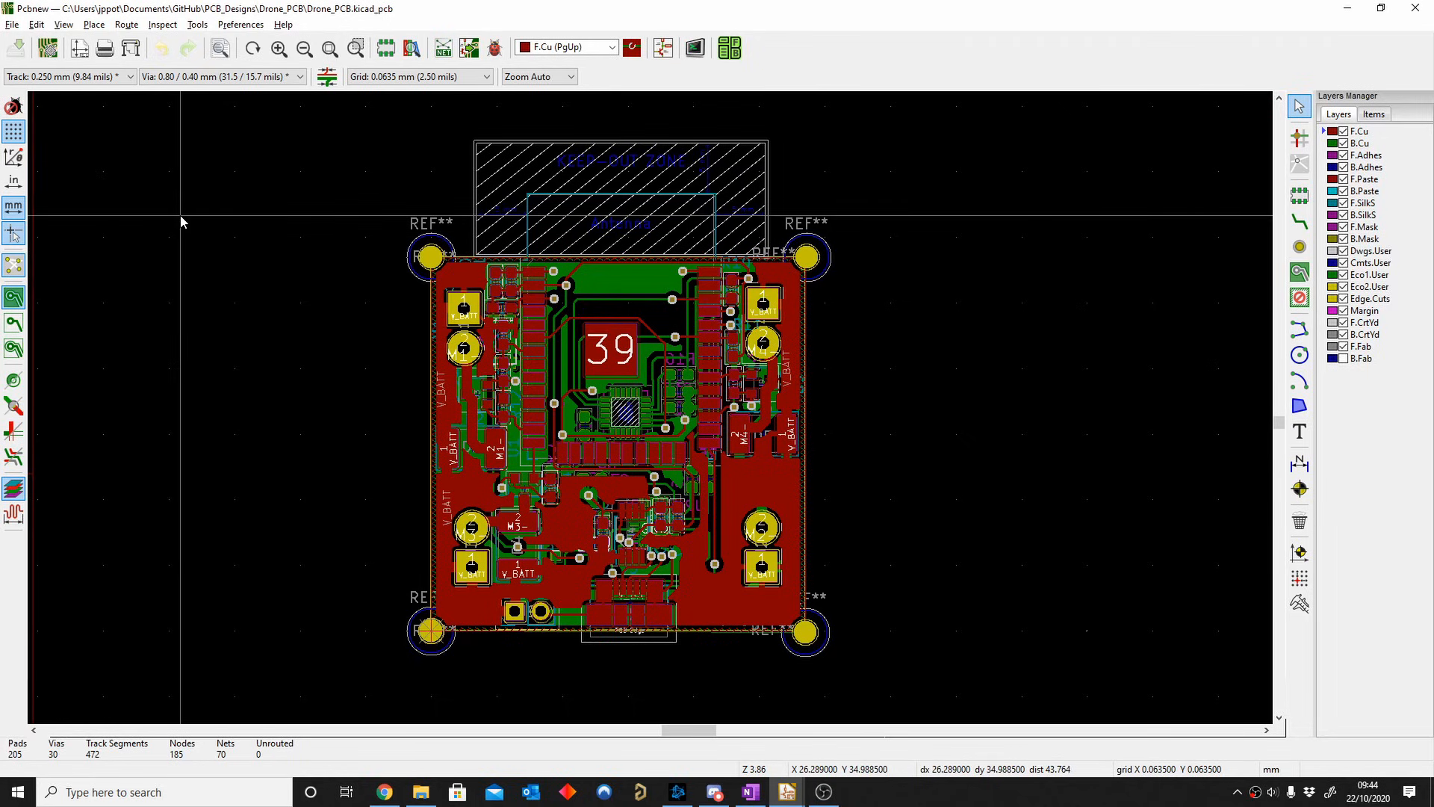
mouse_move(288, 466)
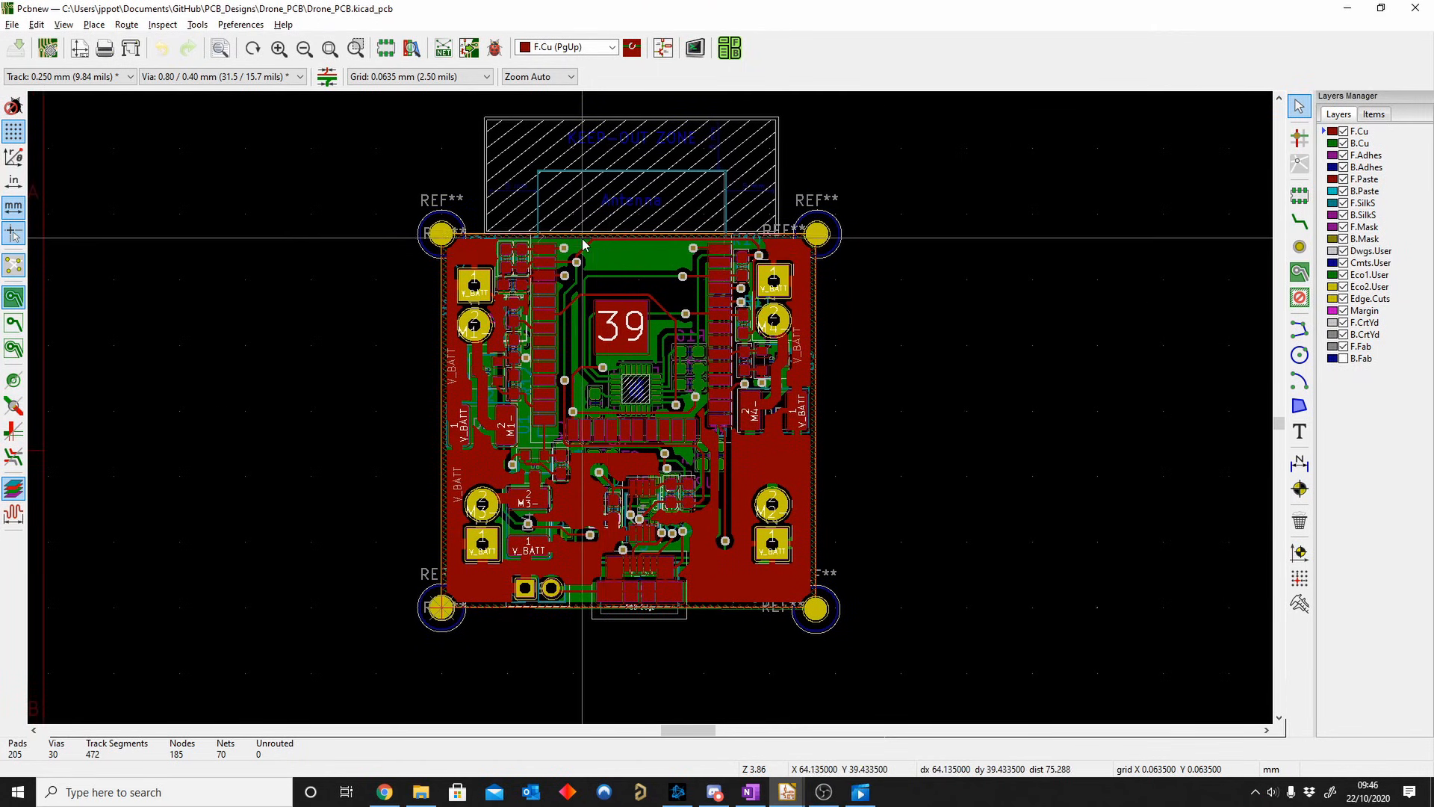
mouse_move(454, 247)
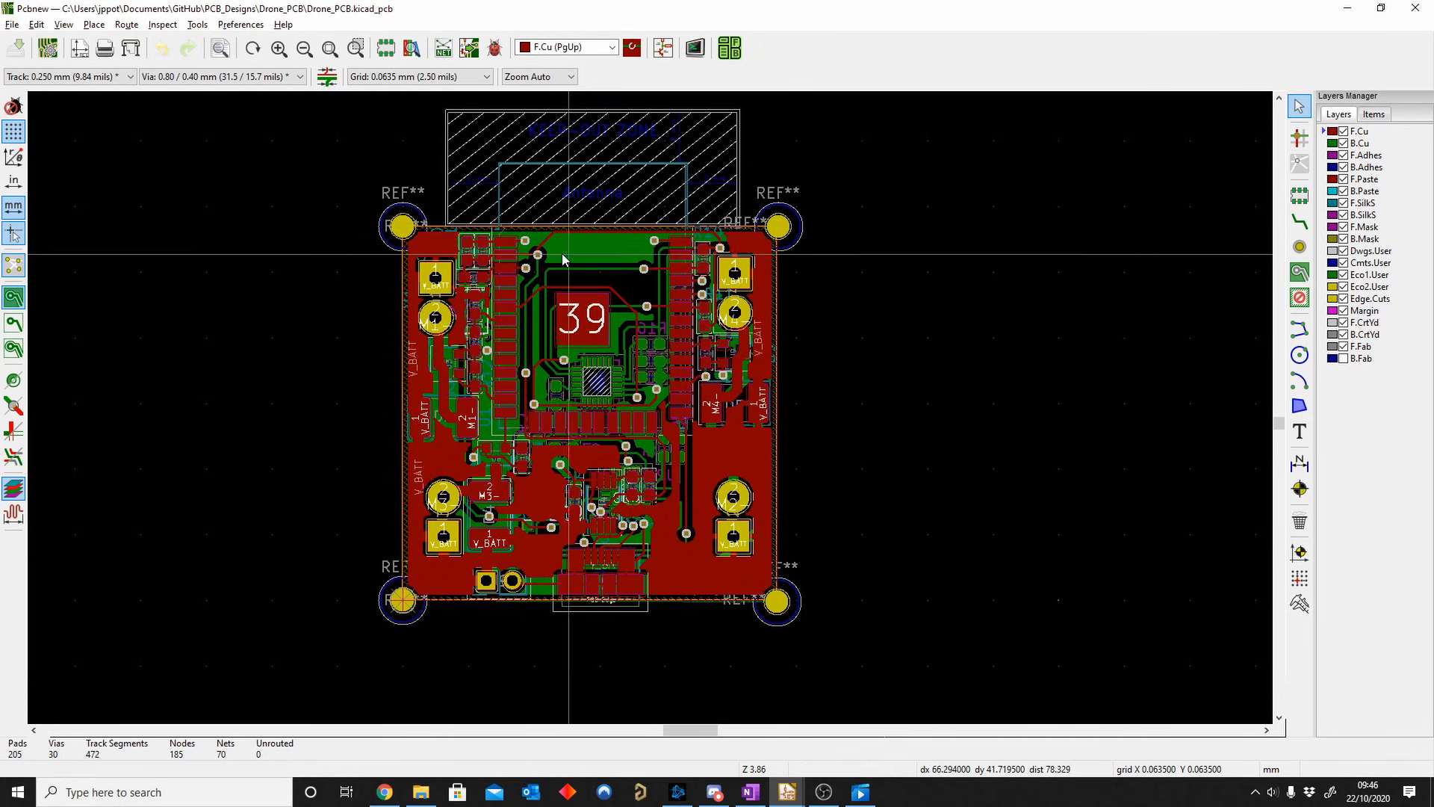
Step: Zoom around the routed two-layer drone board to review the layout before changing the grid
scroll(down, 3)
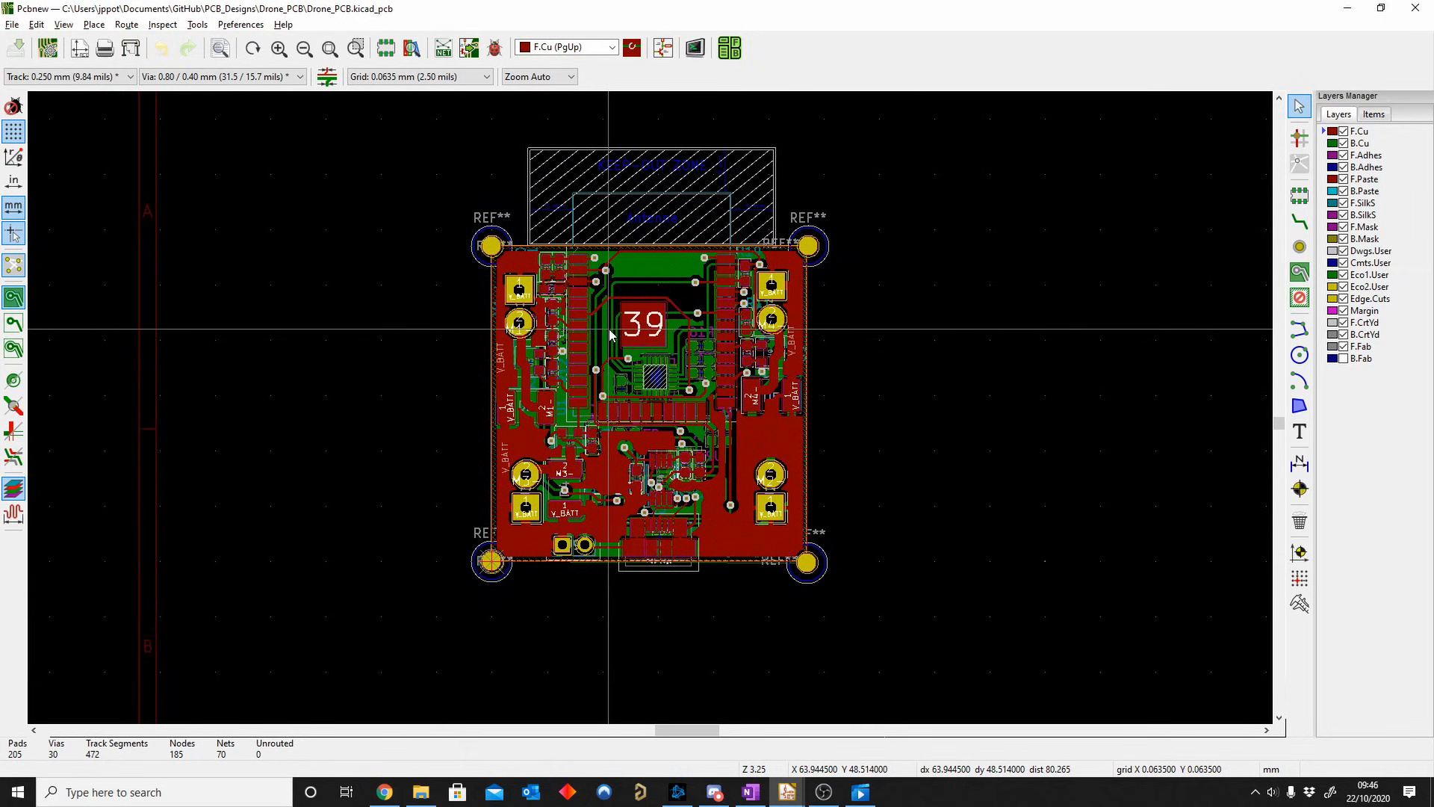
mouse_move(611, 332)
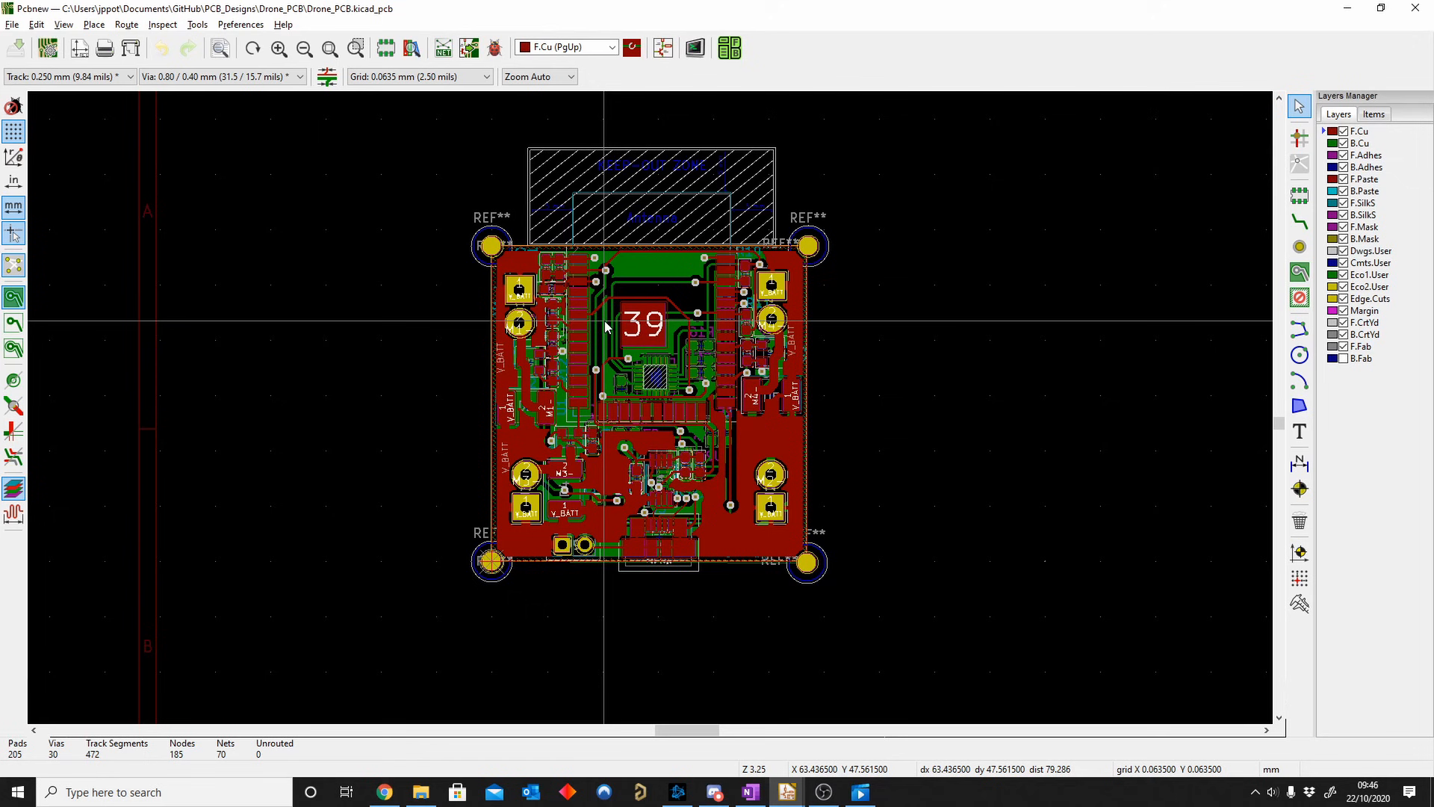
scroll(up, 3)
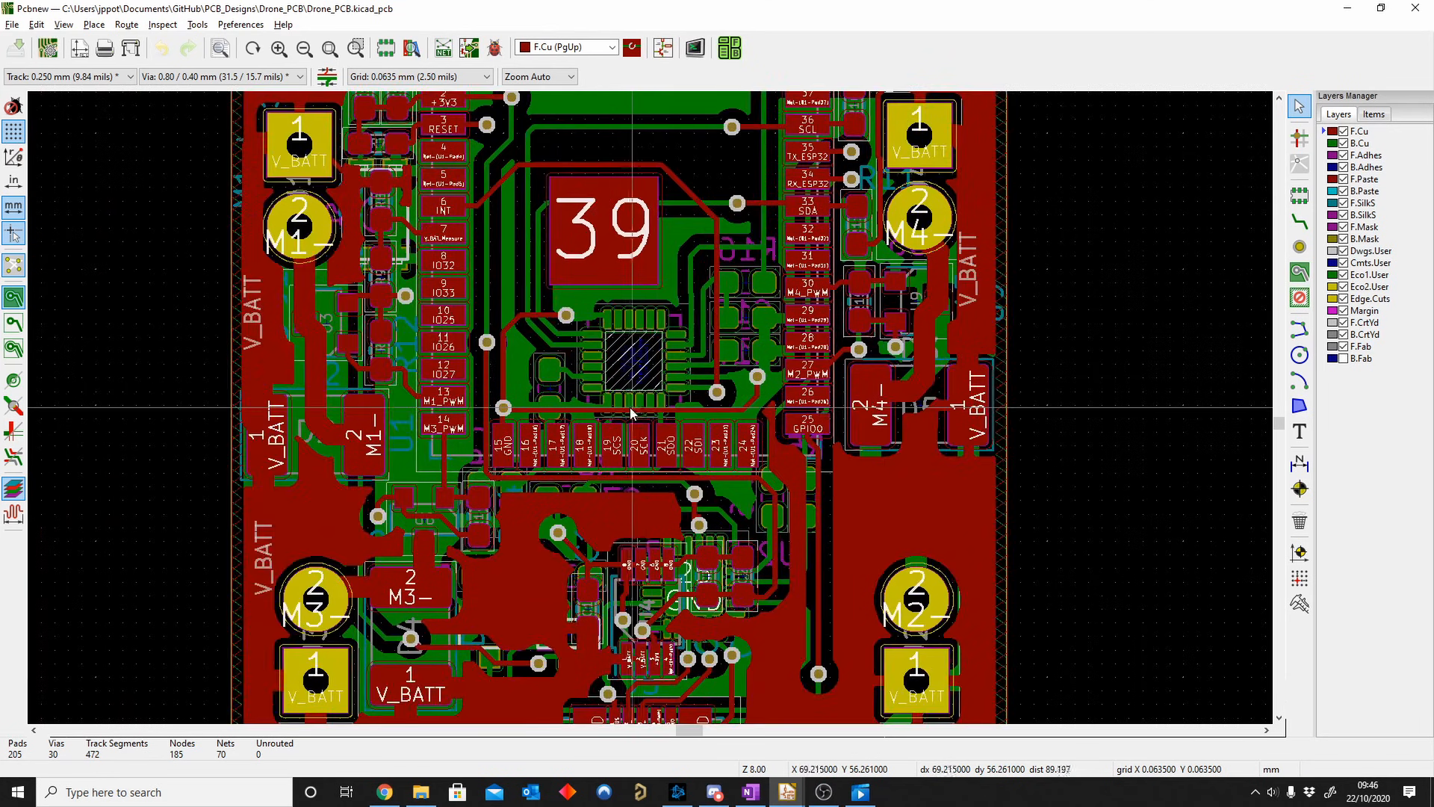
scroll(down, 3)
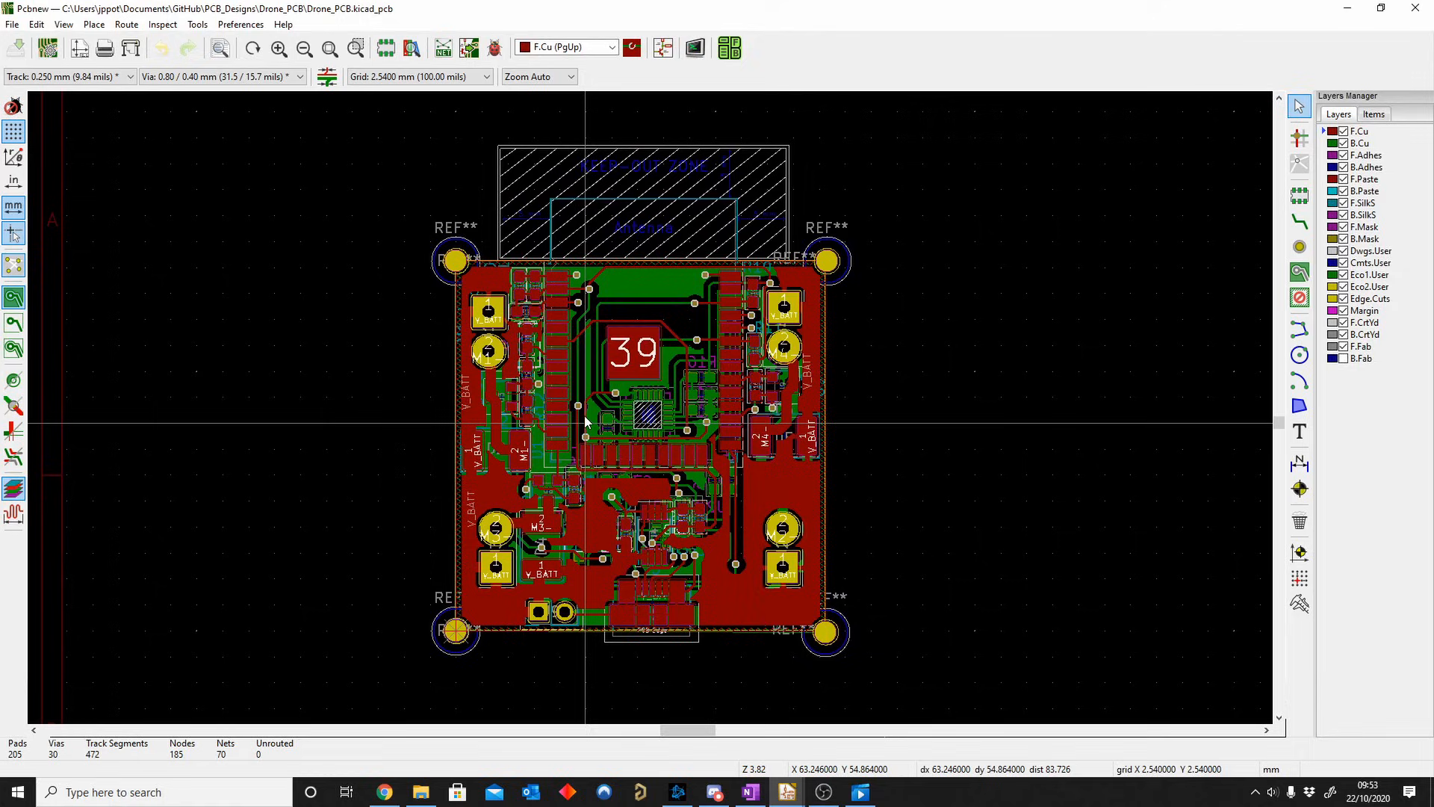
click(695, 48)
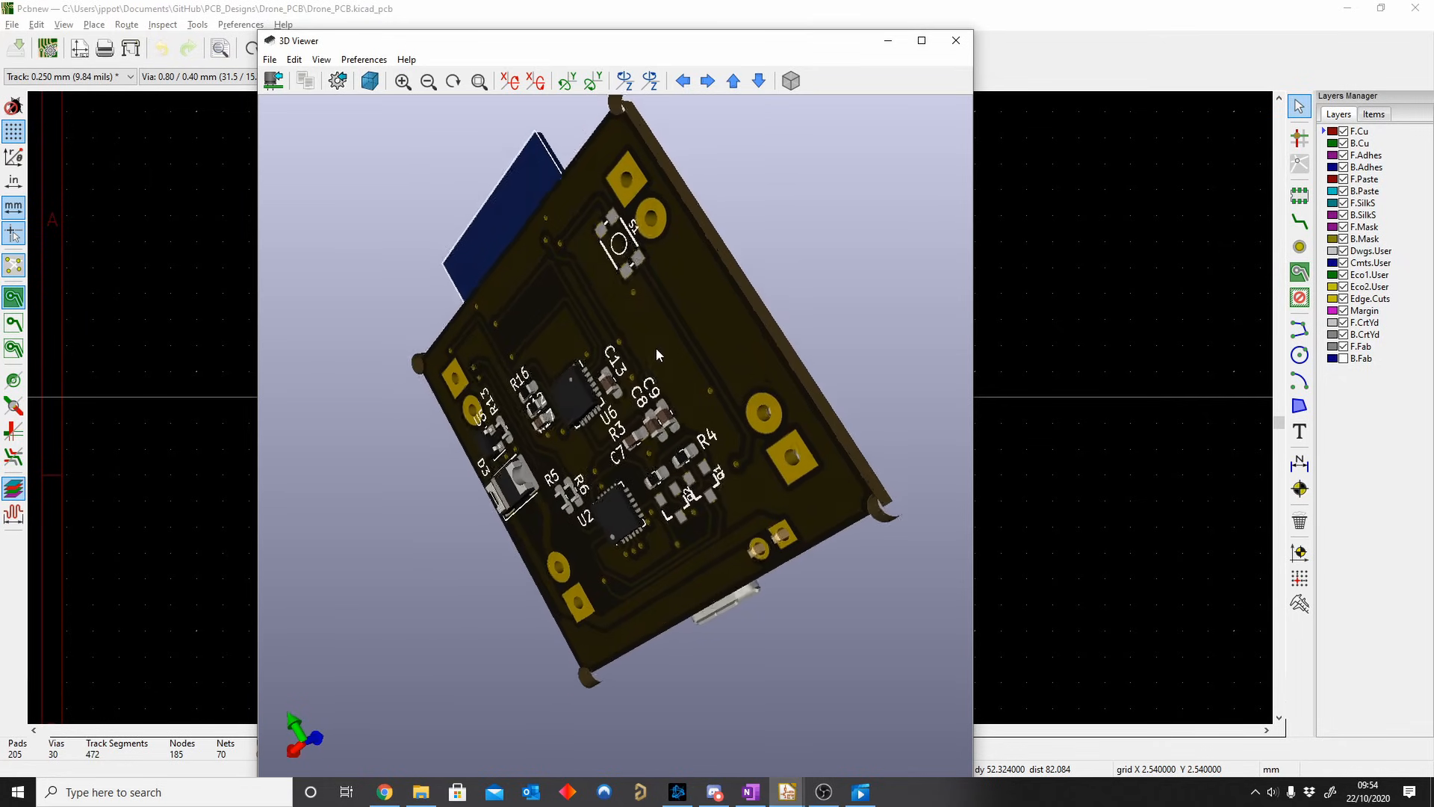
click(956, 40)
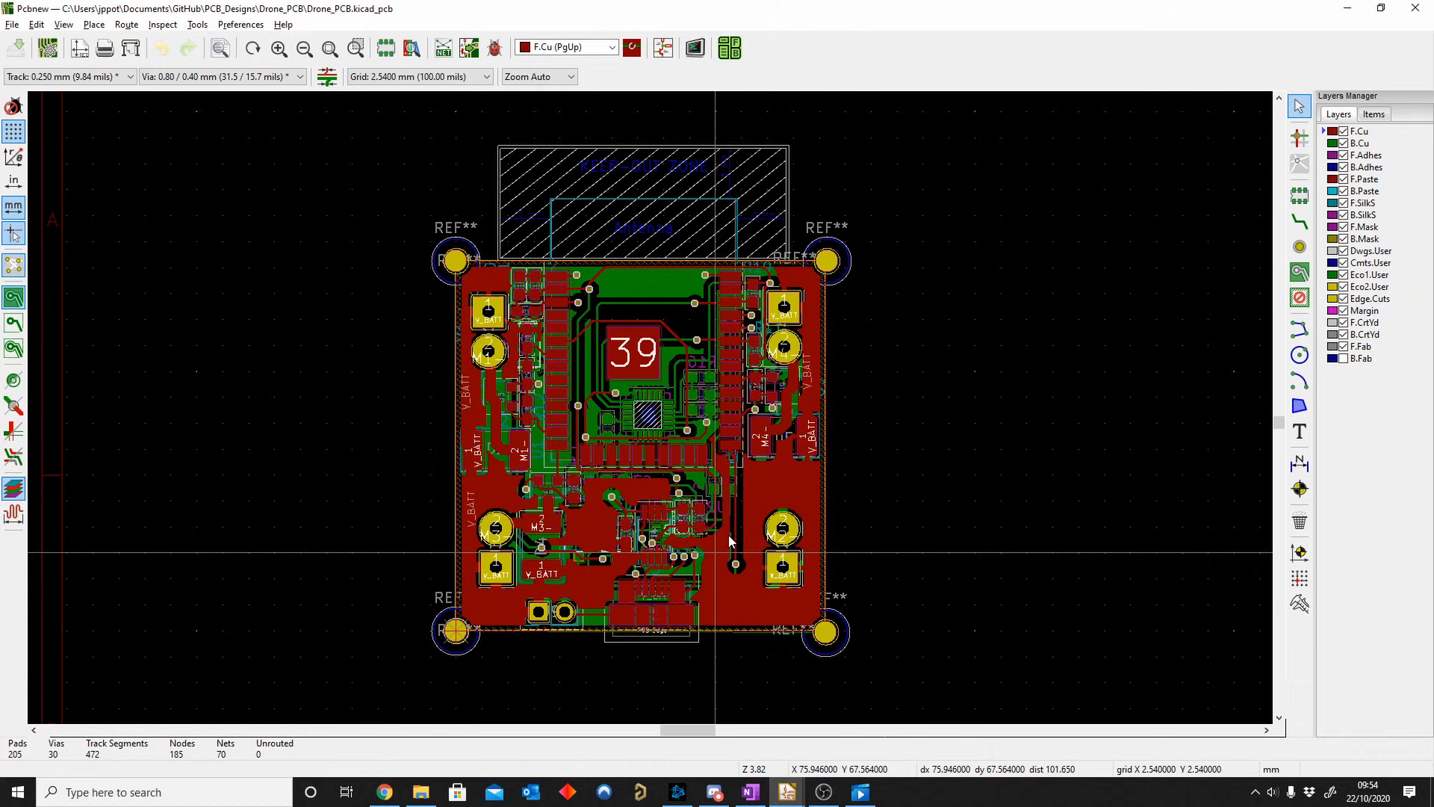
scroll(up, 3)
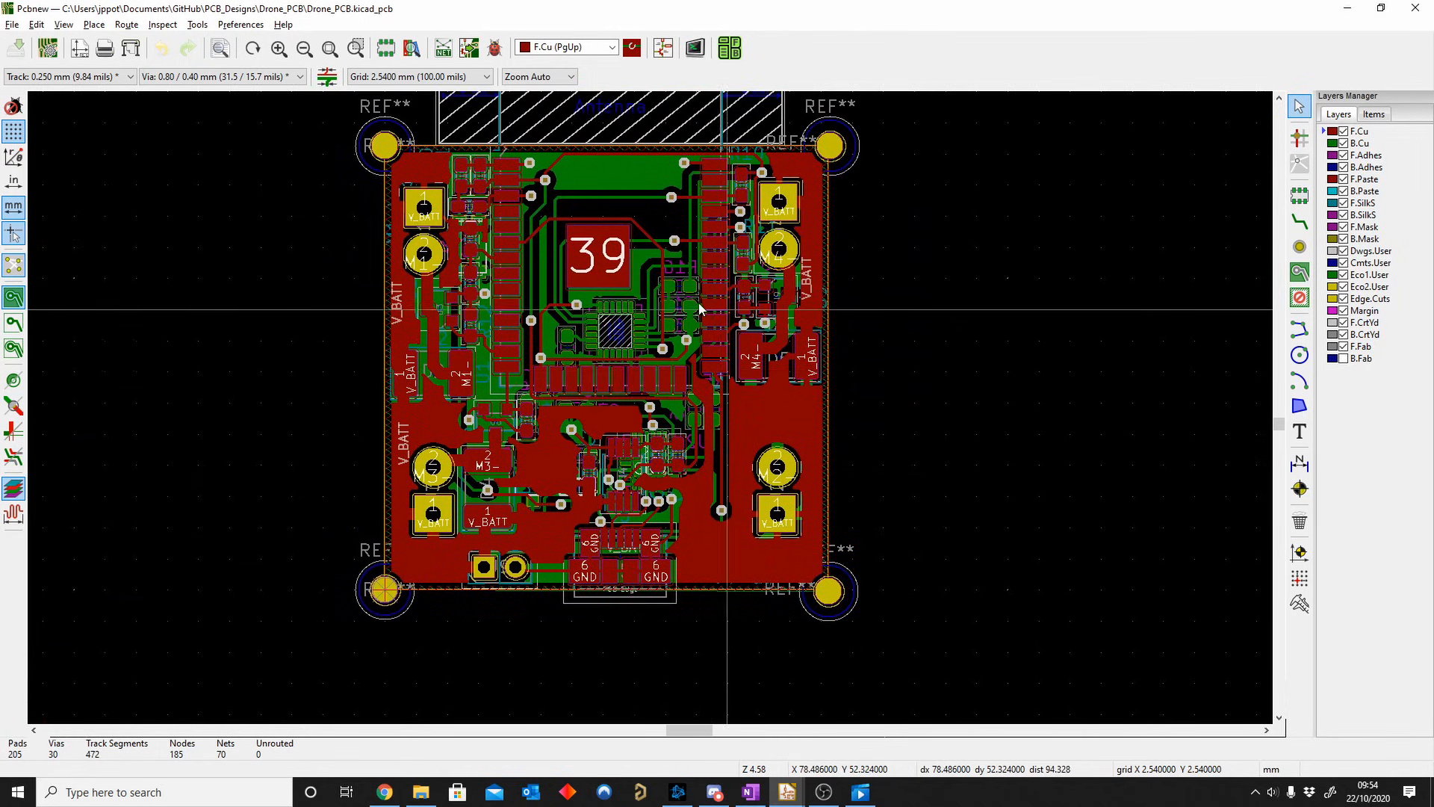
mouse_move(641, 178)
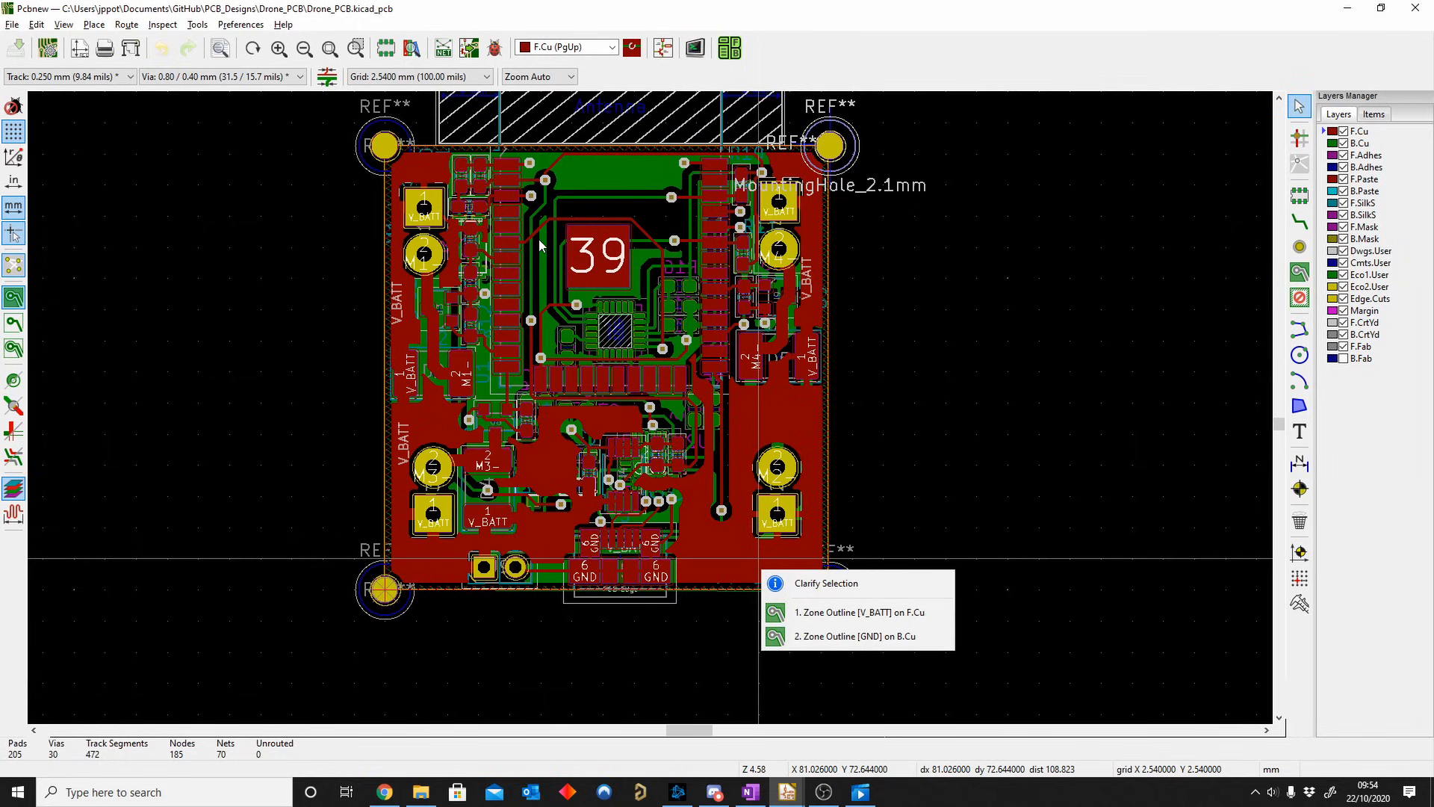
mouse_move(589, 230)
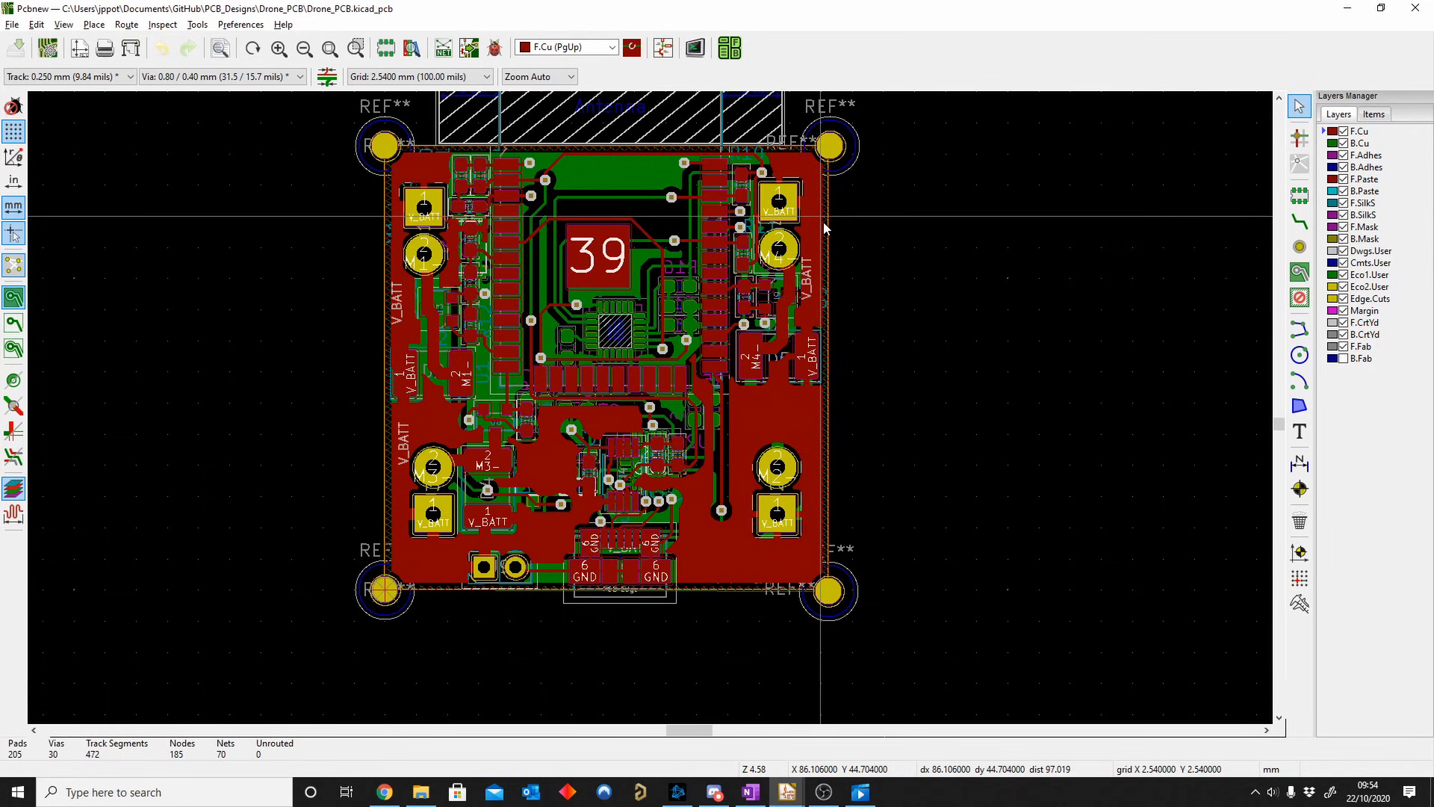
scroll(up, 3)
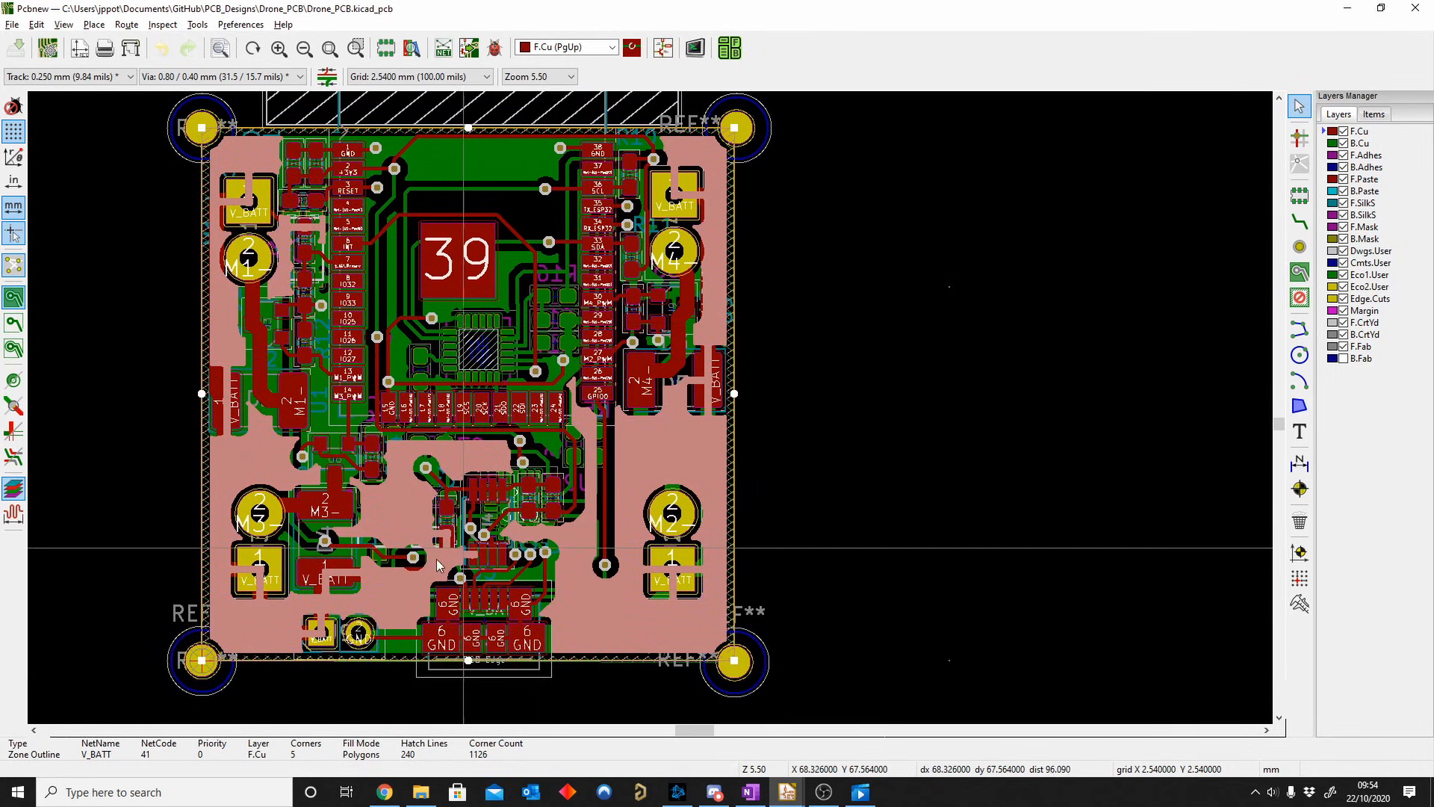
mouse_move(410, 270)
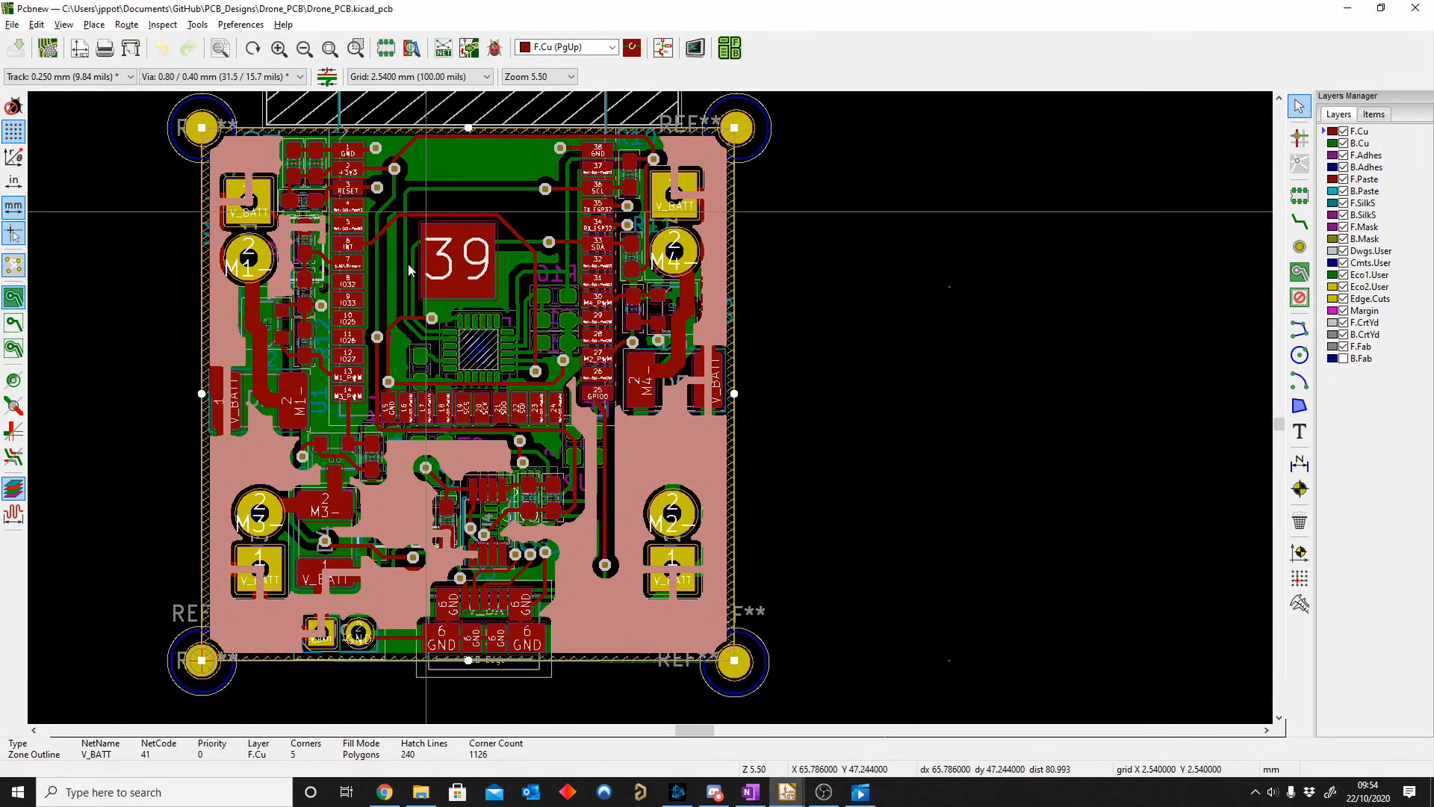
mouse_move(397, 208)
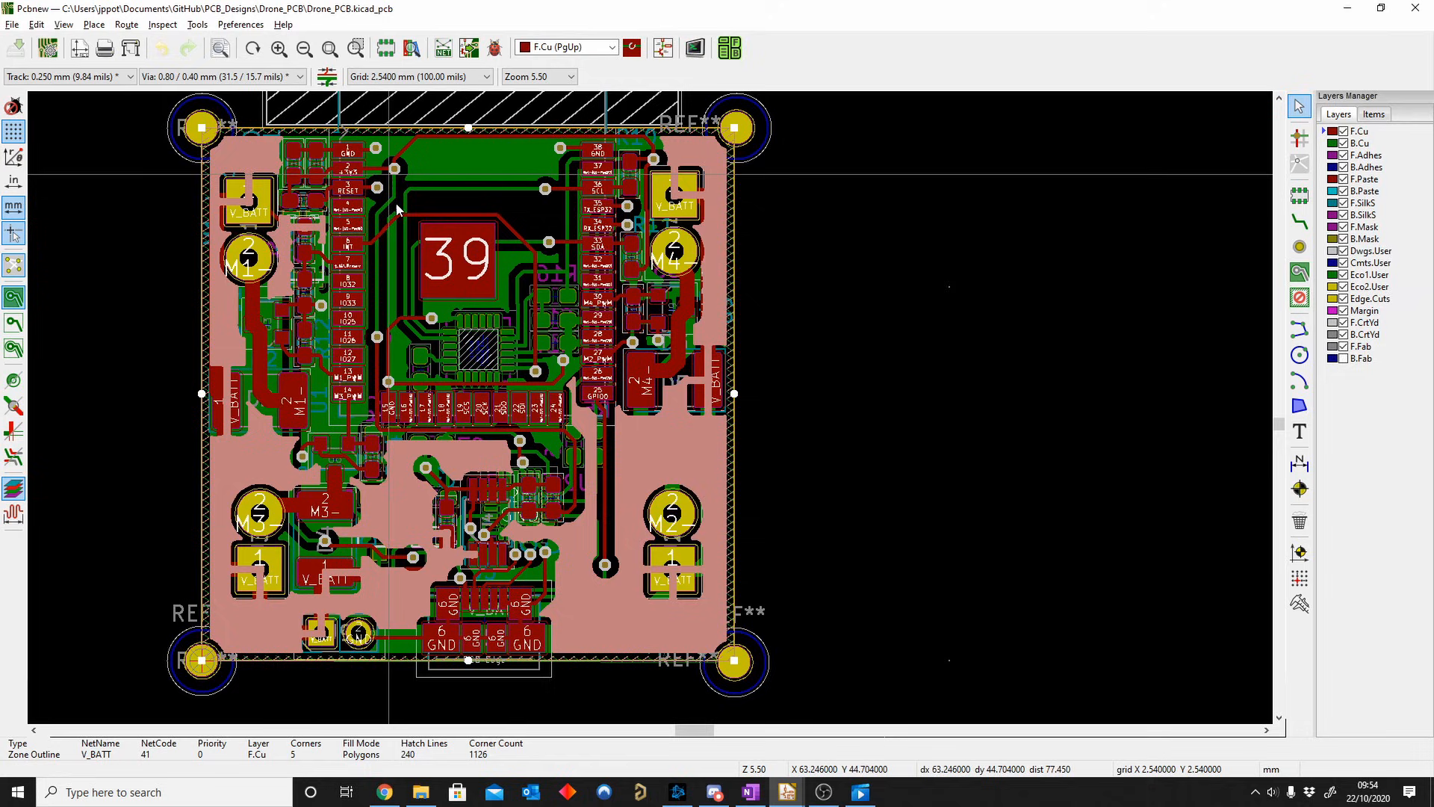
mouse_move(1239, 141)
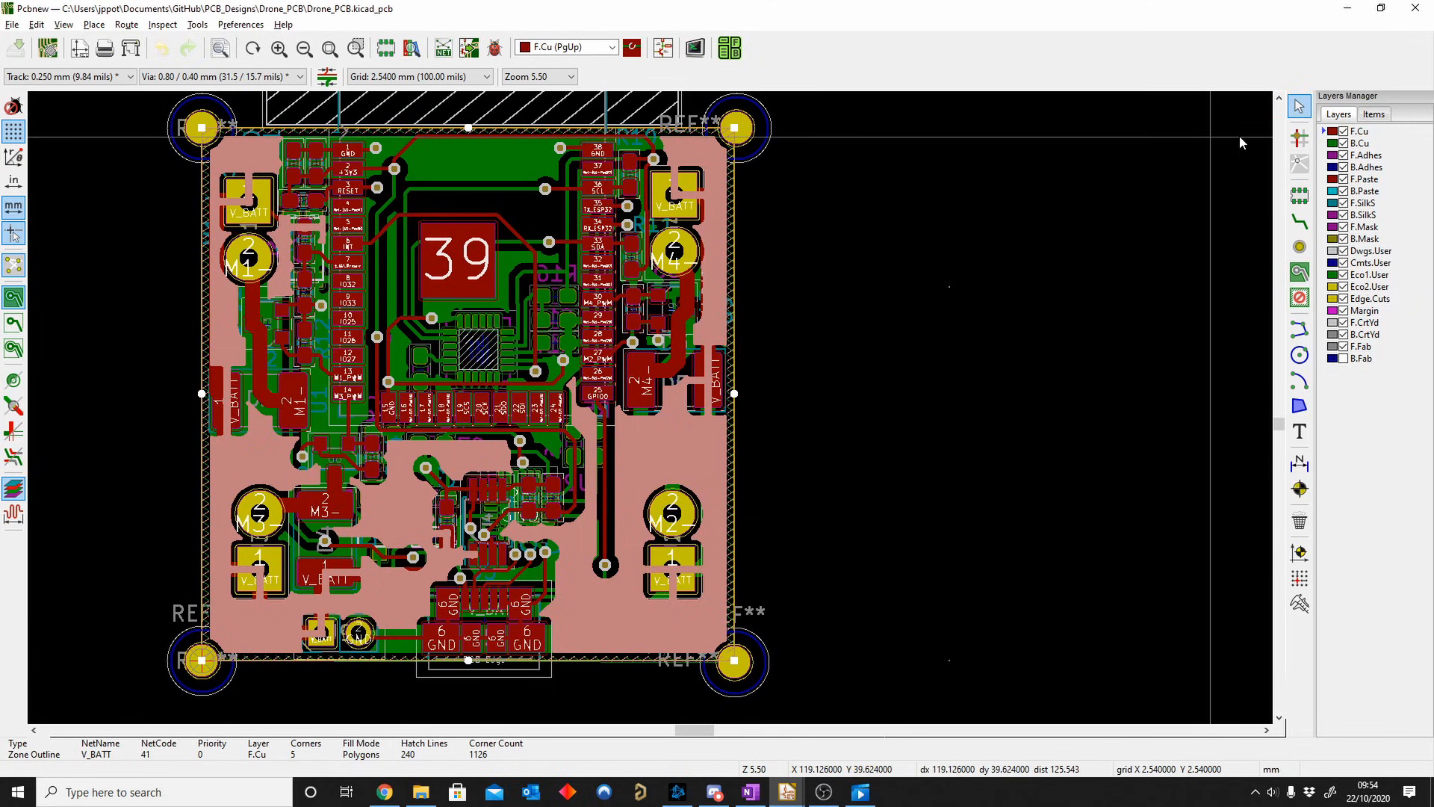
mouse_move(483, 407)
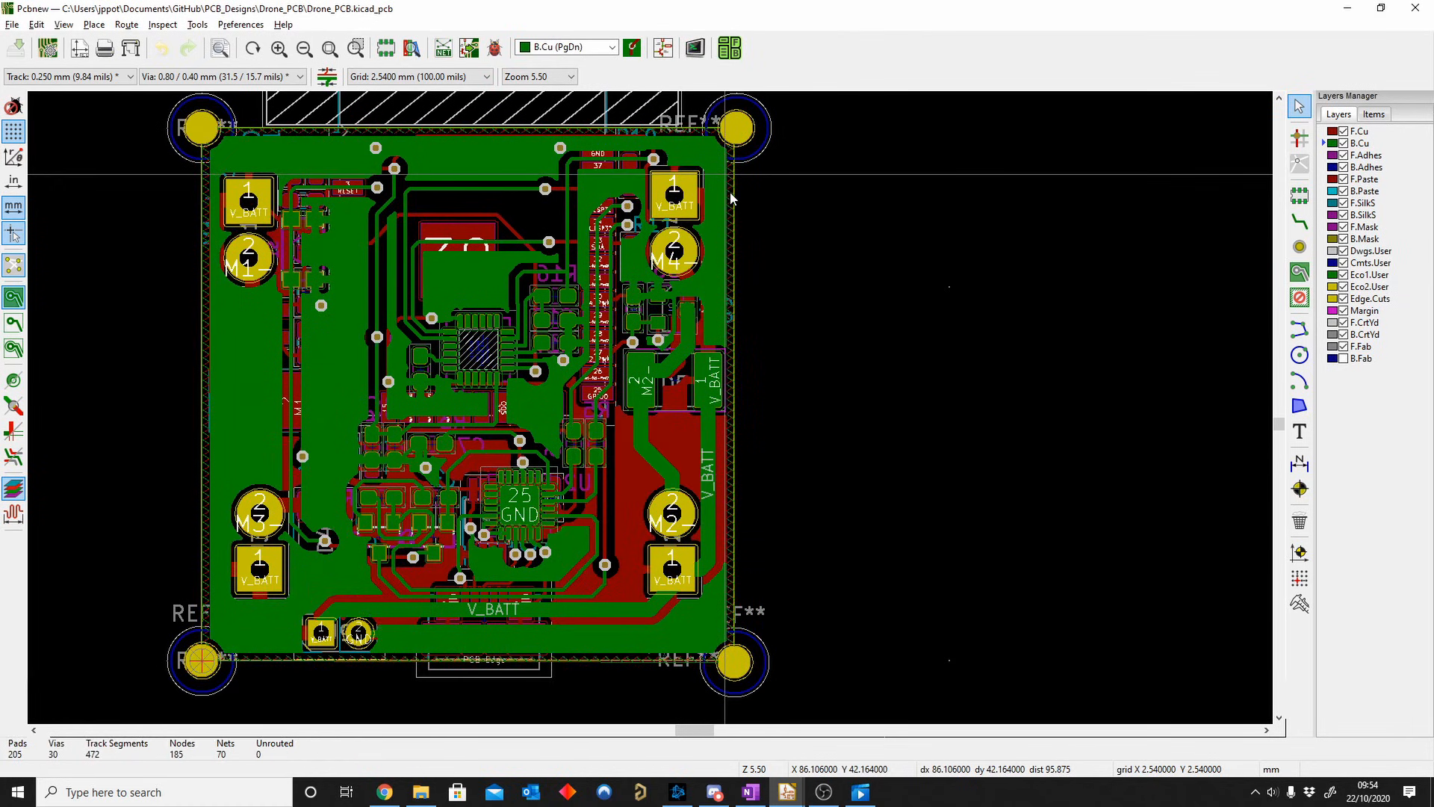
mouse_move(324, 333)
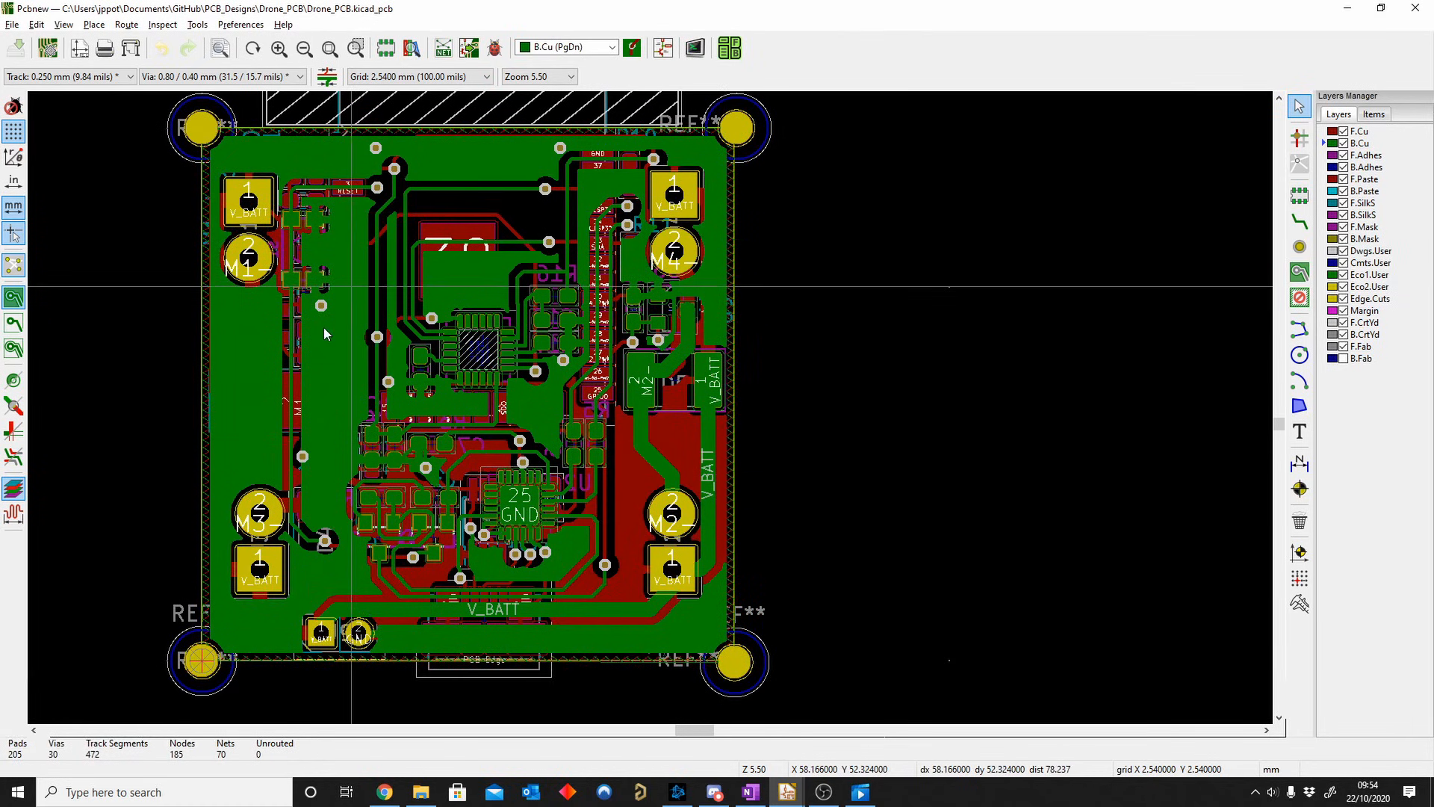
mouse_move(370, 266)
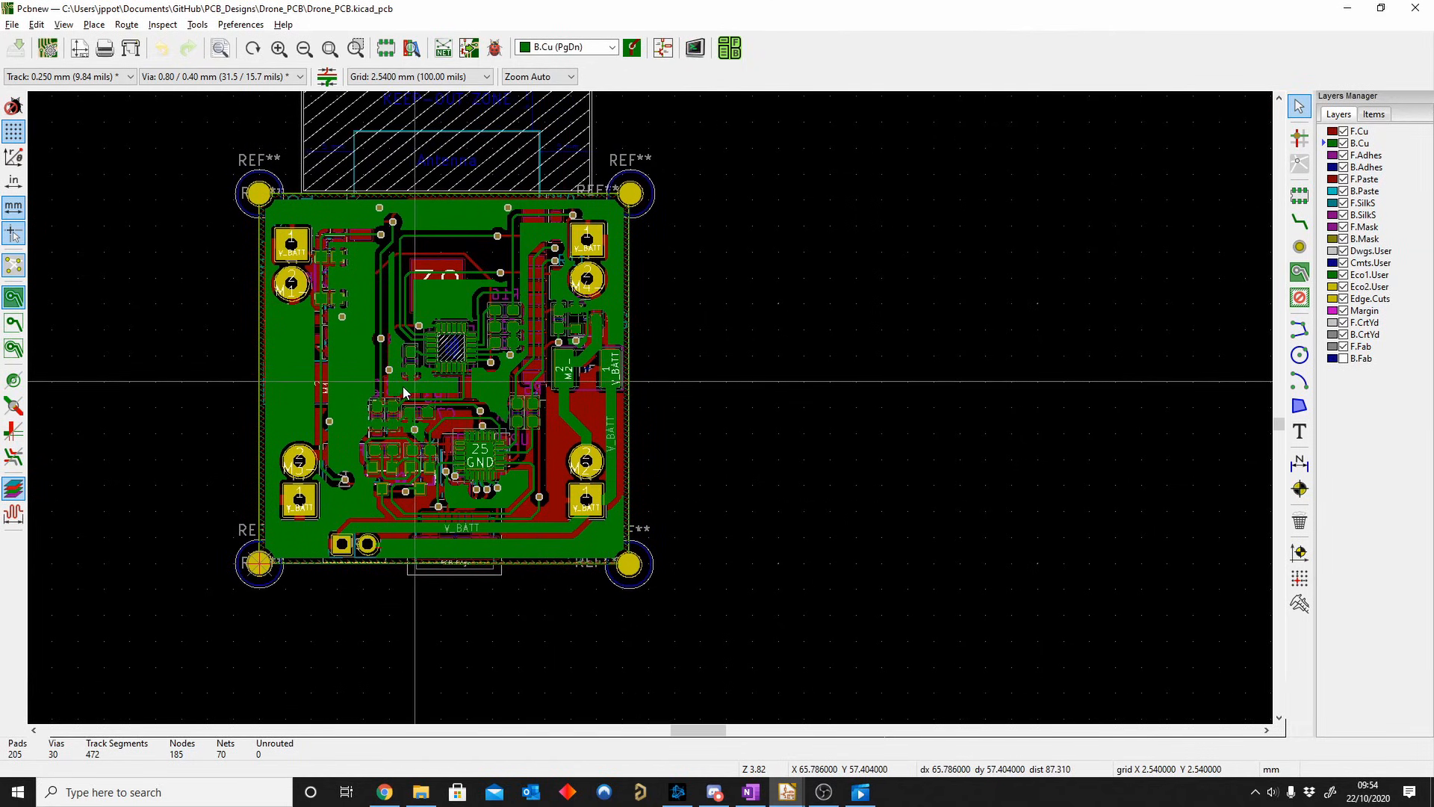
mouse_move(371, 434)
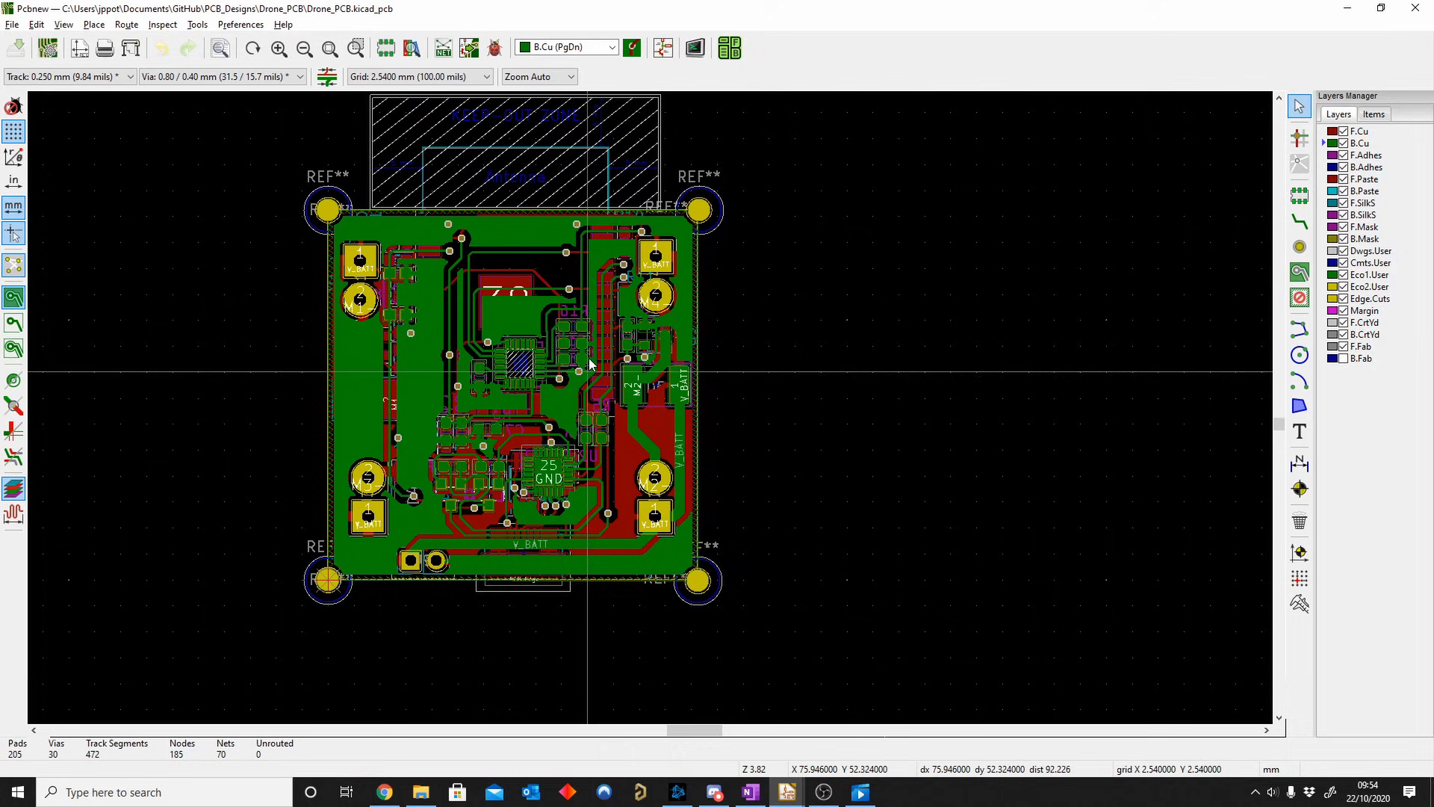
scroll(down, 3)
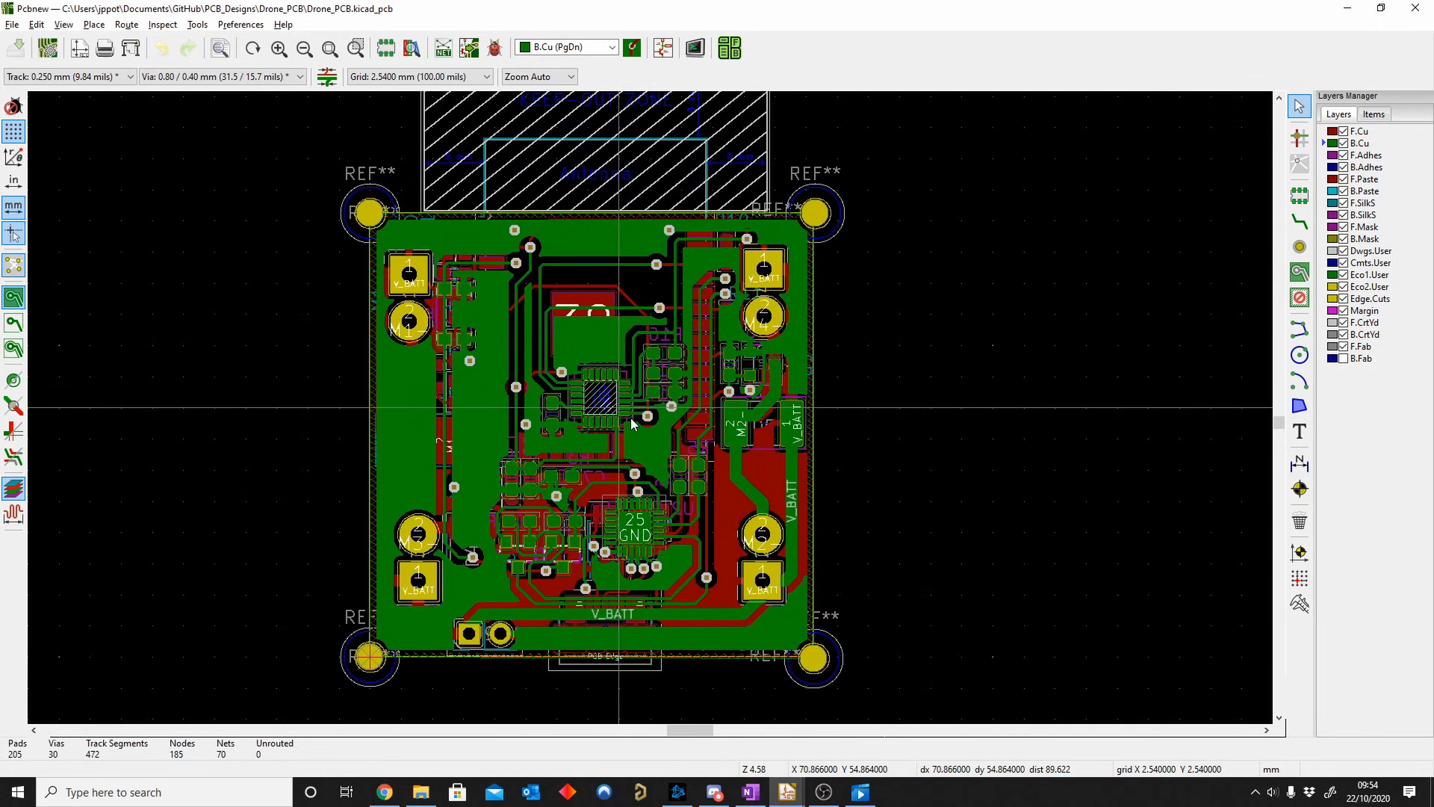
scroll(up, 3)
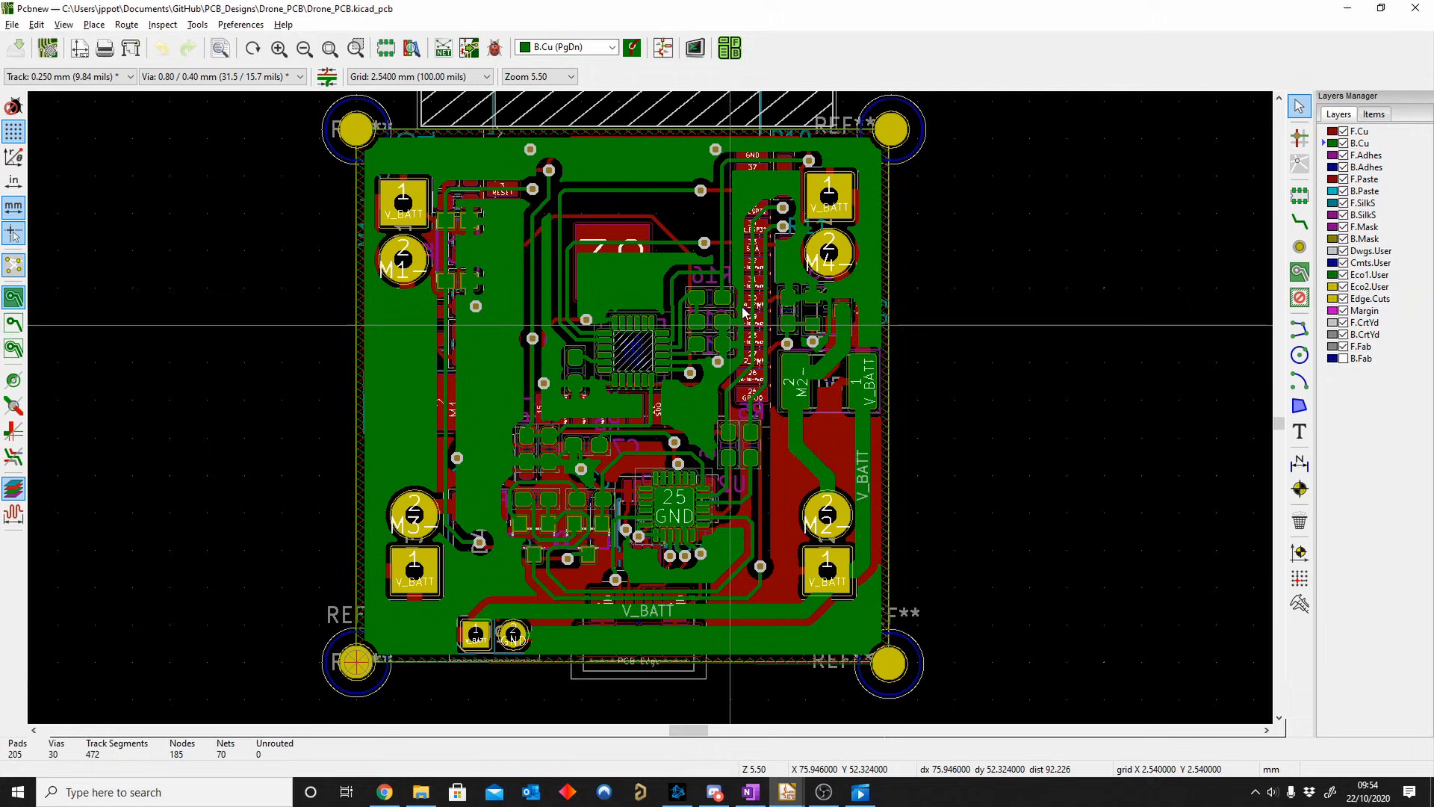
mouse_move(654, 414)
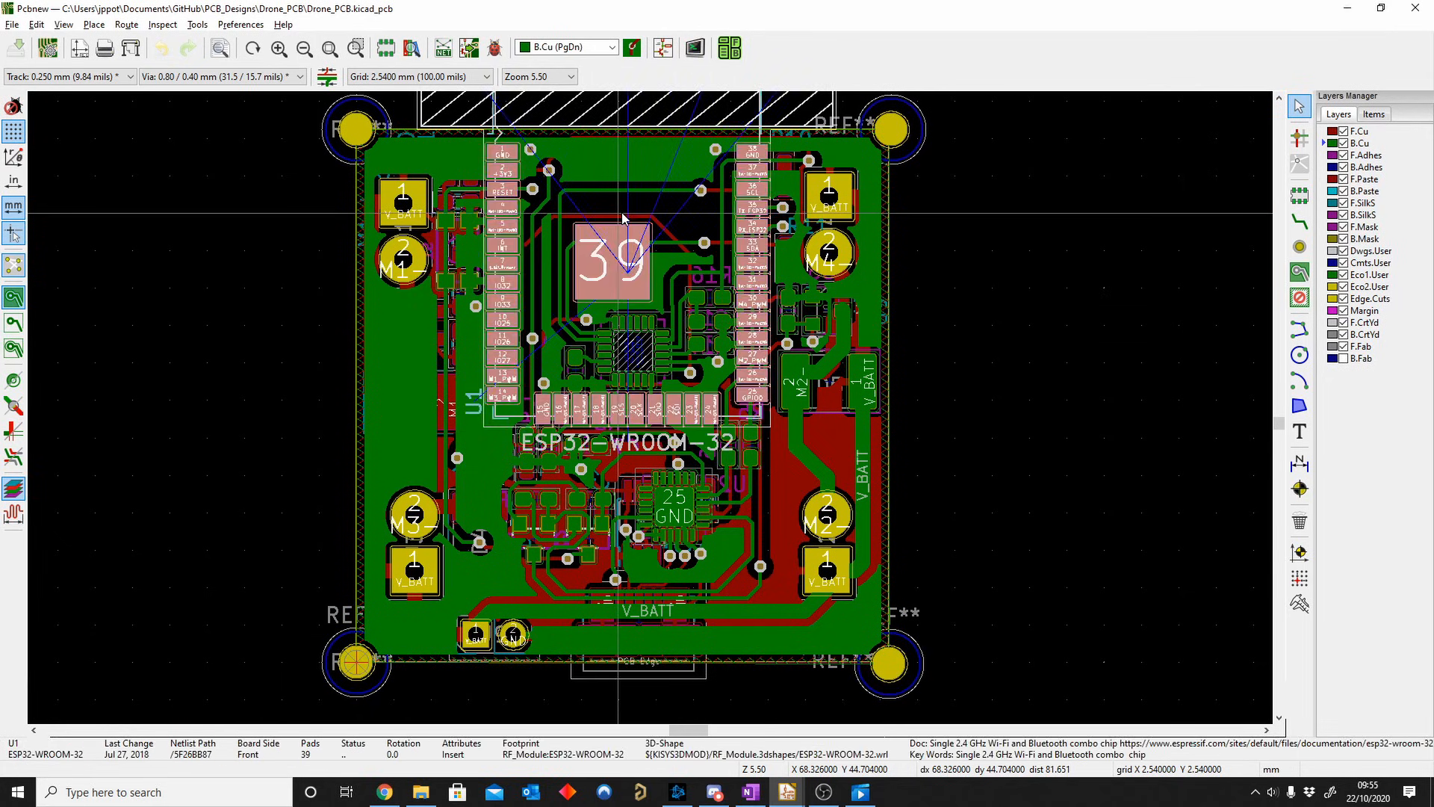
click(977, 429)
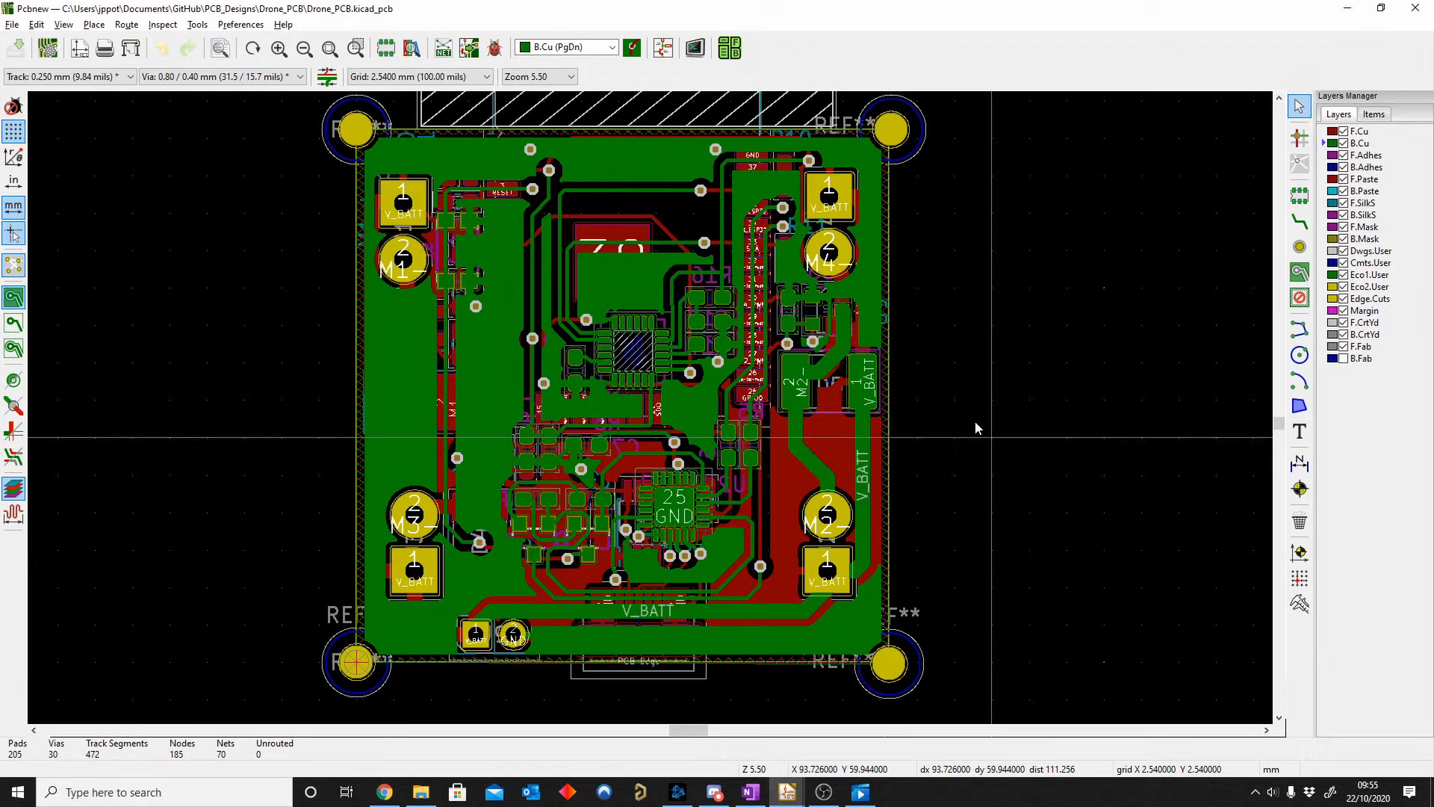
click(695, 47)
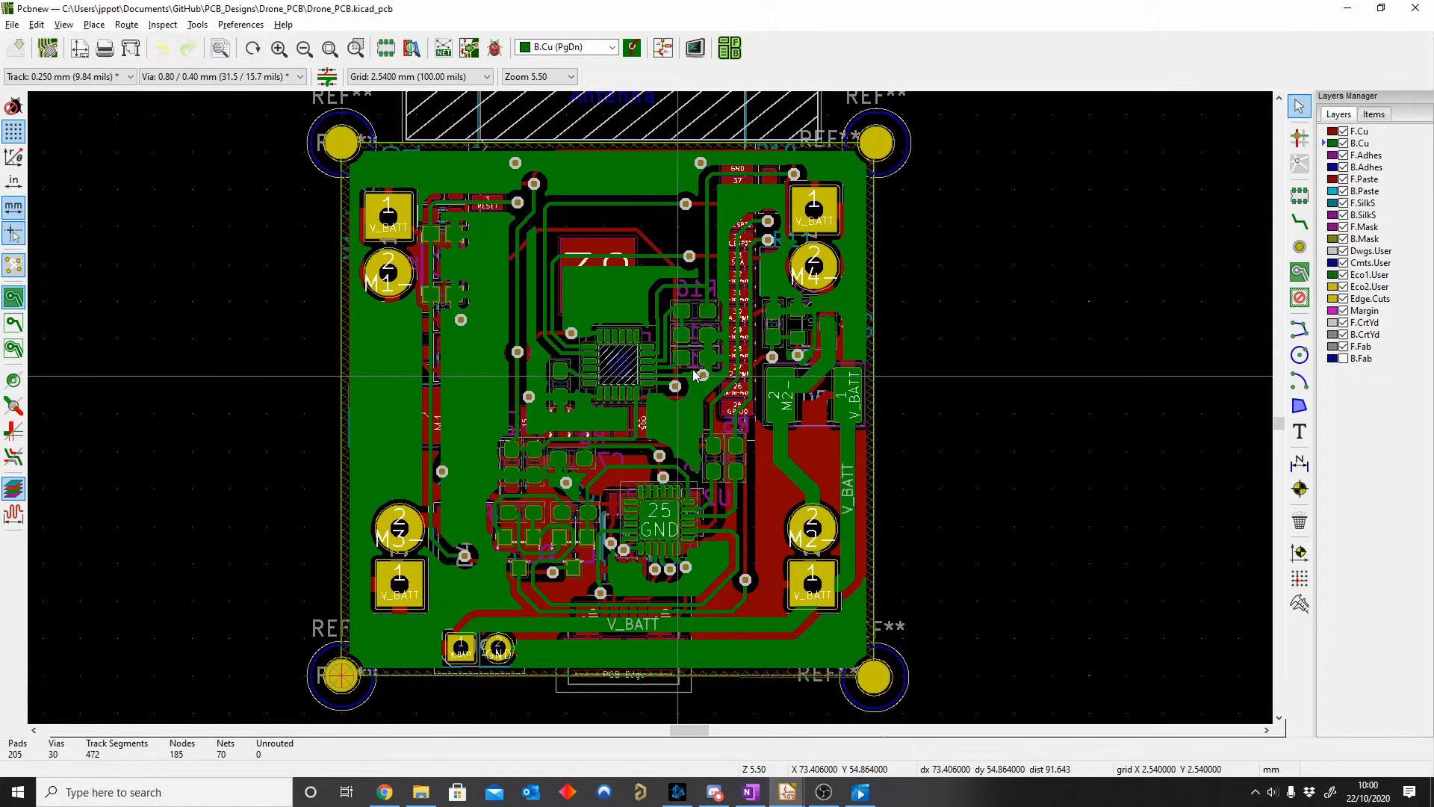
mouse_move(173, 164)
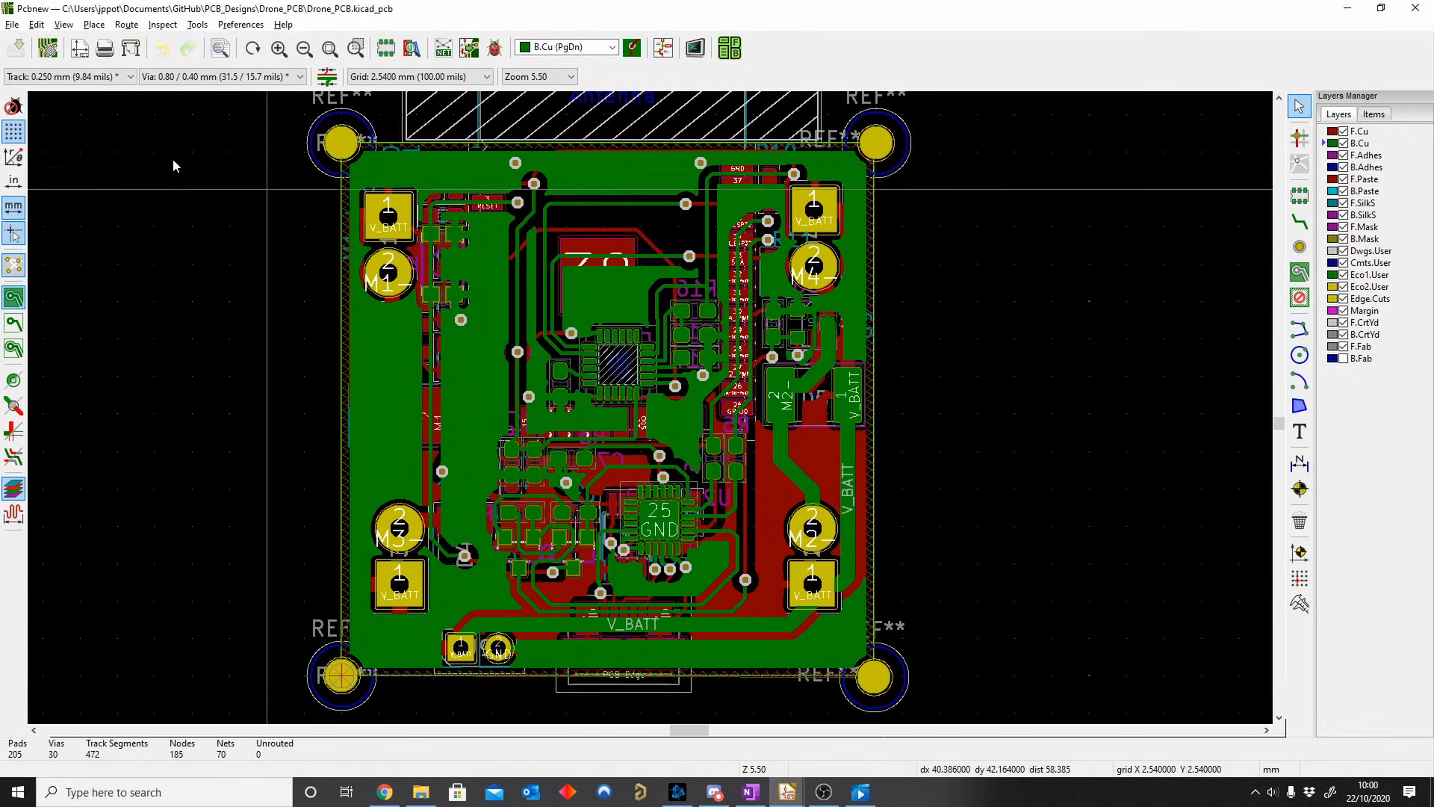
Step: Bring up Board Setup on the Layers page showing the current two-copper, 1.6 mm stack
click(12, 24)
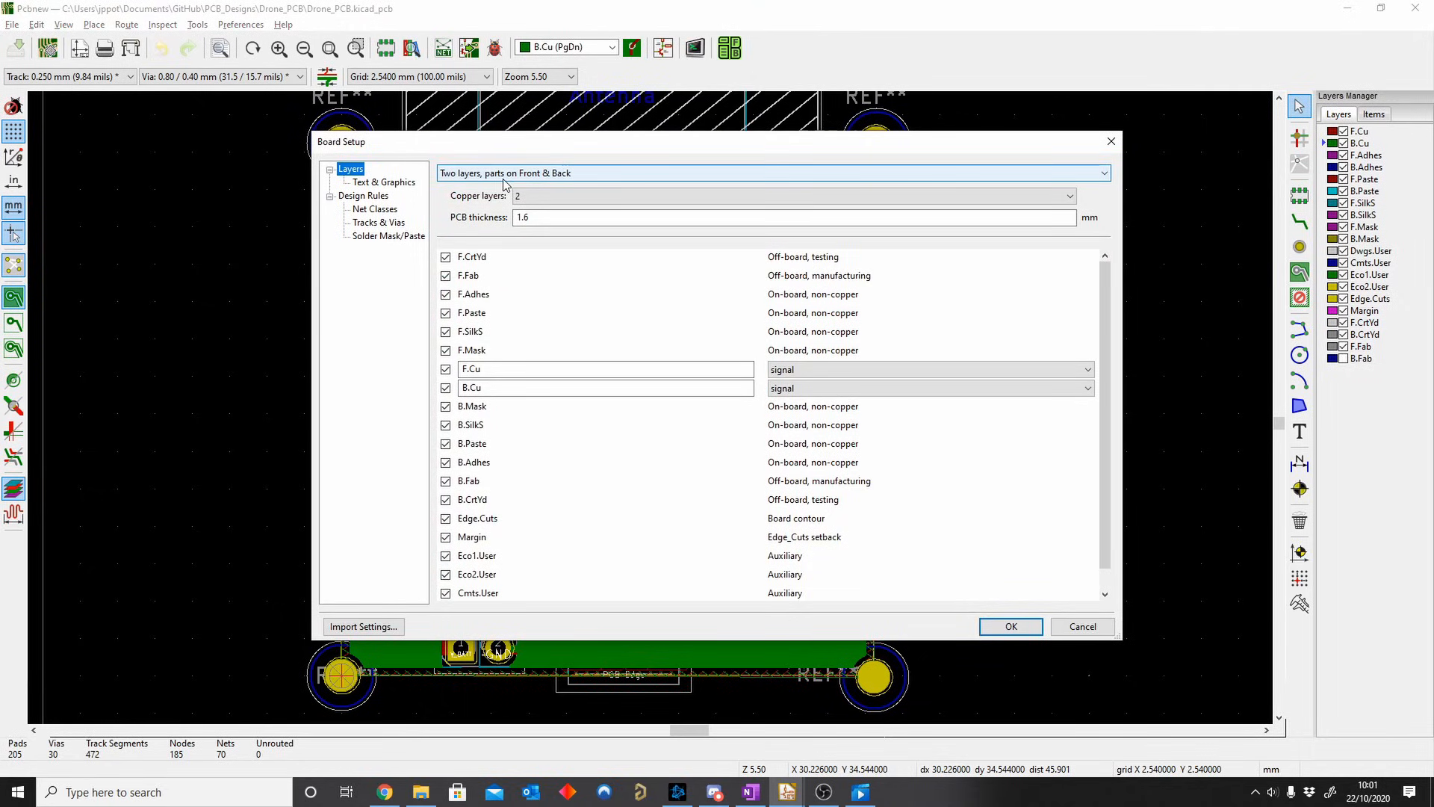
mouse_move(629, 216)
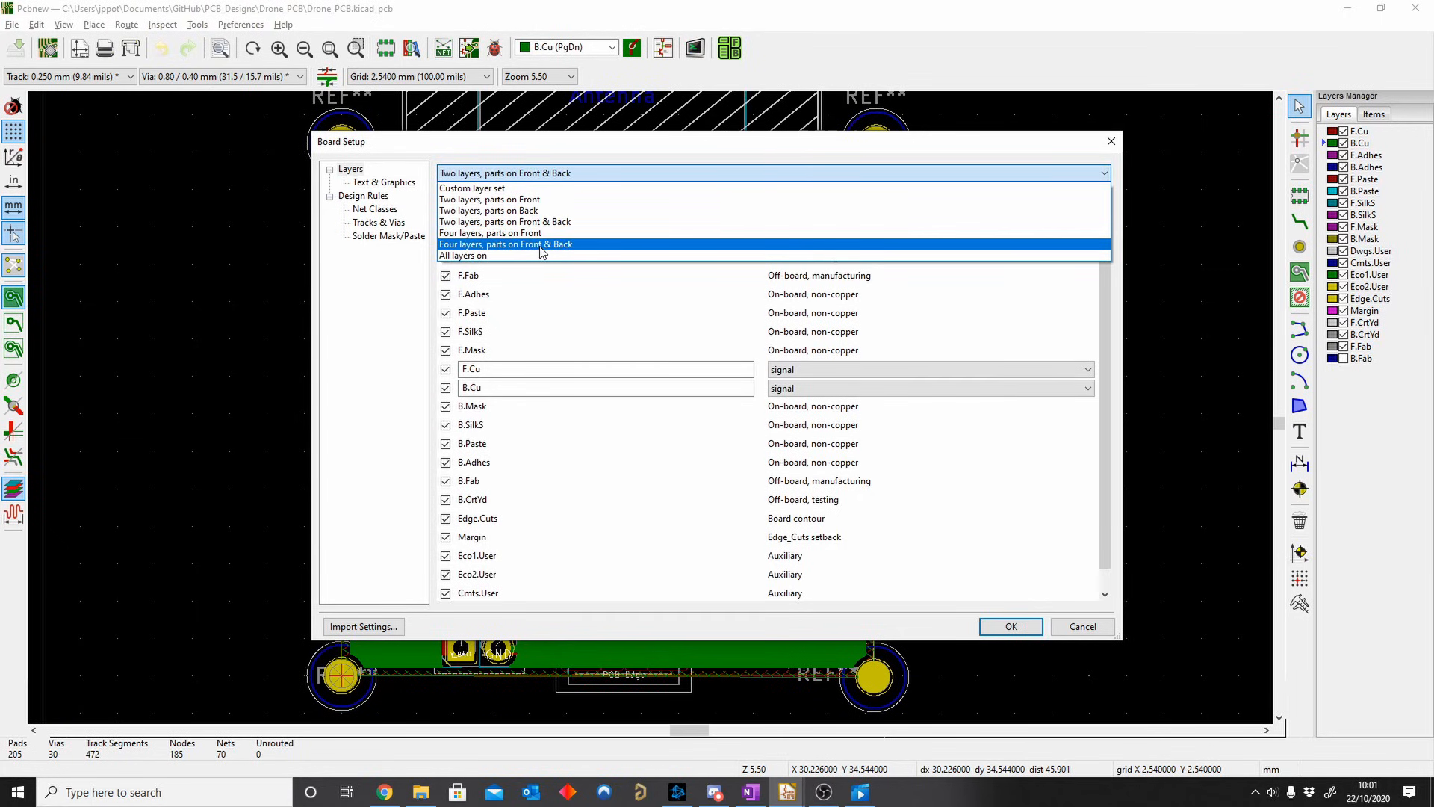
mouse_move(526, 254)
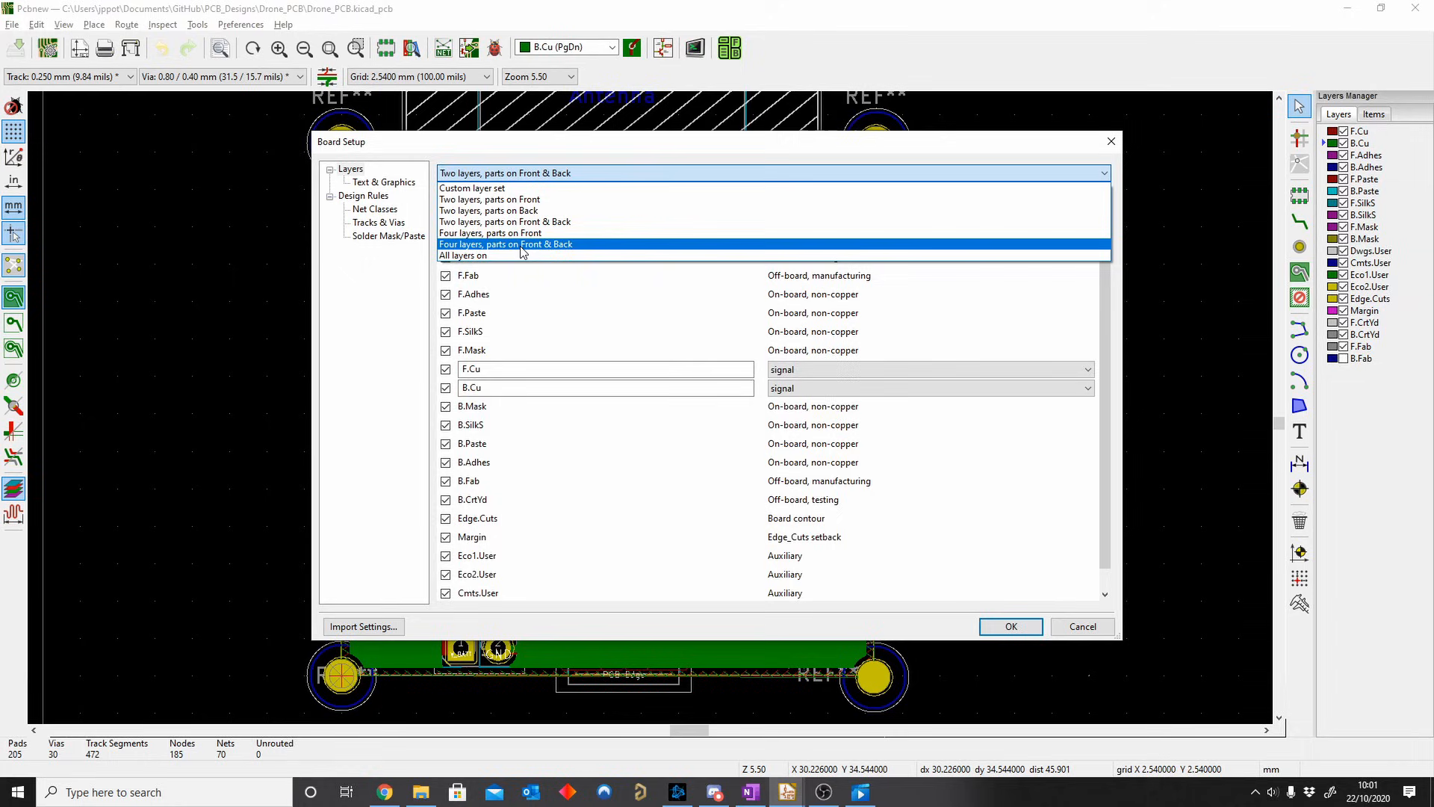
Step: Apply the 'Four layers, parts on Front & Back' preset, rename inner layers GND and PWR, set them as power planes
click(505, 243)
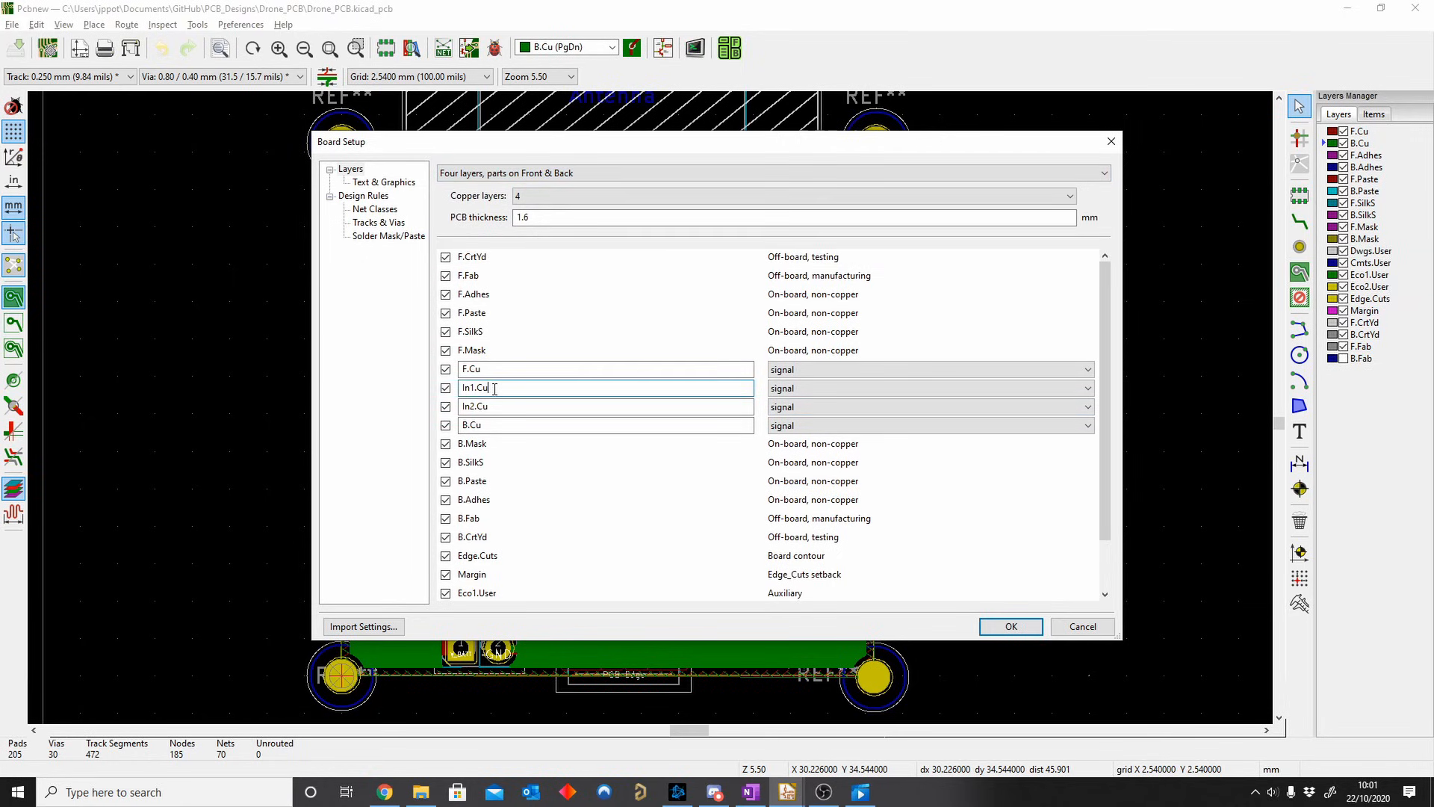
text(G)
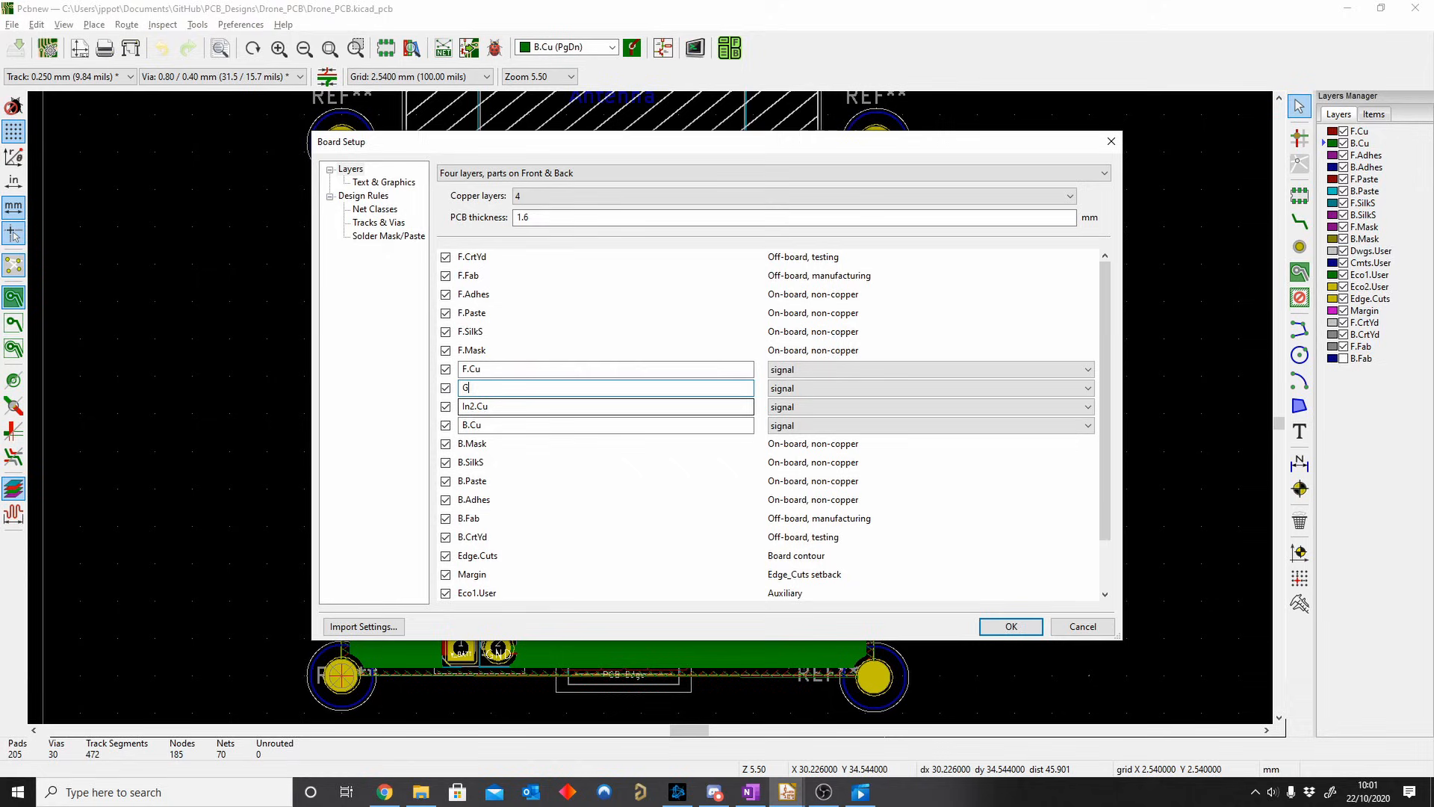
text(ND)
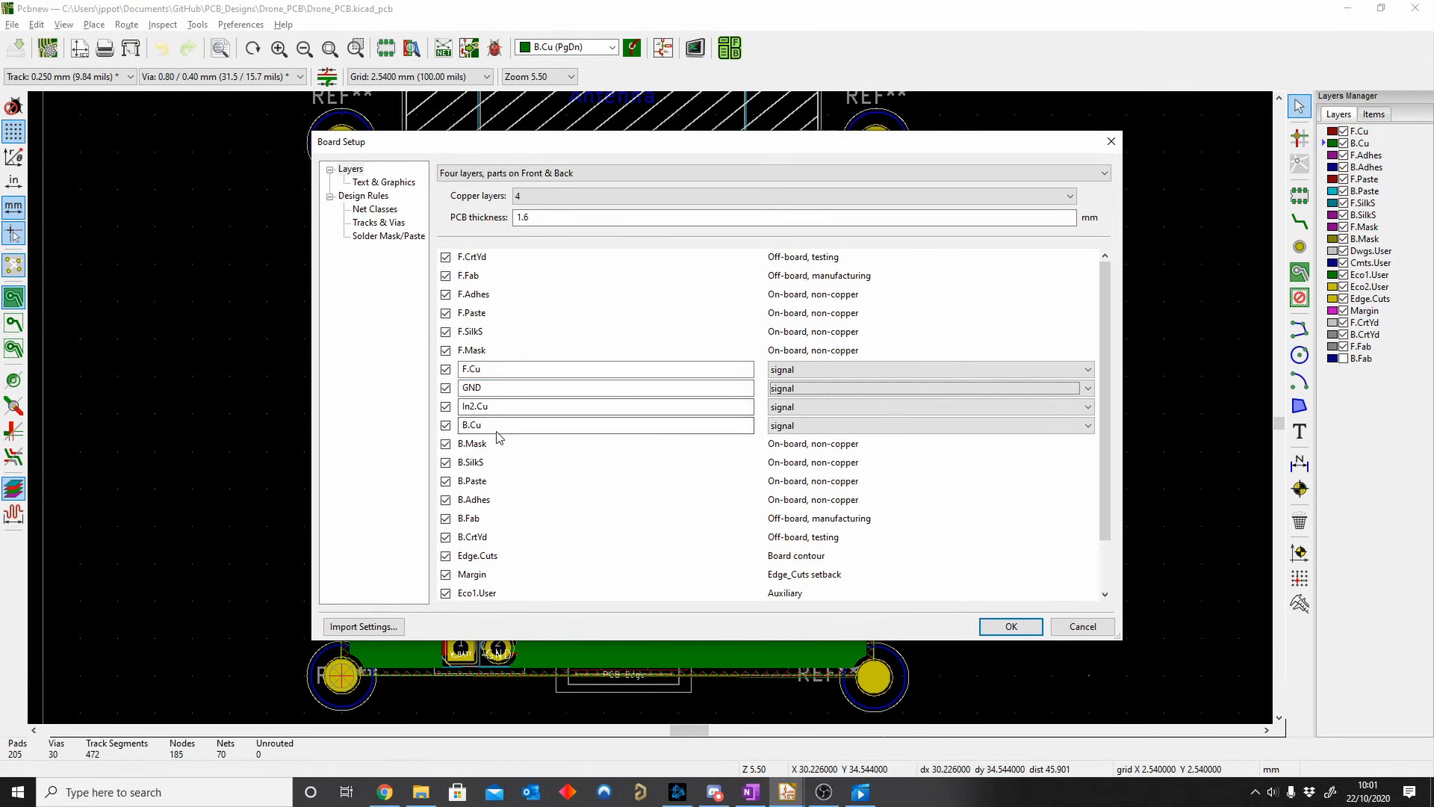
text(PWR)
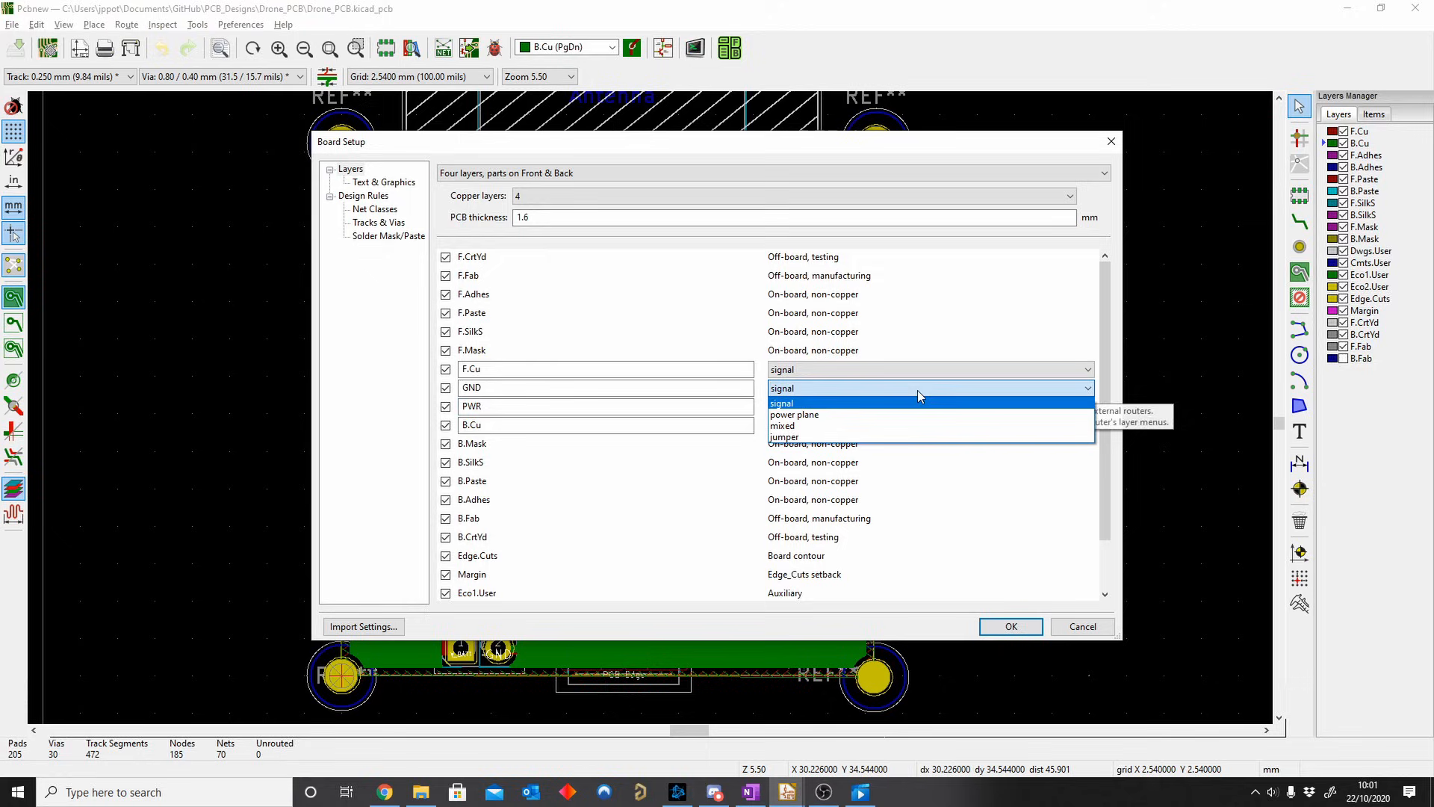
click(793, 414)
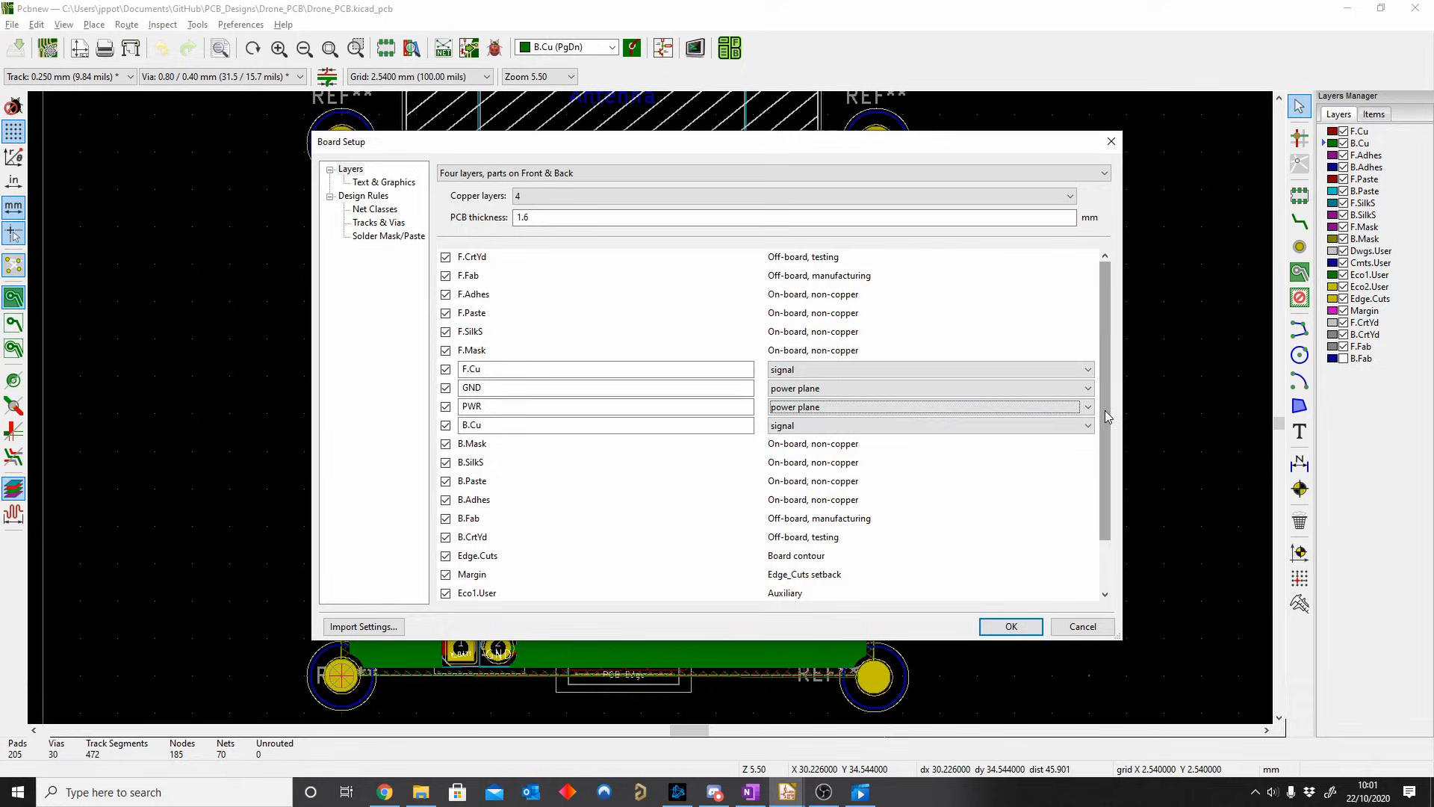
scroll(down, 3)
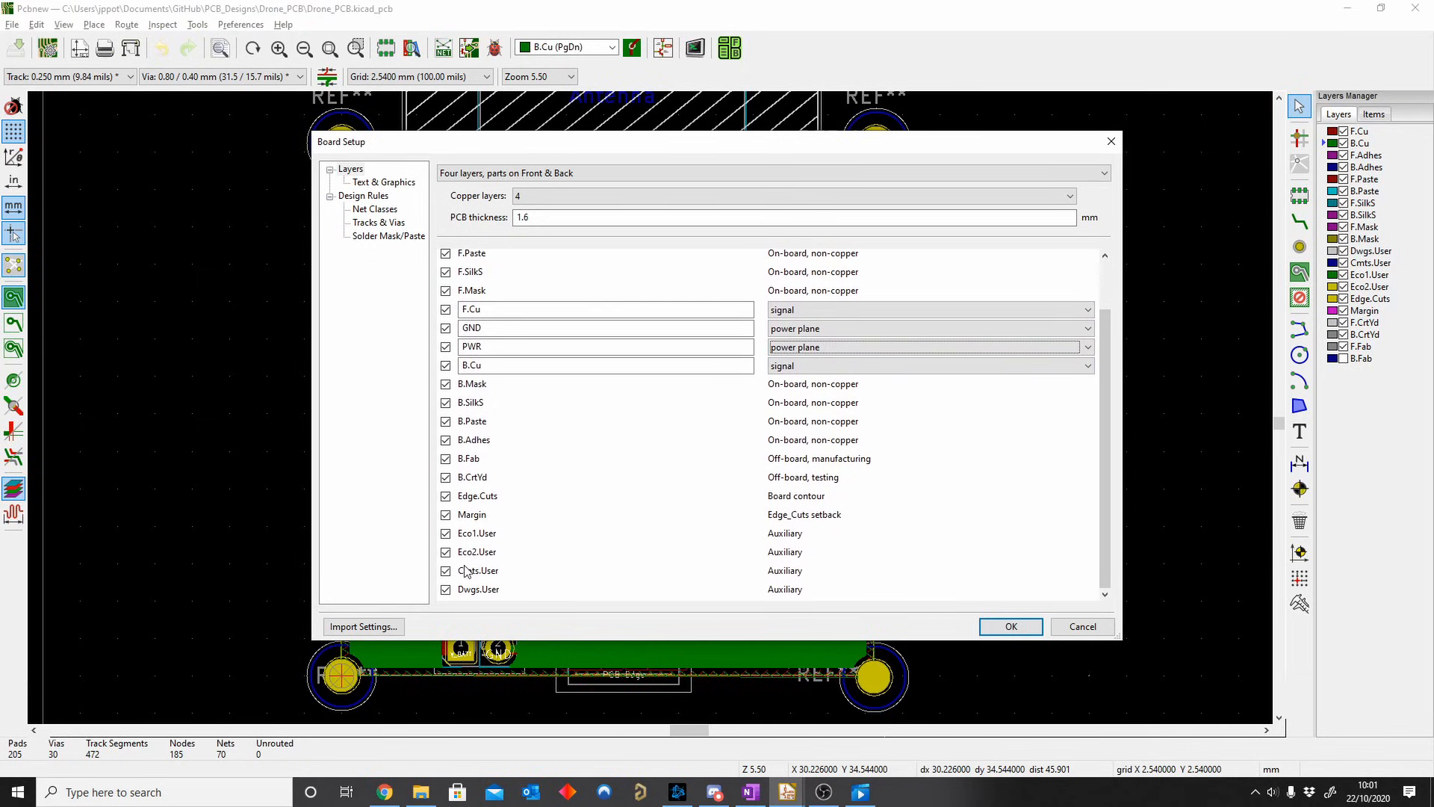
scroll(down, 3)
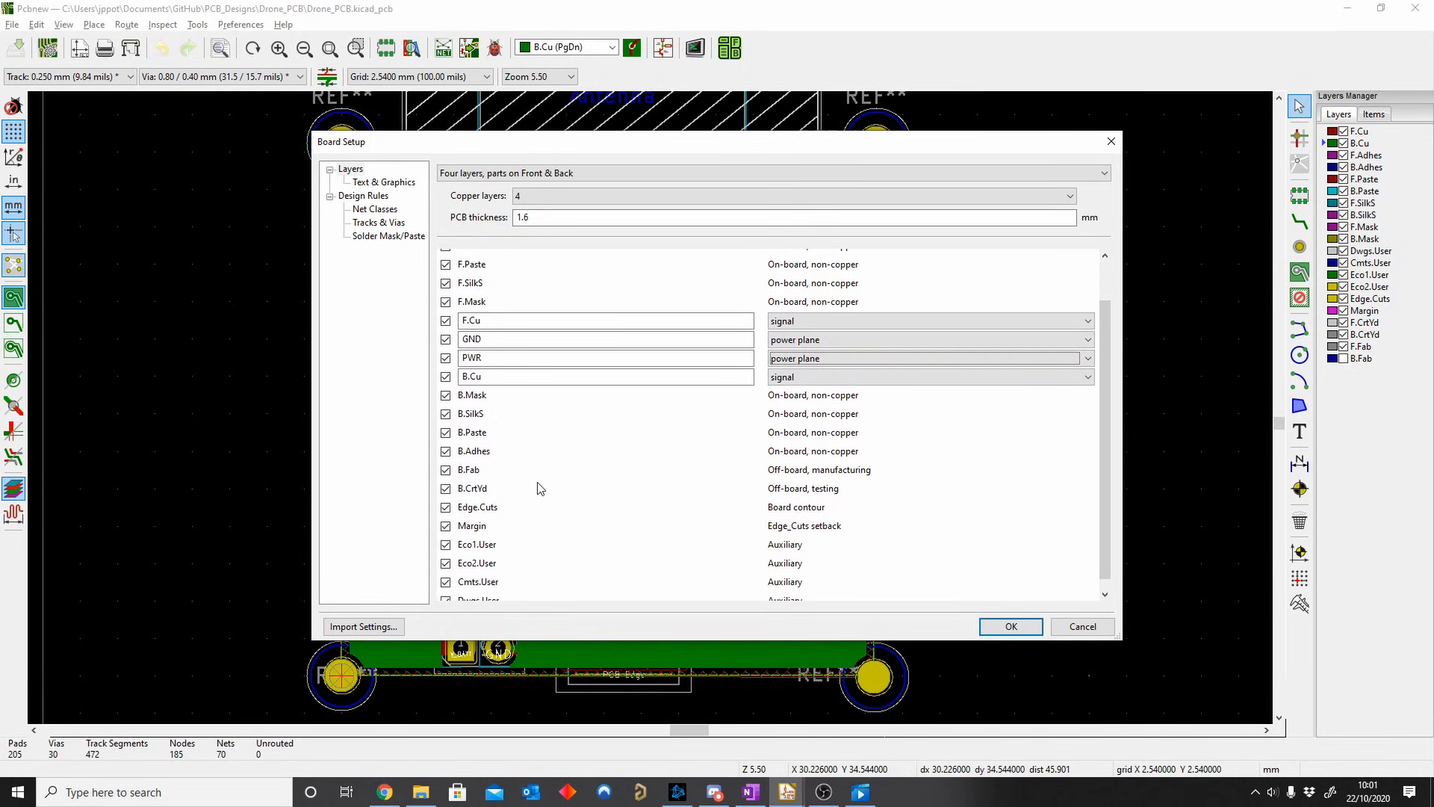
scroll(up, 3)
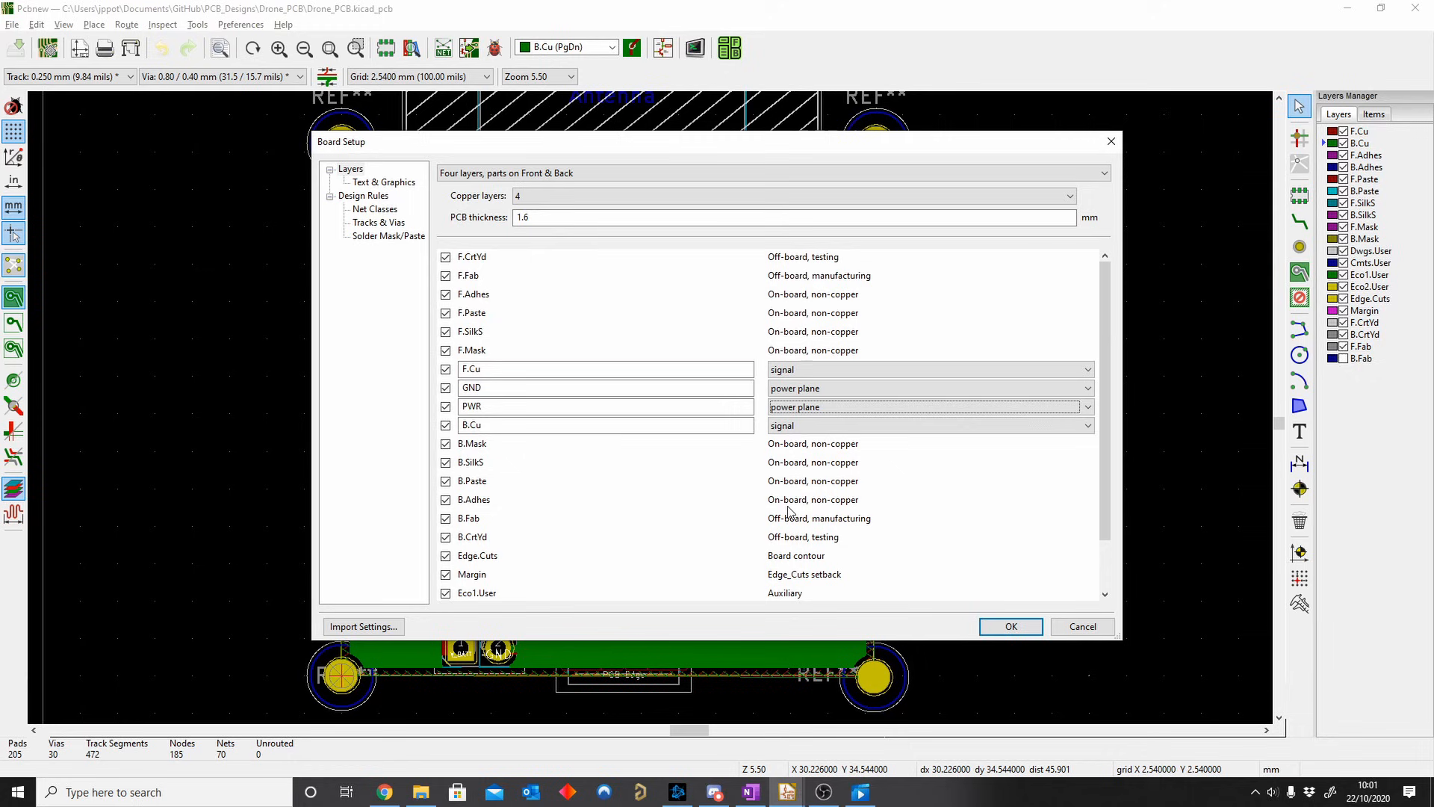
Step: Accept the layer setup and review the GND and PWR layer name fields
click(1010, 626)
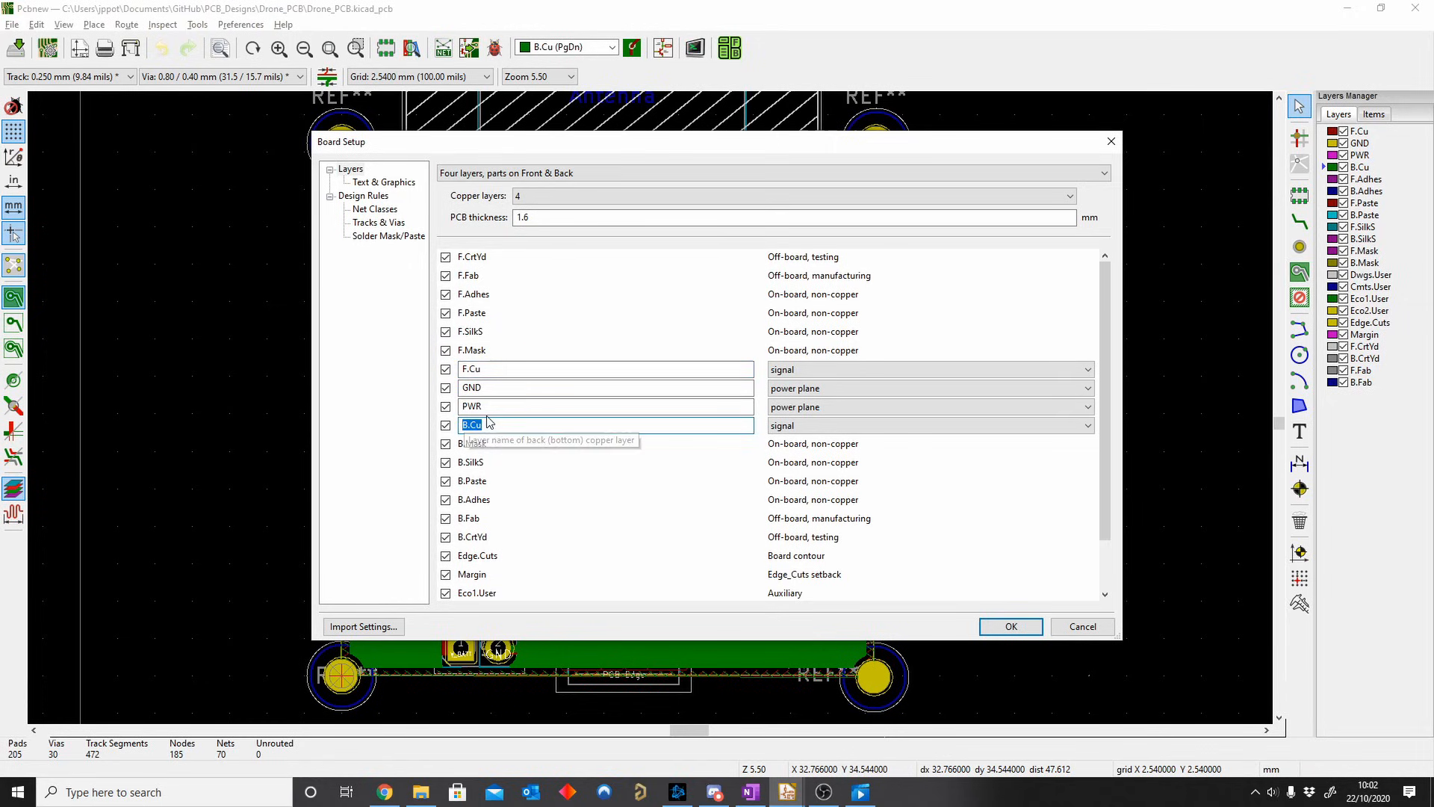
mouse_move(511, 401)
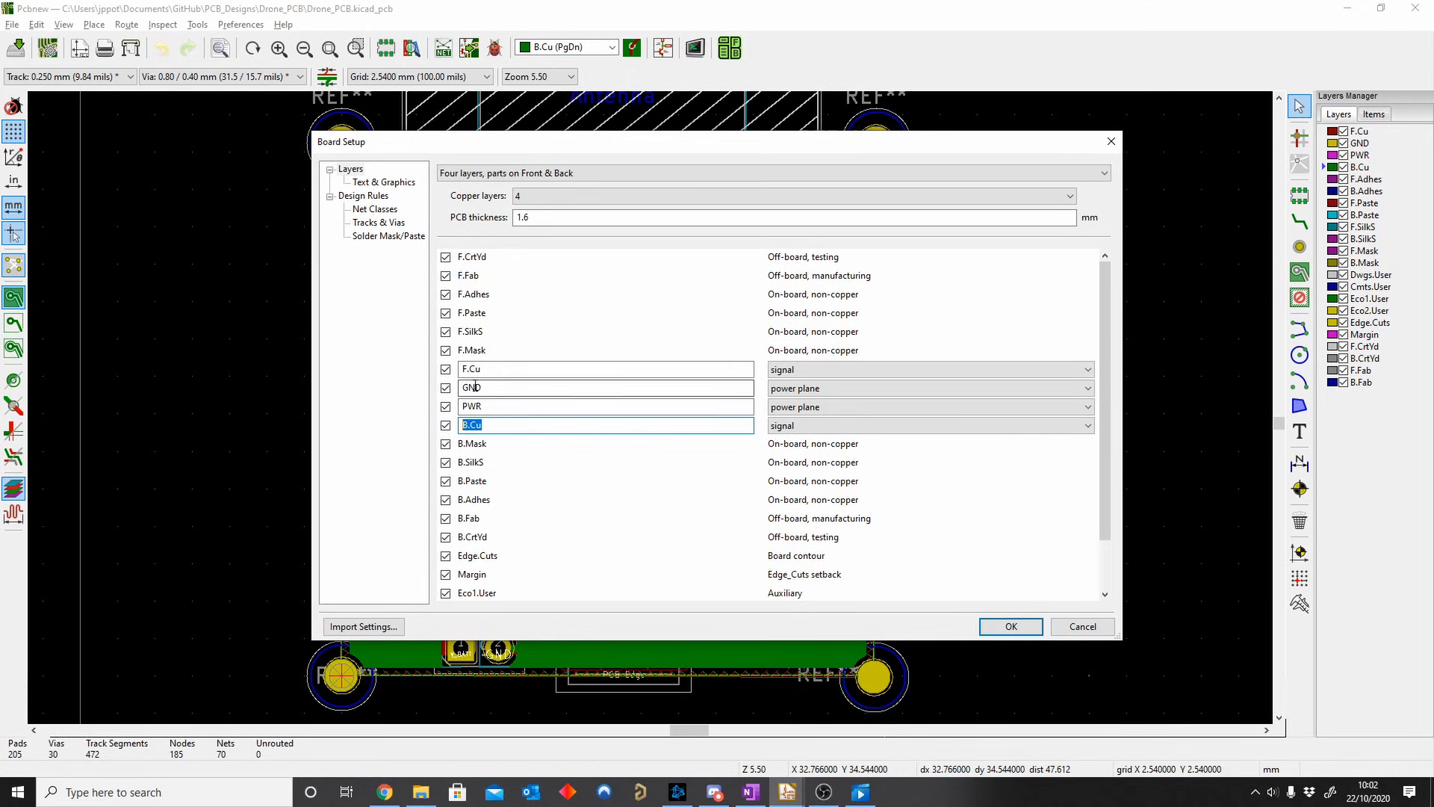
click(603, 369)
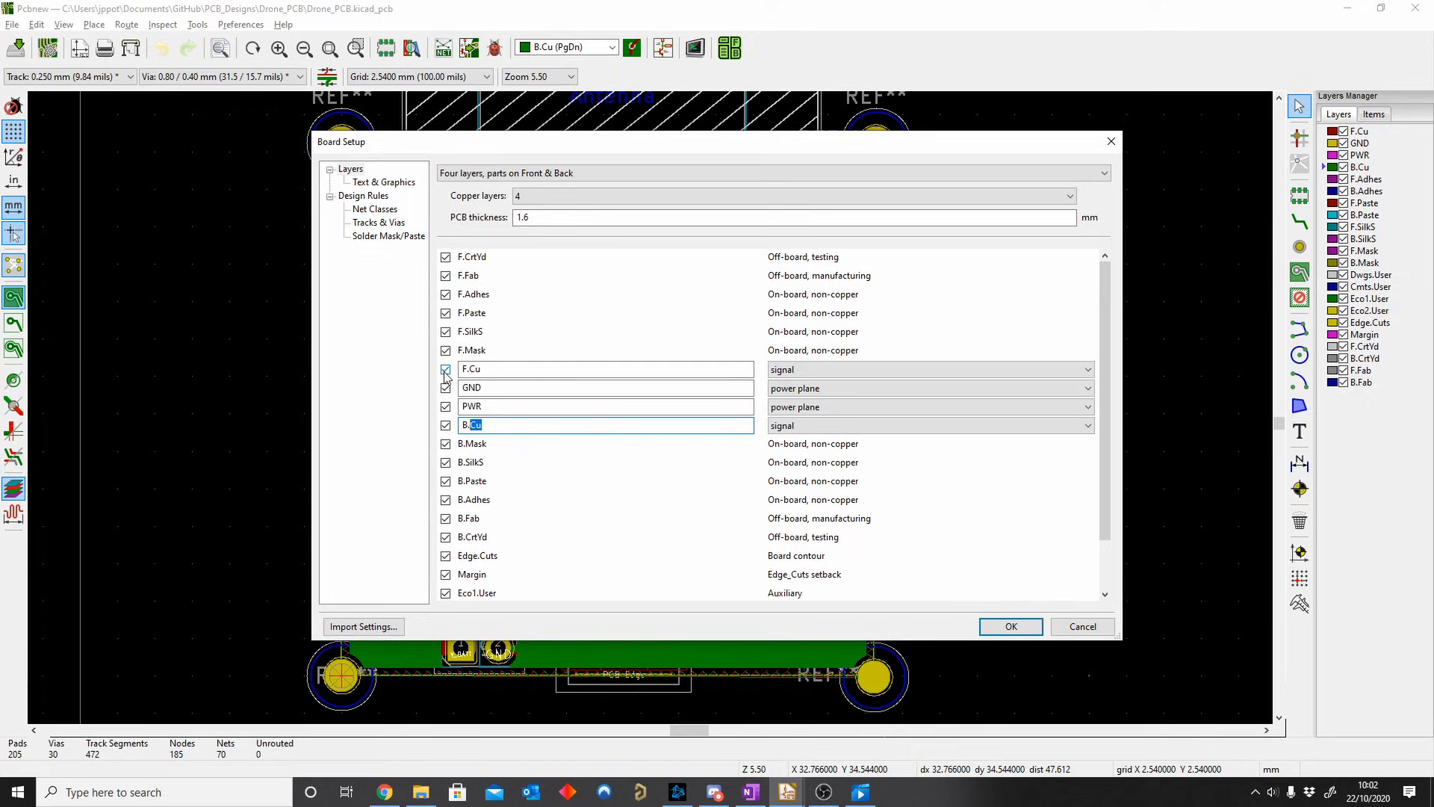
mouse_move(495, 369)
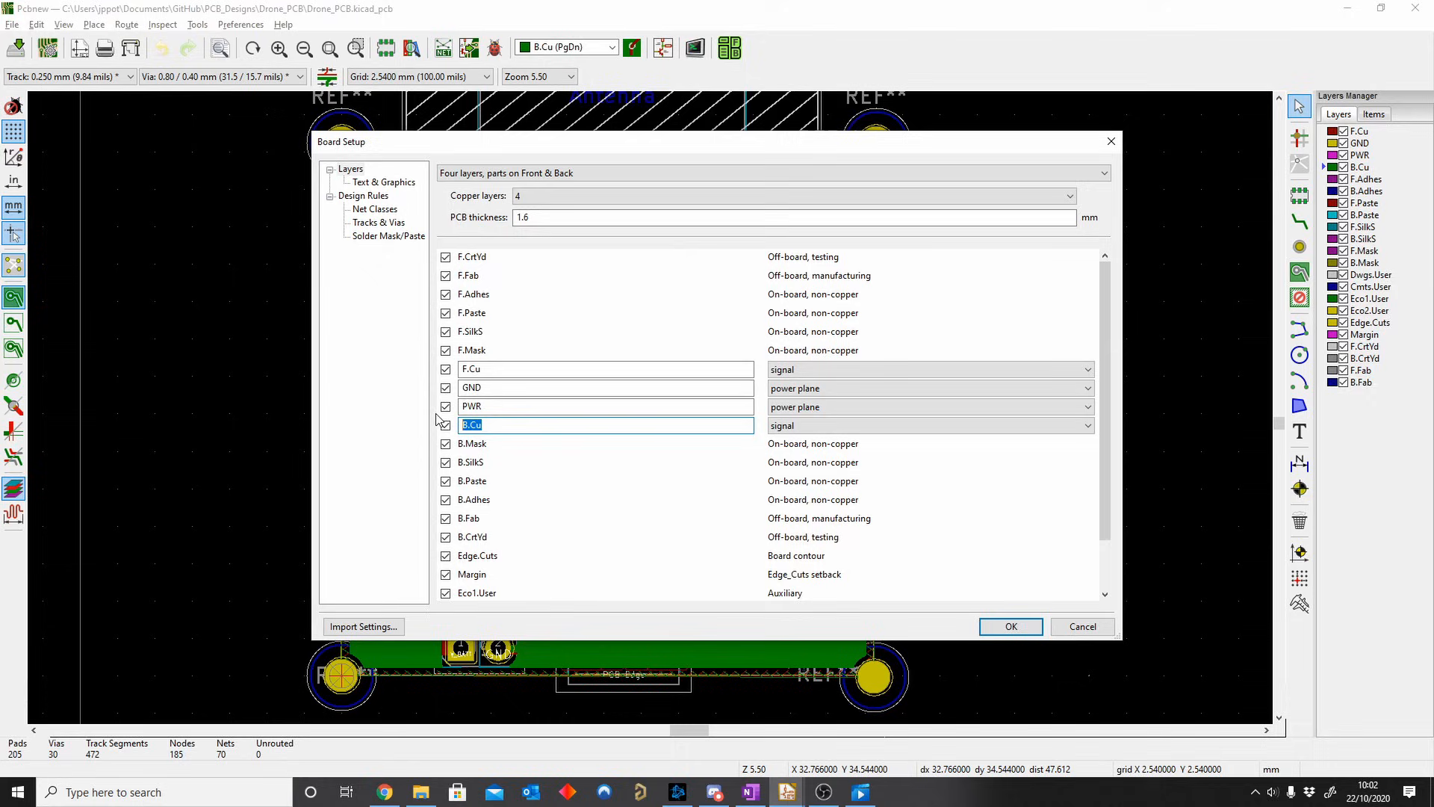
click(604, 369)
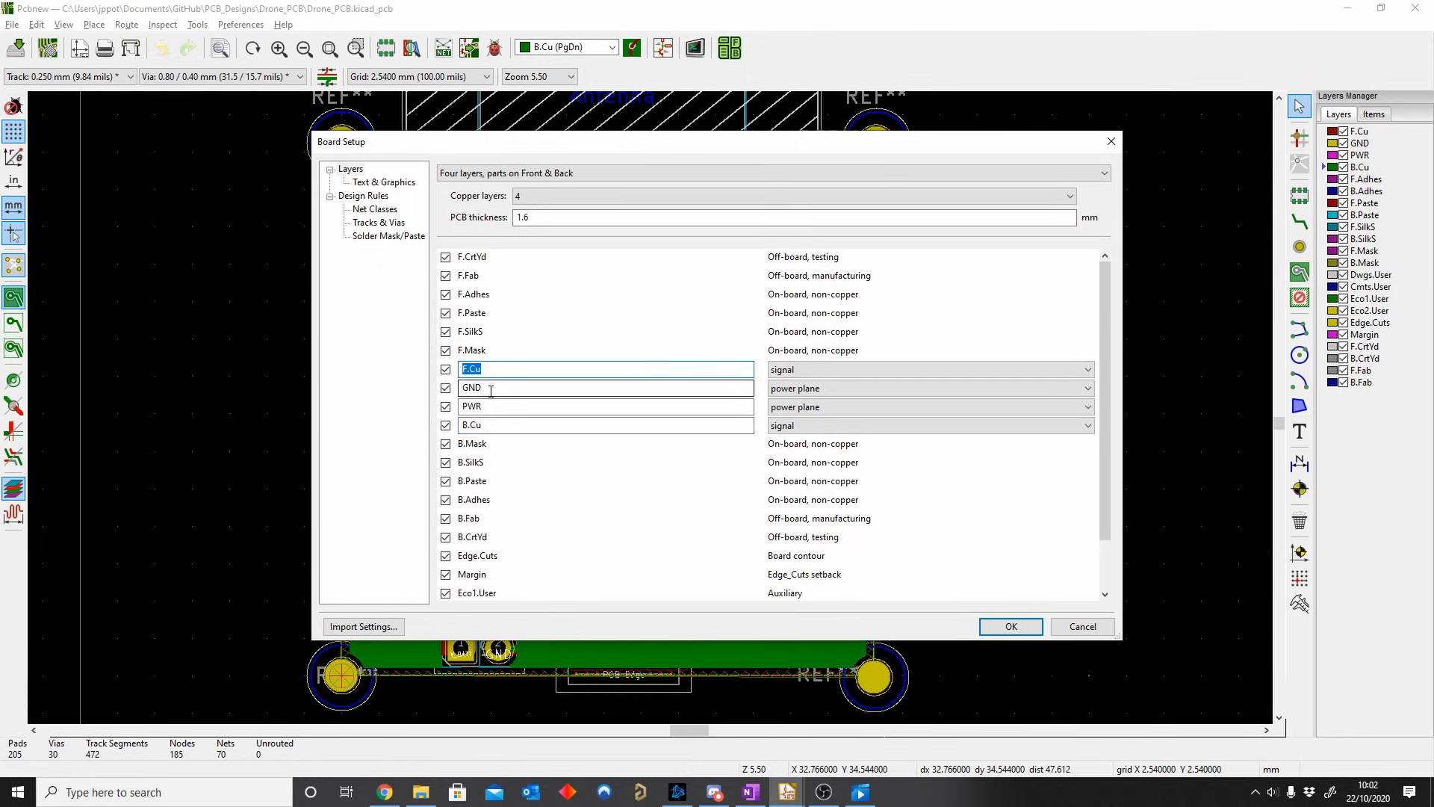
mouse_move(484, 388)
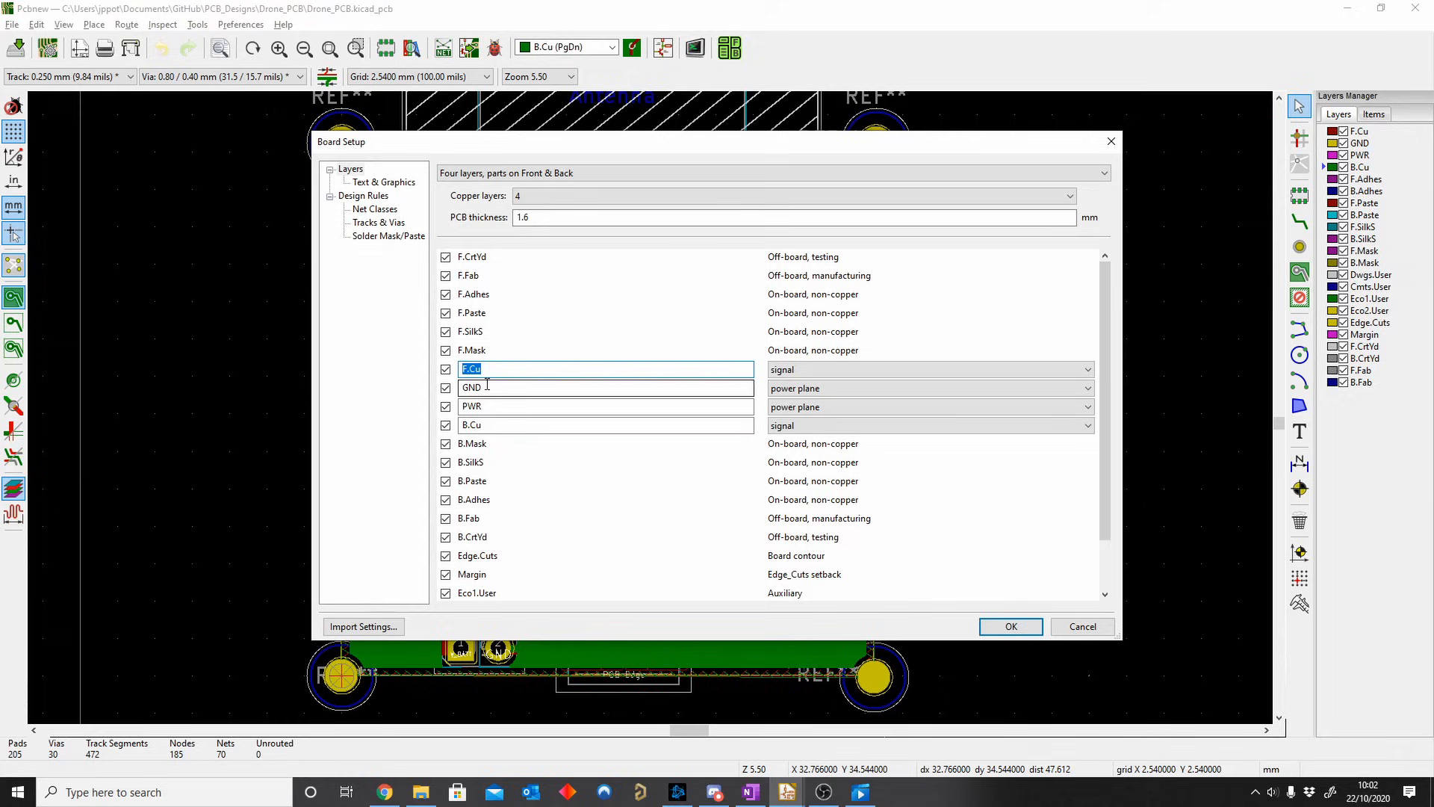
mouse_move(494, 384)
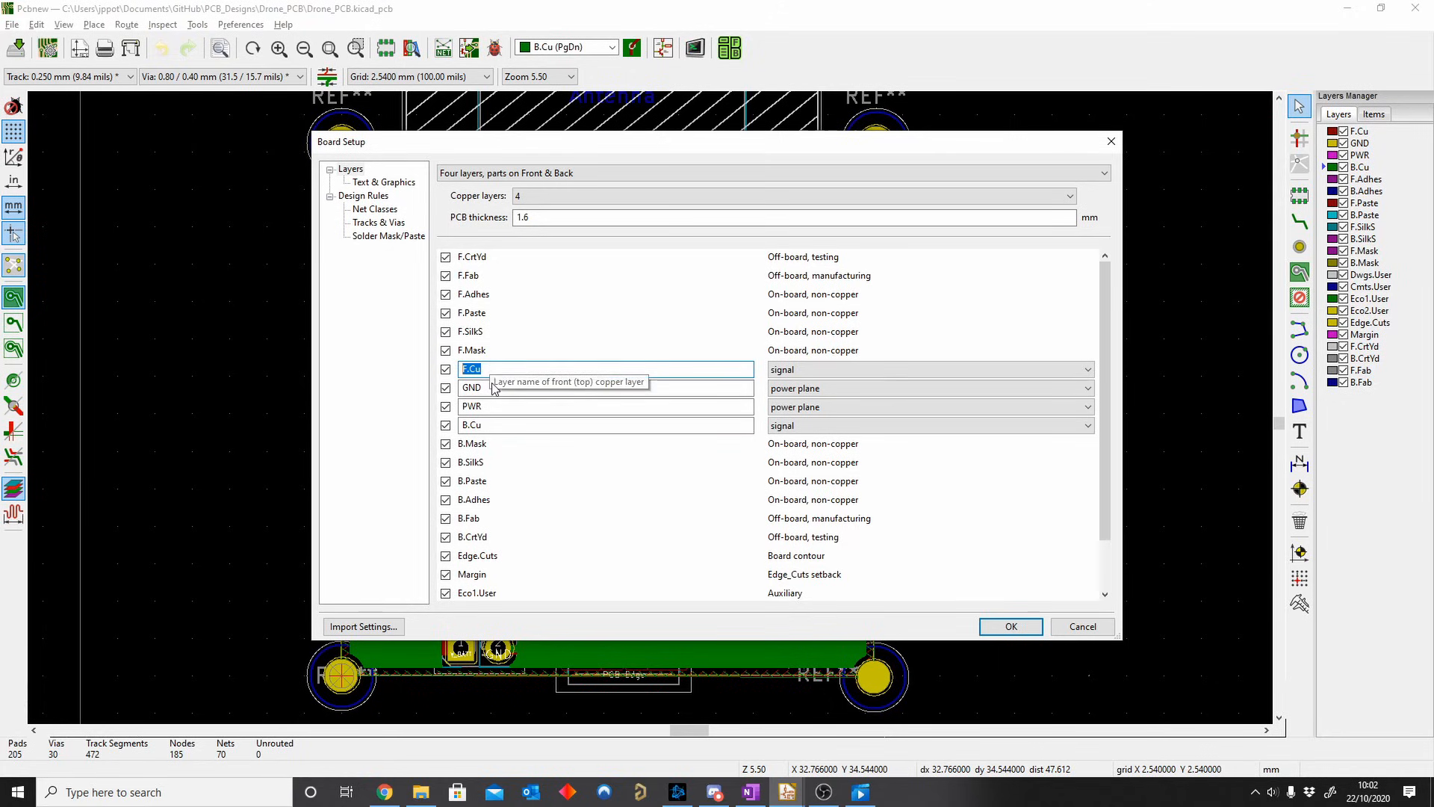
click(604, 406)
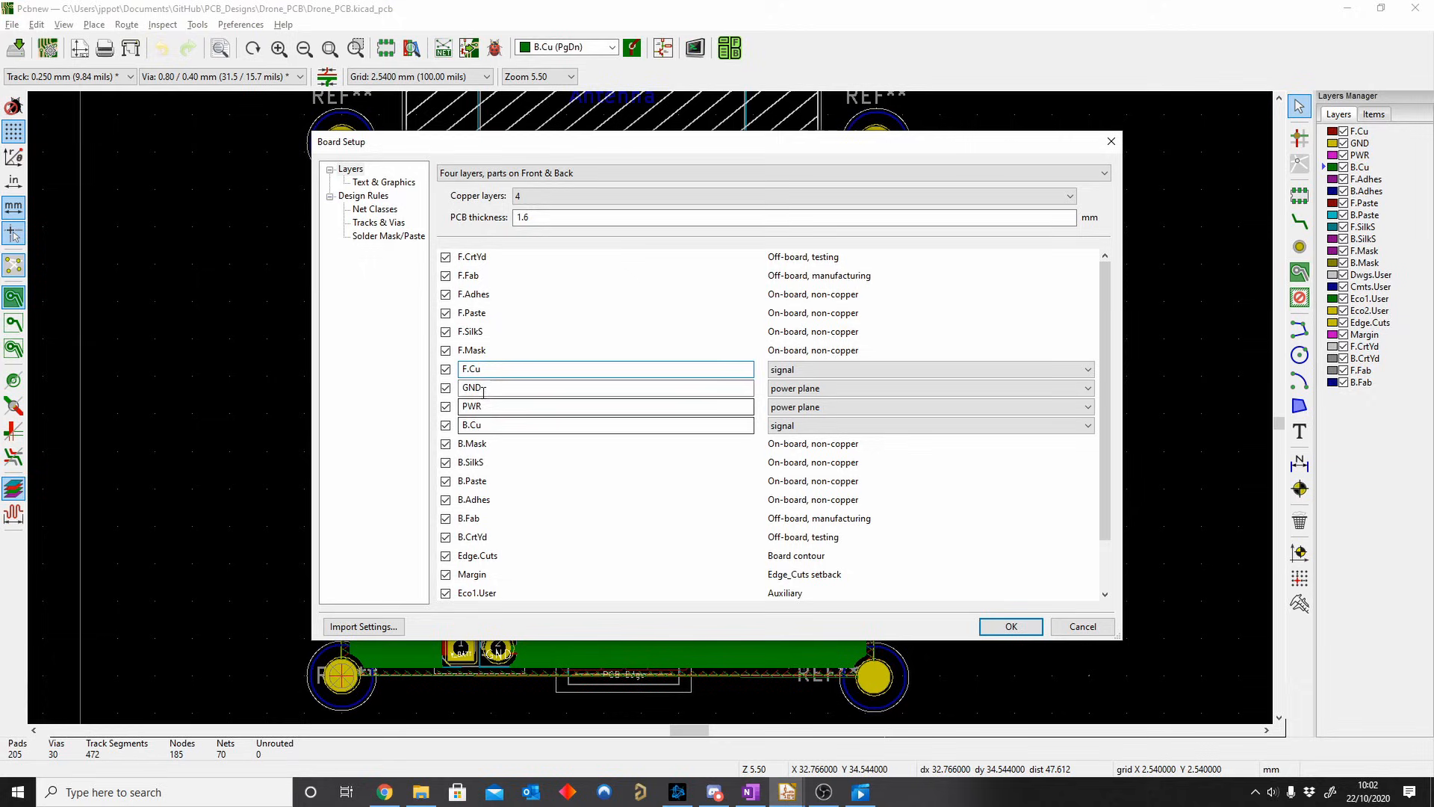
click(605, 406)
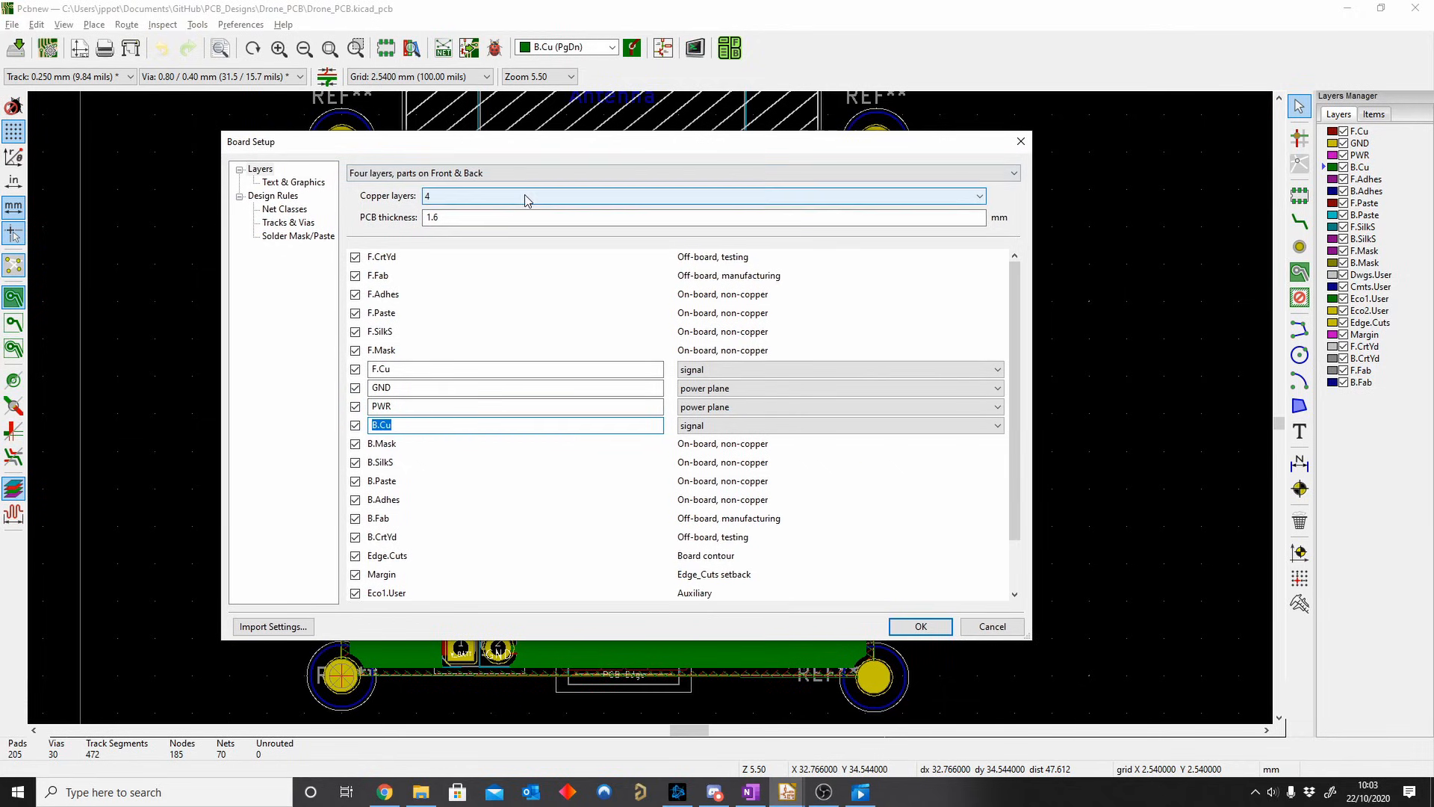
Step: Leave the copper layer count at 4 and confirm Board Setup
click(977, 196)
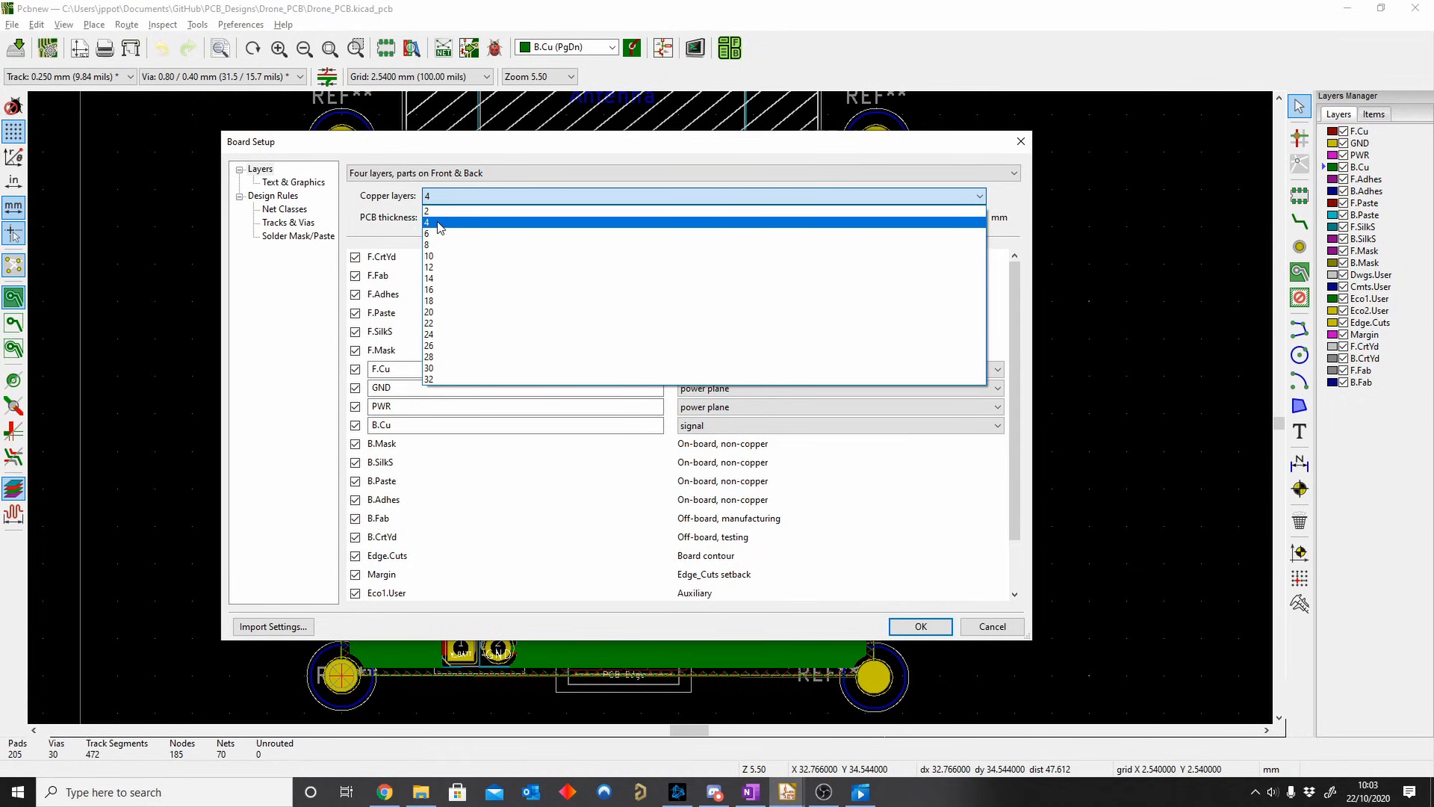
click(430, 222)
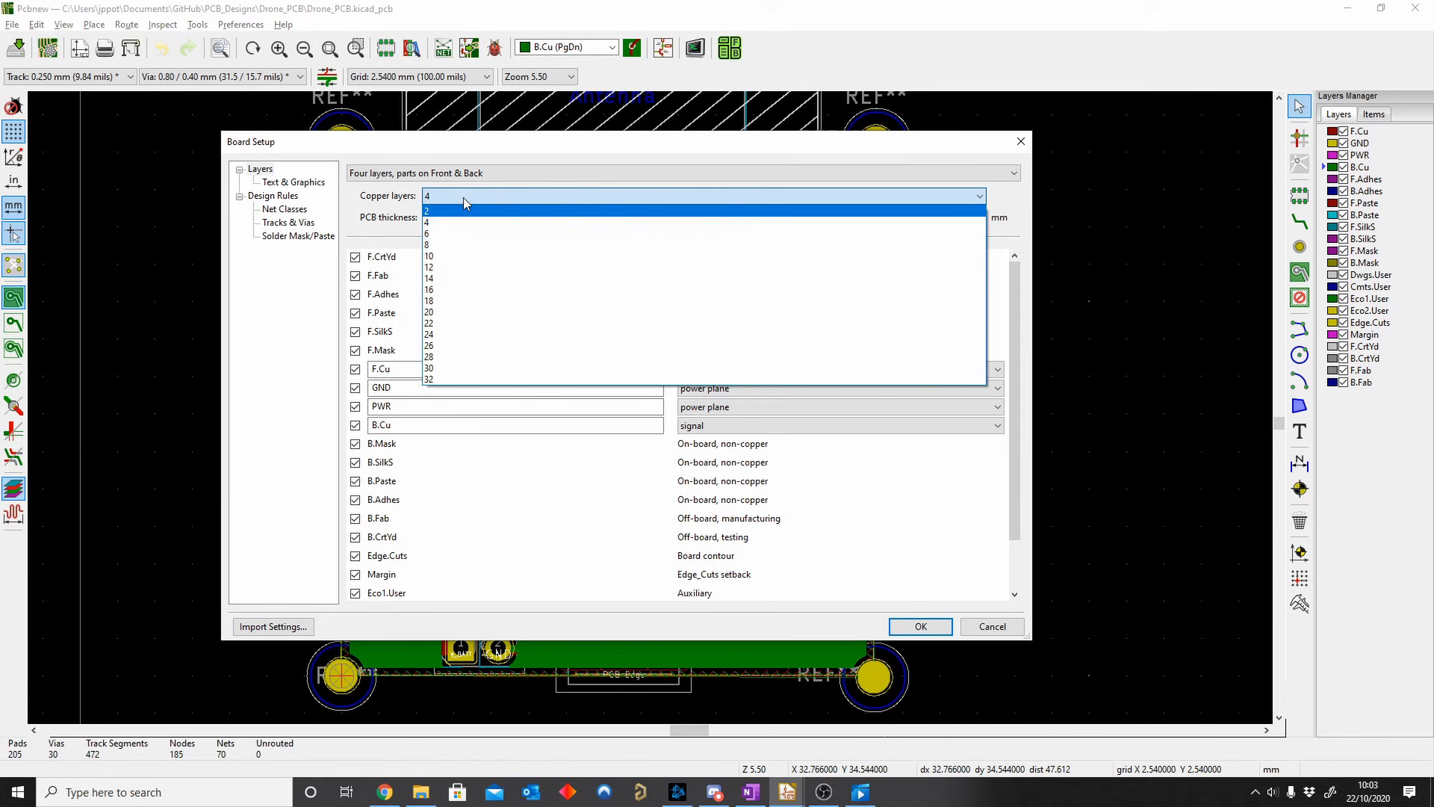
click(919, 626)
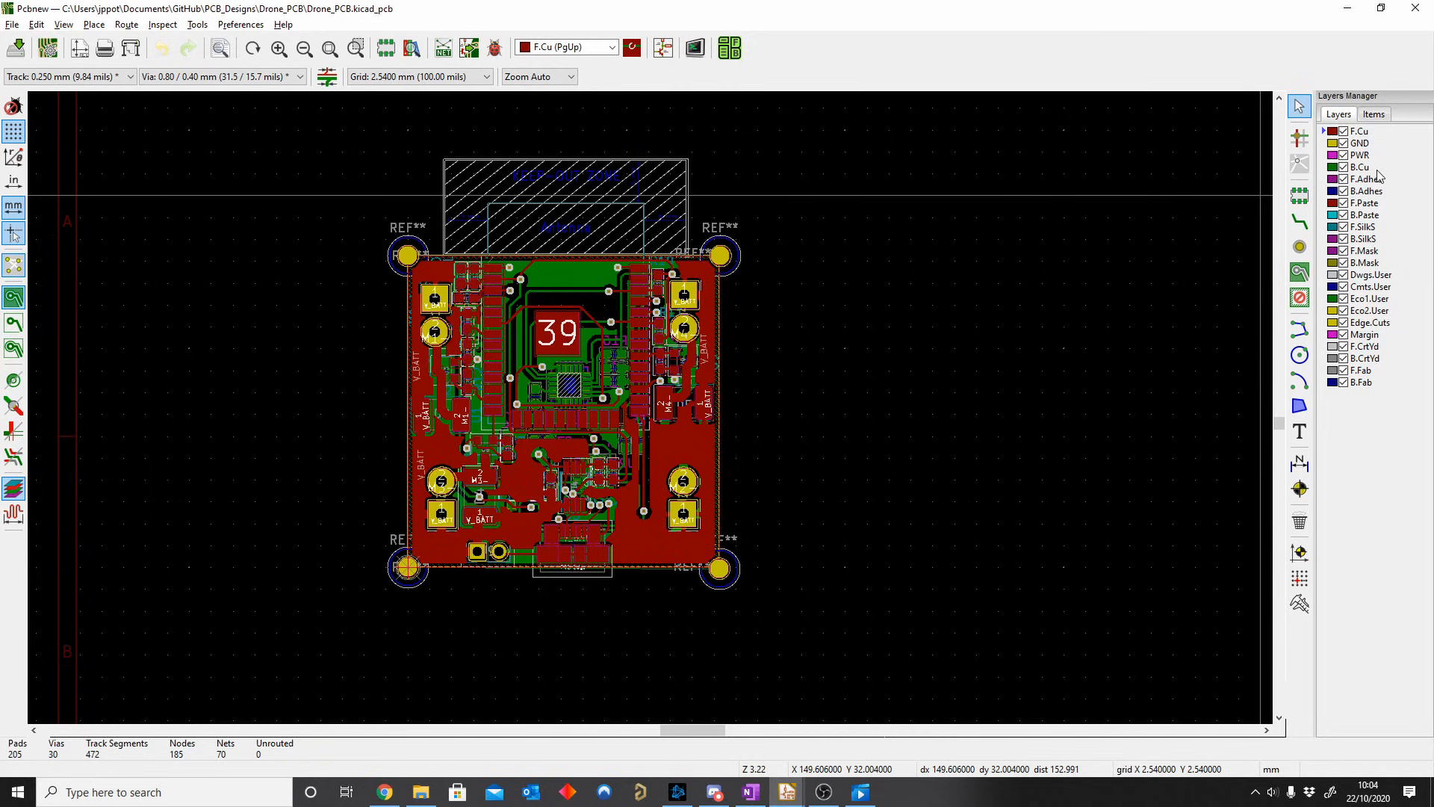
mouse_move(1371, 155)
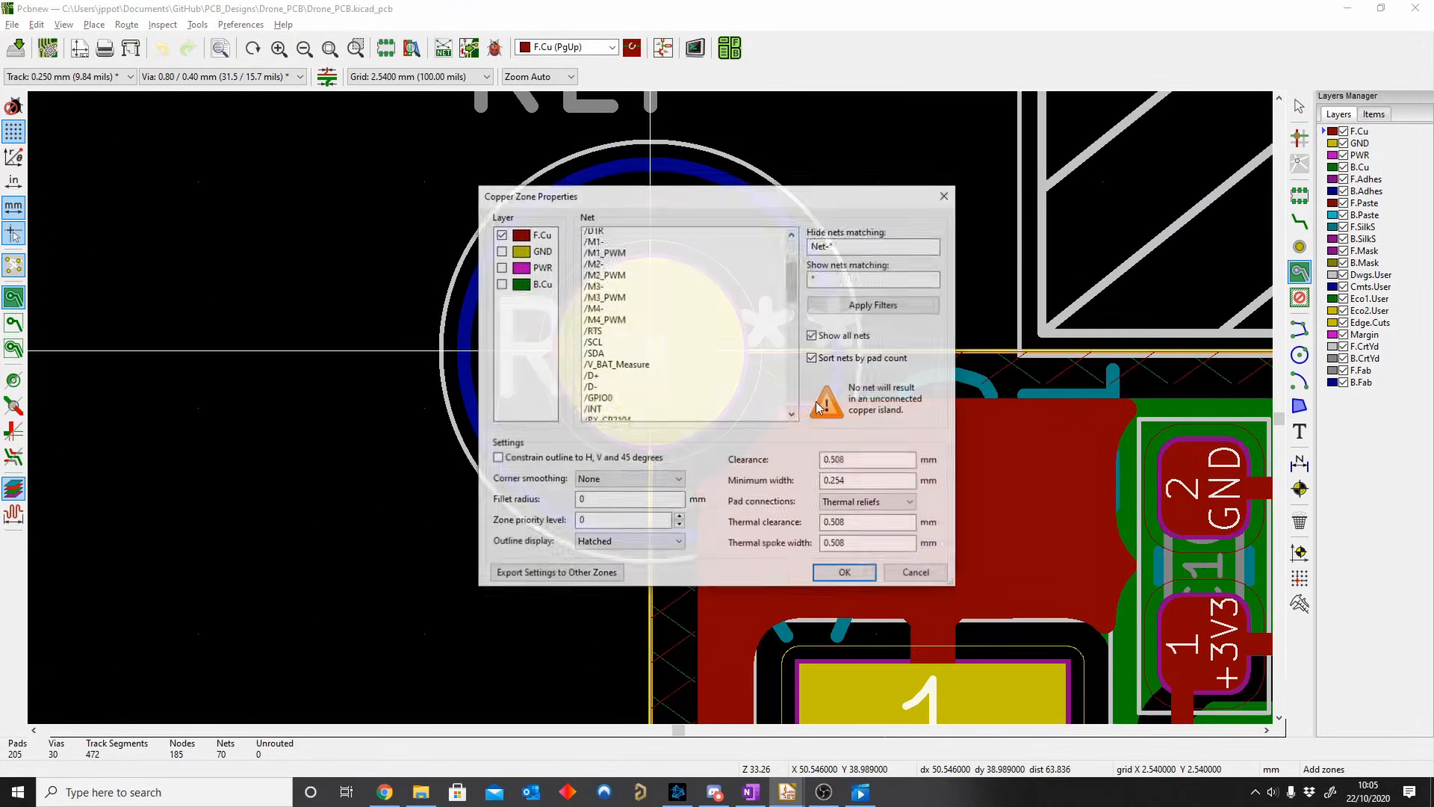
Step: Confirm a GND-layer, GND-net copper zone and draw its outline around the whole board
click(540, 251)
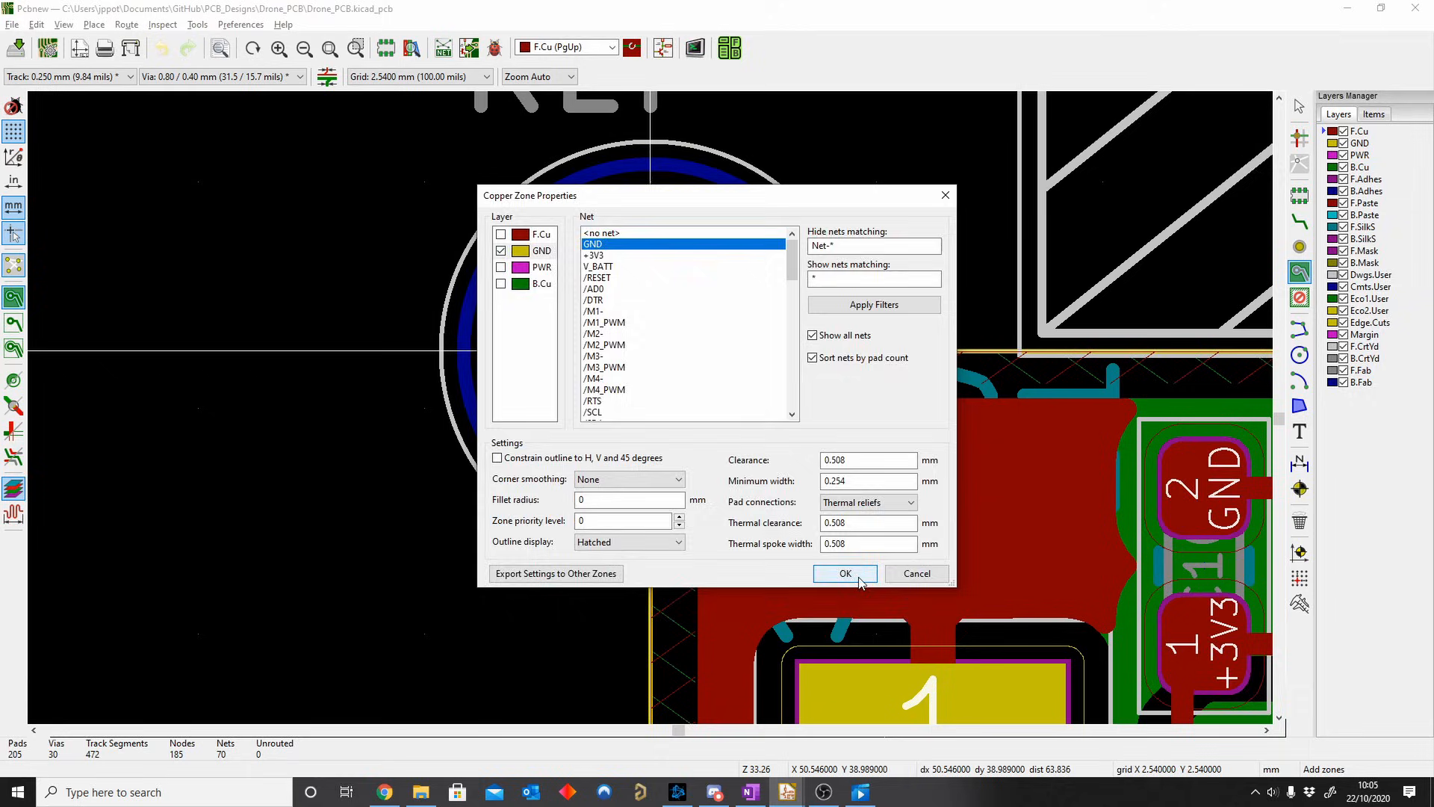
click(843, 574)
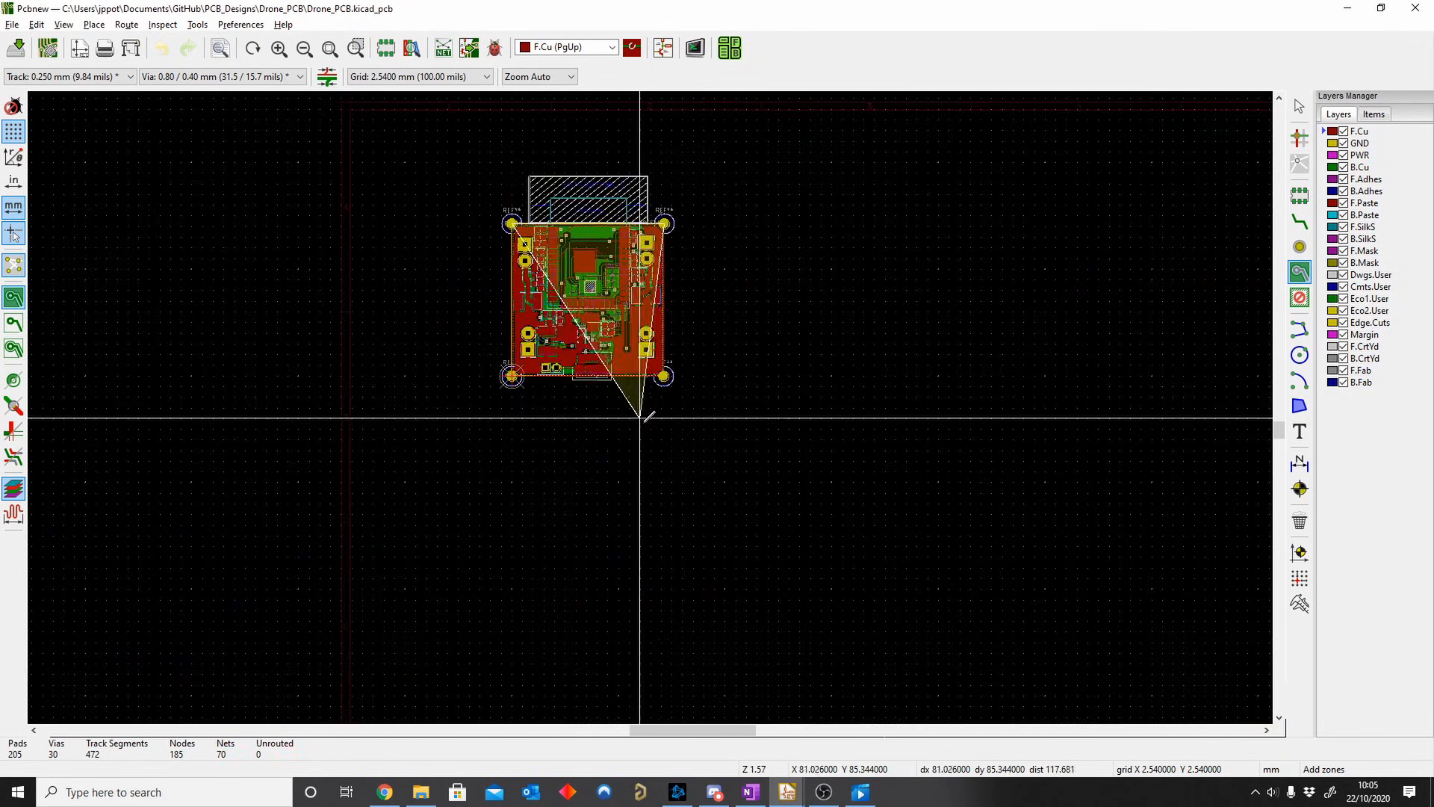
scroll(up, 3)
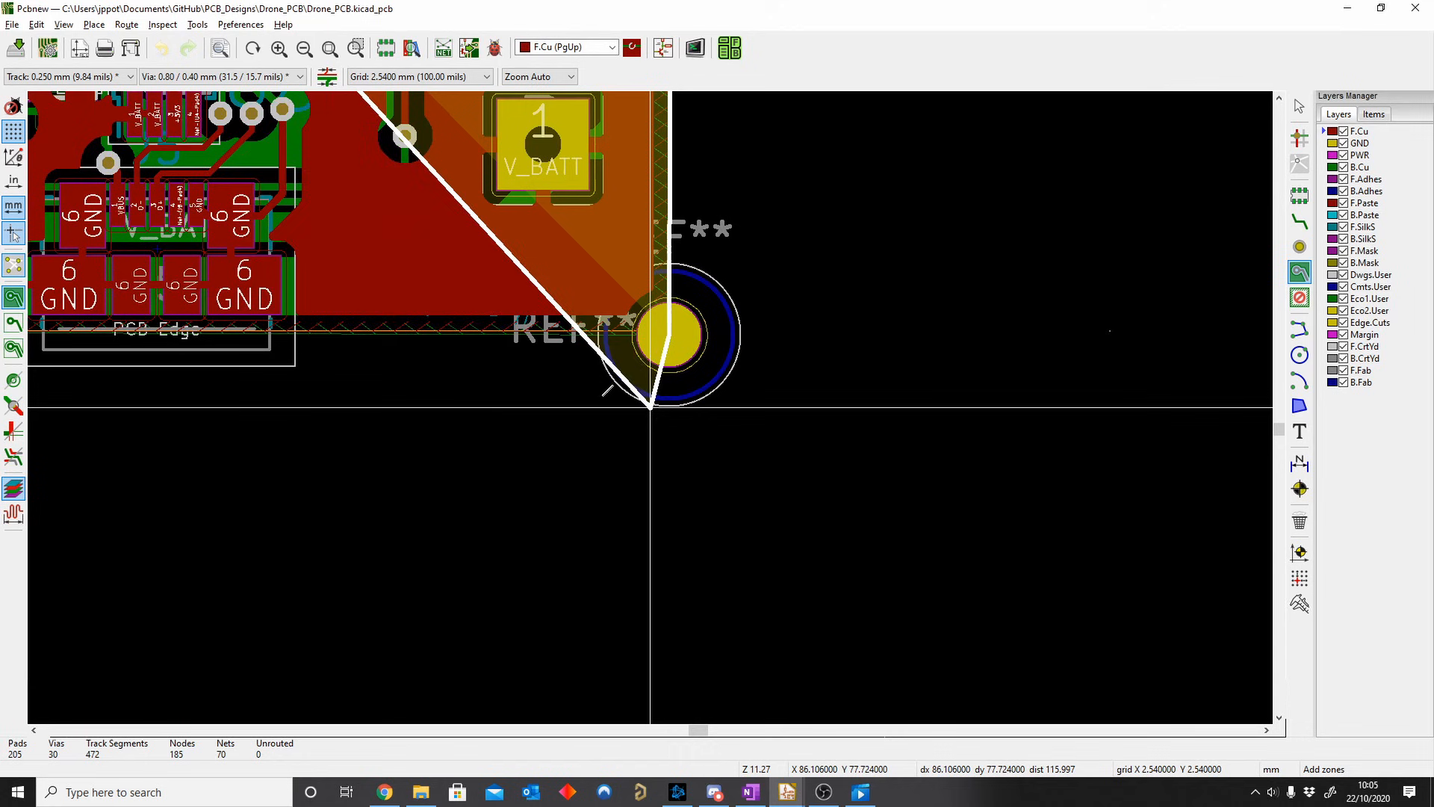
scroll(down, 3)
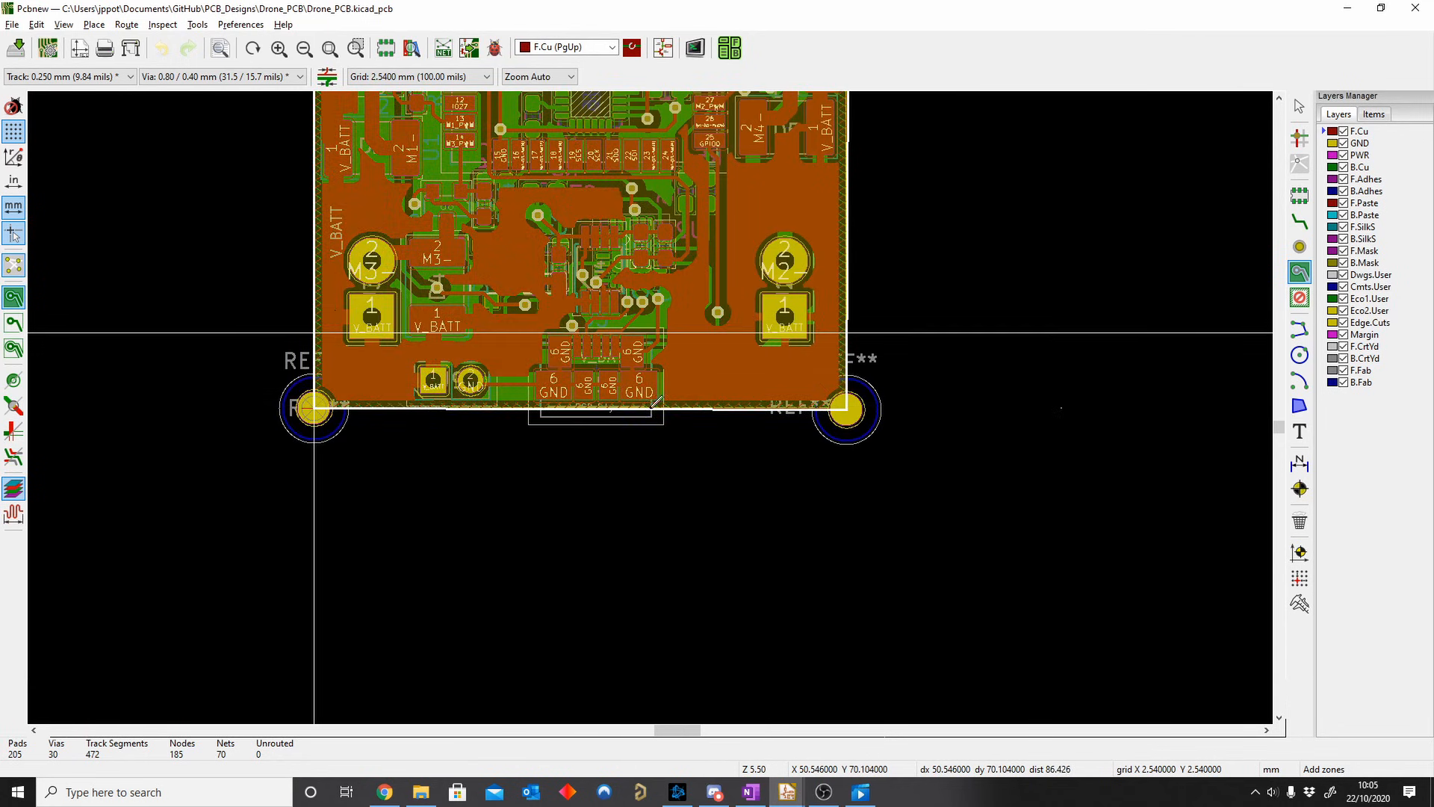
scroll(up, 3)
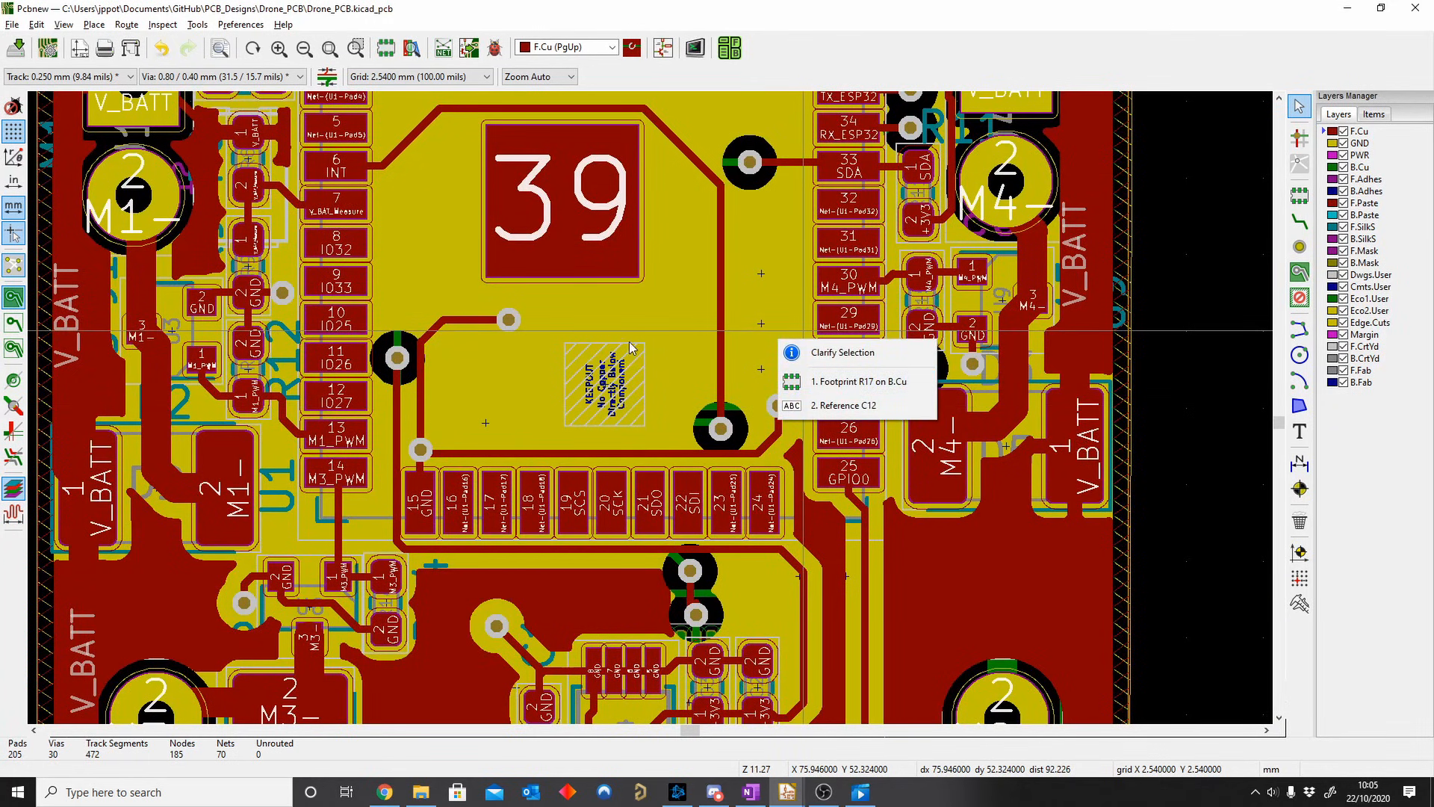
mouse_move(418, 367)
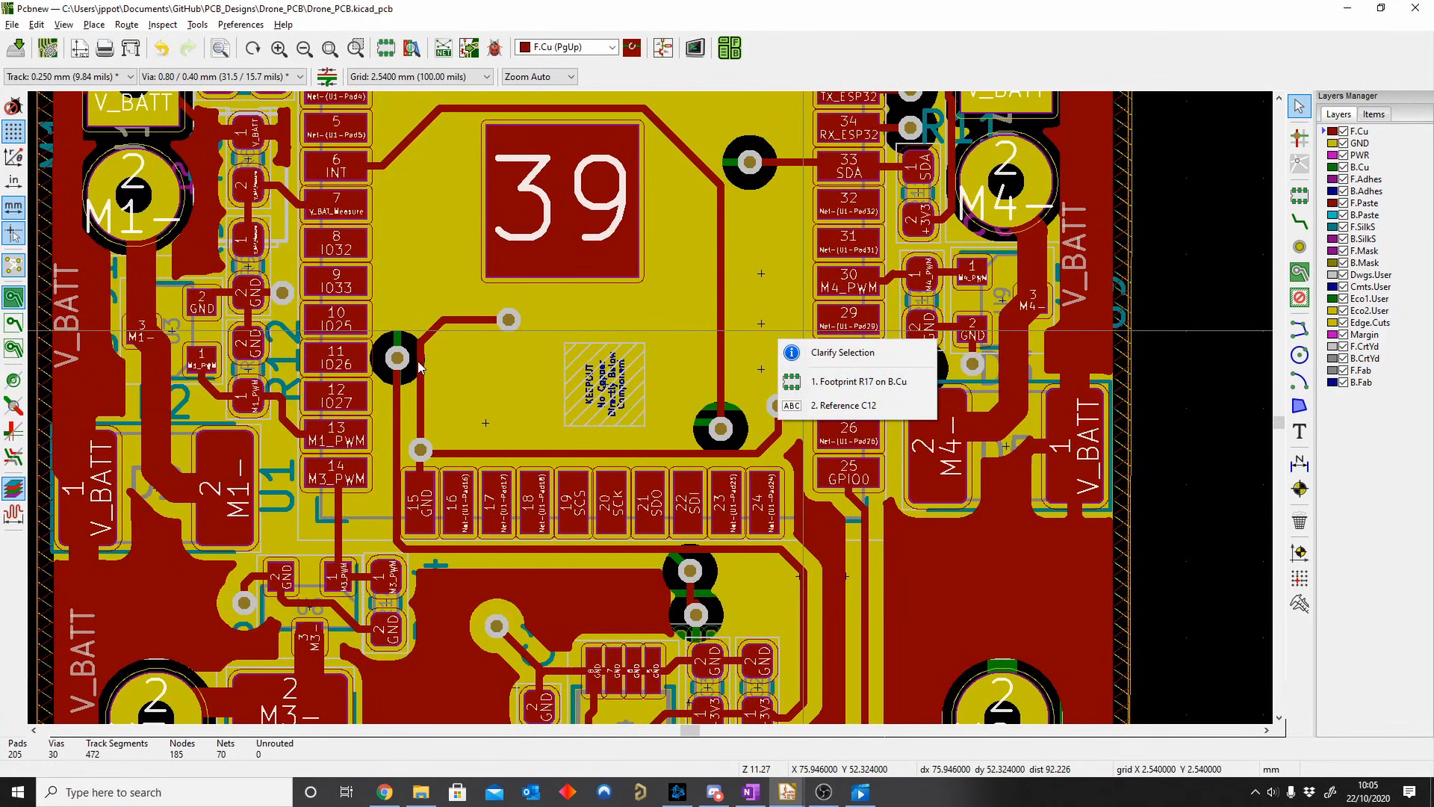
mouse_move(1168, 503)
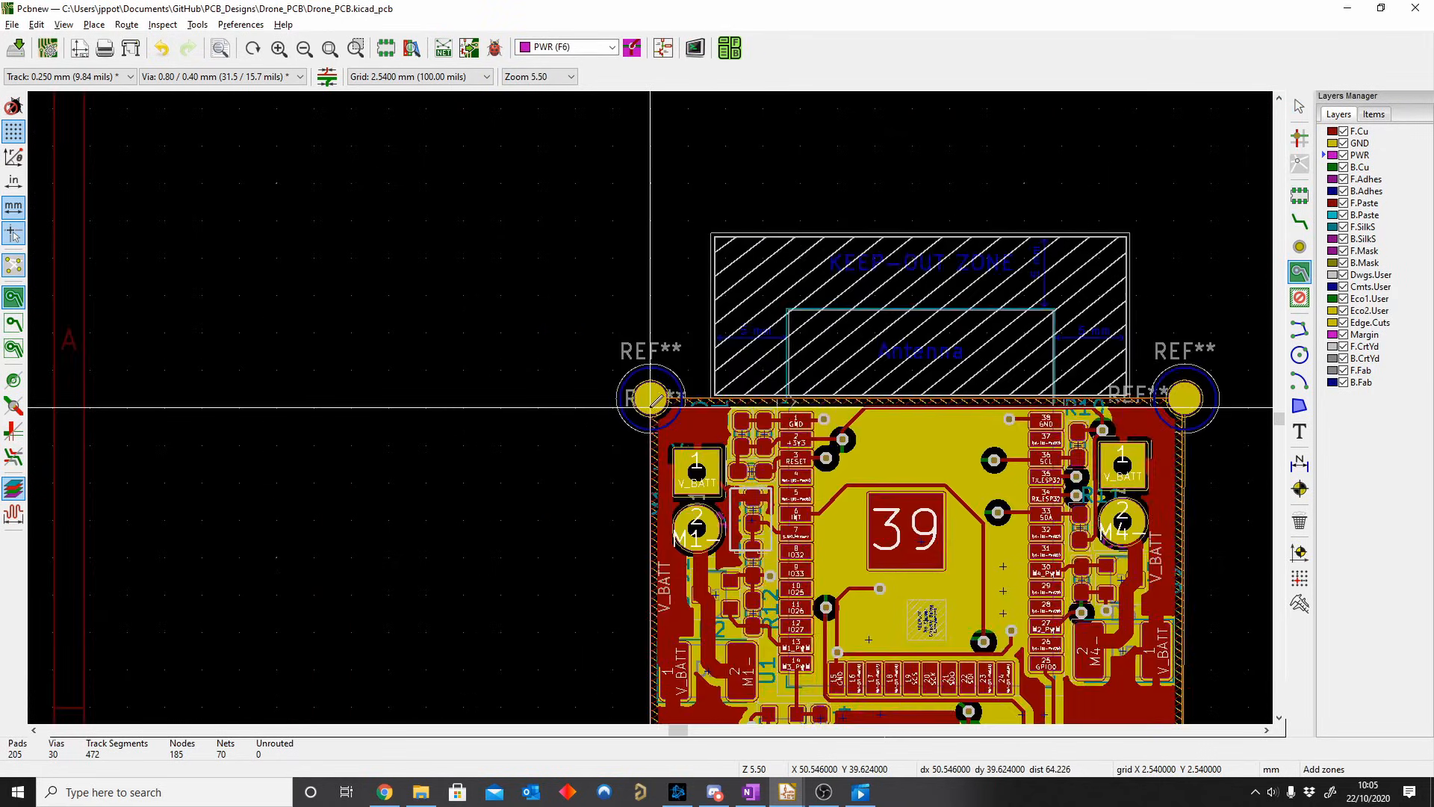
Step: Switch to the 0.508 mm grid and add a copper pour on the PWR layer around the board outline
scroll(up, 3)
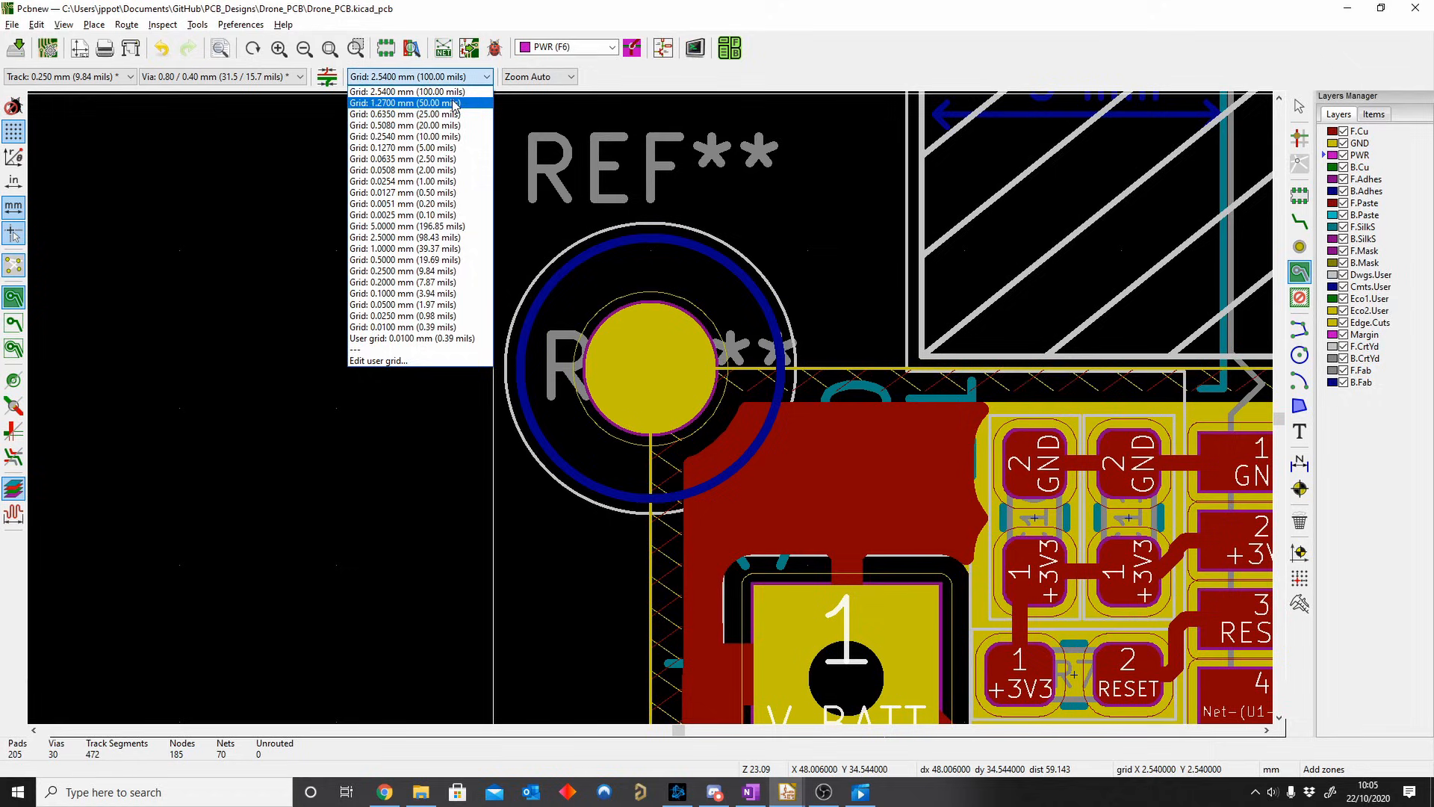
click(401, 103)
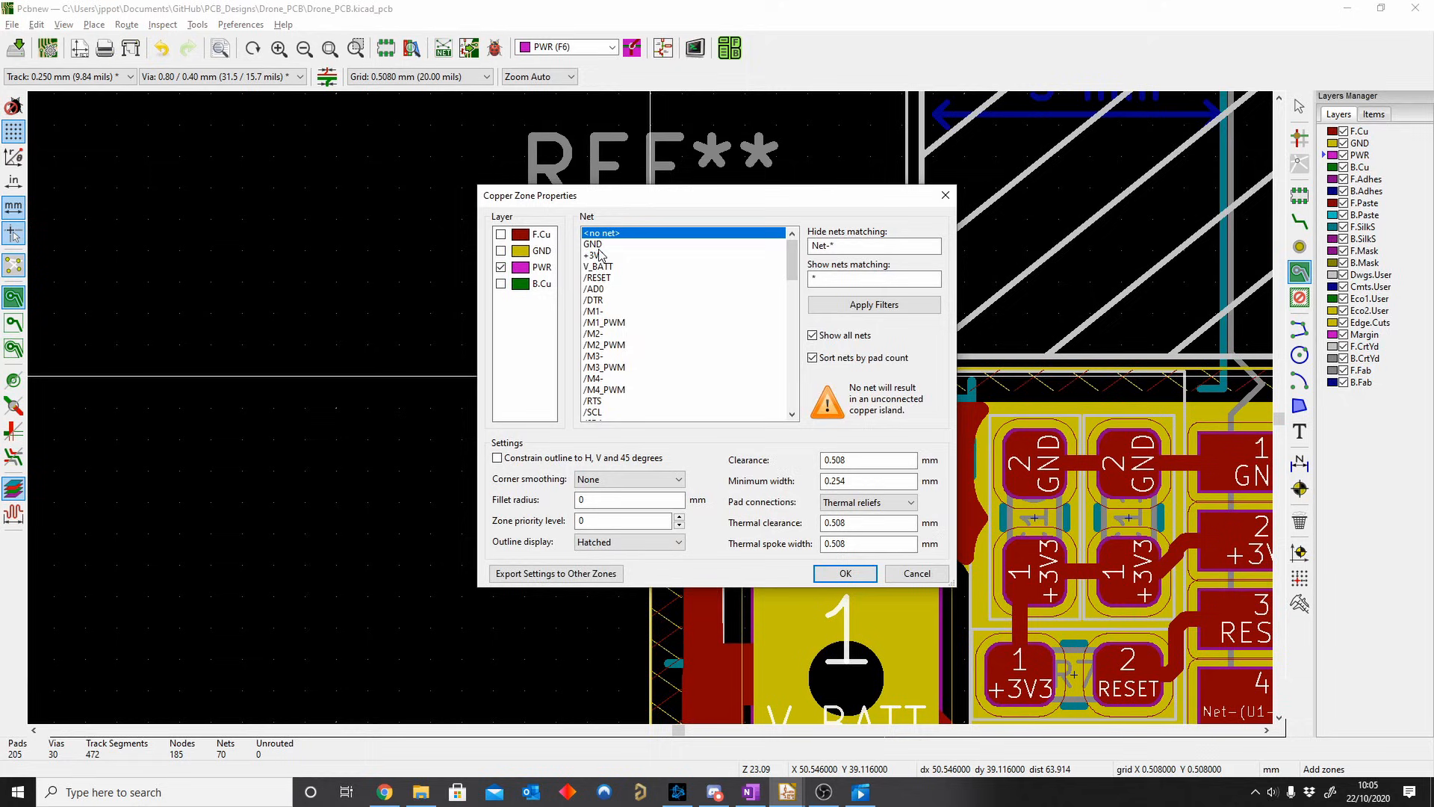
click(842, 574)
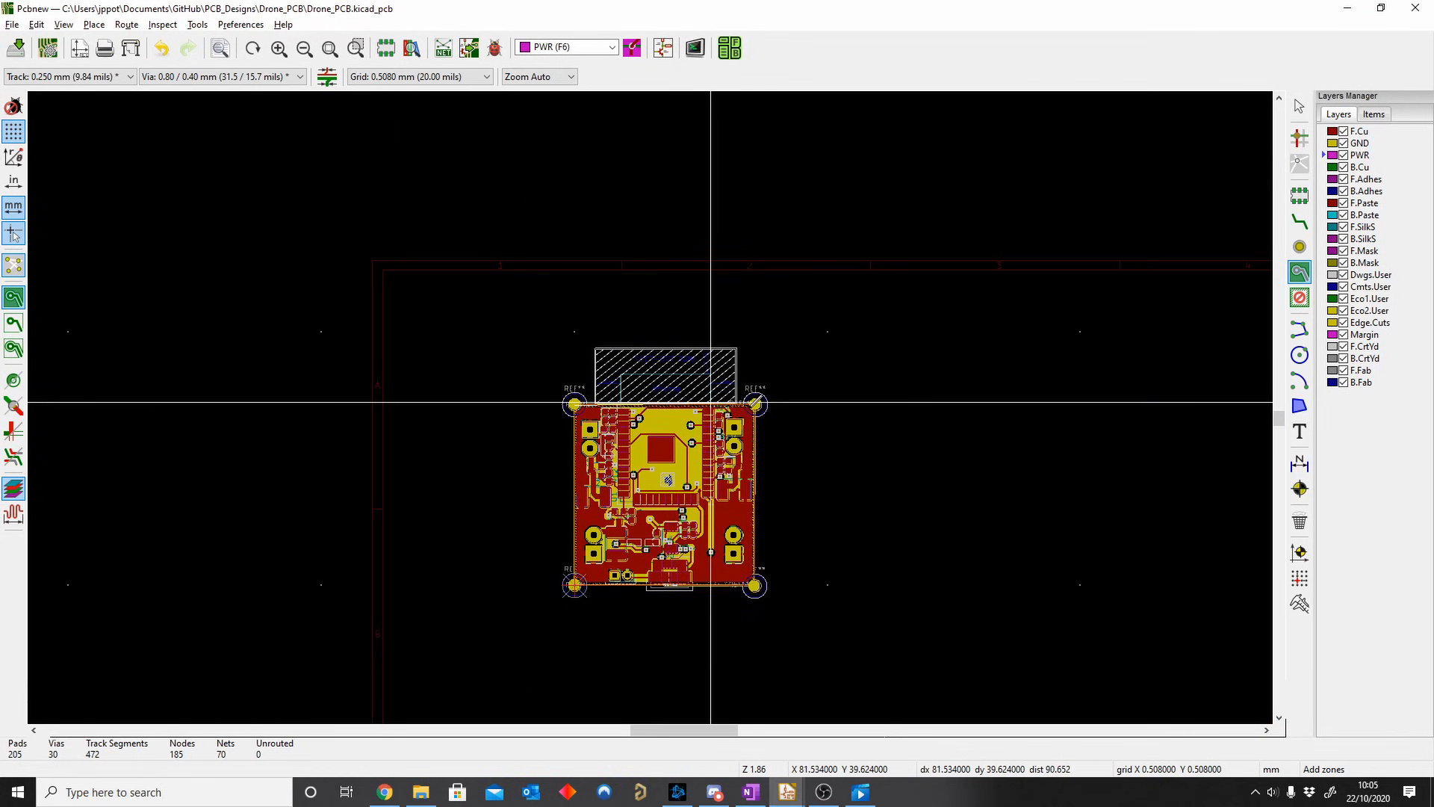
scroll(up, 3)
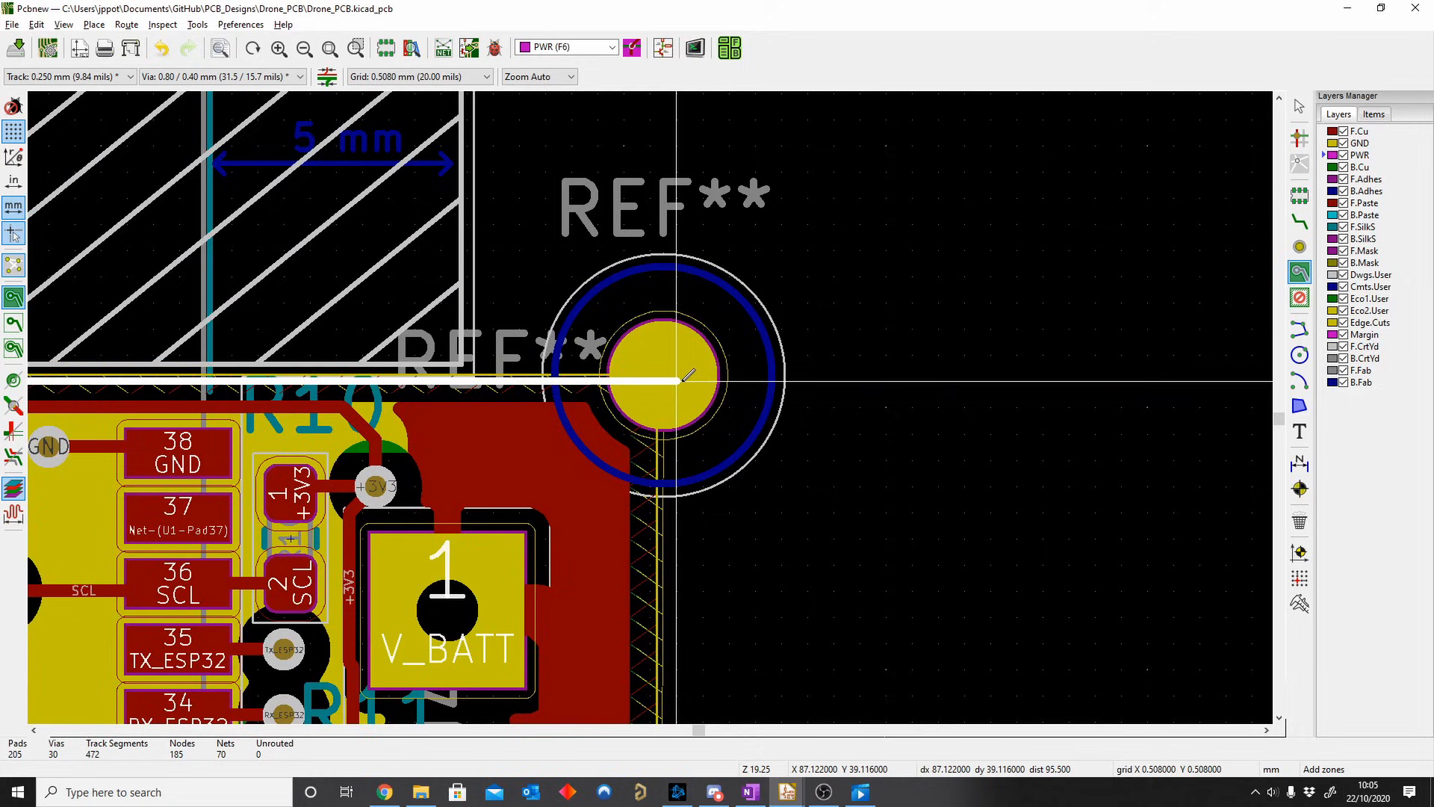
scroll(down, 3)
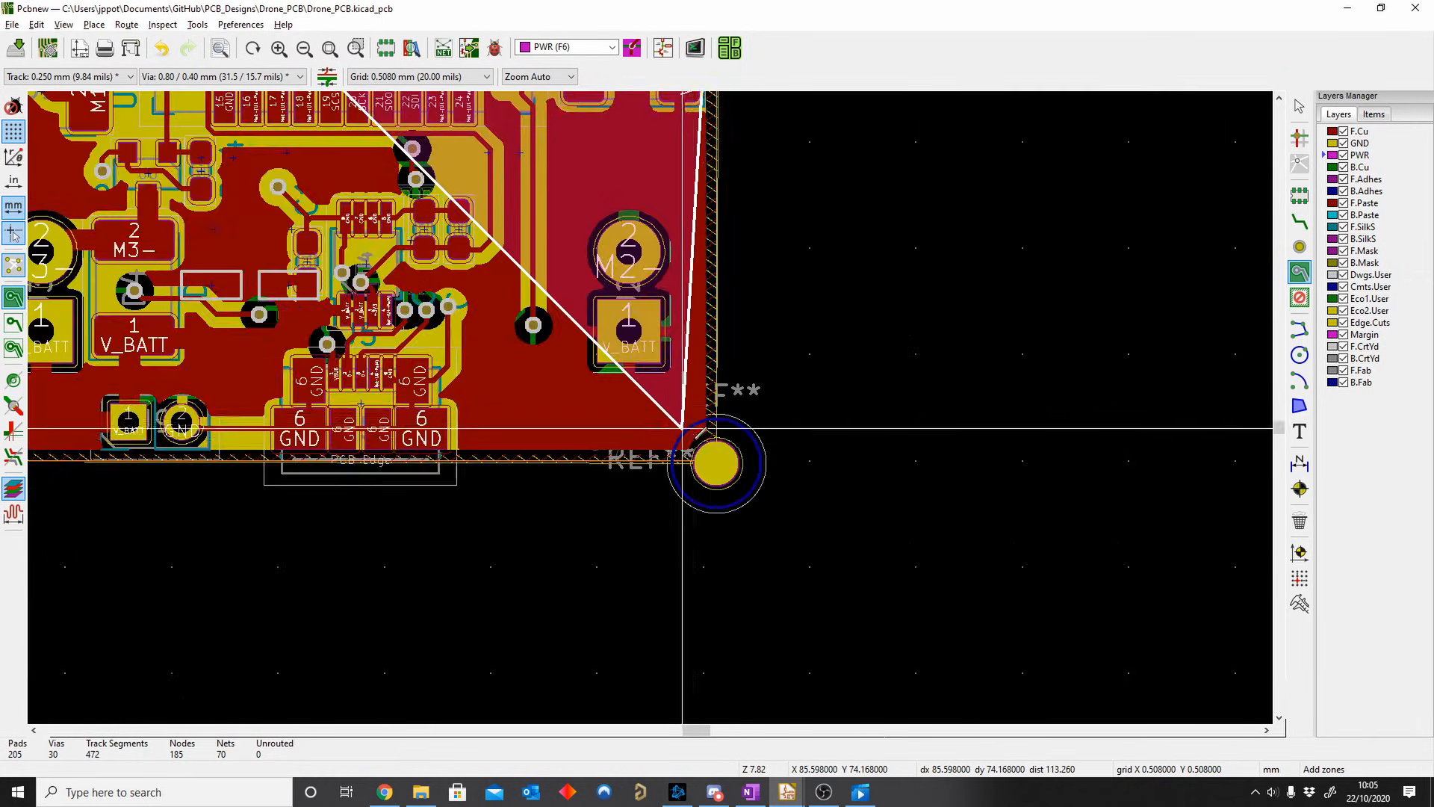
scroll(down, 3)
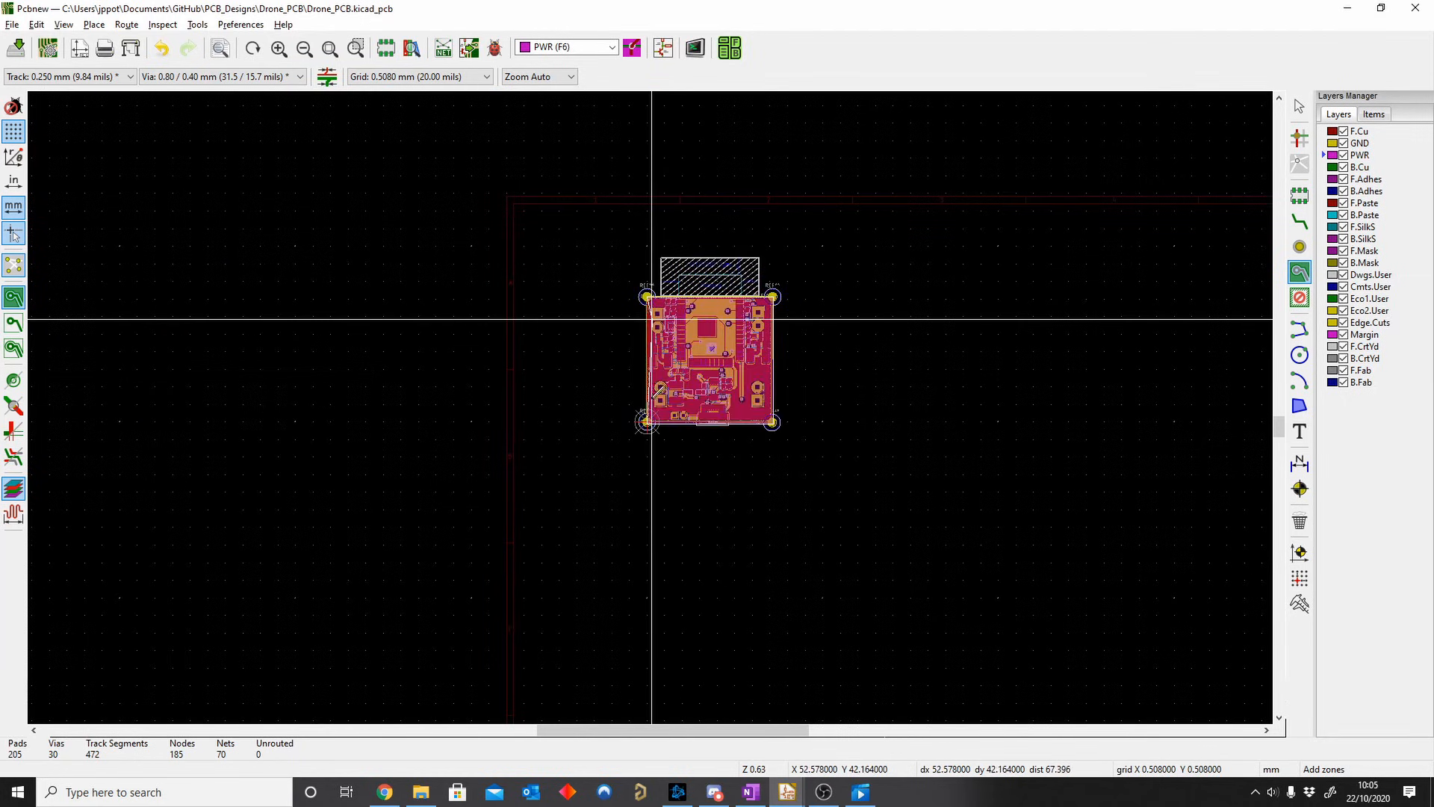
scroll(up, 3)
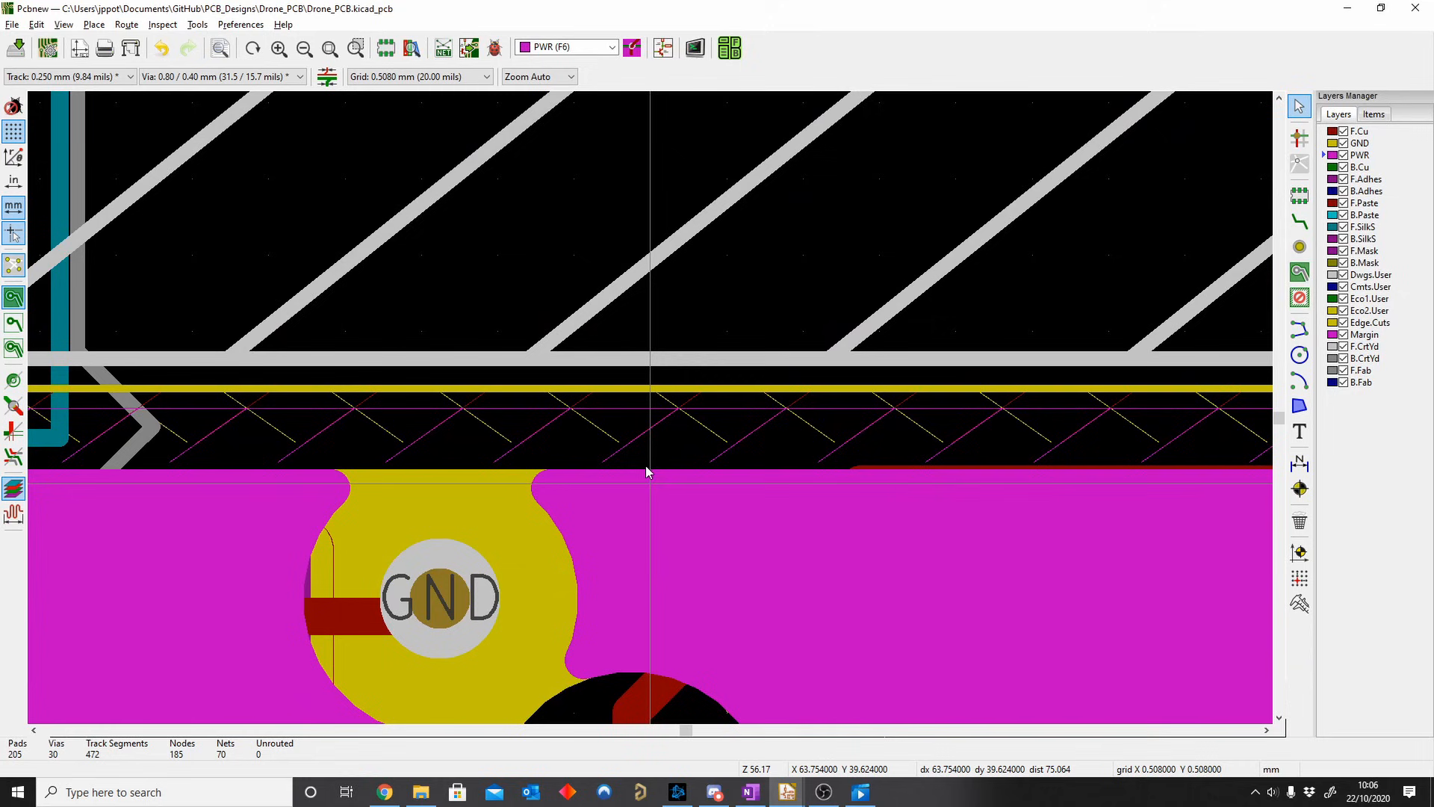
Step: Inspect the pours layer by layer, switching to B.Cu and then back to F.Cu
scroll(down, 3)
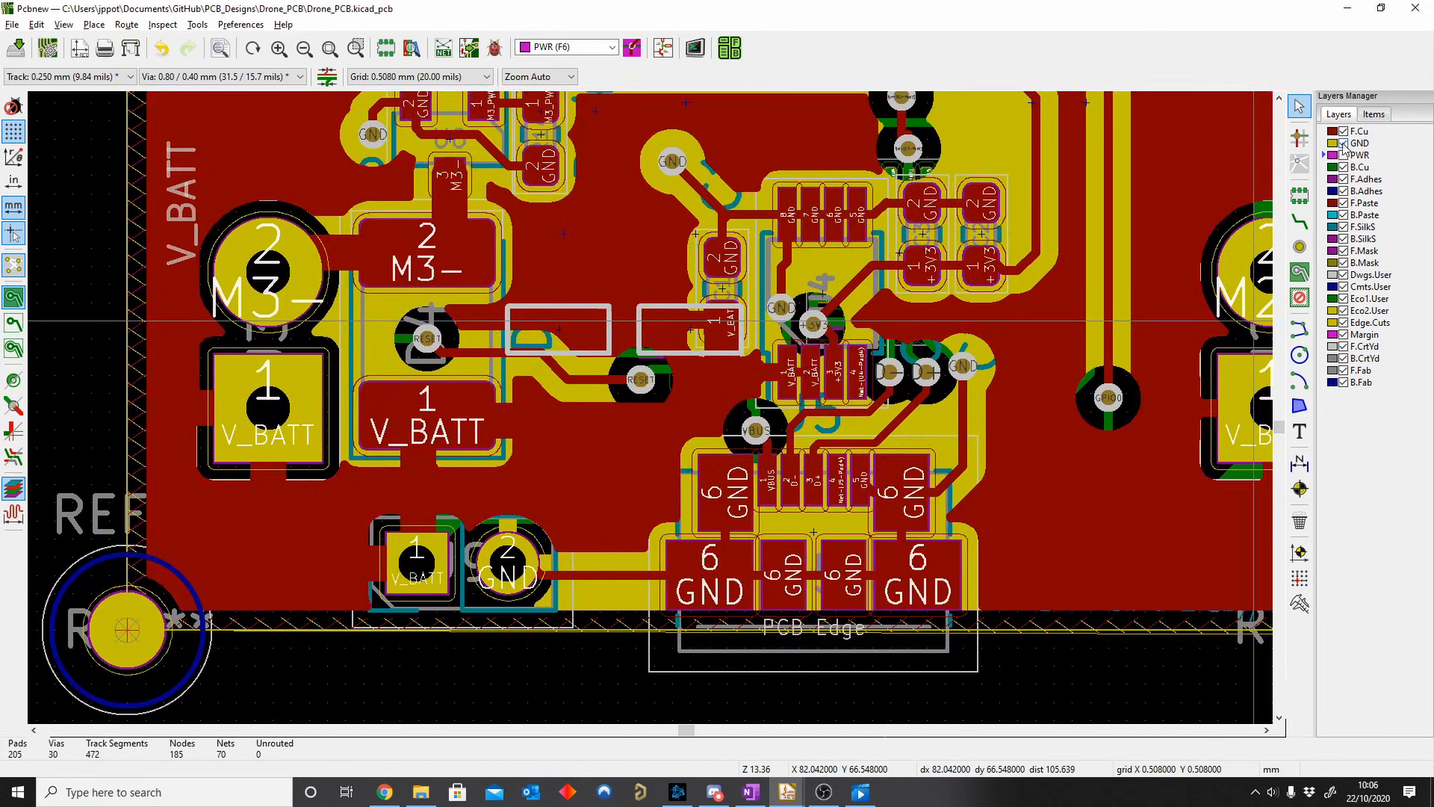
scroll(down, 3)
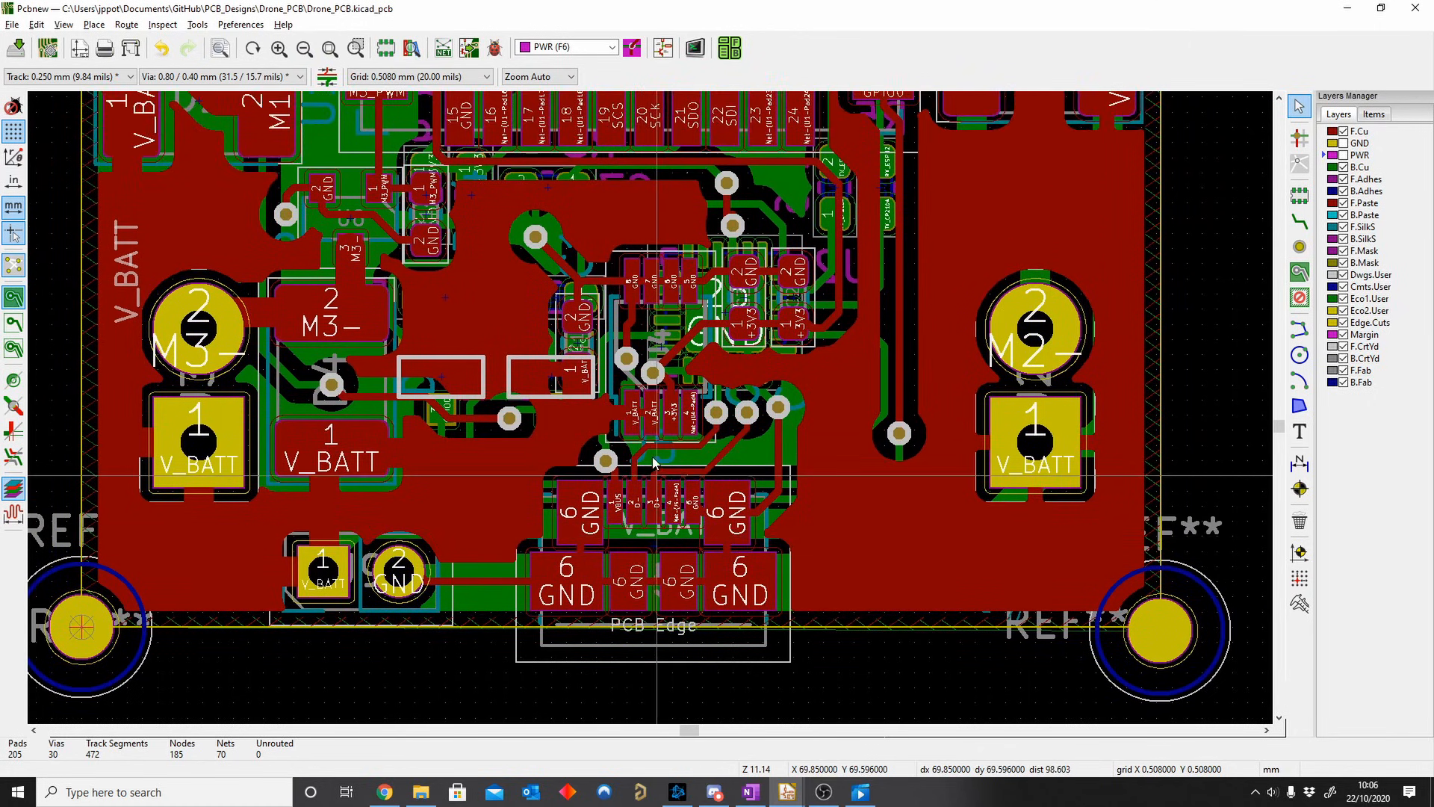
scroll(down, 3)
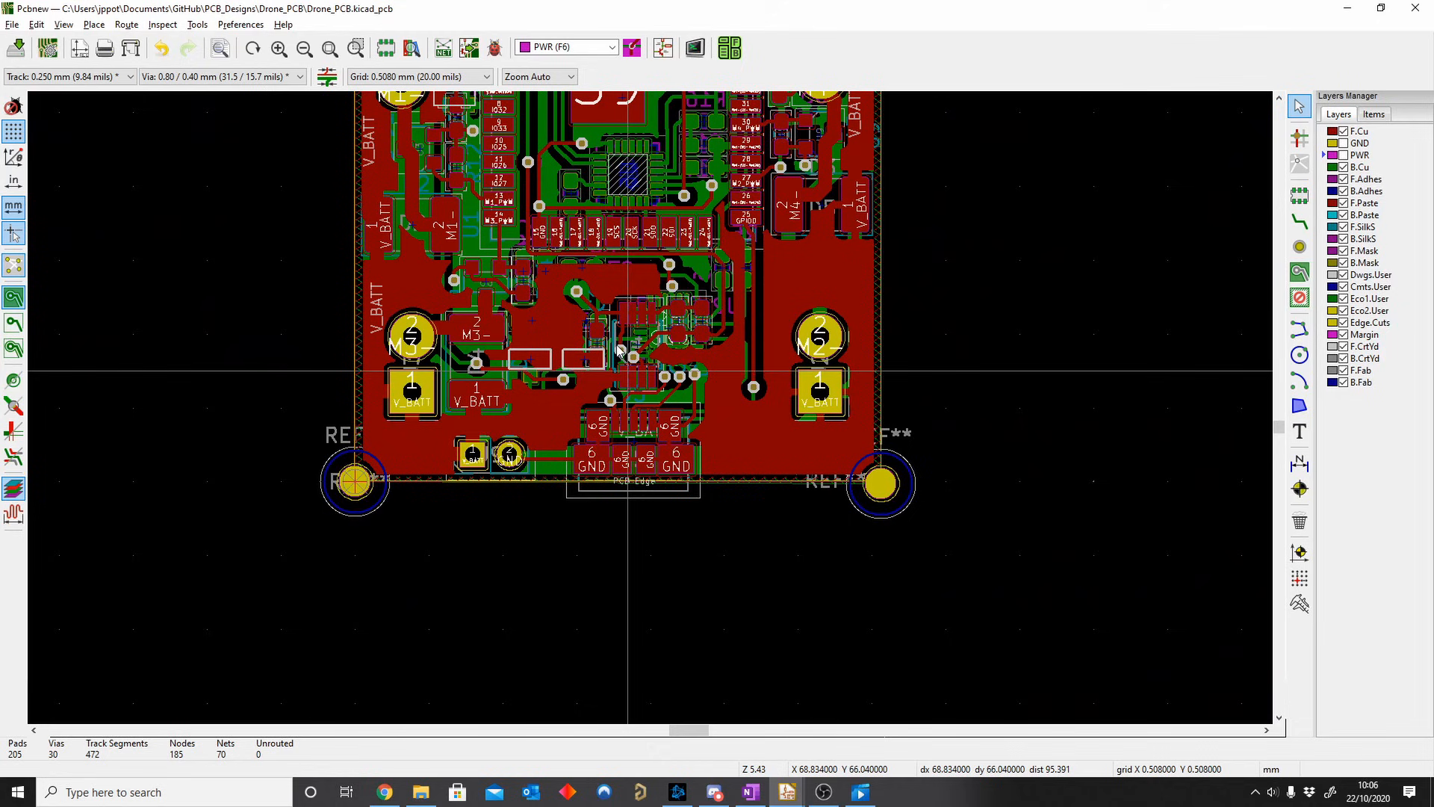
scroll(up, 3)
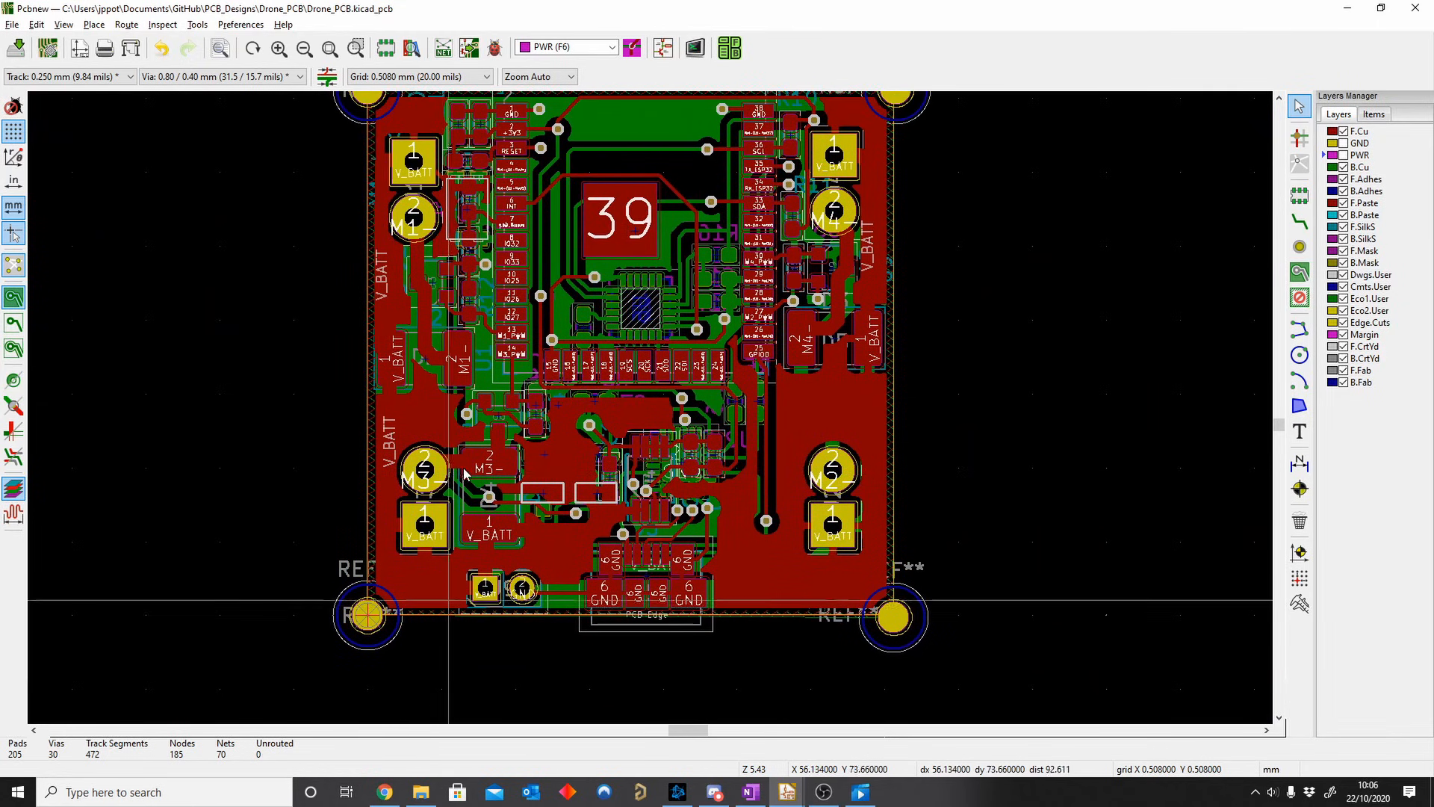
mouse_move(841, 585)
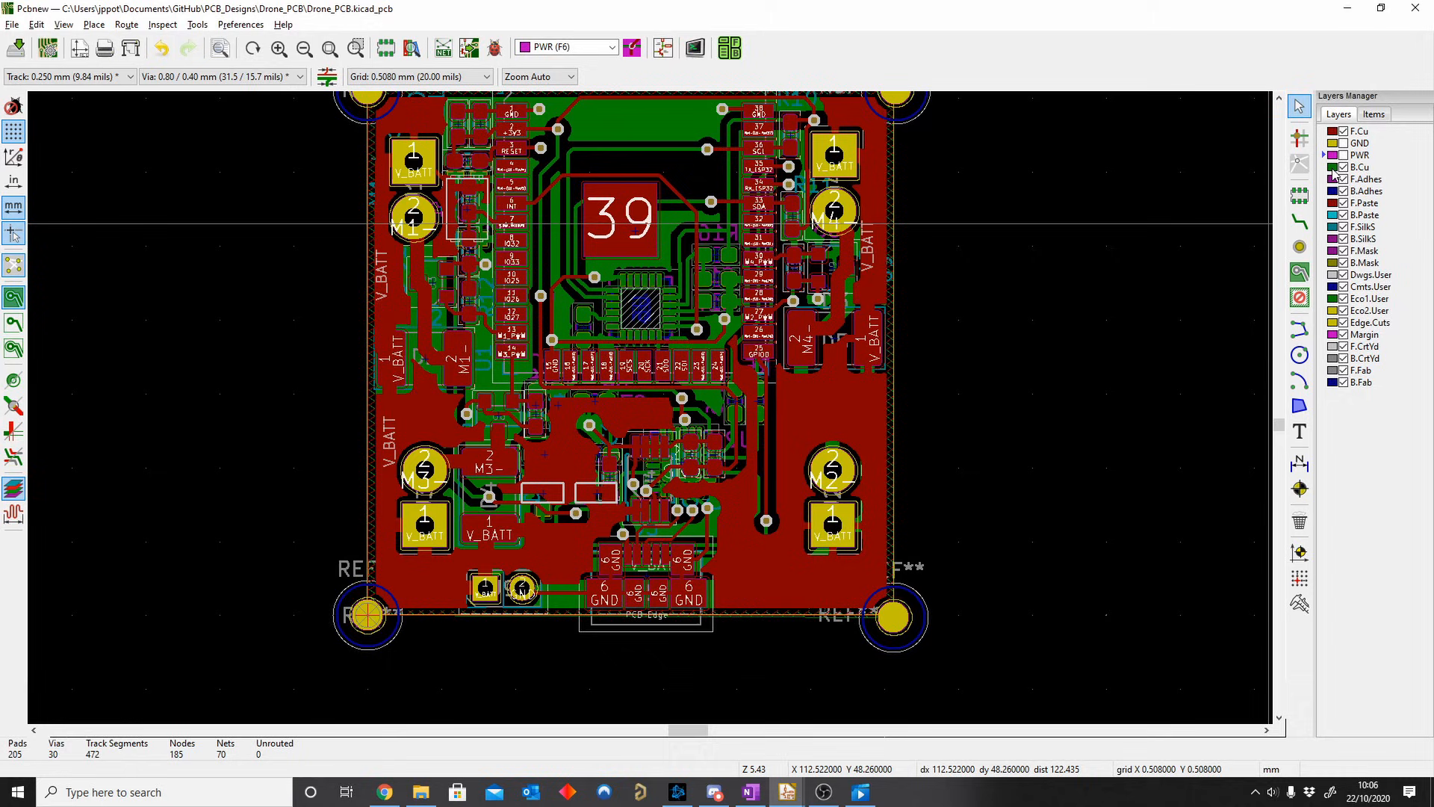
click(565, 46)
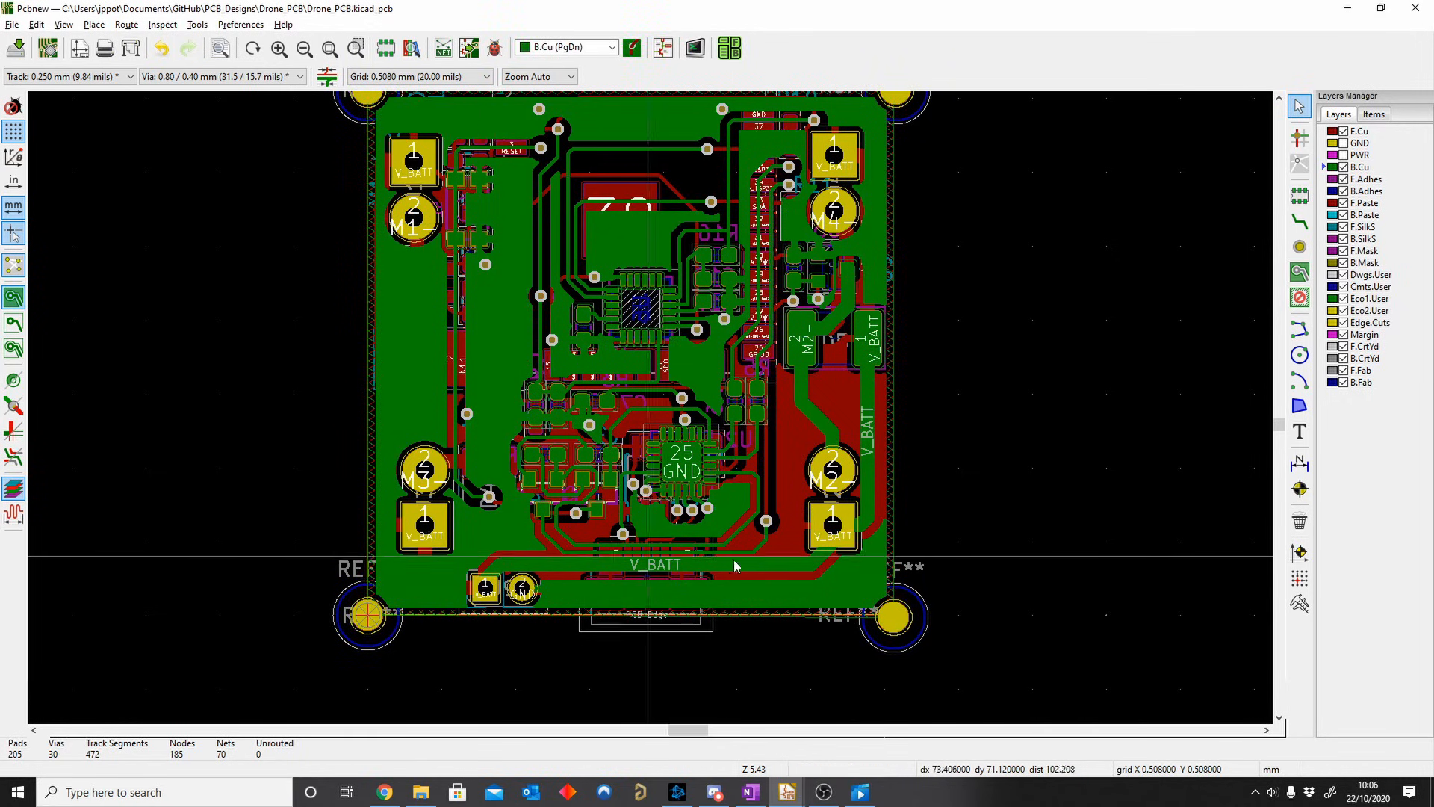
mouse_move(841, 538)
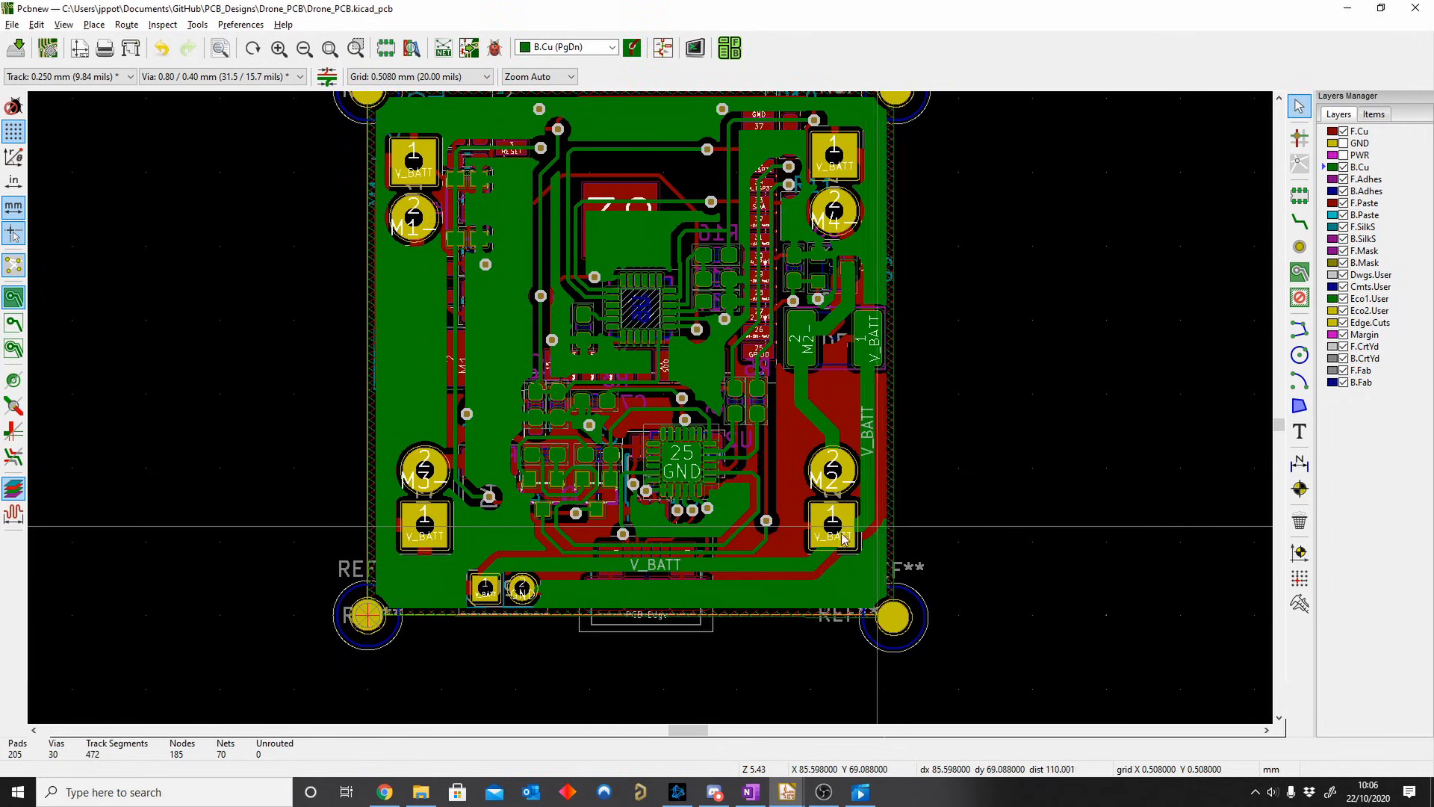
scroll(up, 3)
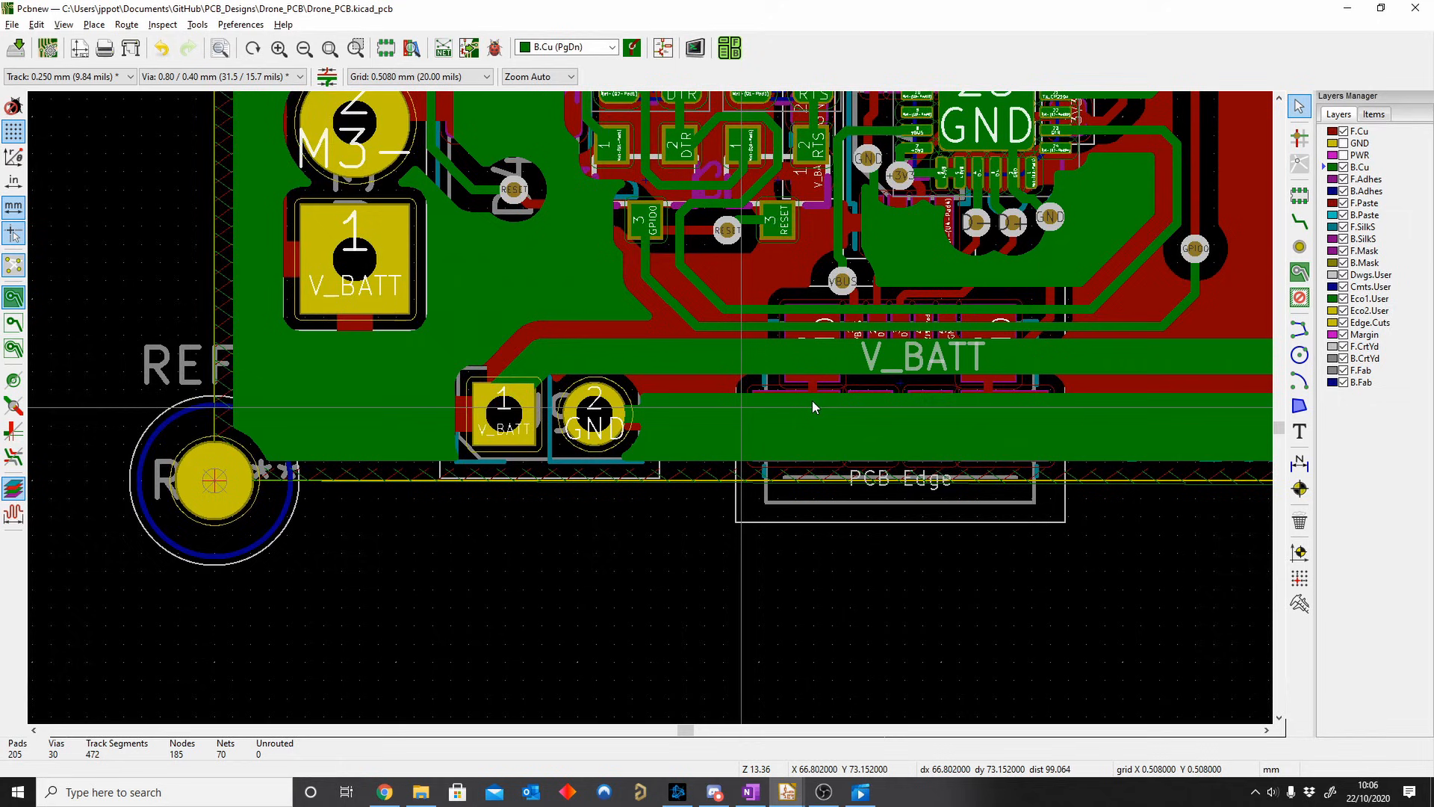
scroll(down, 3)
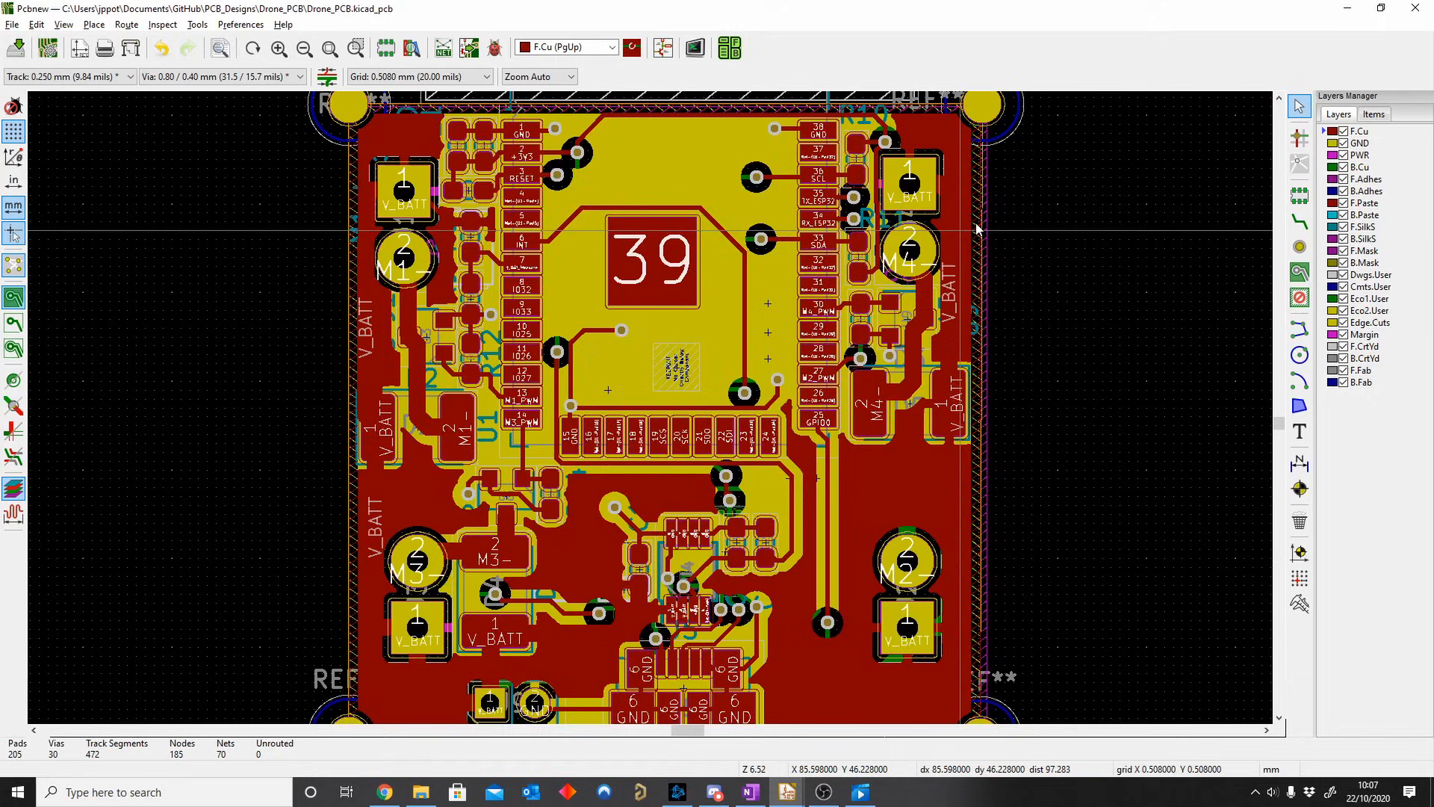
Step: Select the V_BATT zone outline on F.Cu at the board's right edge for deletion
click(977, 228)
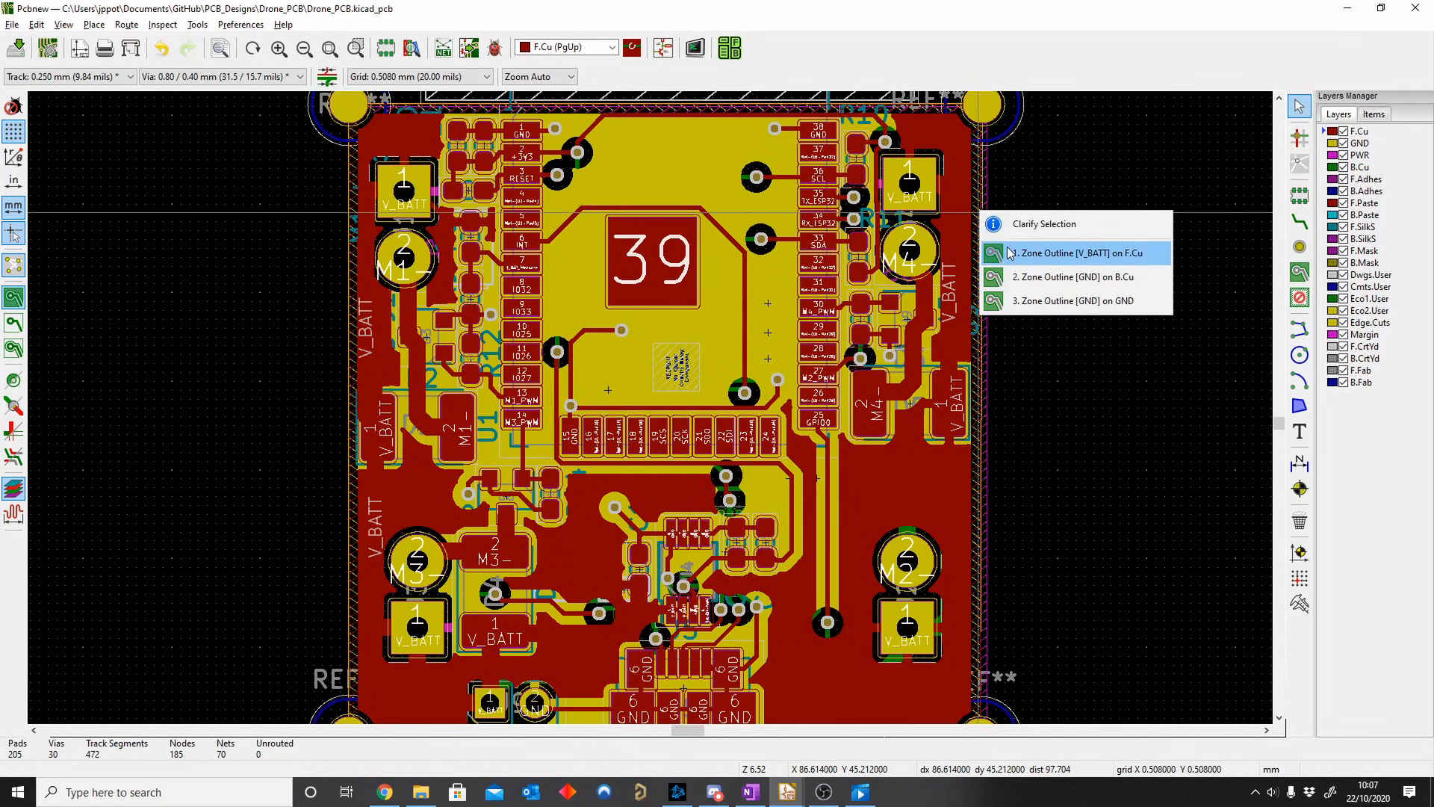
click(1075, 252)
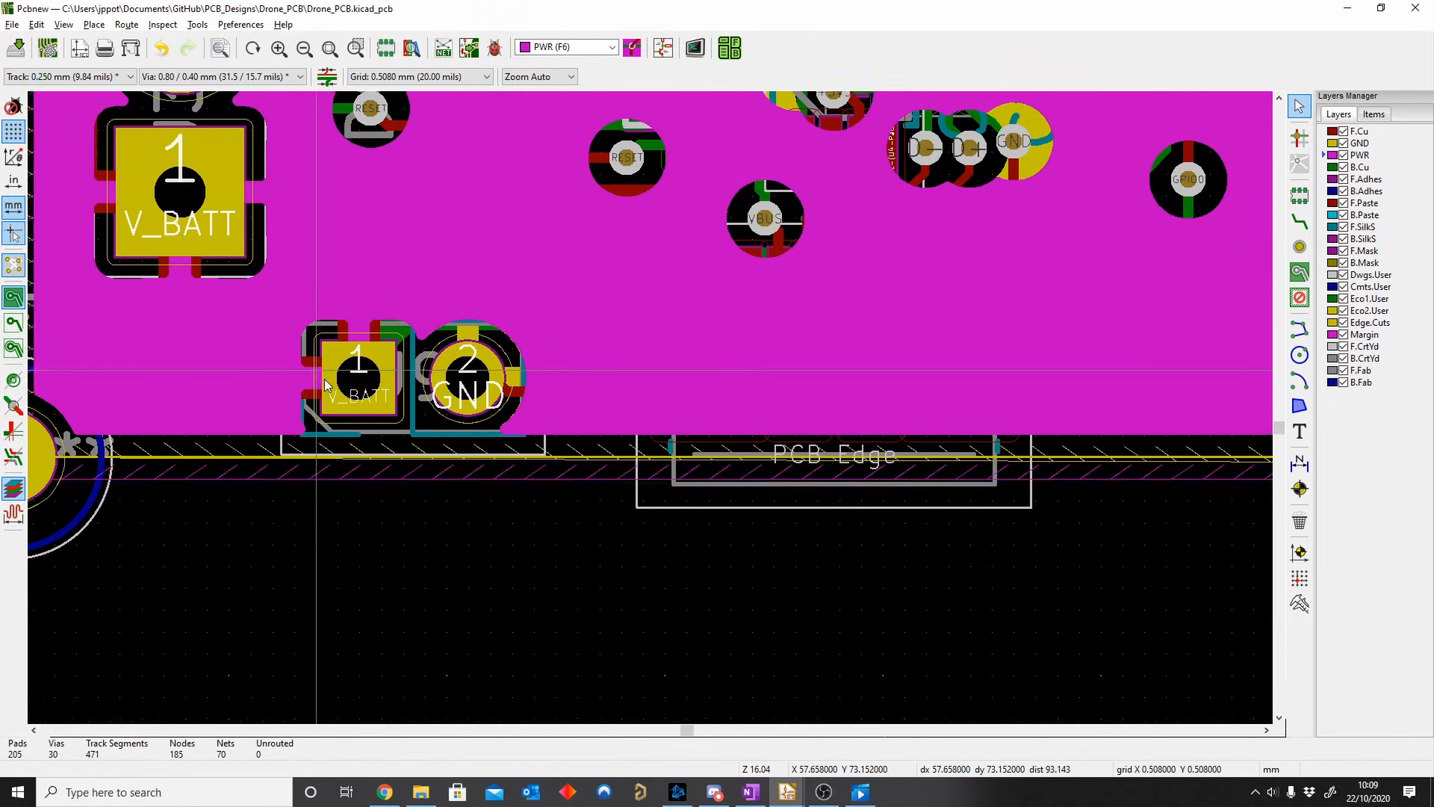
scroll(down, 3)
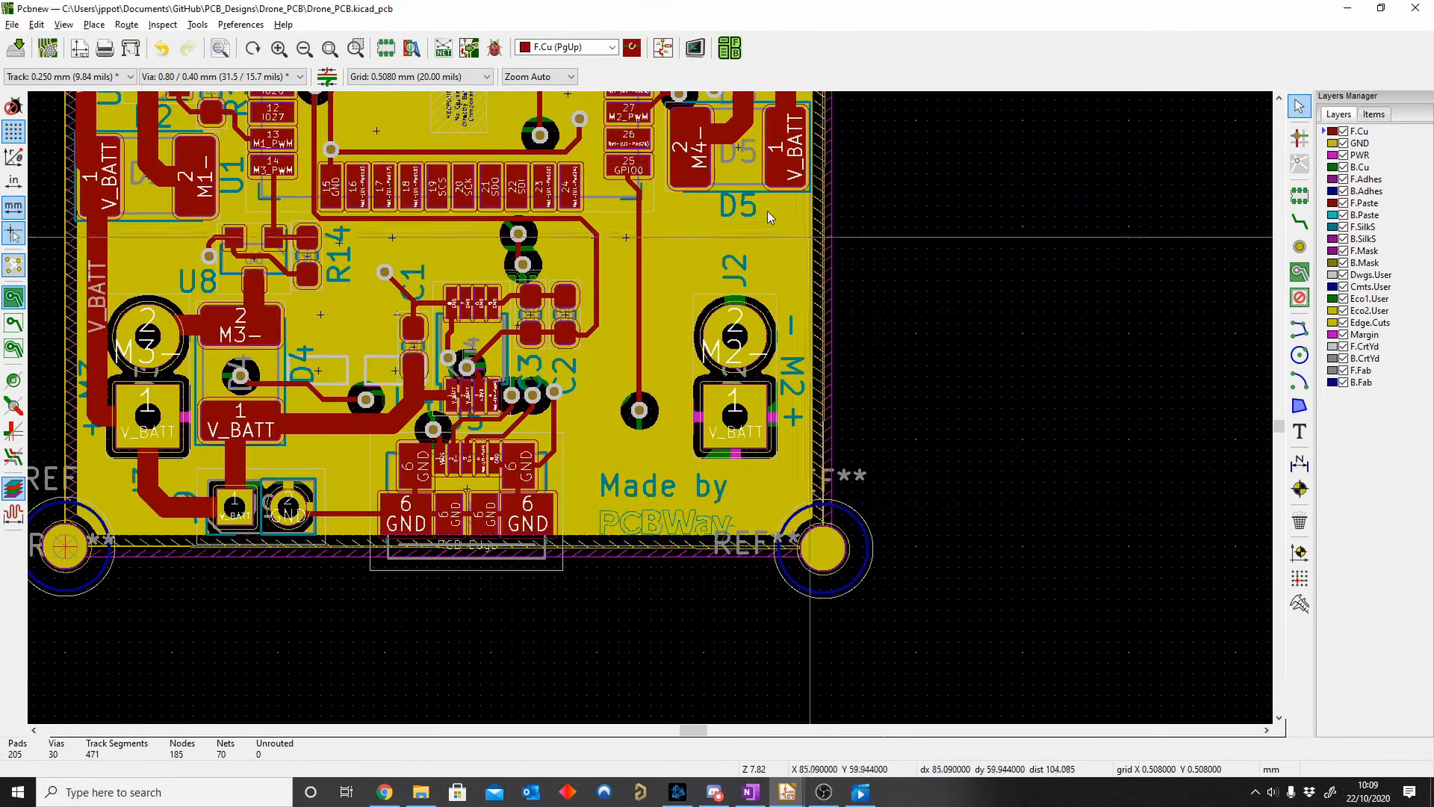
scroll(up, 3)
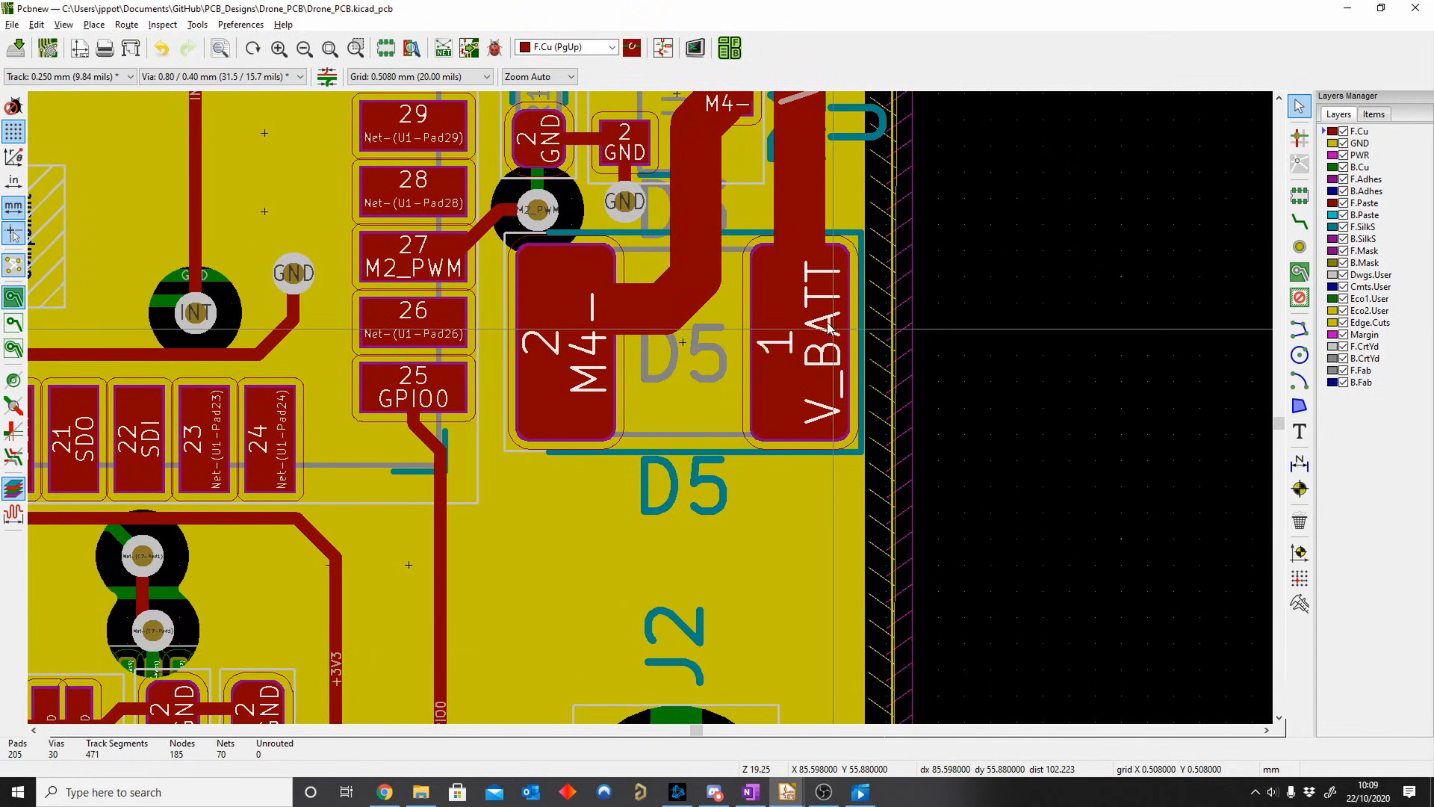
scroll(down, 3)
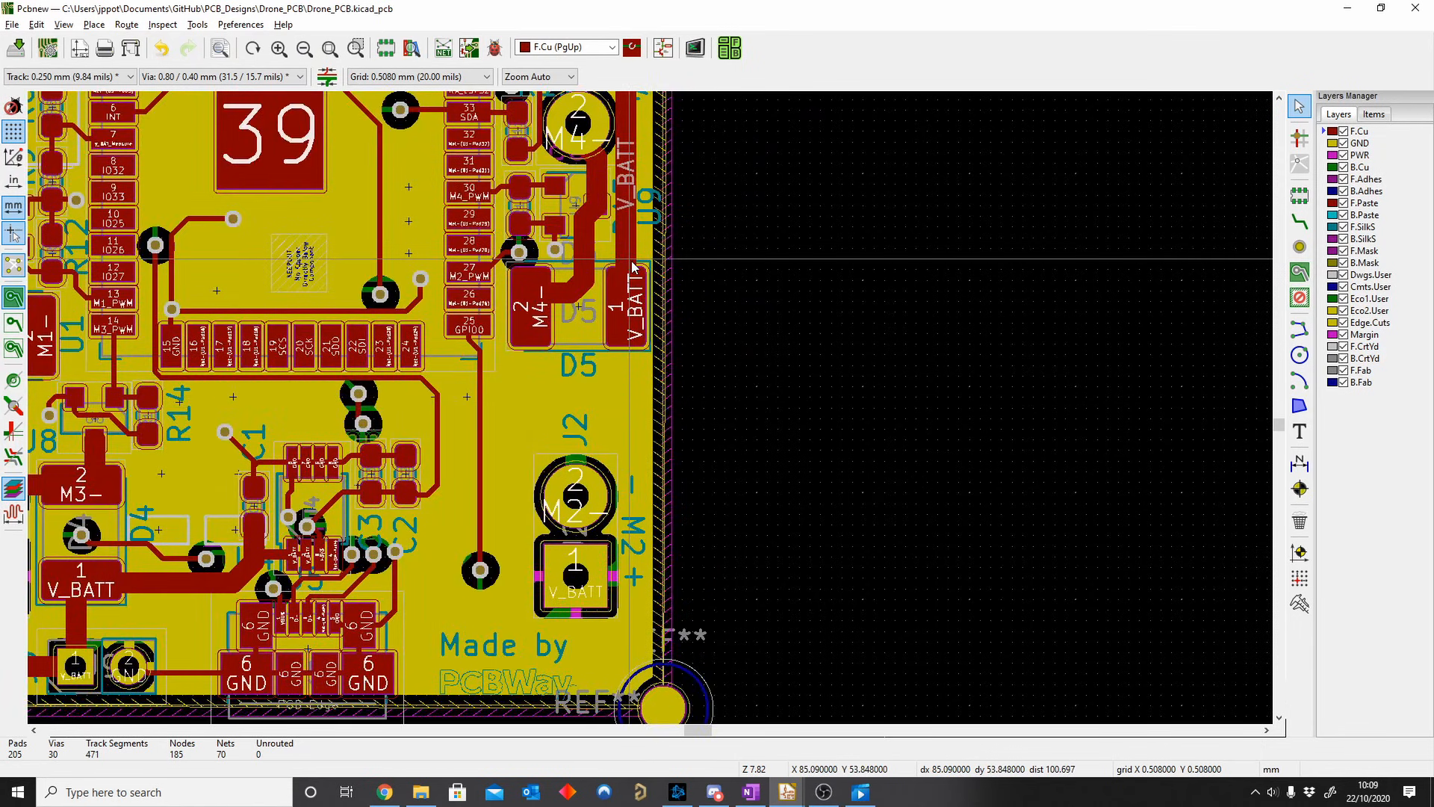
mouse_move(622, 327)
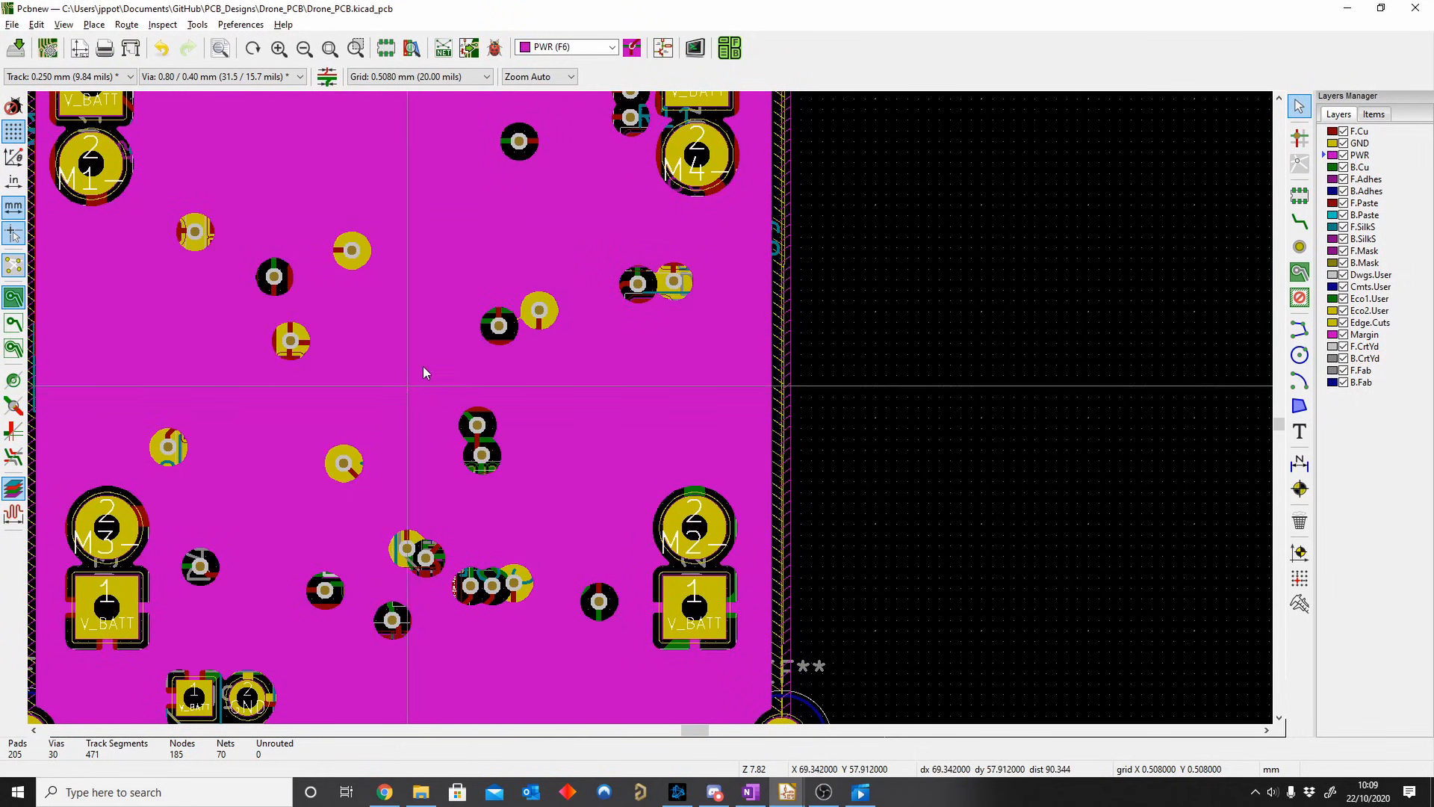
scroll(up, 3)
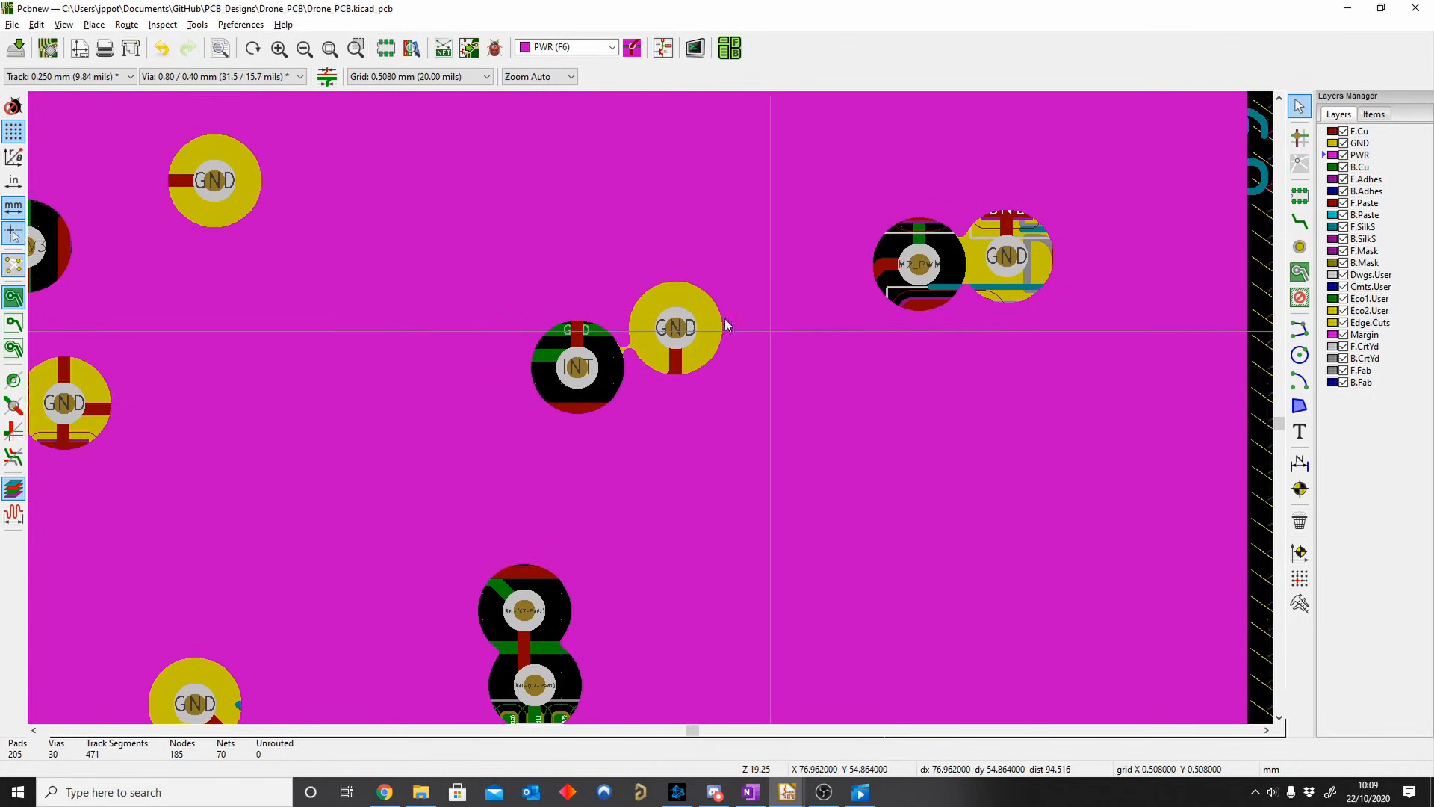
click(565, 46)
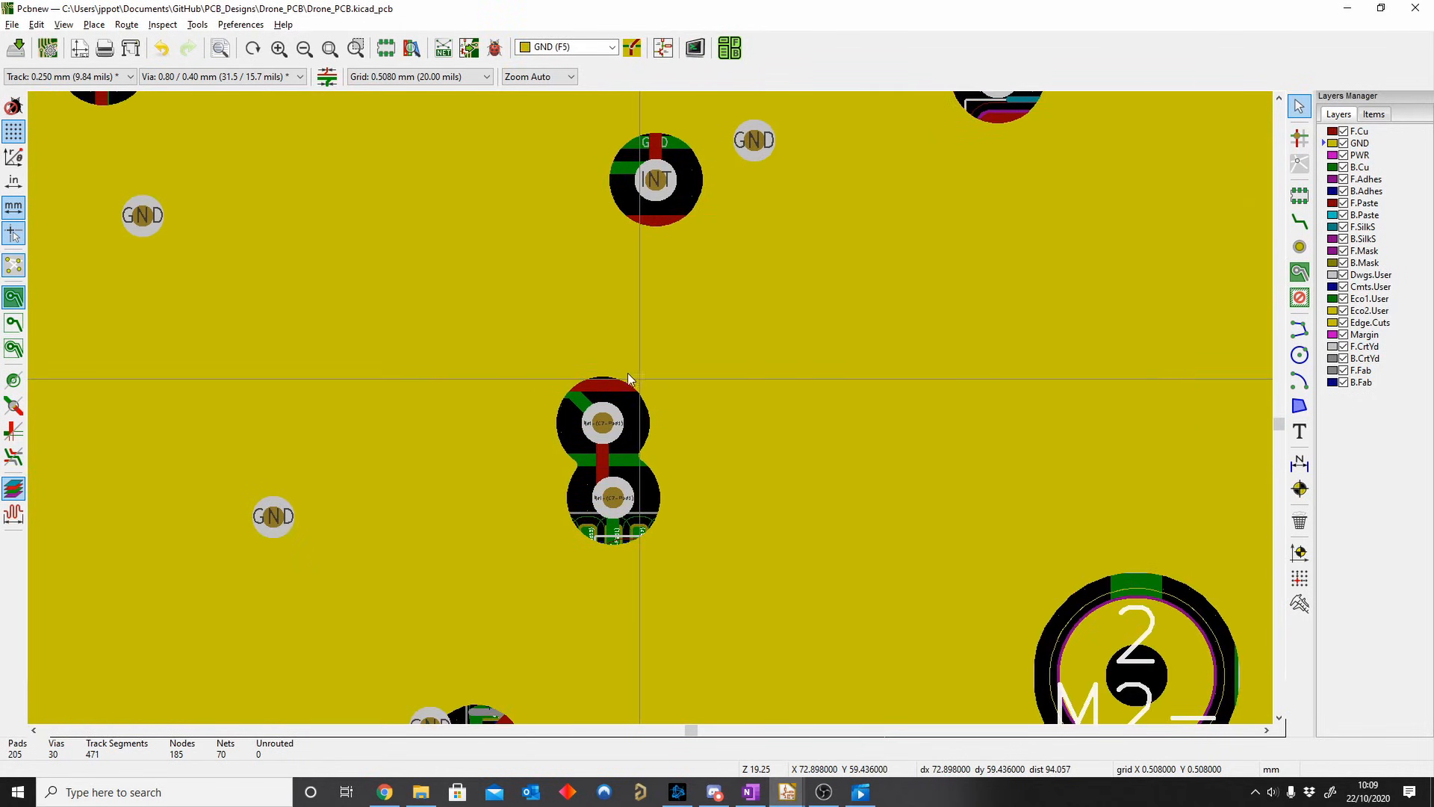
mouse_move(535, 492)
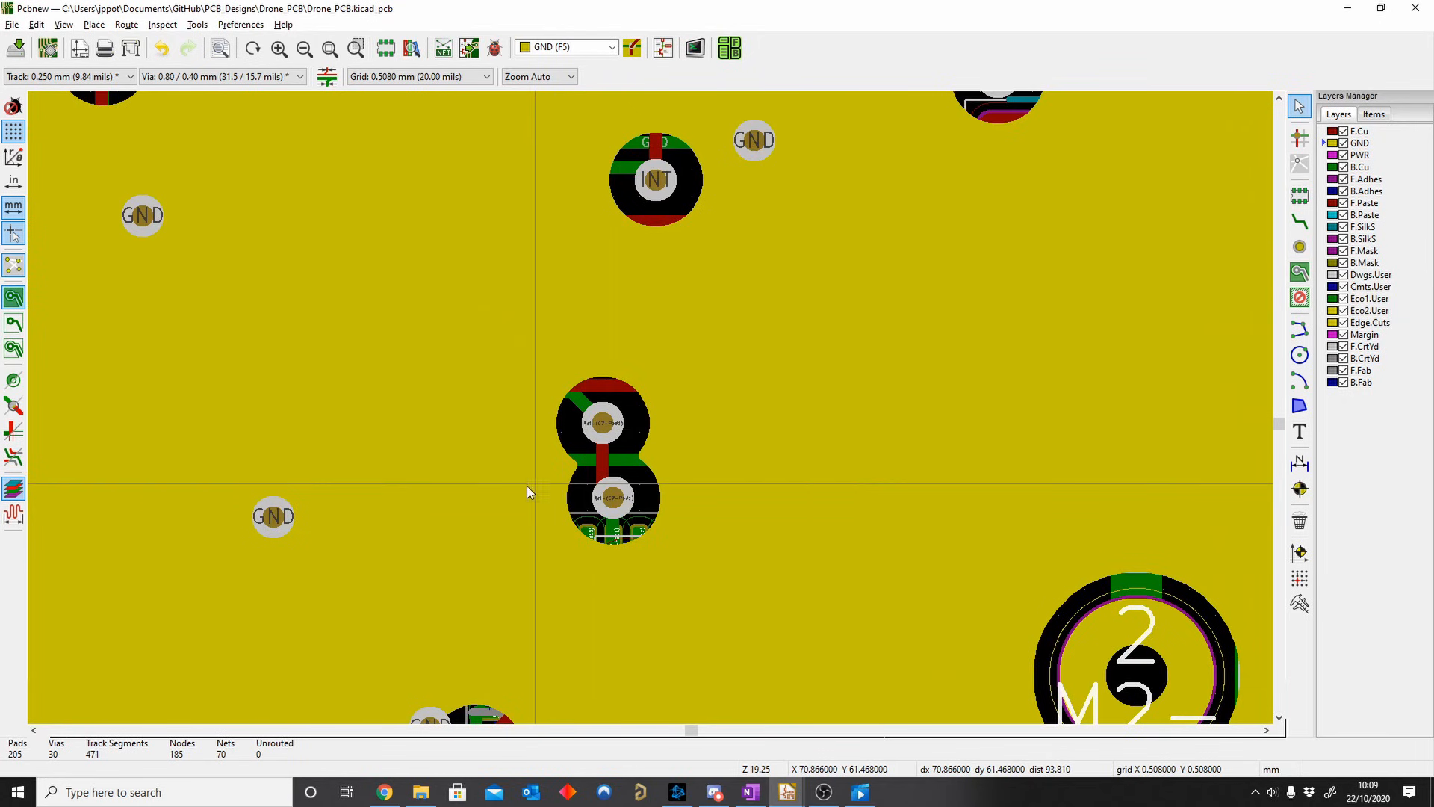
scroll(up, 3)
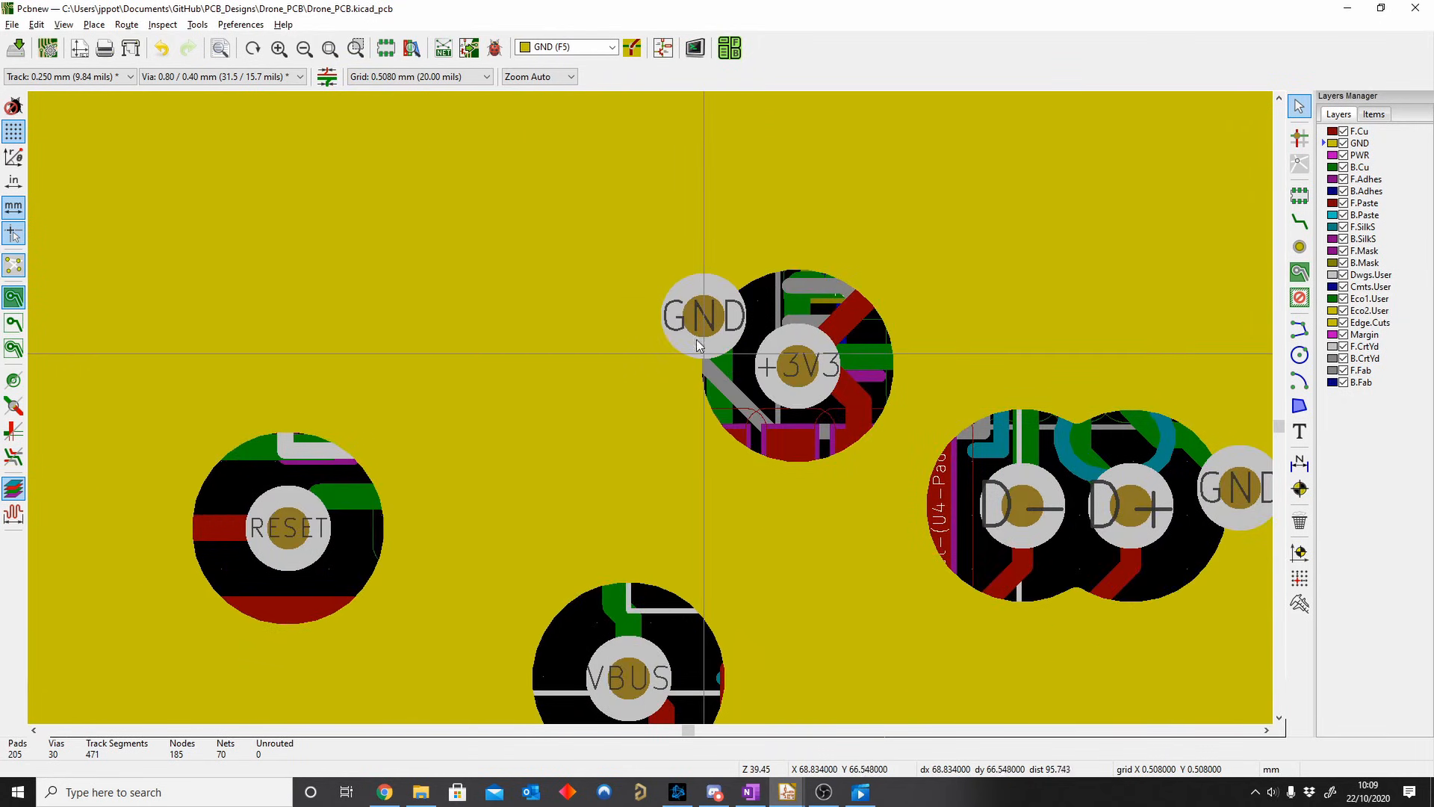
scroll(down, 3)
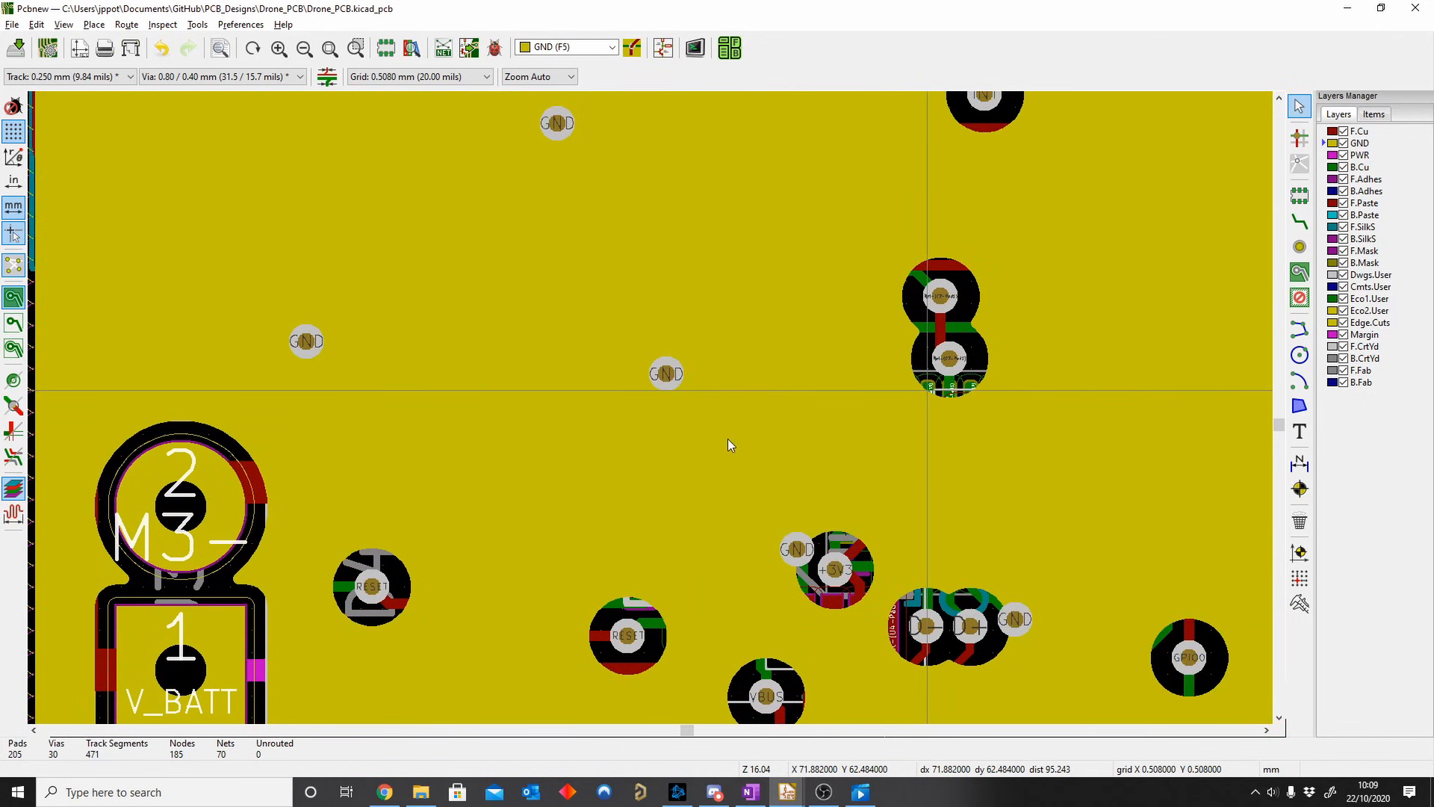
scroll(down, 3)
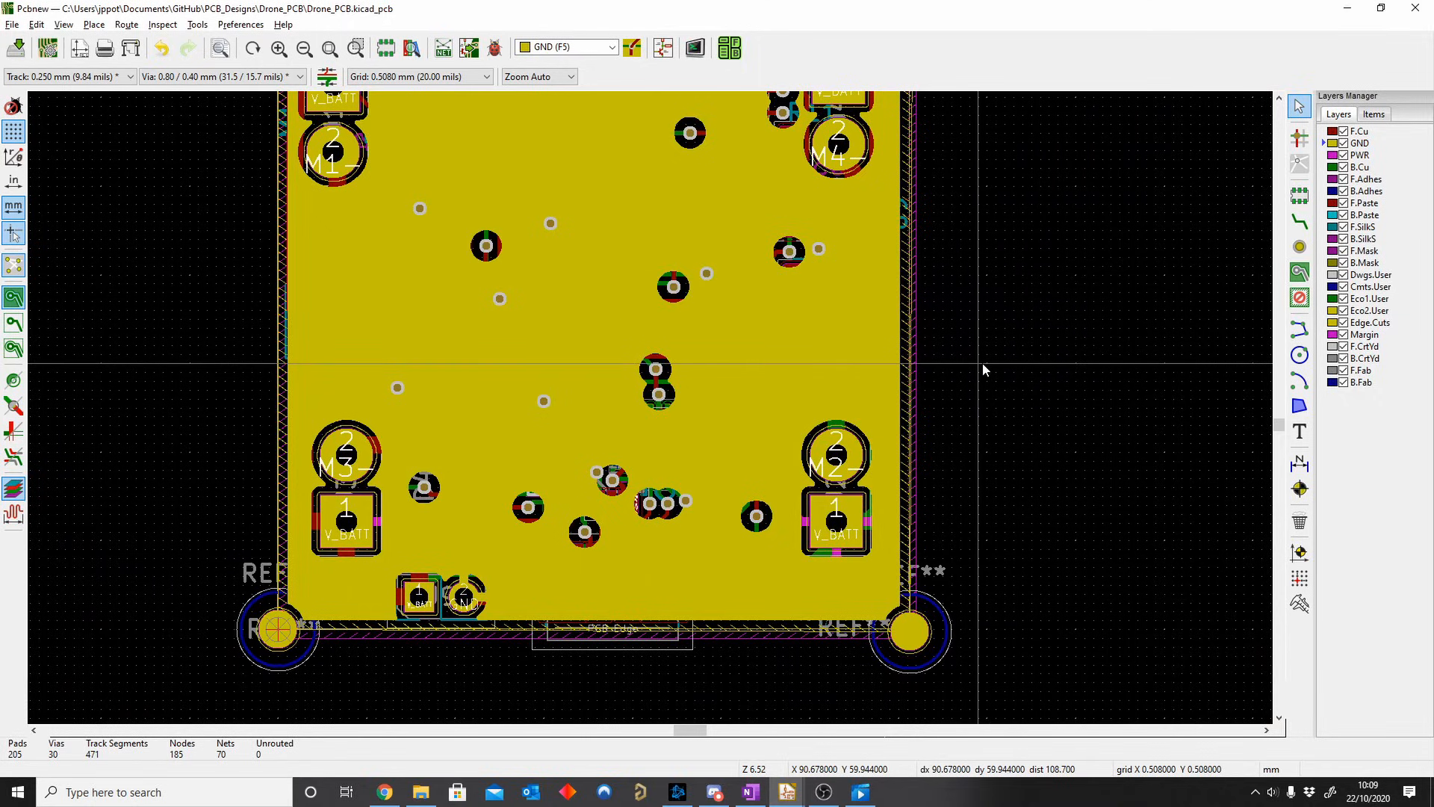
mouse_move(896, 350)
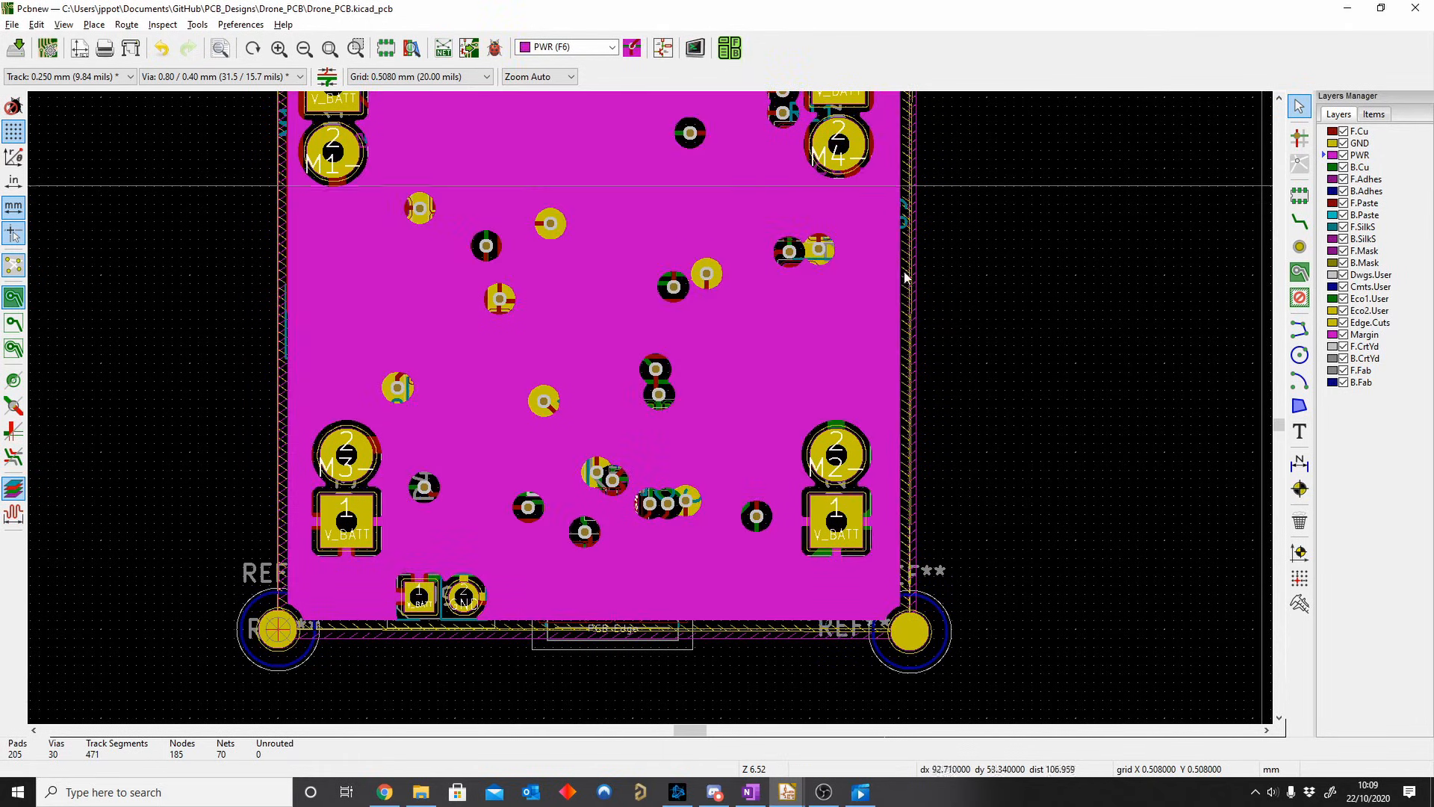
mouse_move(723, 345)
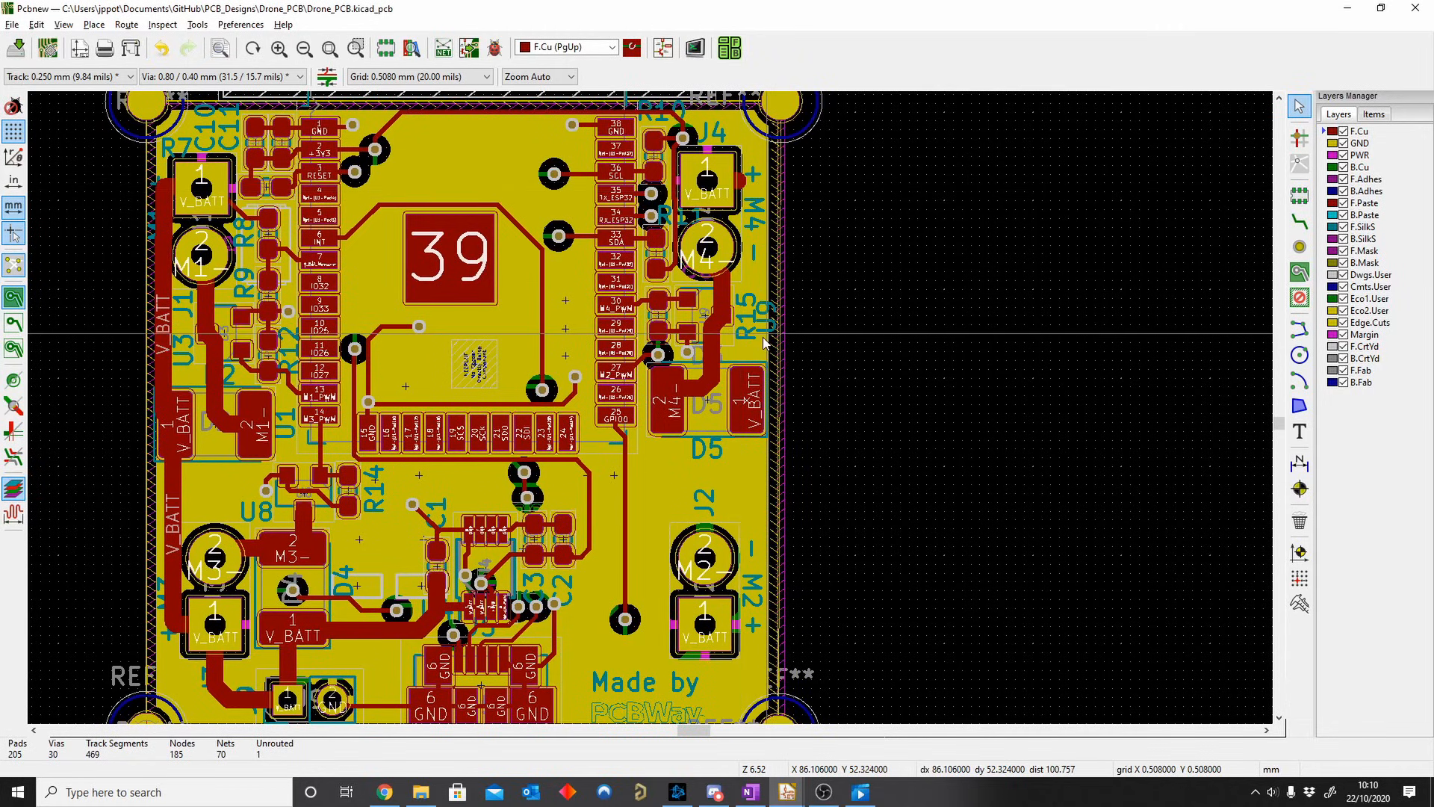
mouse_move(741, 190)
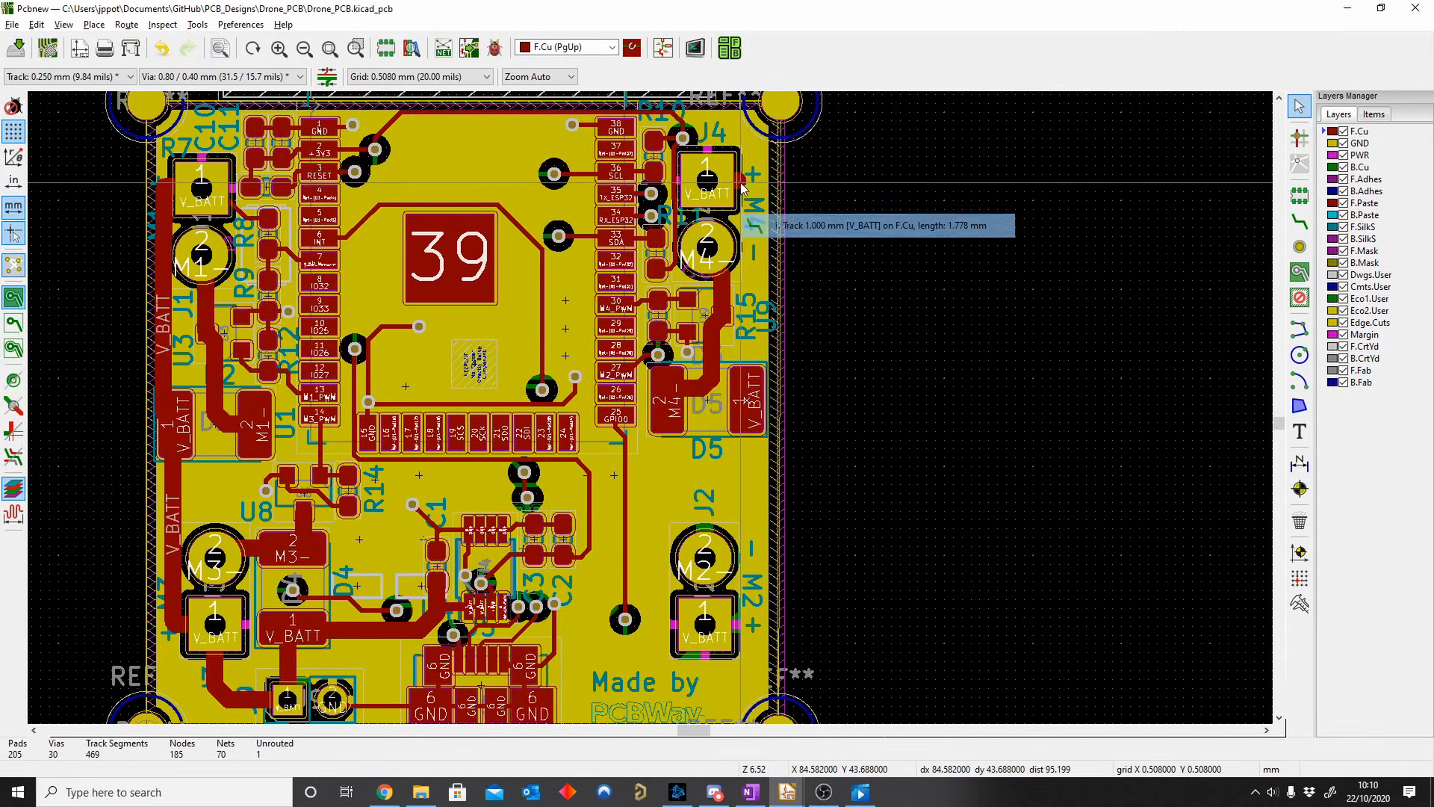
Step: Route a new front-copper V_BATT track downward from D5 pad 1 toward J2
scroll(down, 3)
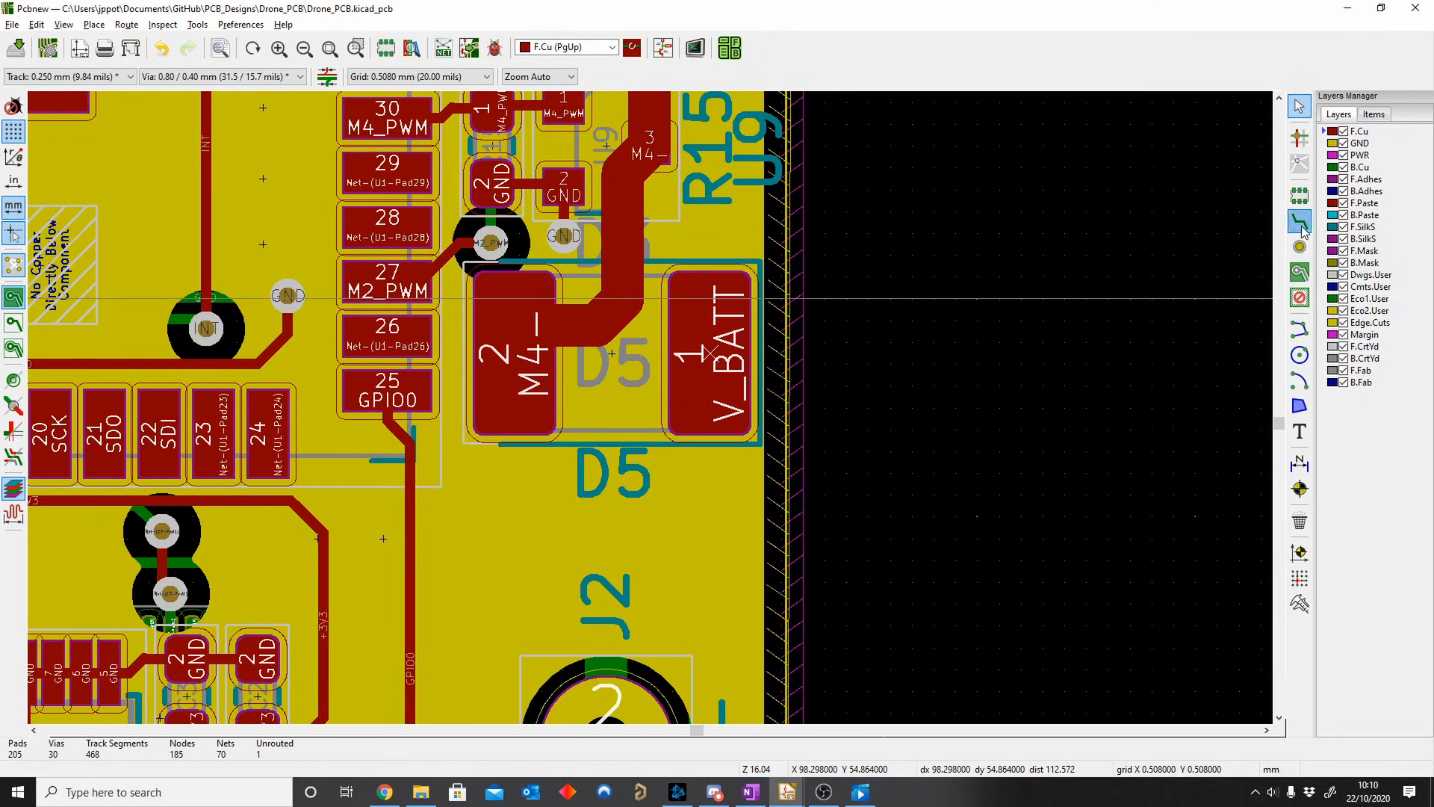
click(703, 357)
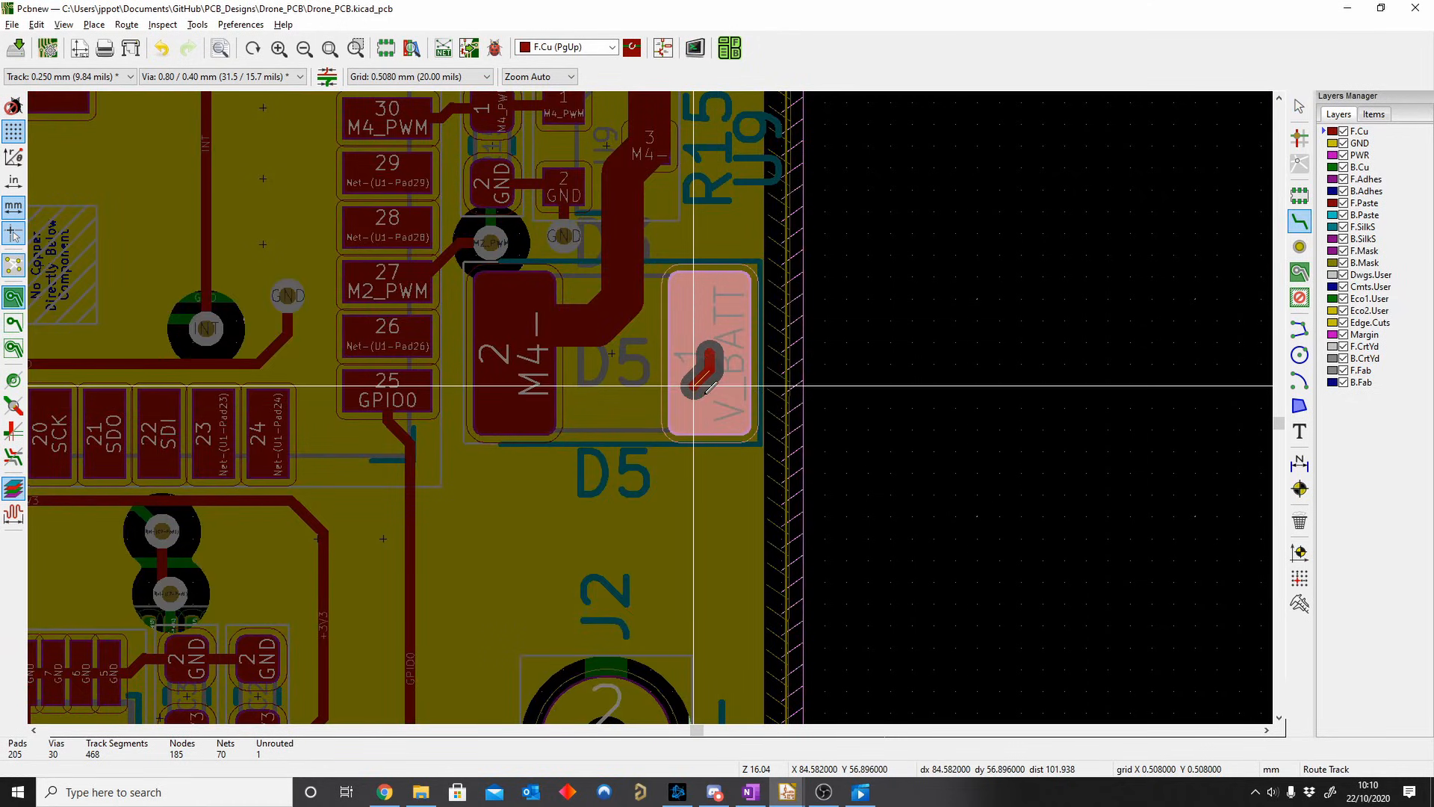
click(568, 329)
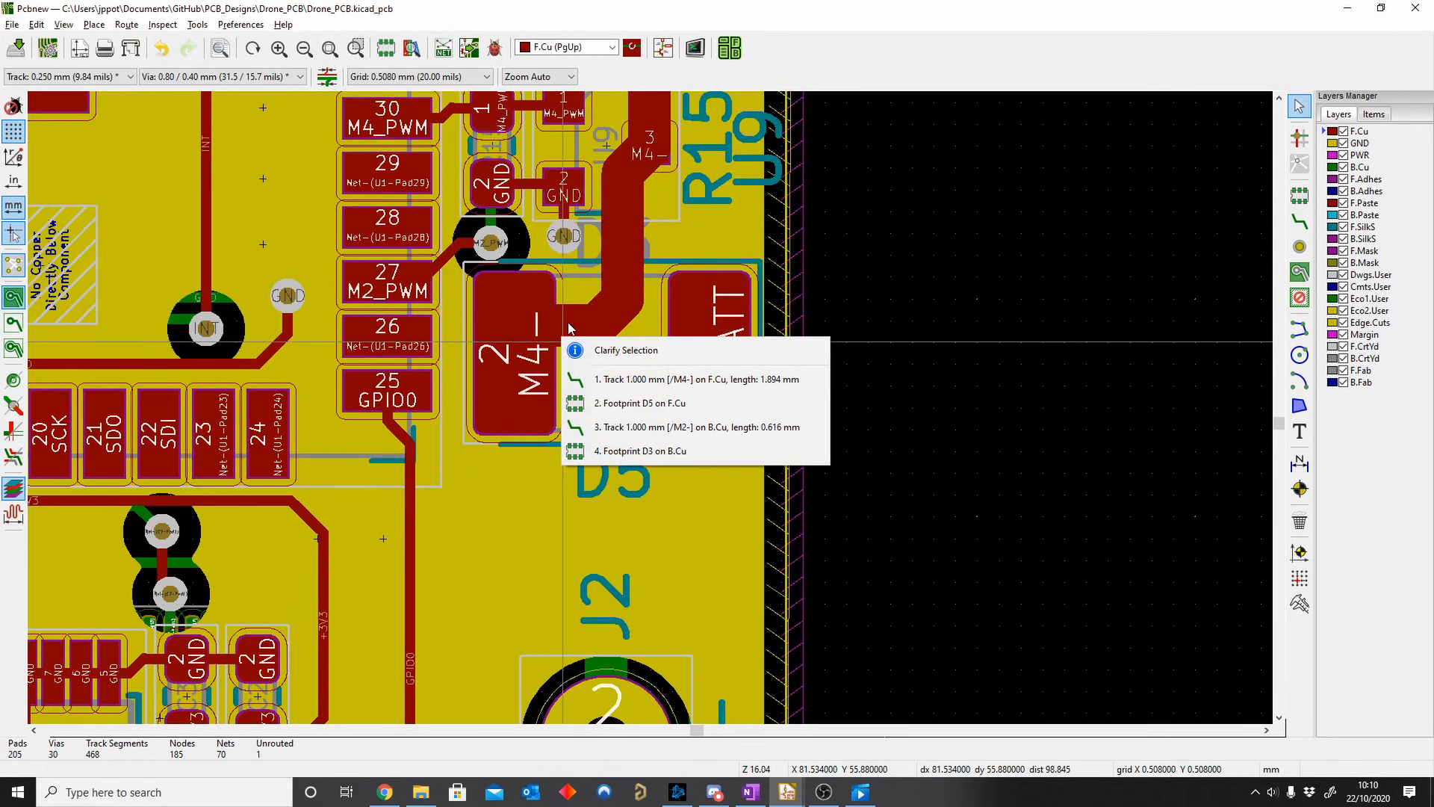
click(698, 378)
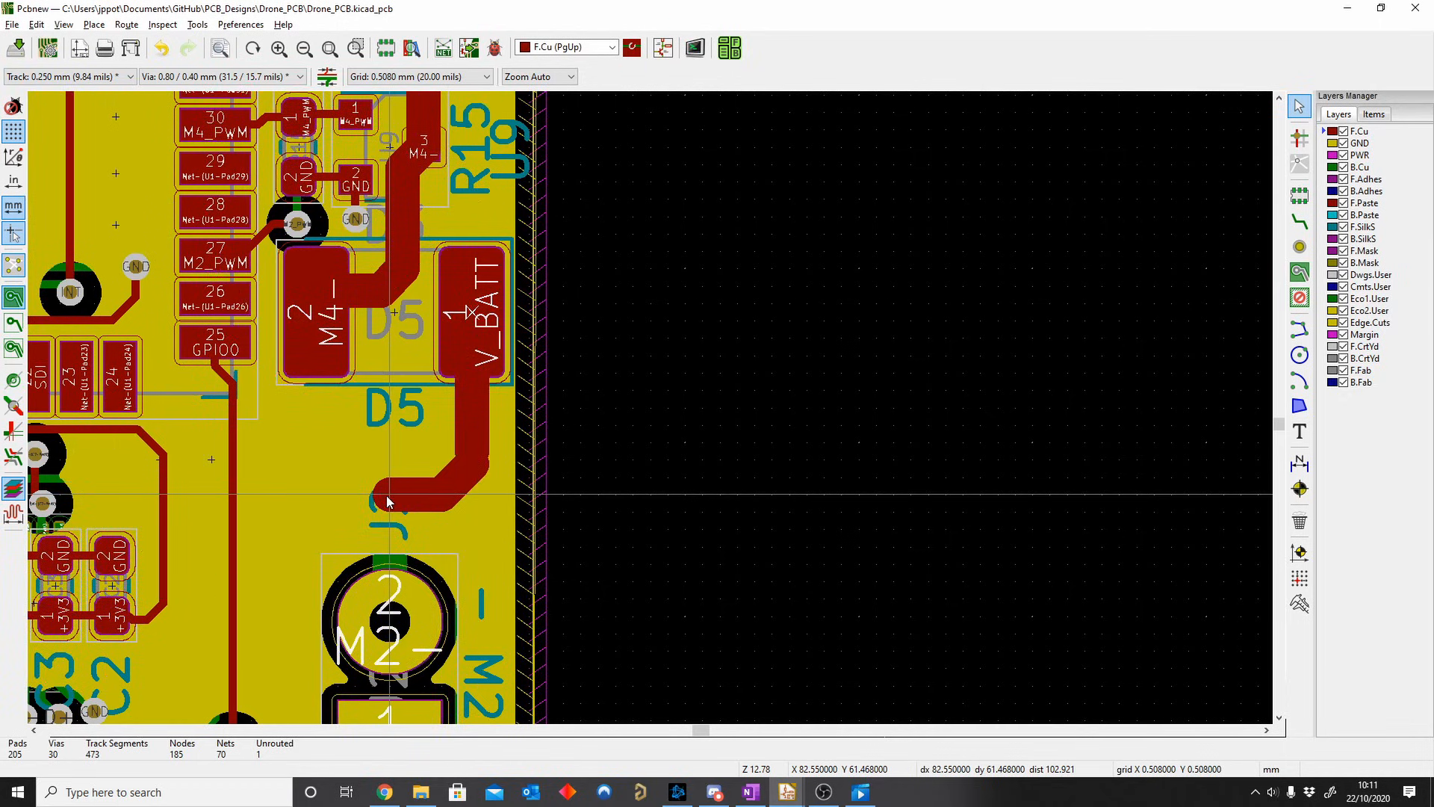
Step: Place a V_BATT via at the lower end of the new track below D5
click(1298, 246)
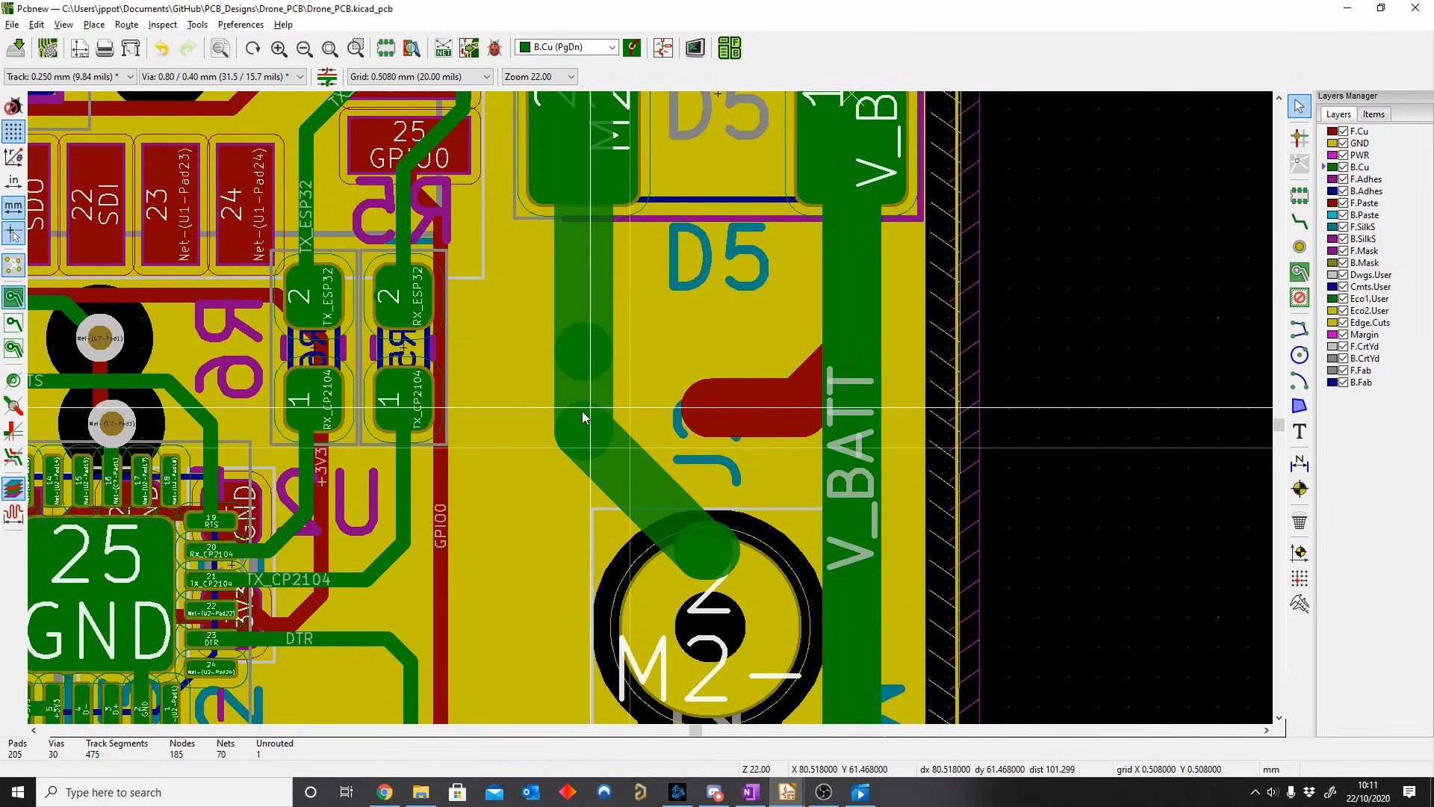
click(708, 348)
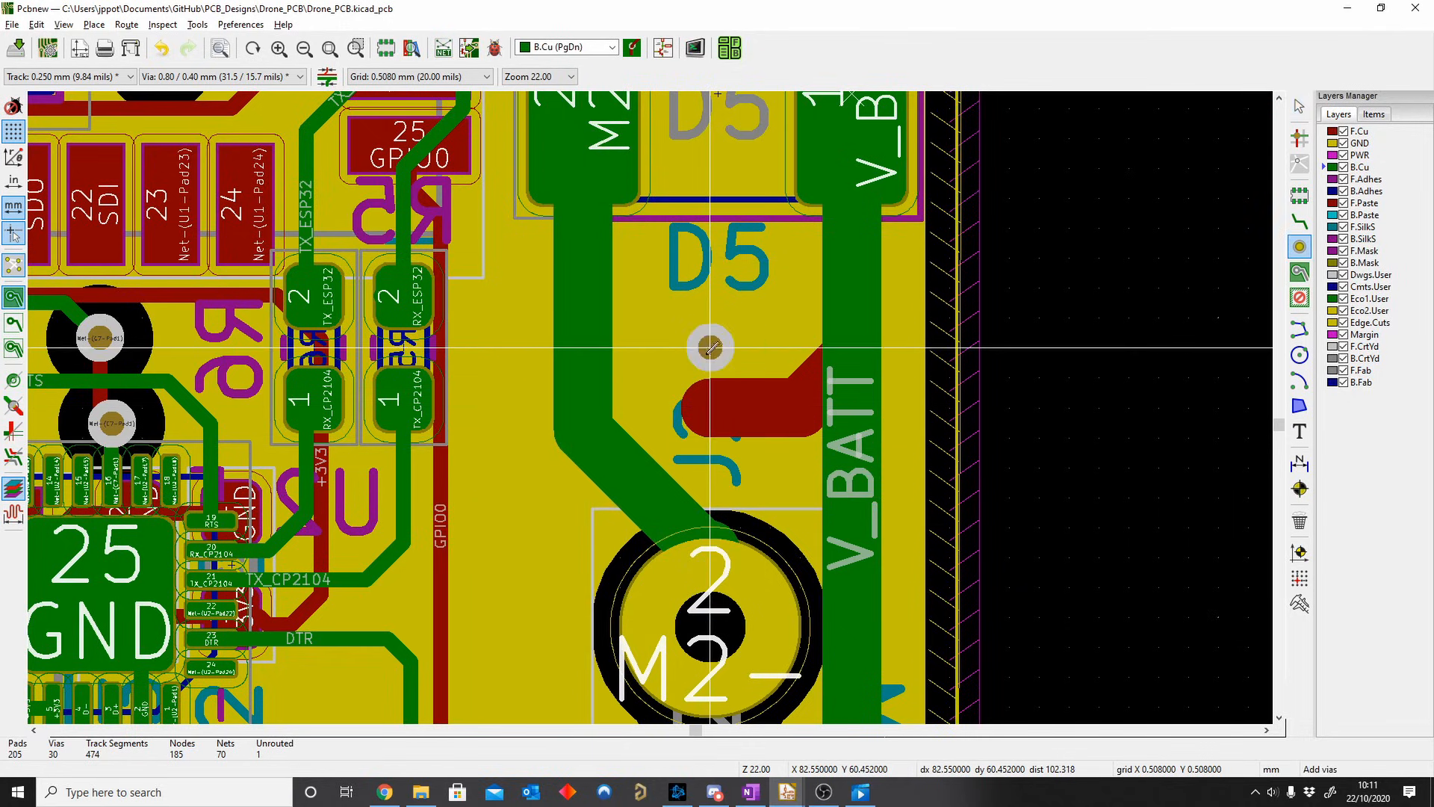
click(708, 406)
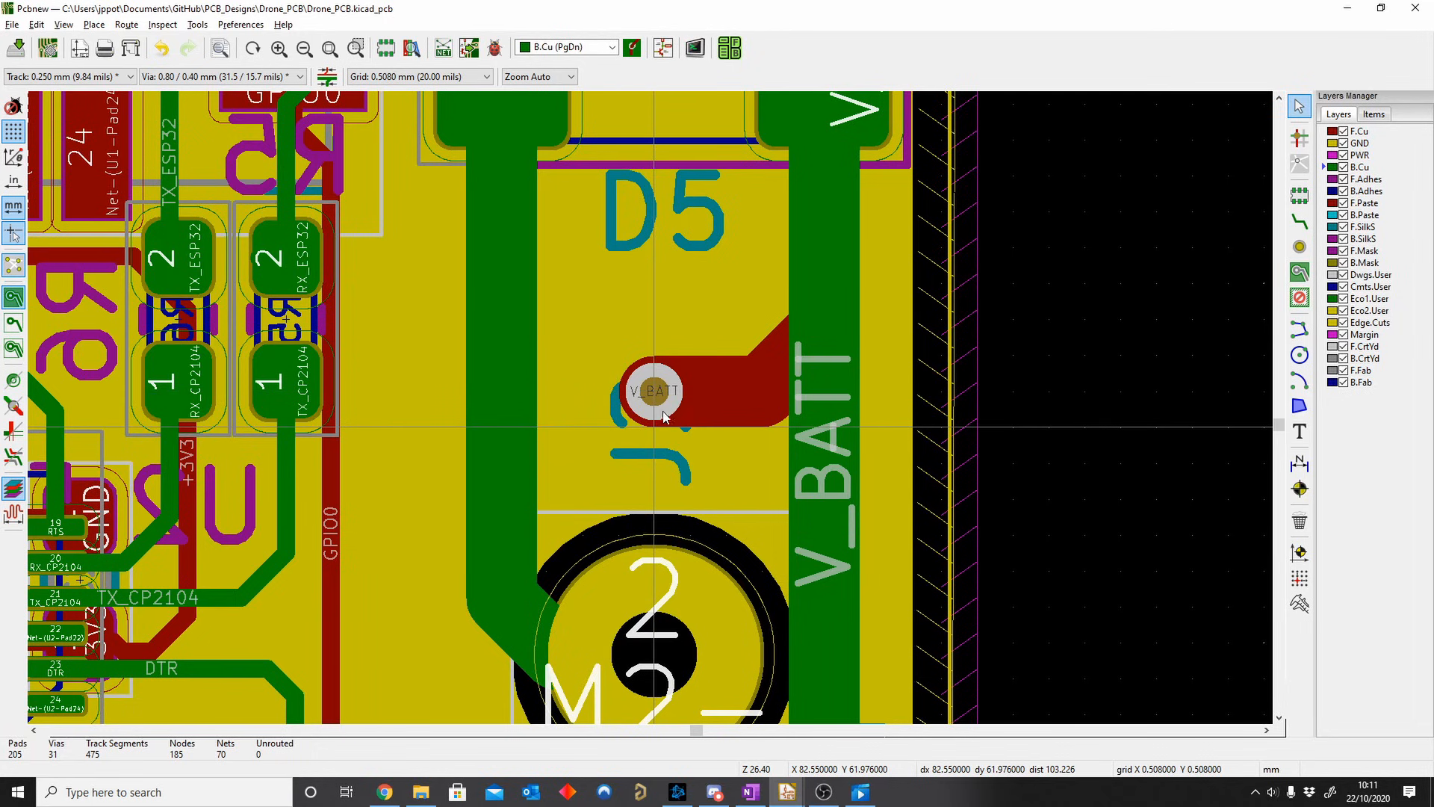
Step: Give the V_BATT via near J2 a 2 mm diameter and 1 mm drill via Track & Via Properties
double_click(654, 393)
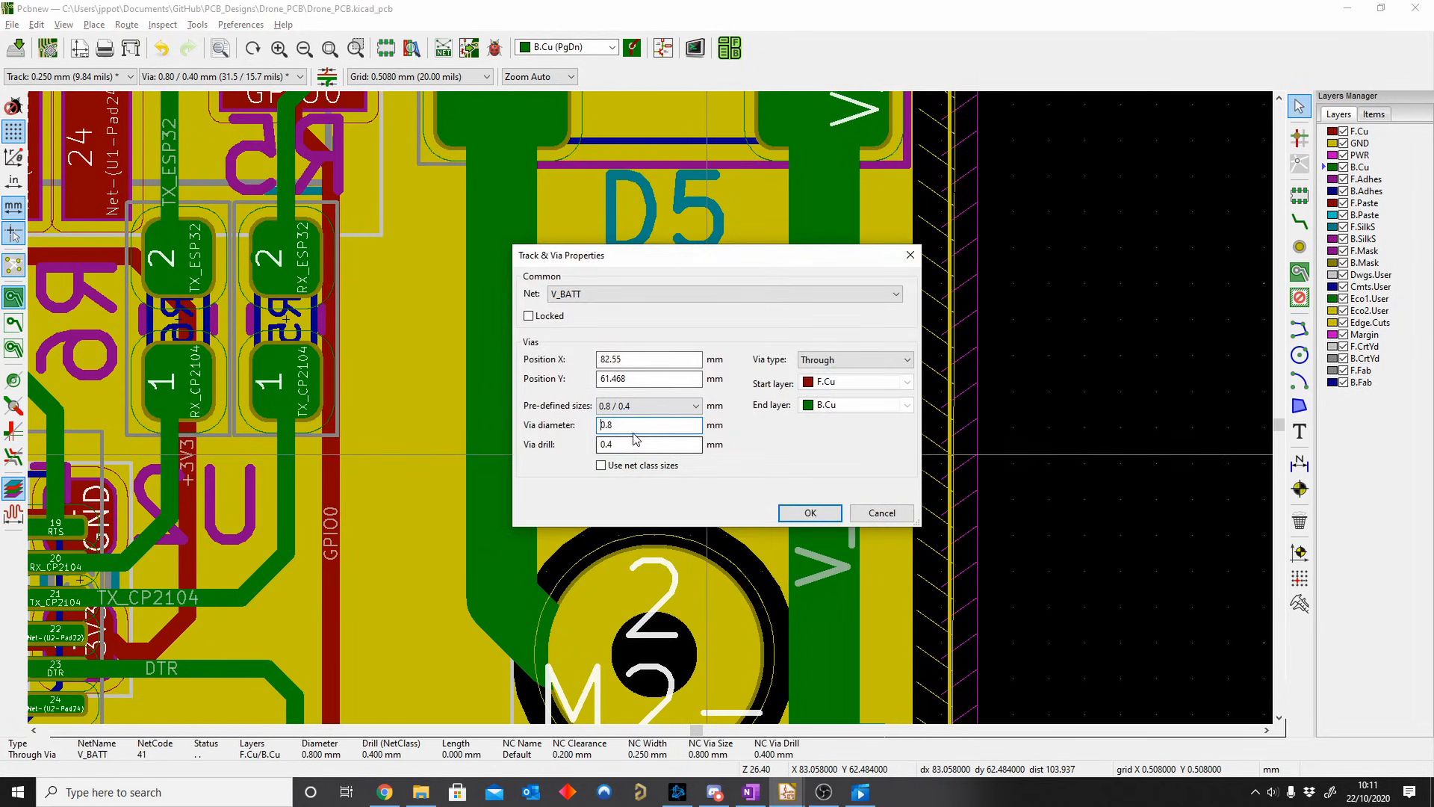
triple_click(647, 424)
text(2)
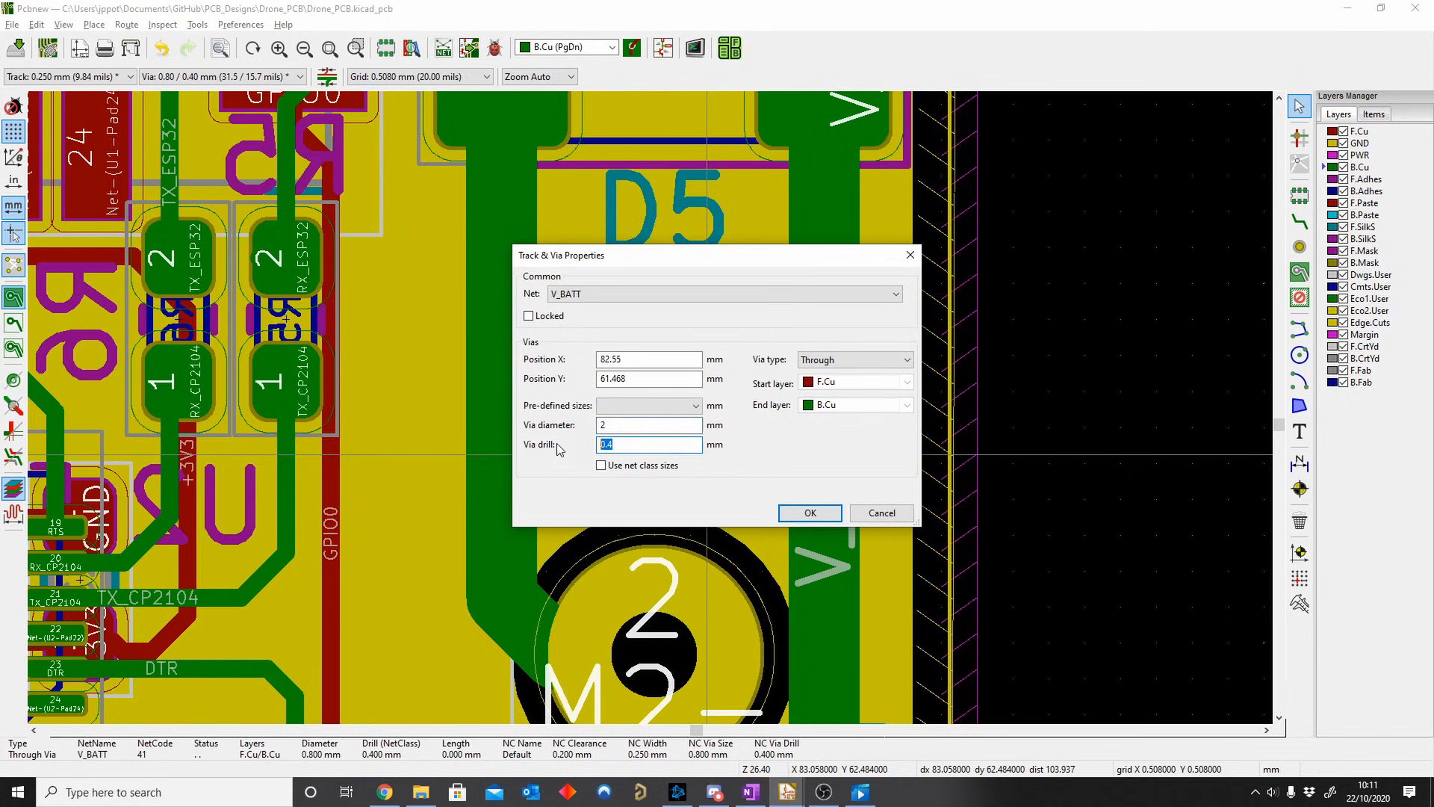
click(808, 512)
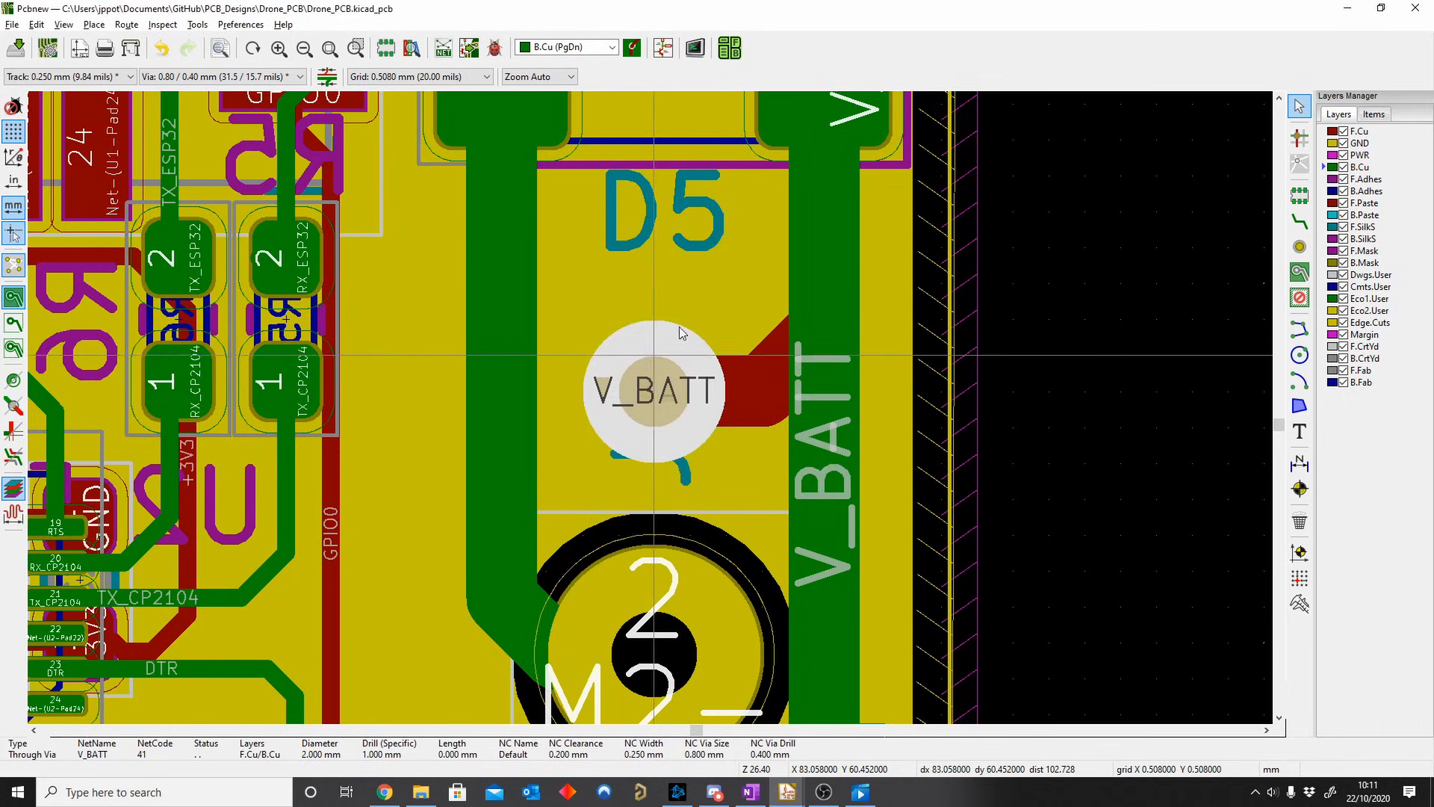
click(695, 48)
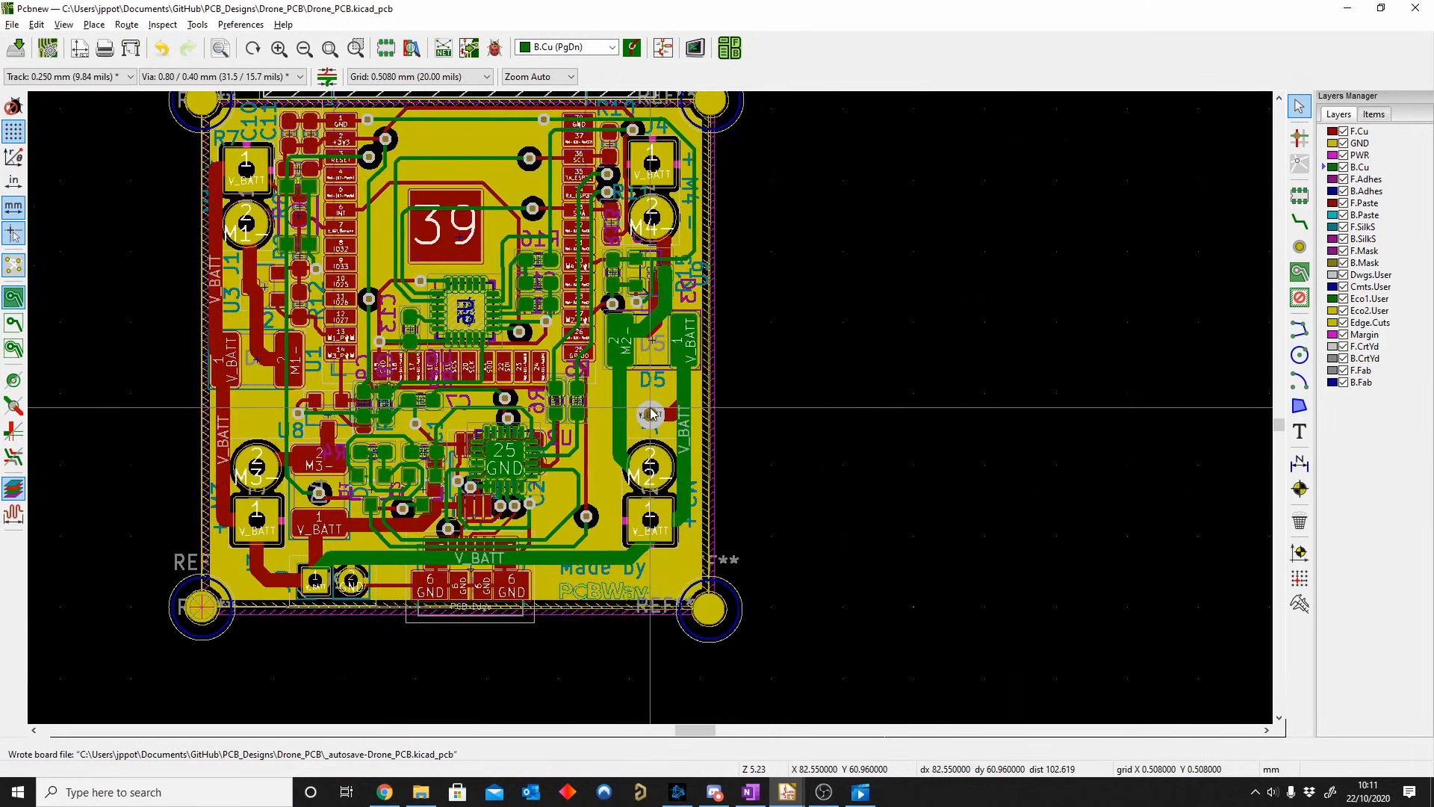
Step: Zoom out to view the whole board with its PWR plane fill, then return to the copper layer
scroll(up, 3)
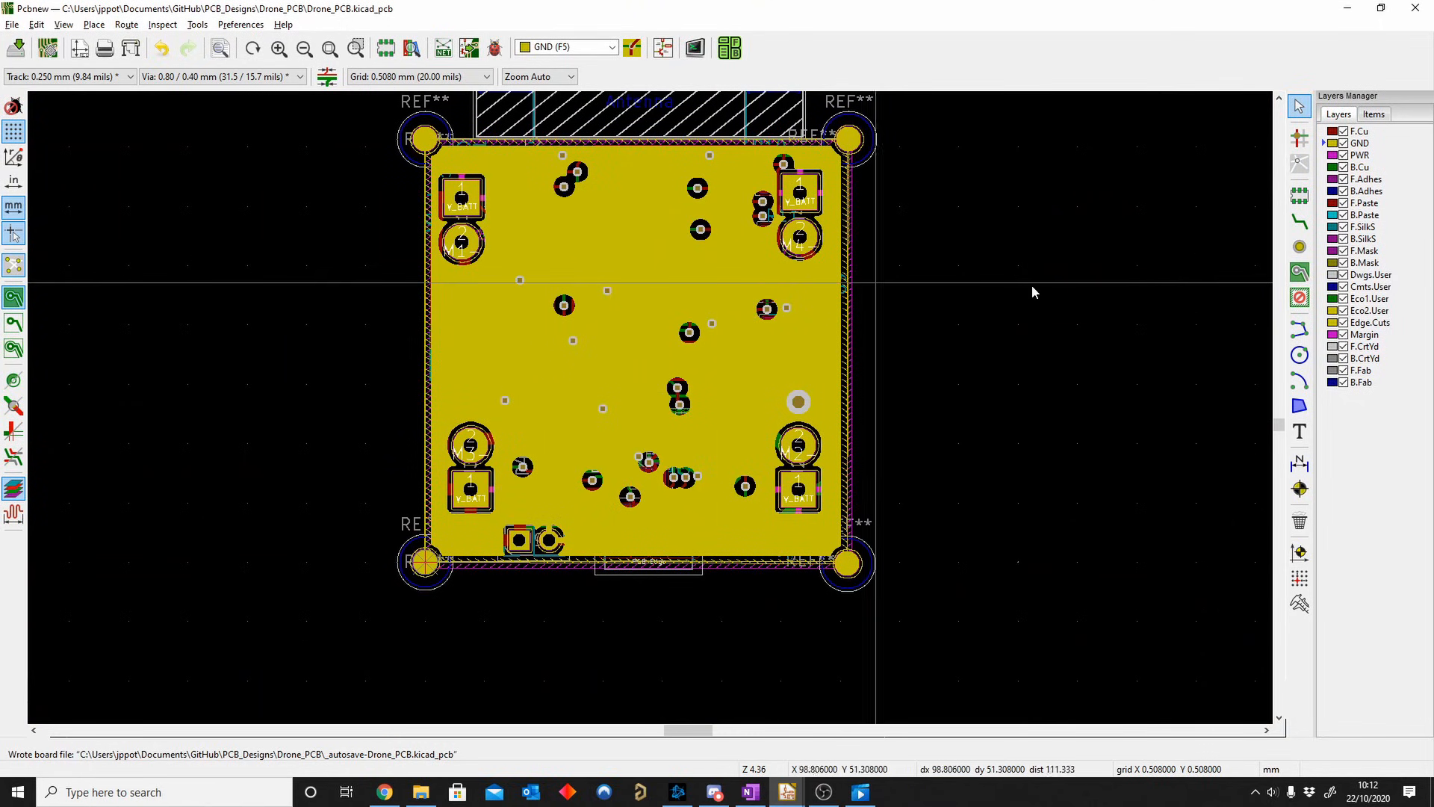
click(564, 46)
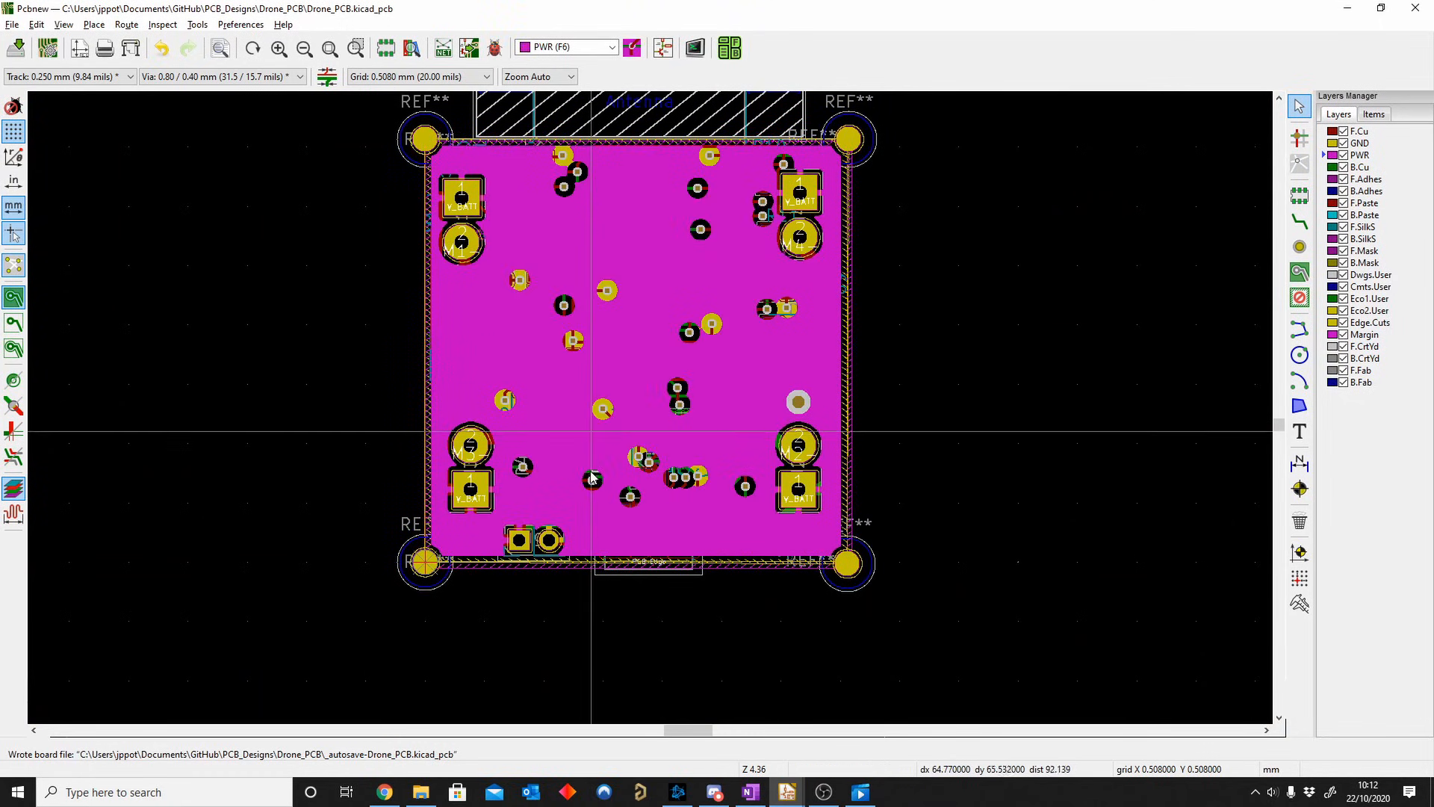
click(1361, 166)
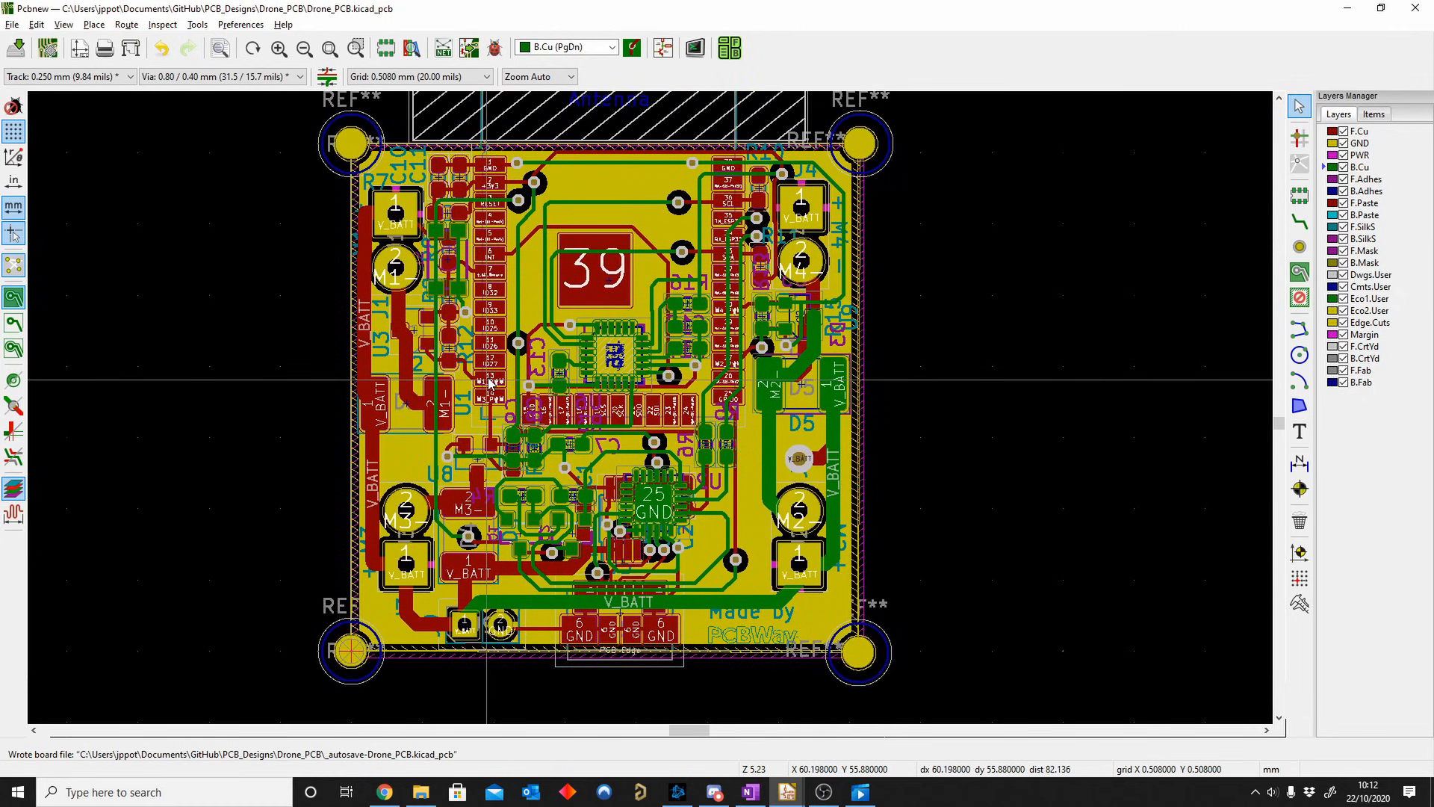
scroll(up, 3)
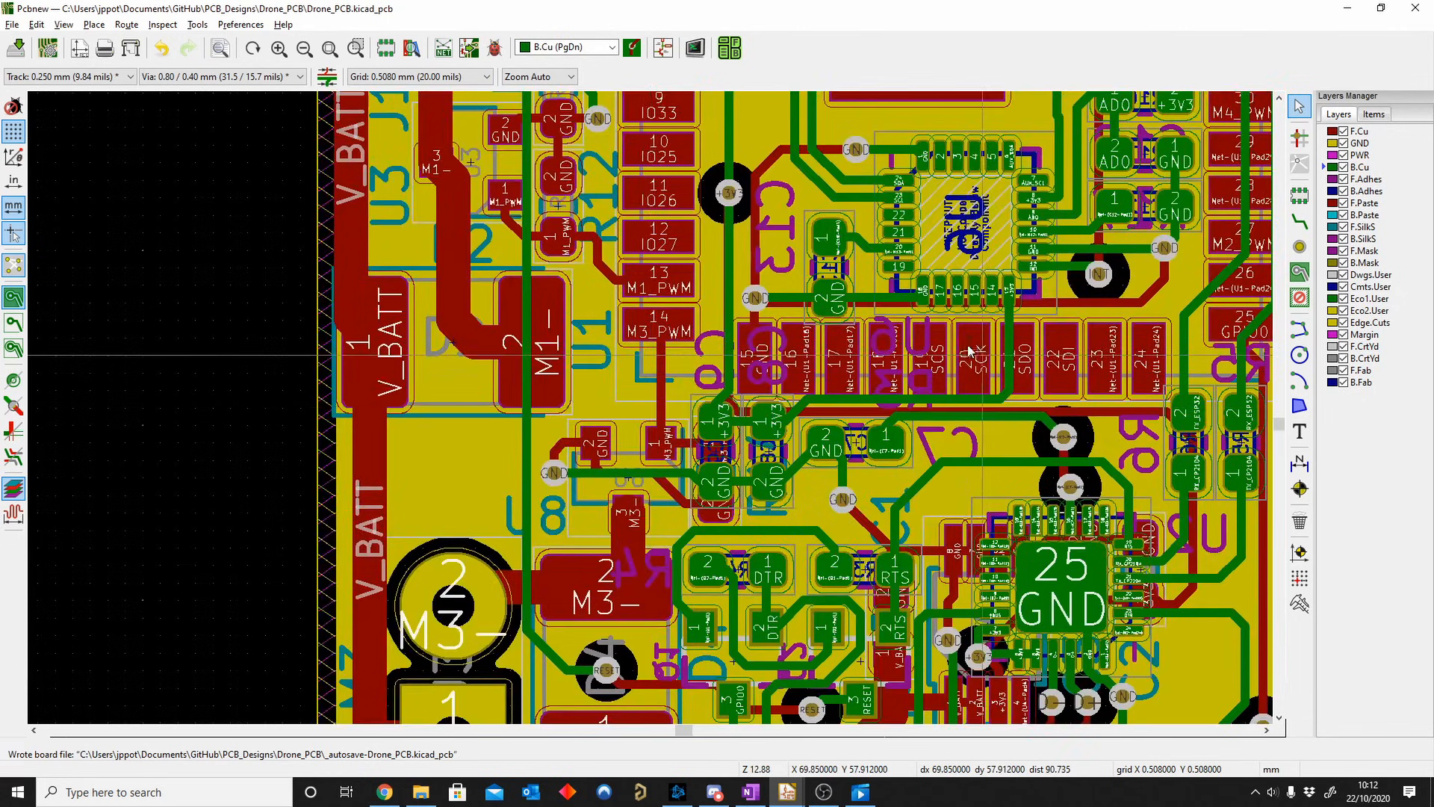
scroll(down, 3)
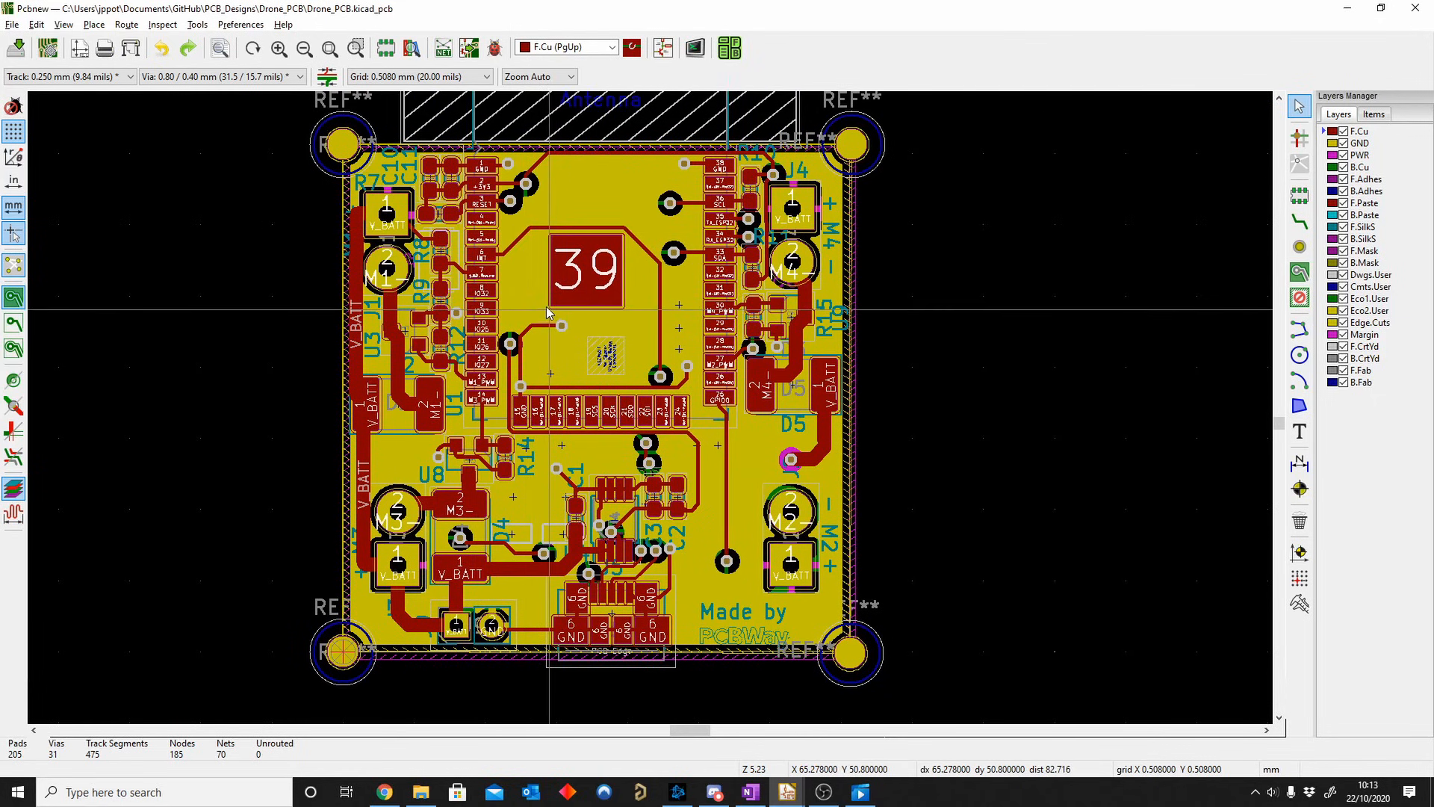
mouse_move(448, 270)
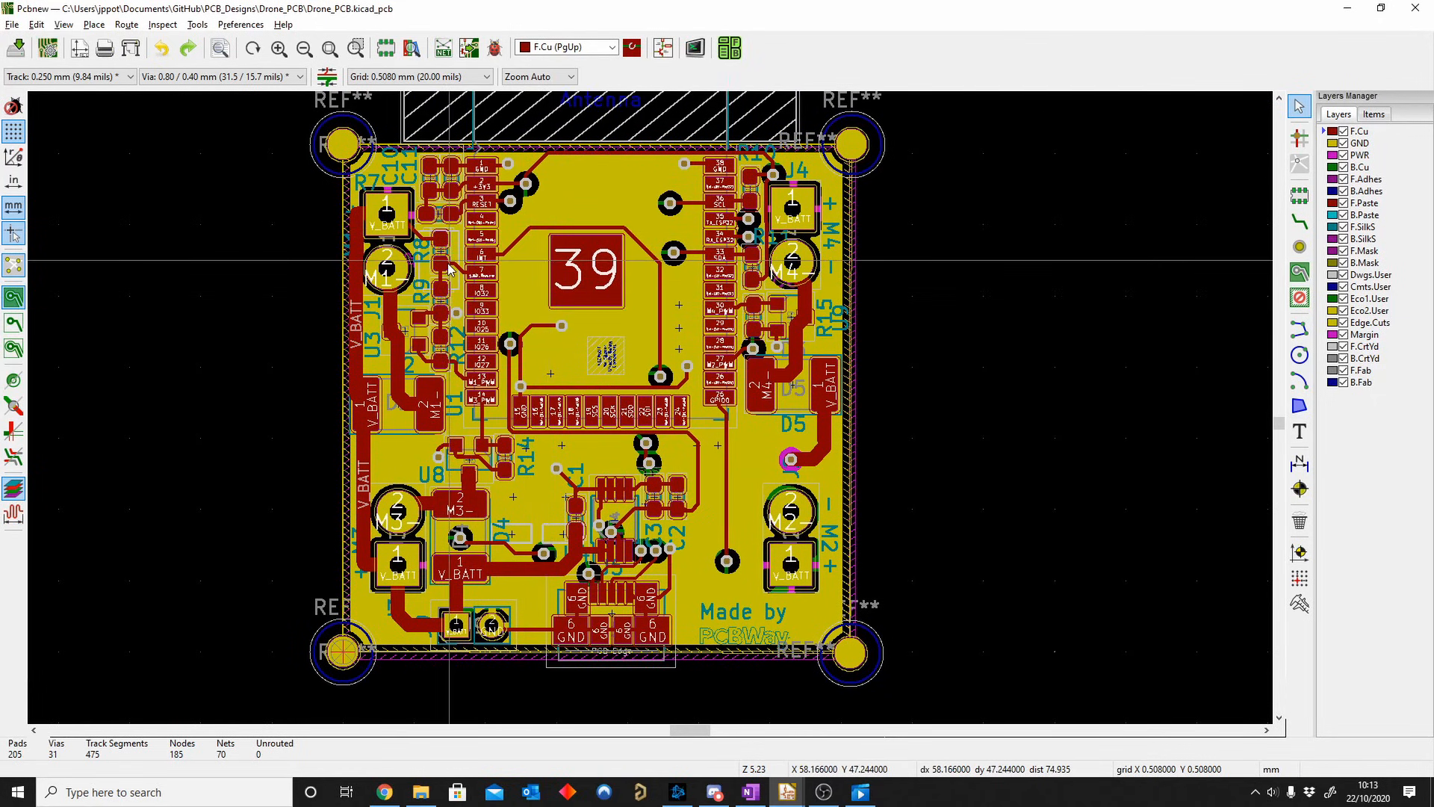
Step: Browse the View, Edit and Route menus, then start Inspect > Design Rules Checker with Run DRC
click(63, 25)
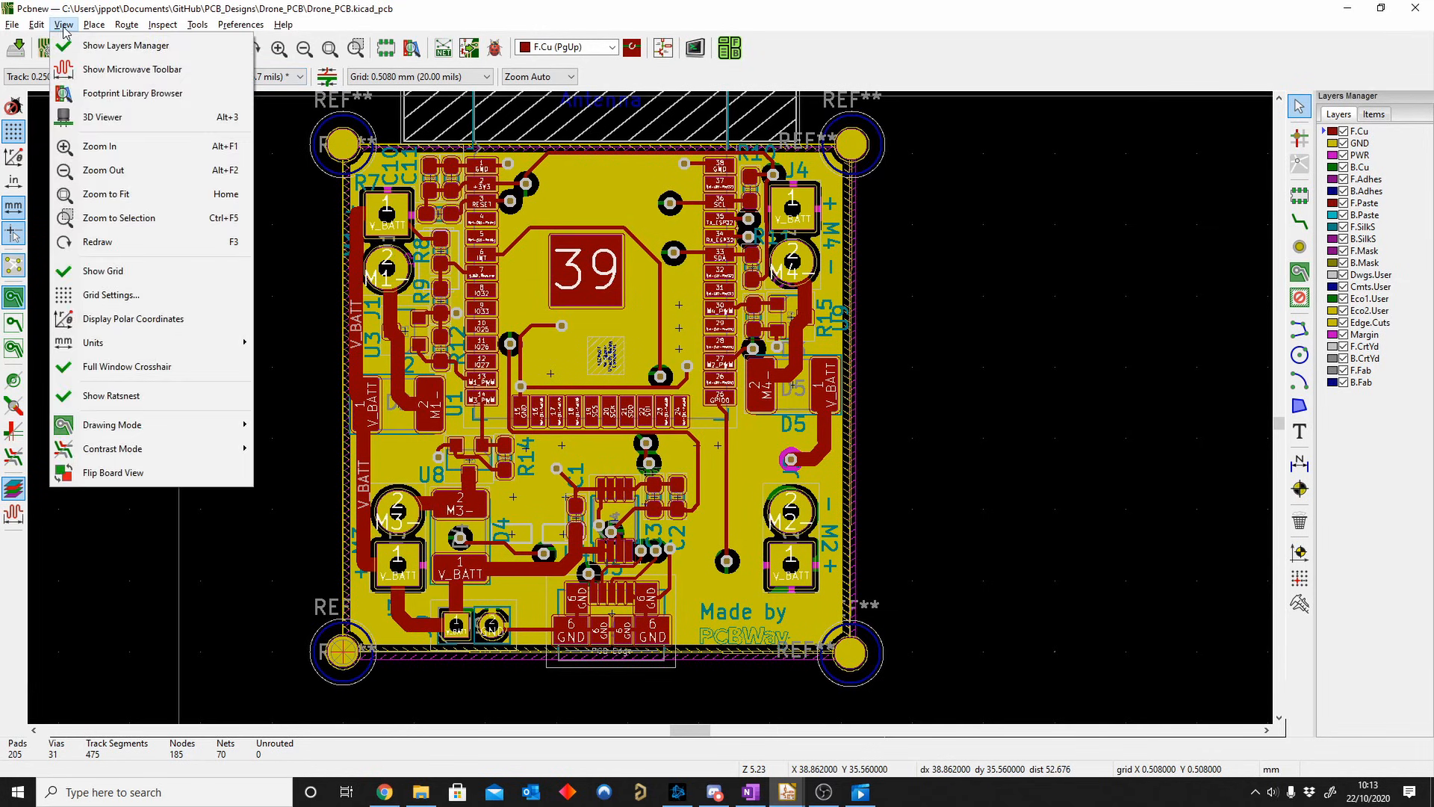
click(35, 25)
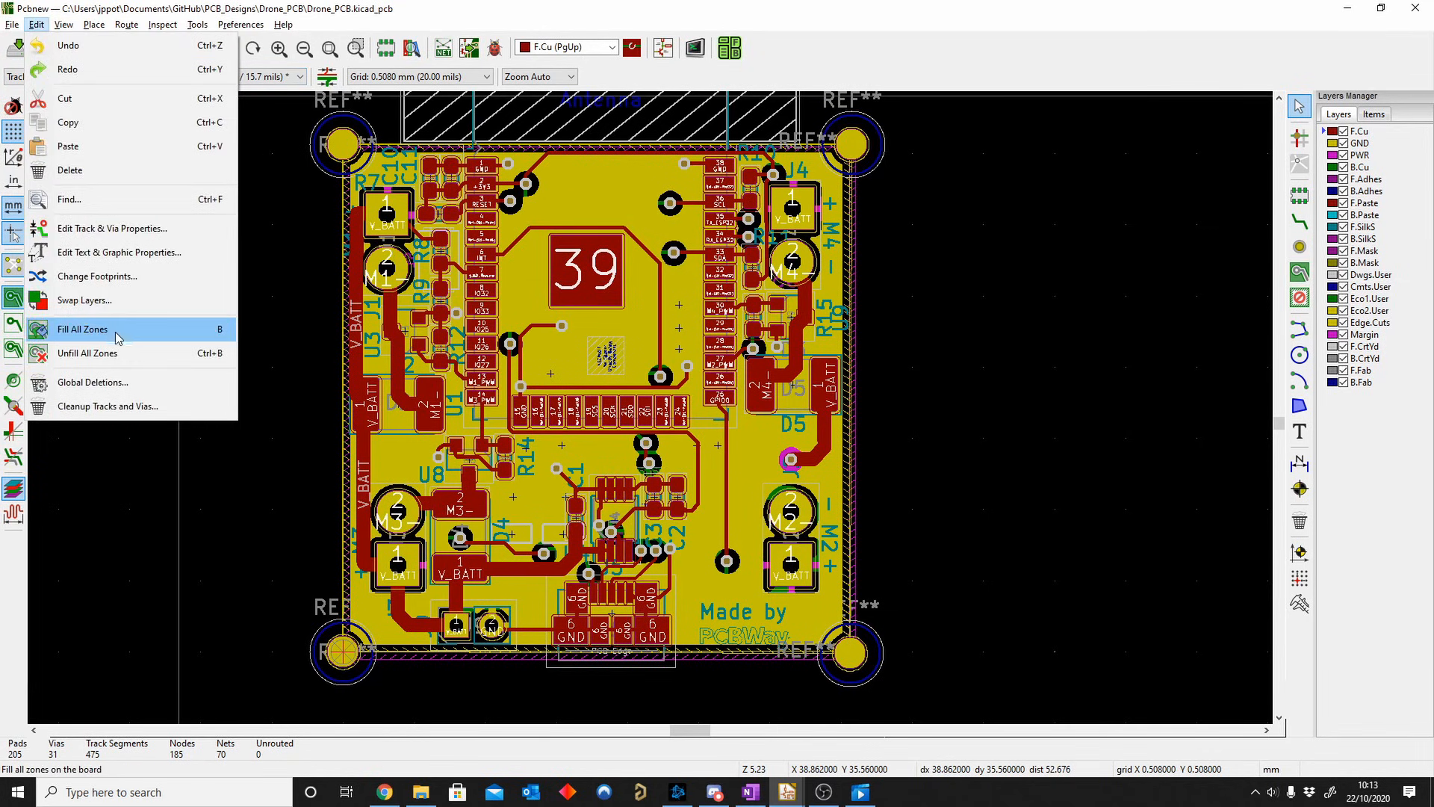
click(126, 26)
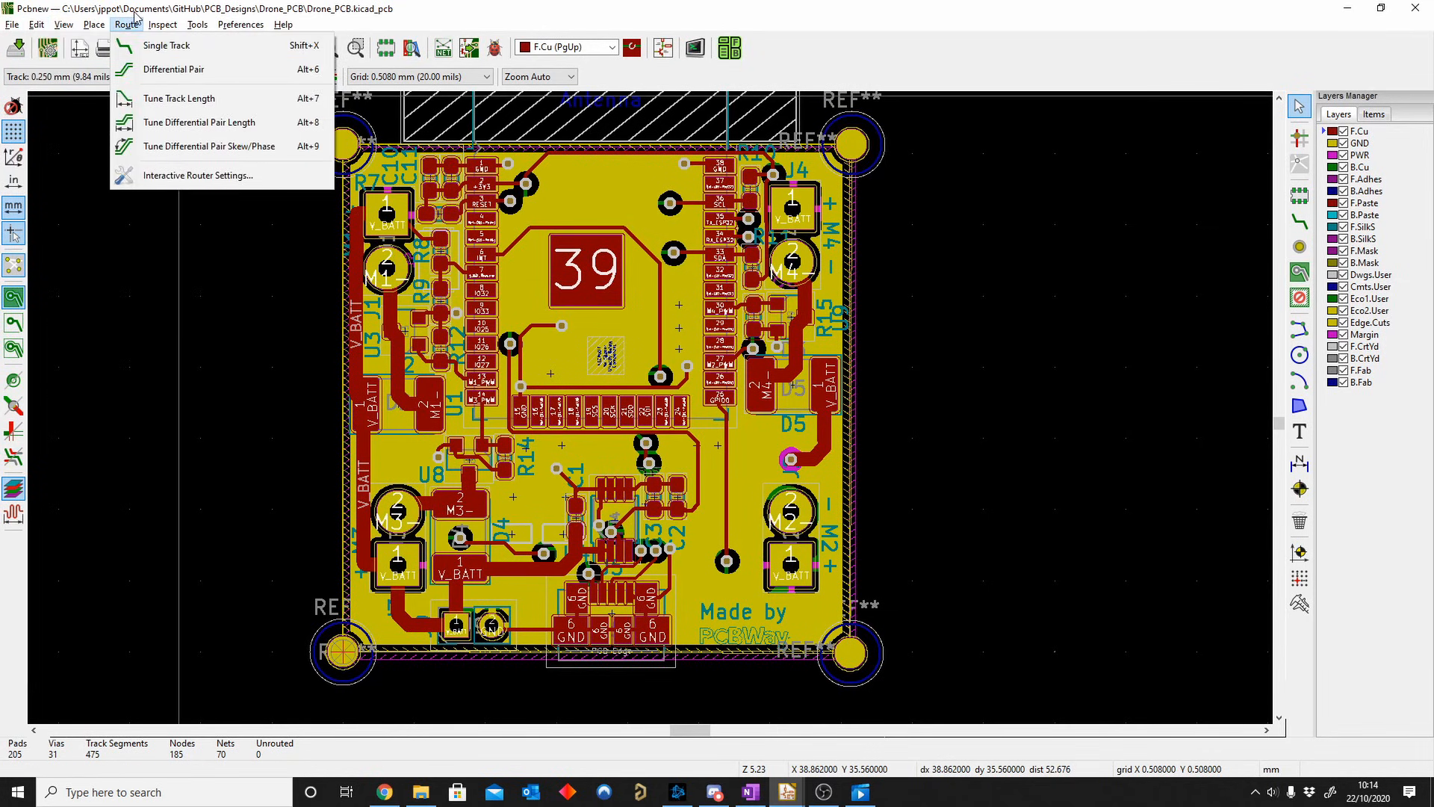
click(161, 24)
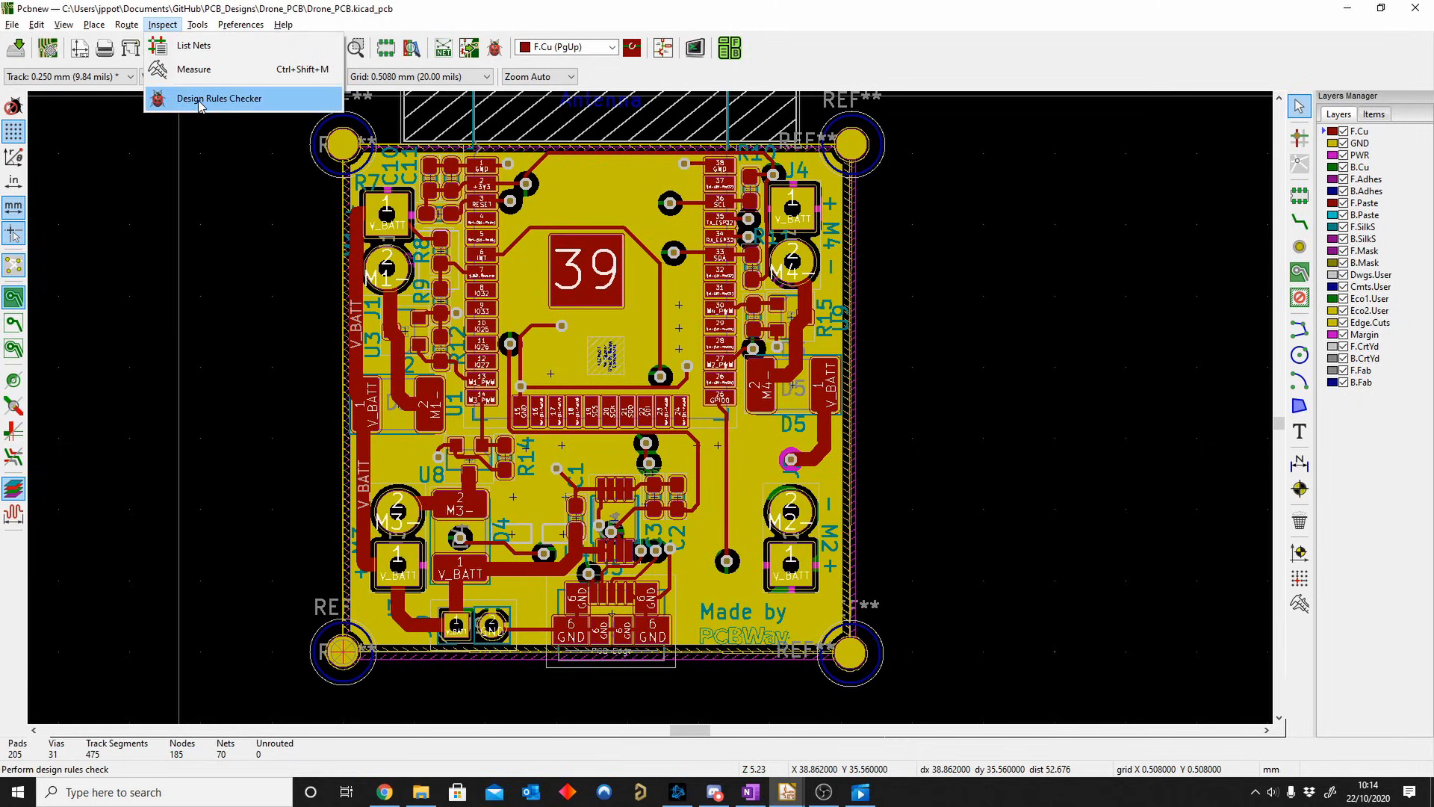
click(218, 99)
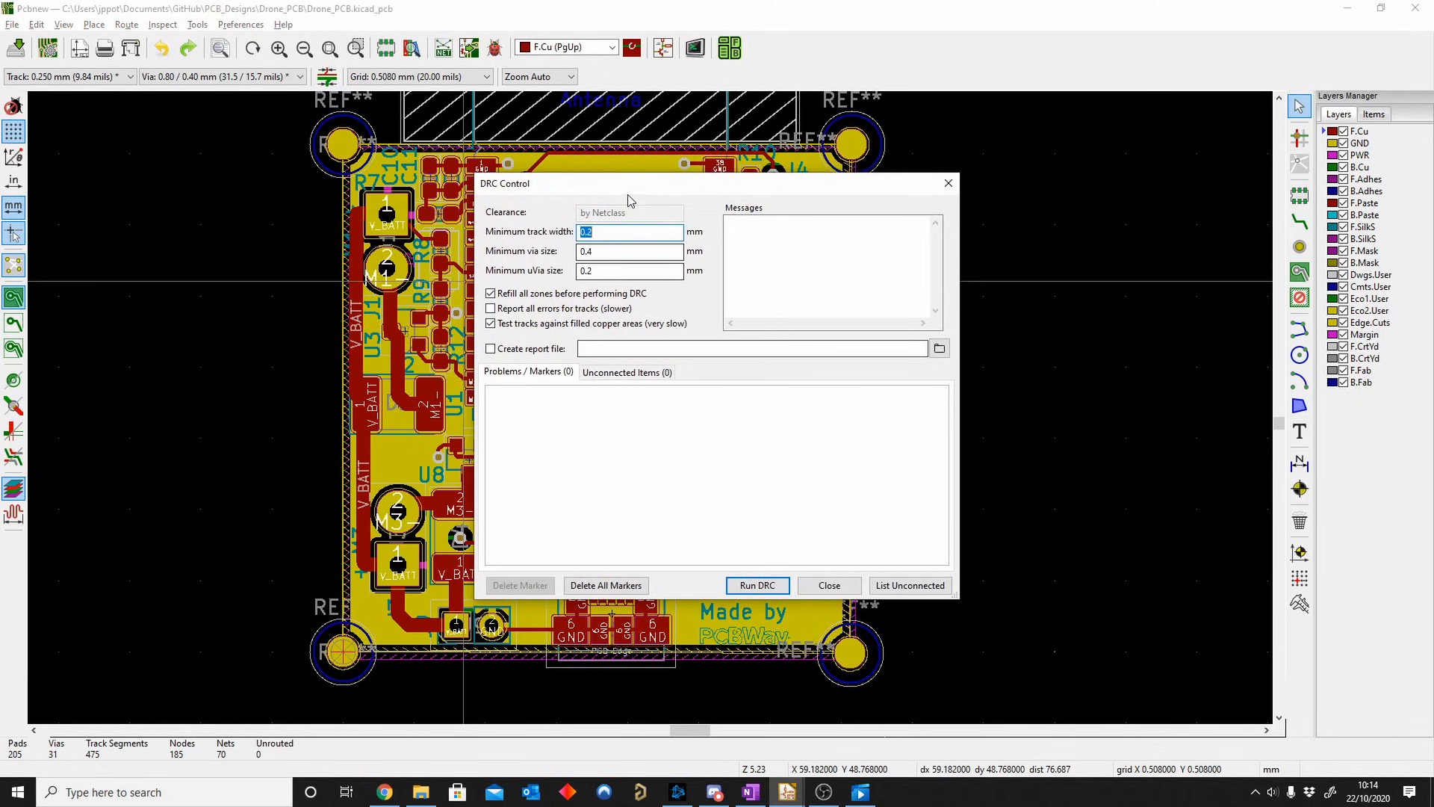
mouse_move(394, 355)
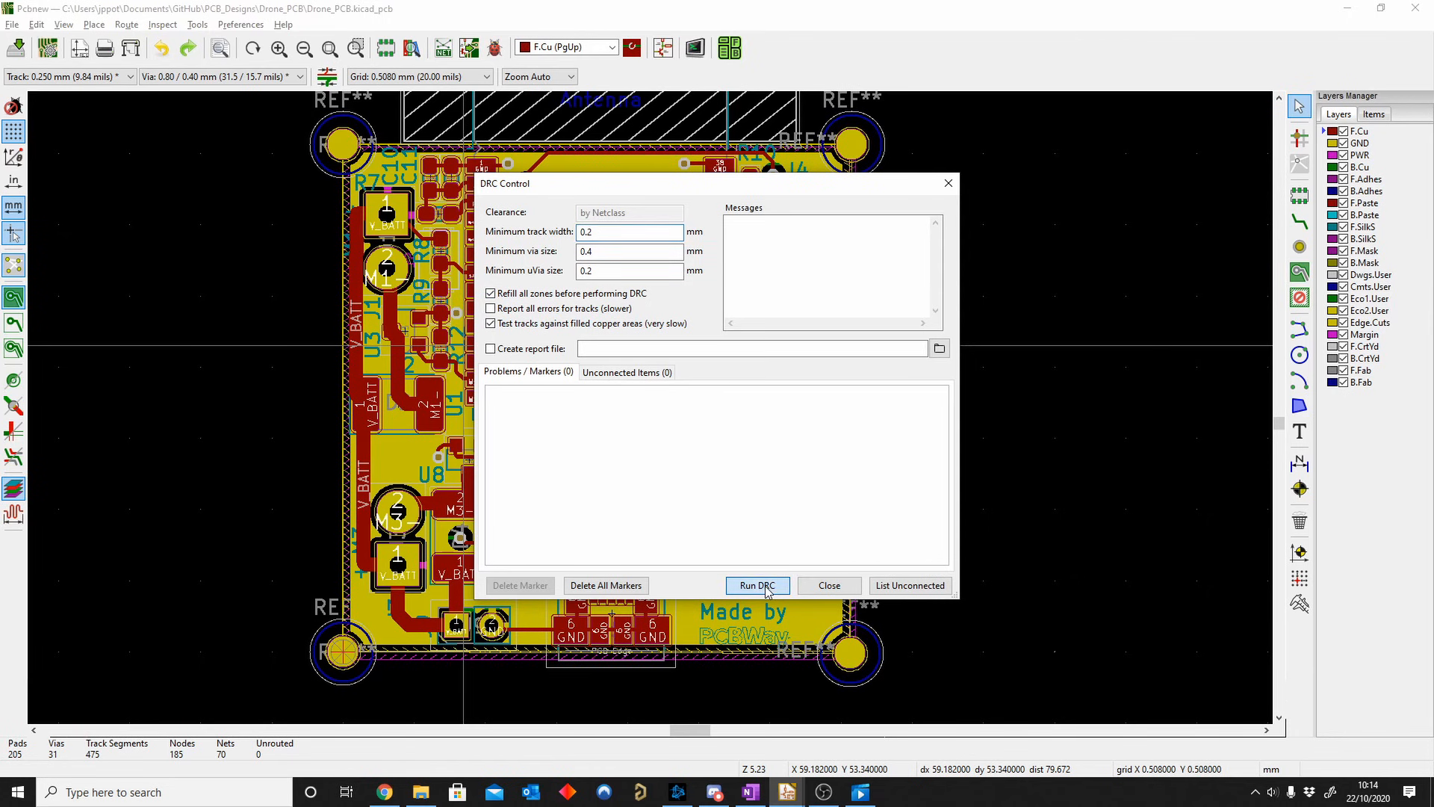
click(827, 586)
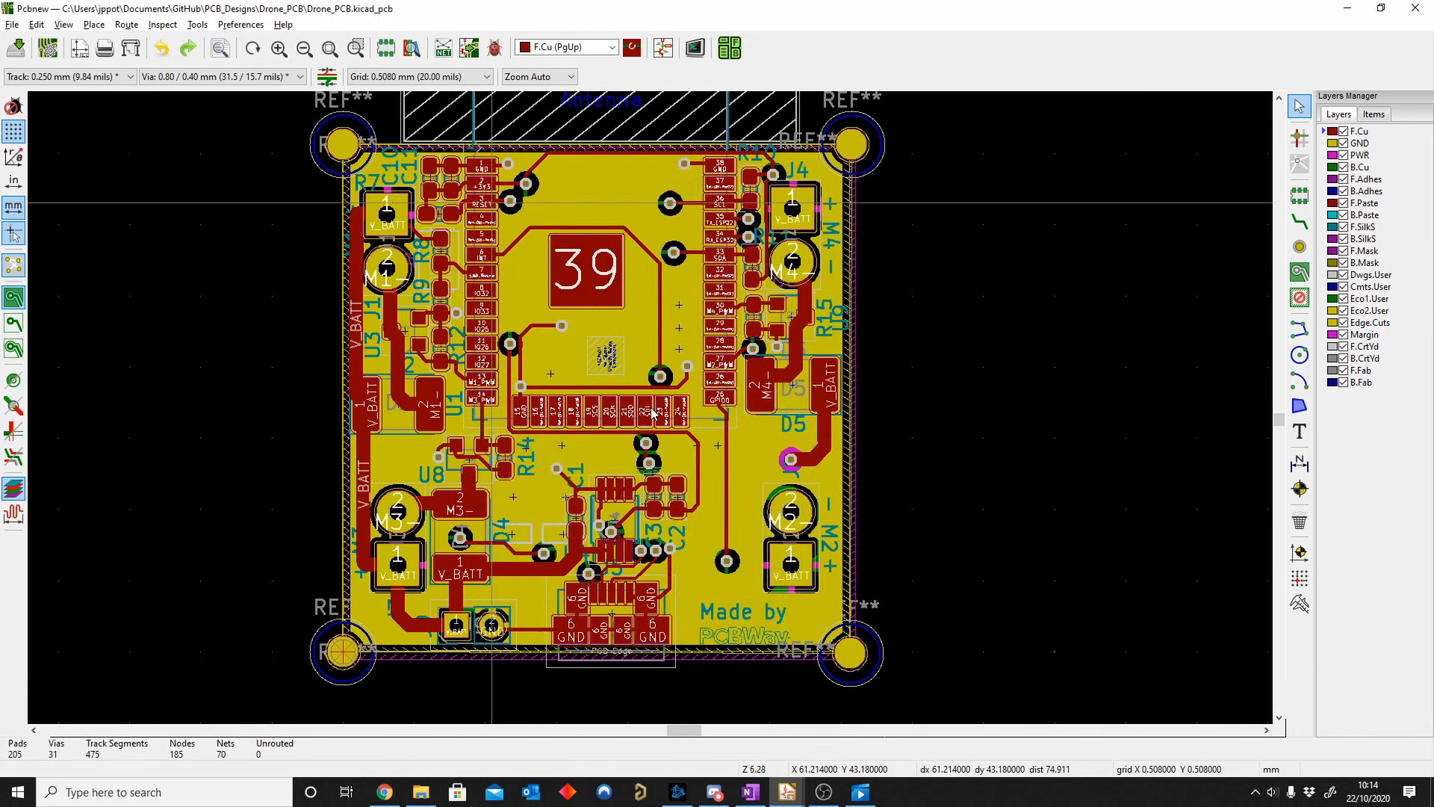
scroll(up, 3)
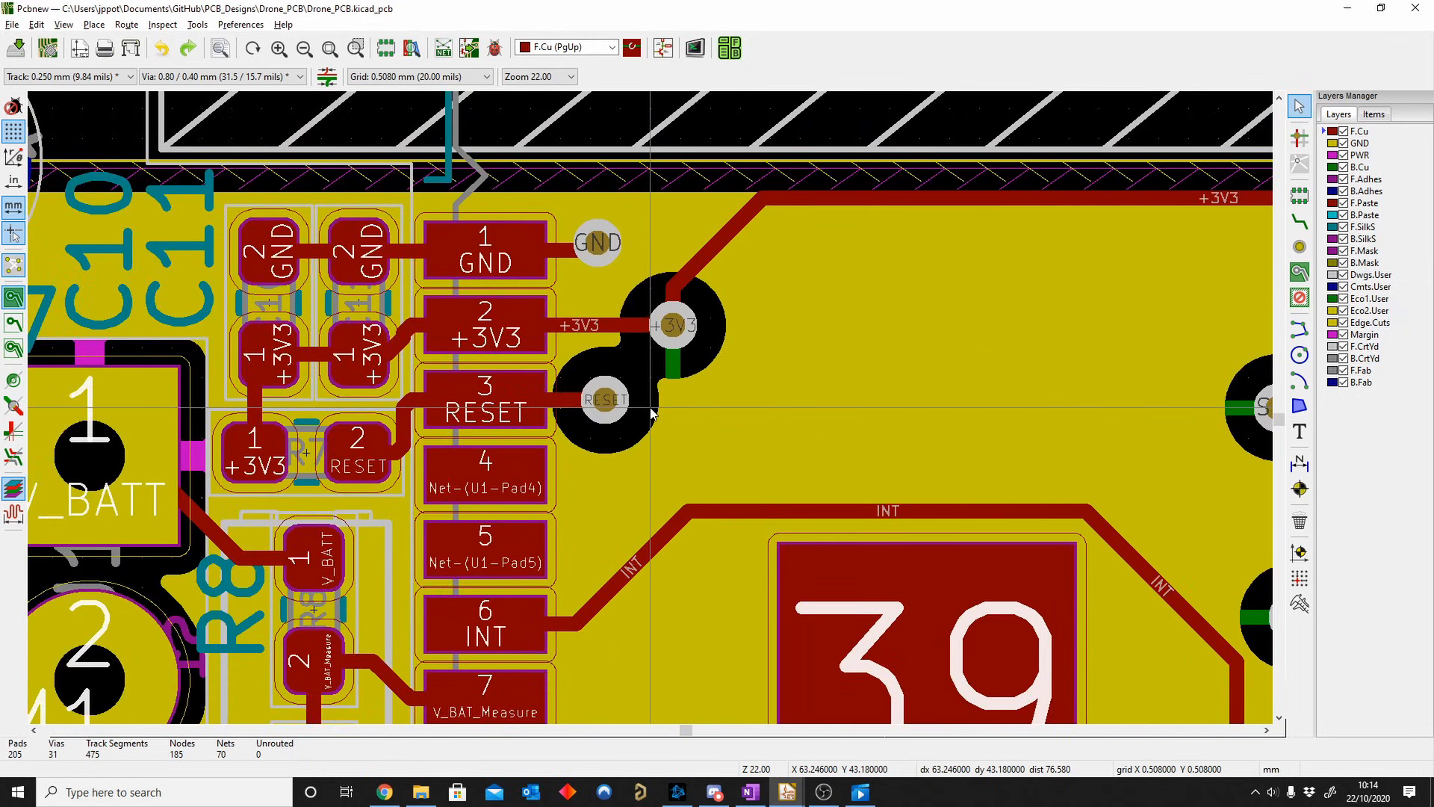
mouse_move(1240, 206)
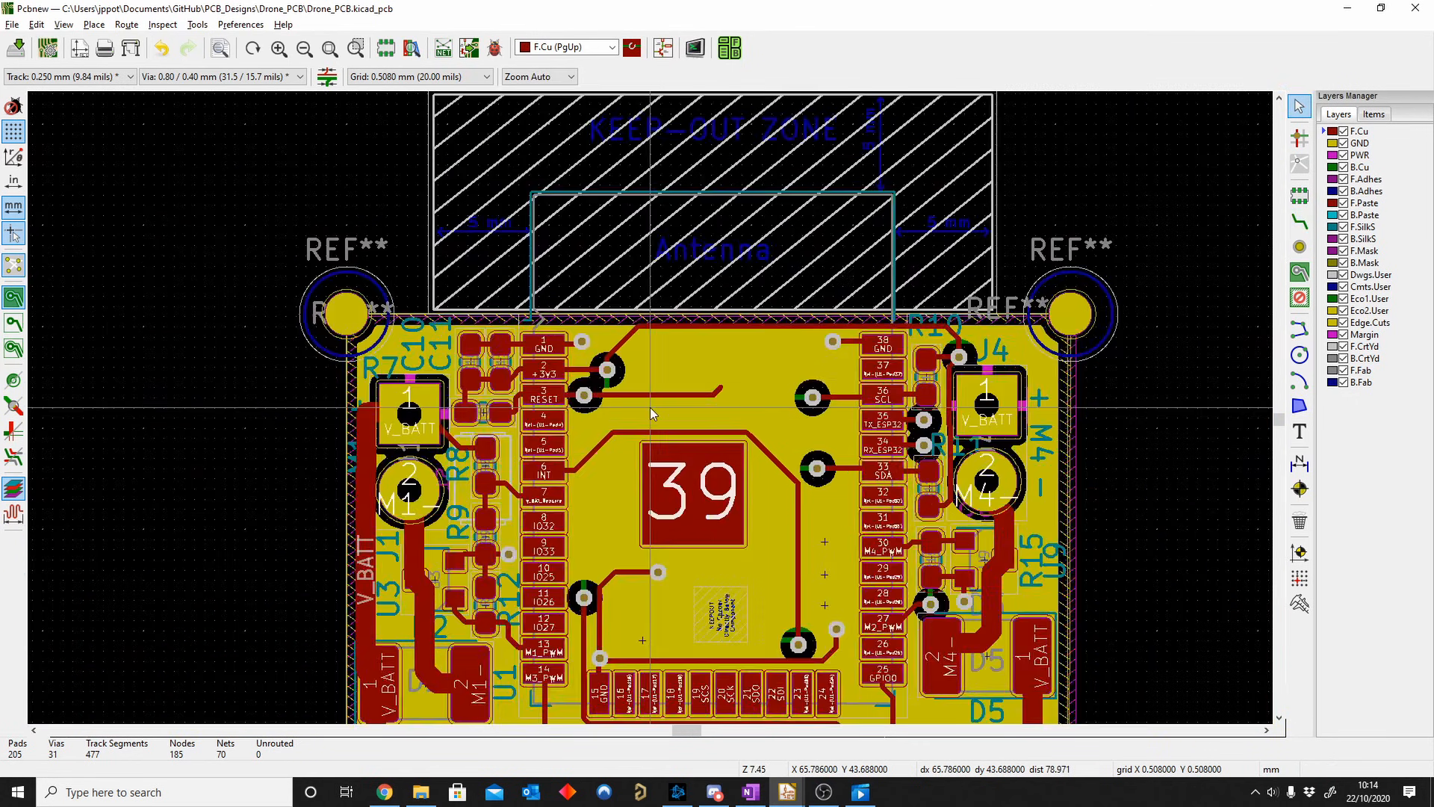
Step: Bend the RESET track, end it at a new RESET via (32 vias total), and reopen the DRC
scroll(up, 3)
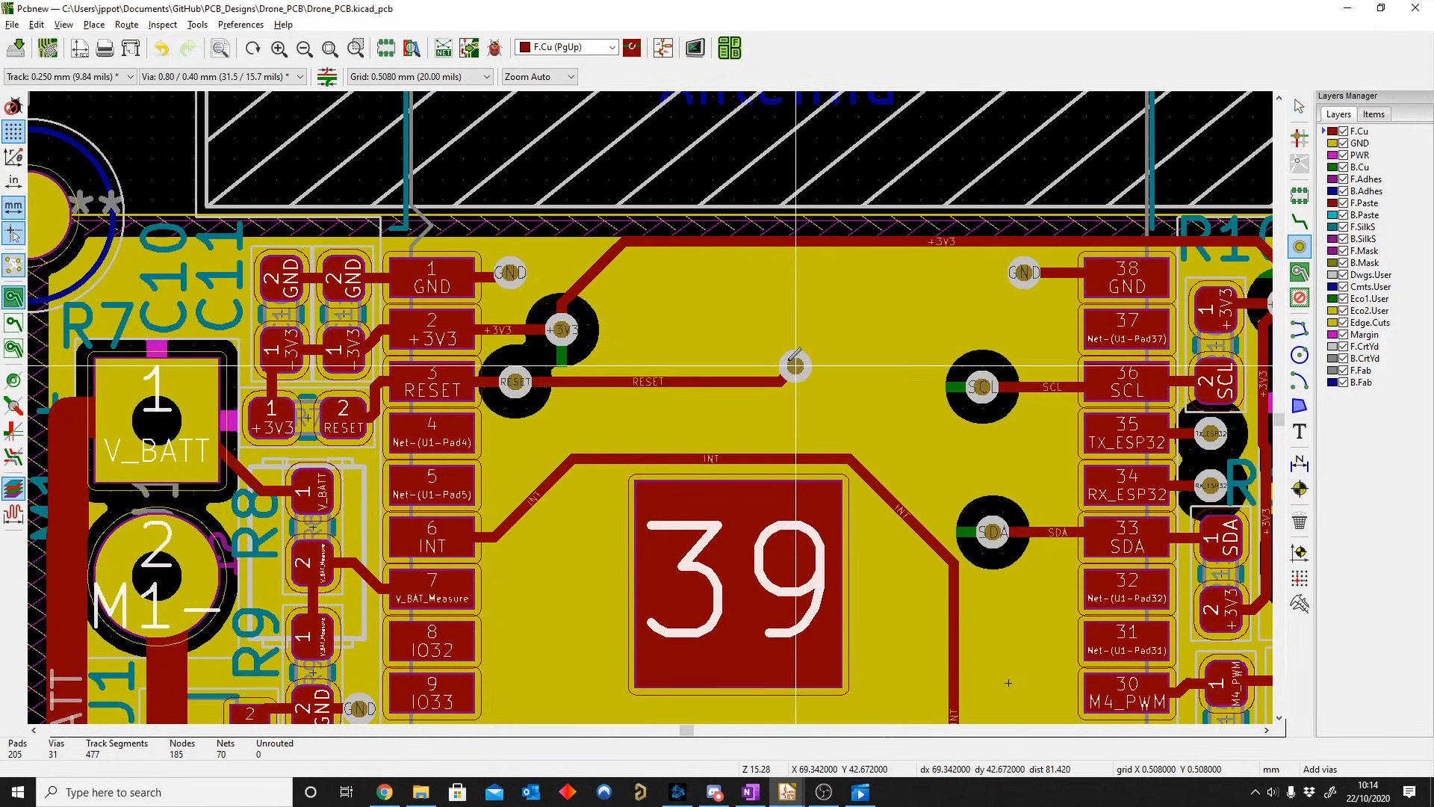
click(796, 327)
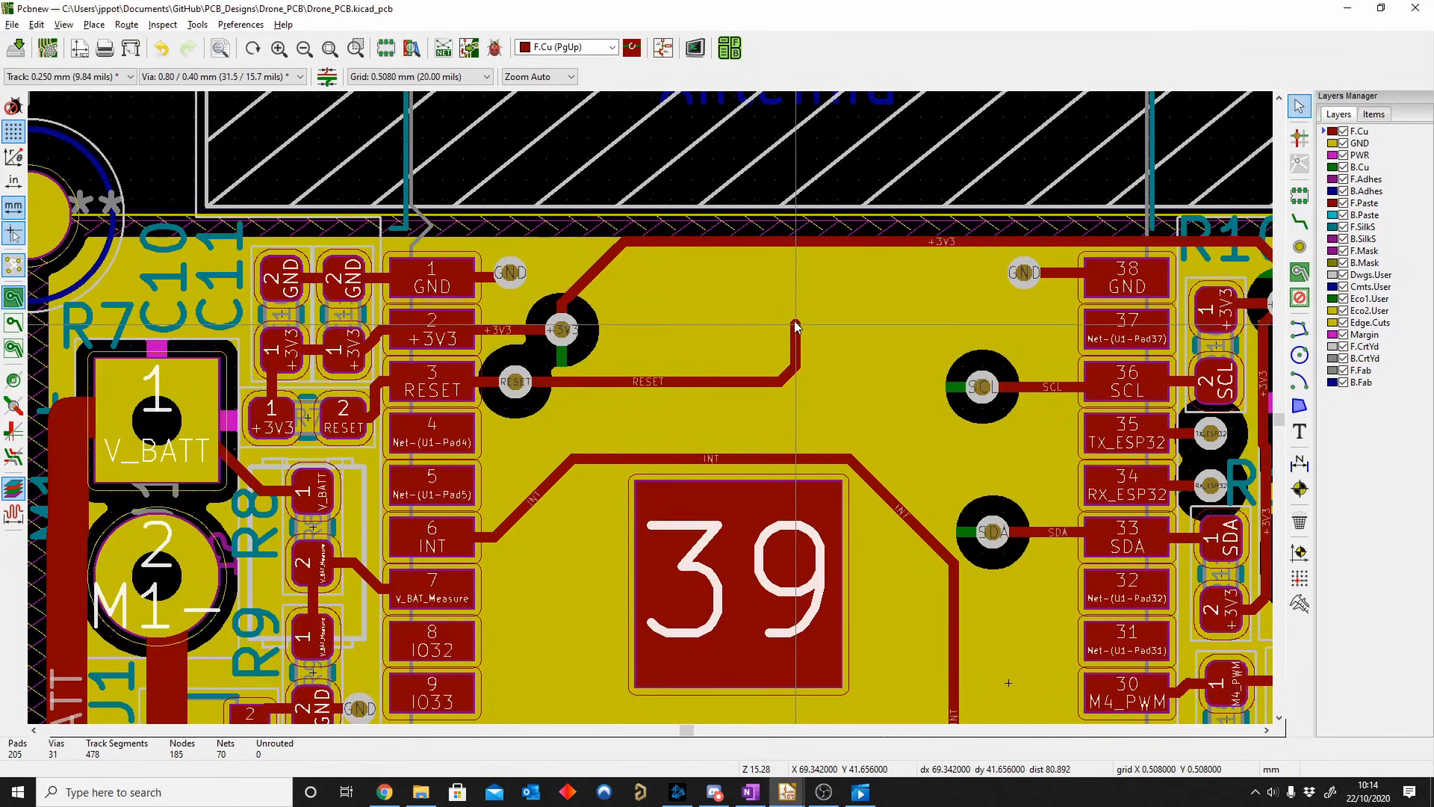
mouse_move(1038, 233)
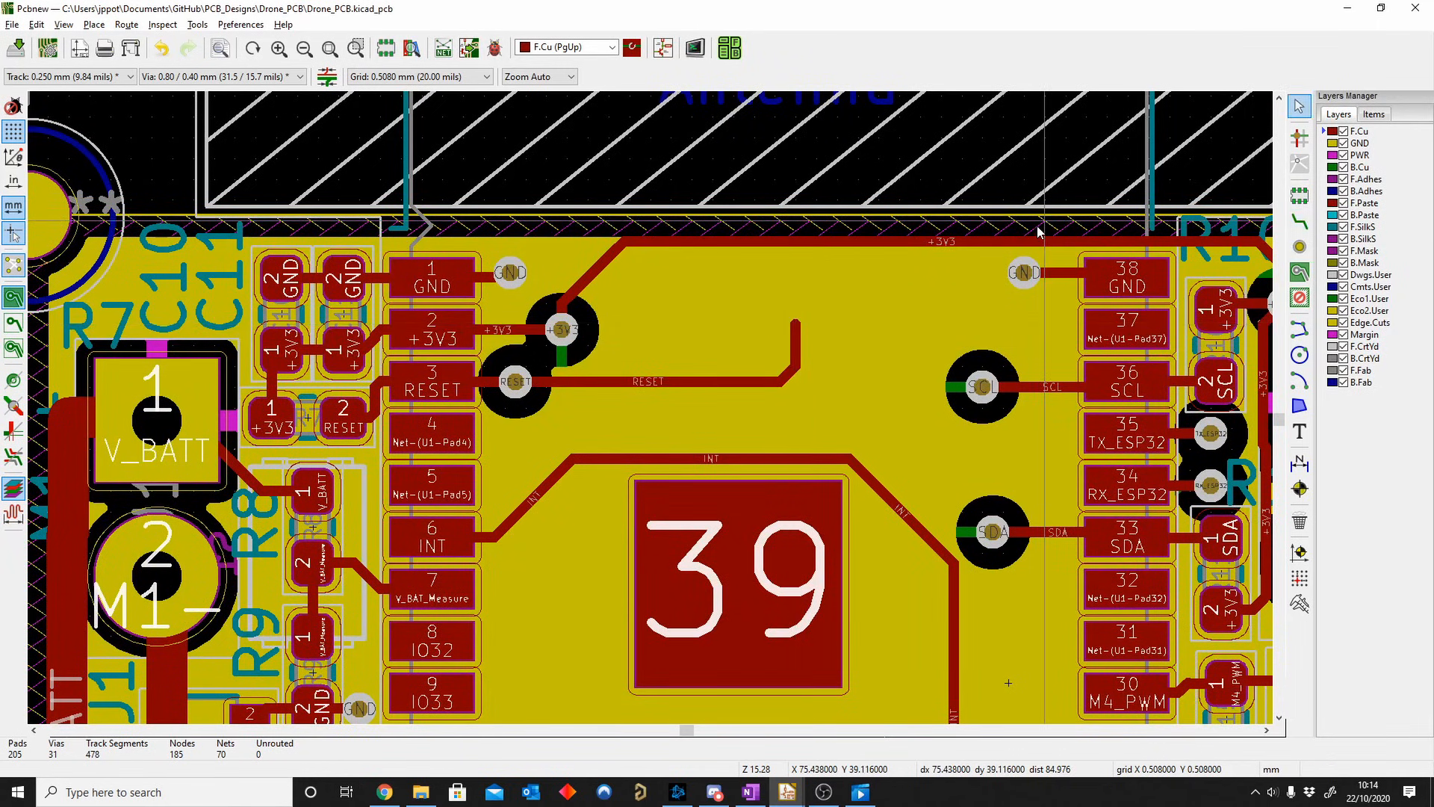
mouse_move(647, 324)
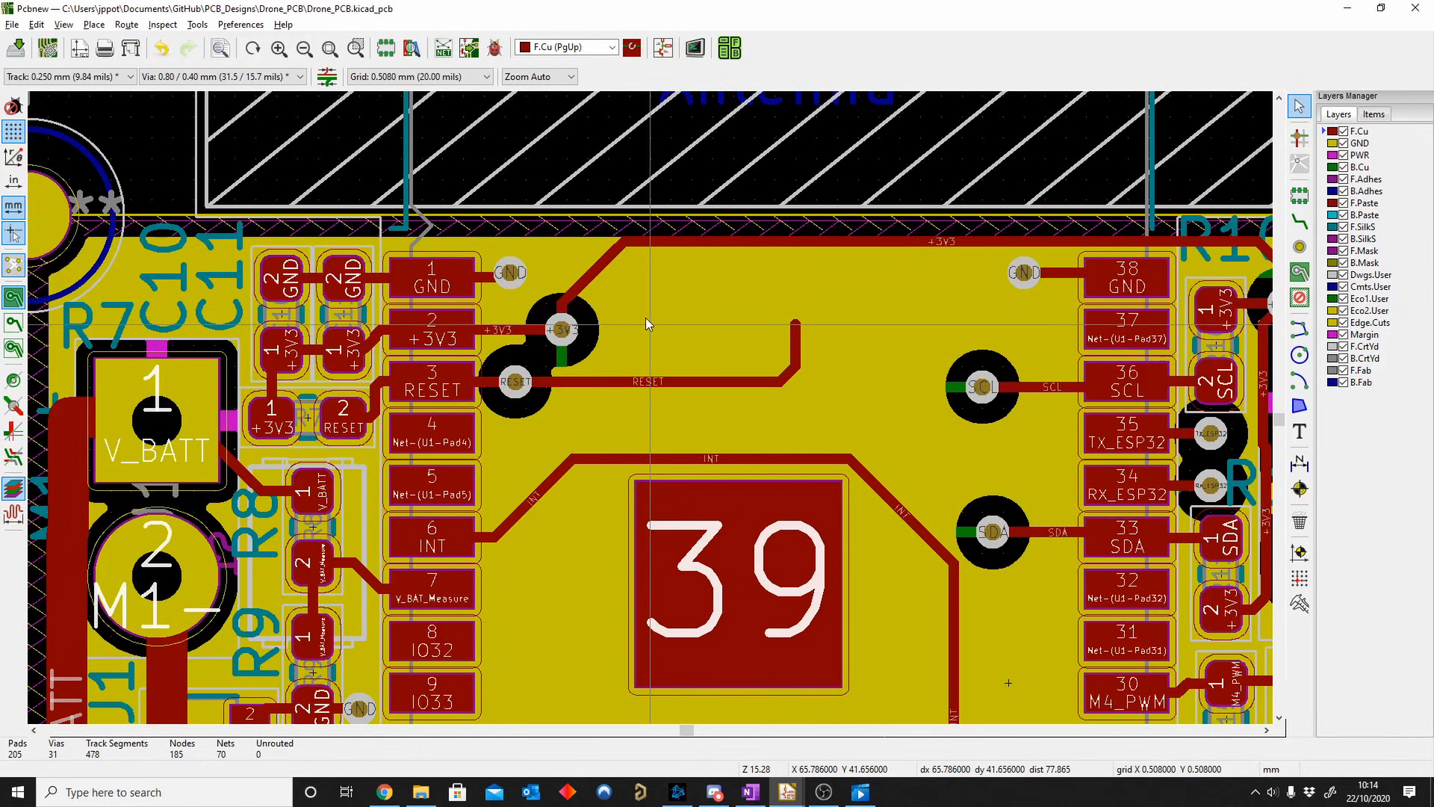
mouse_move(1244, 189)
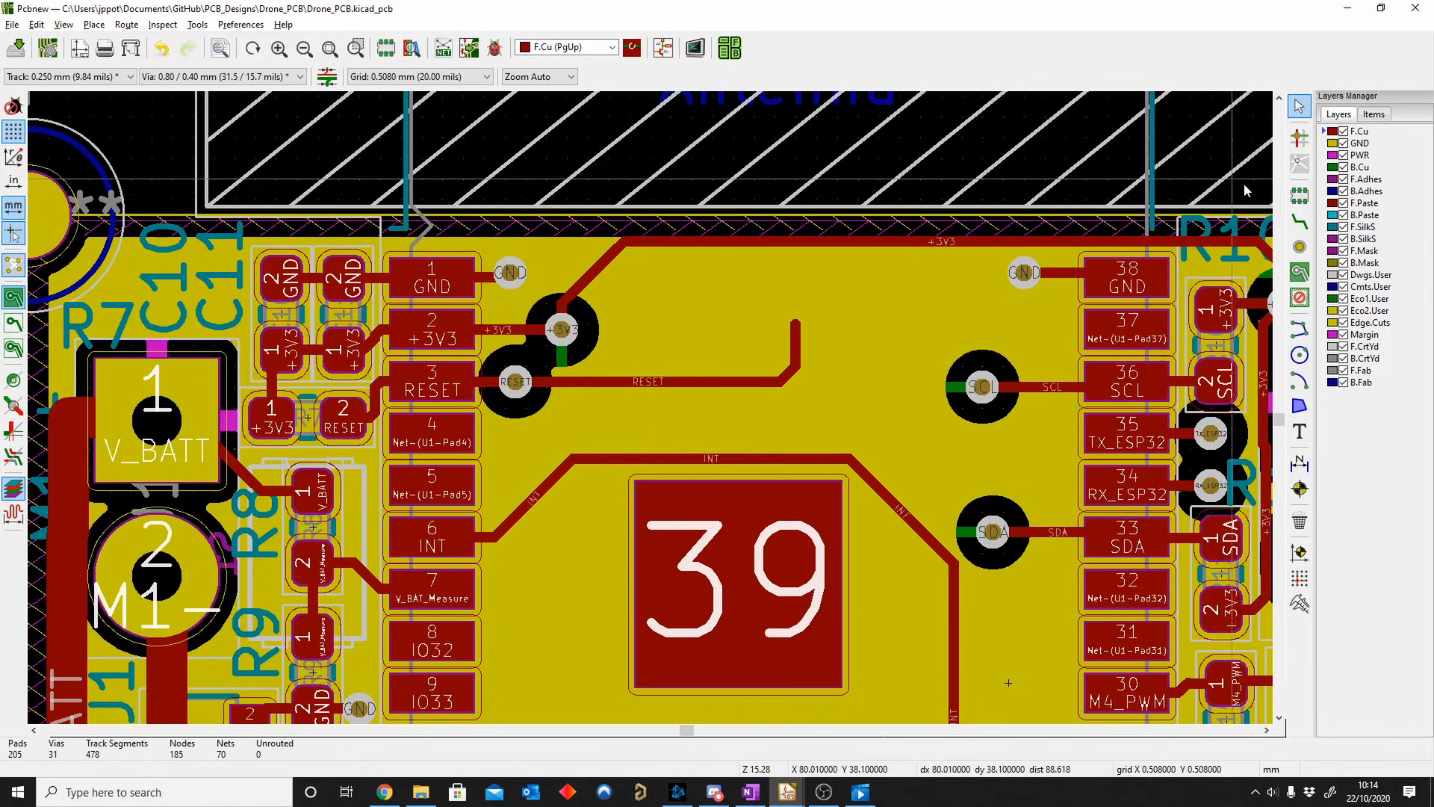
click(837, 324)
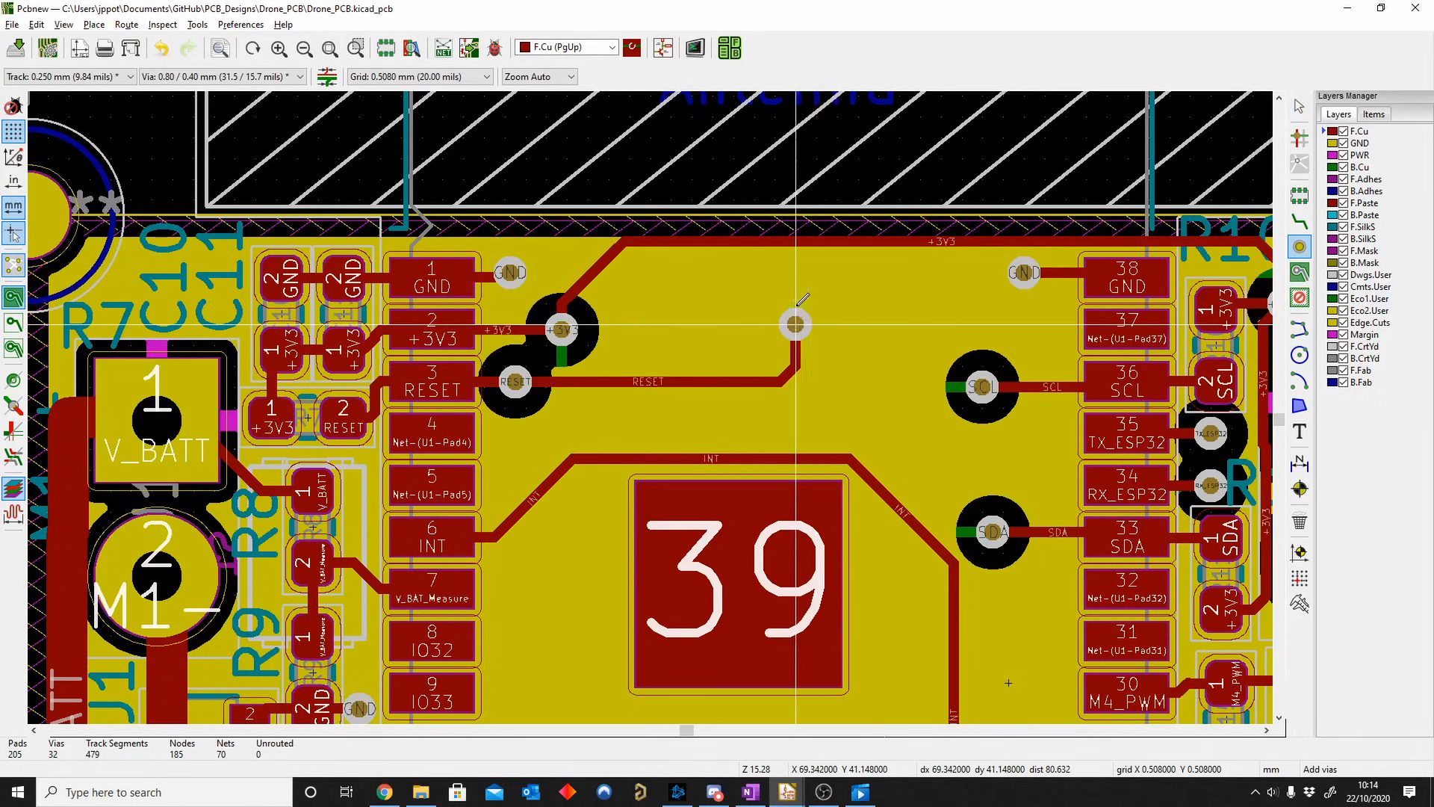
mouse_move(823, 336)
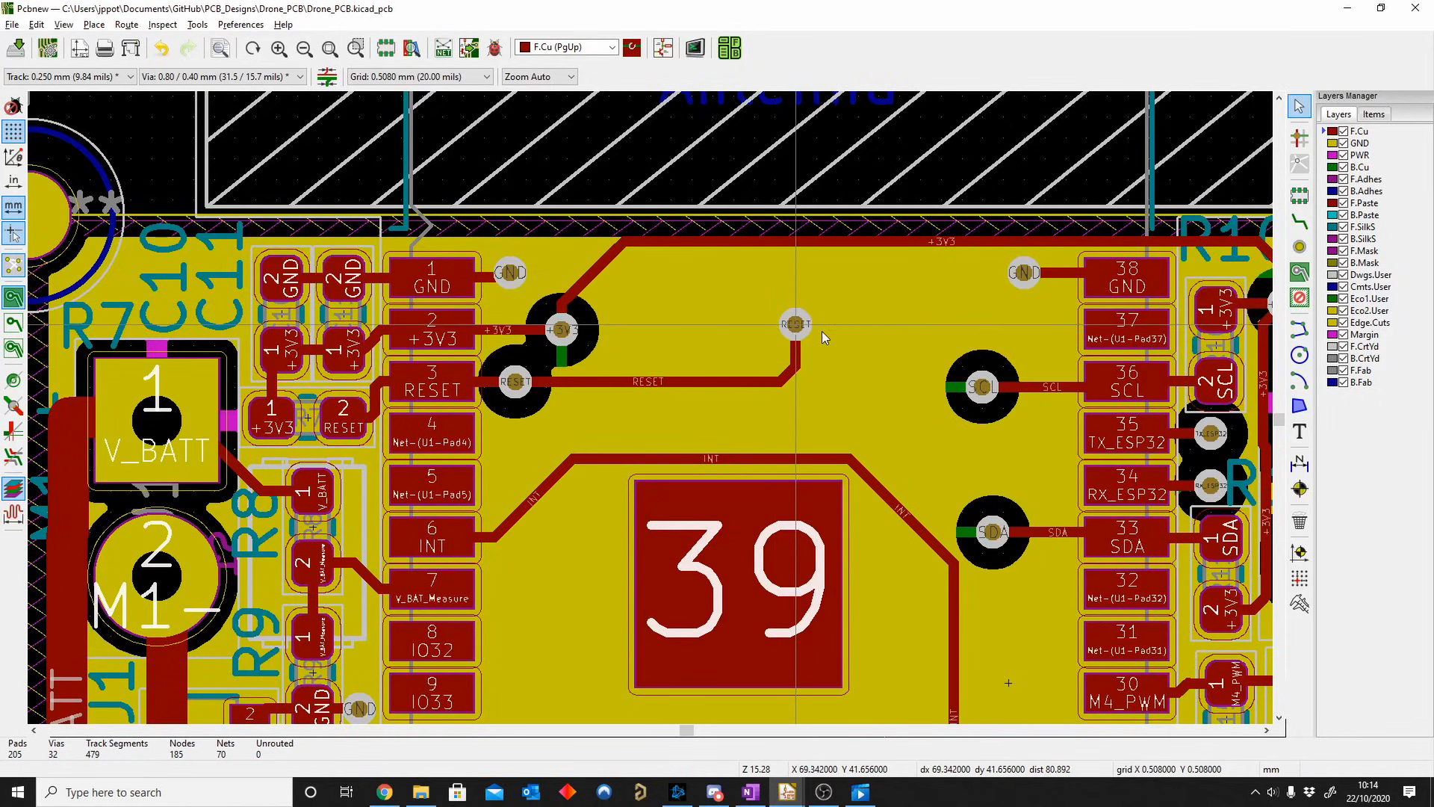
click(729, 586)
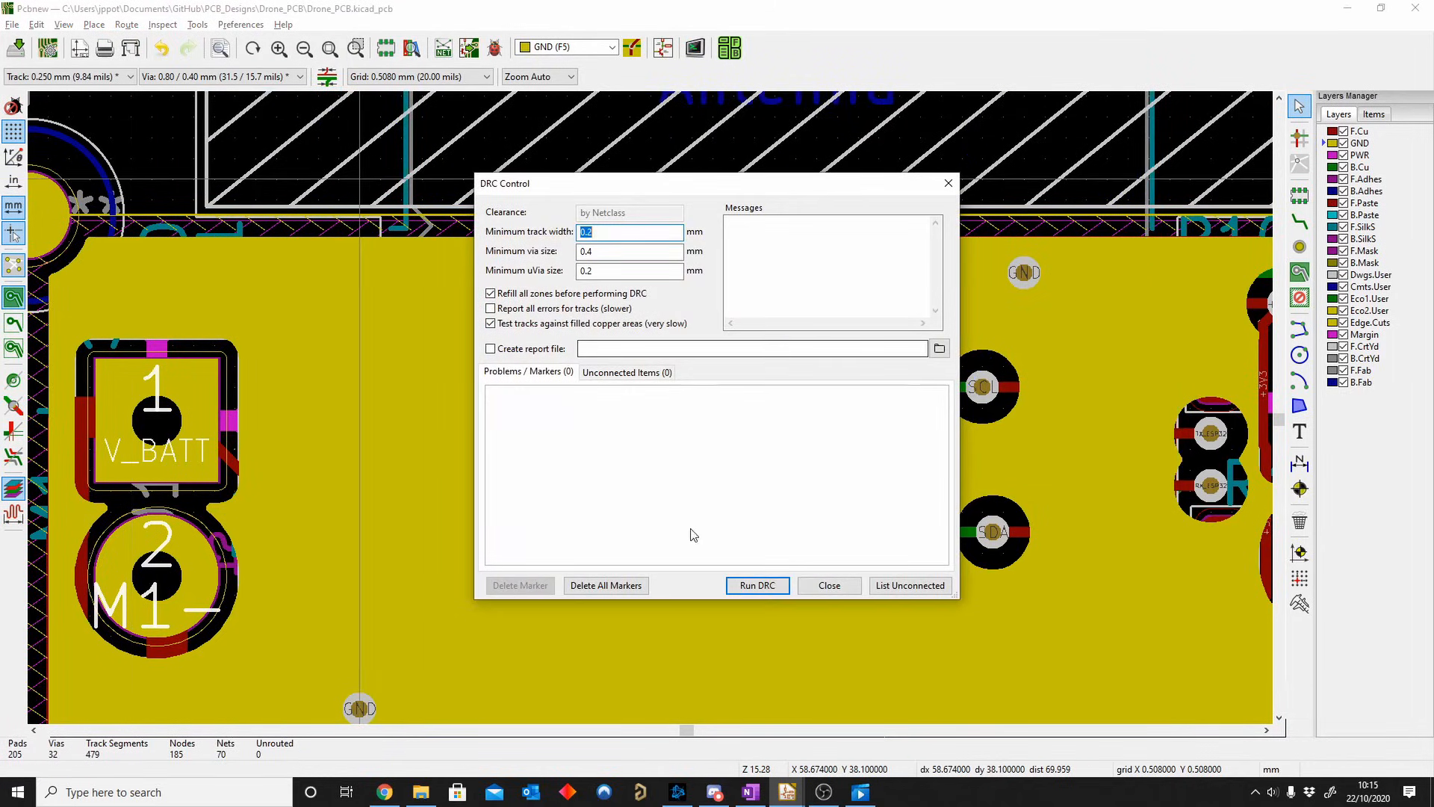
Step: Dismiss the DRC dialog and inspect the GND plane's cleared ring around the new RESET via
click(828, 586)
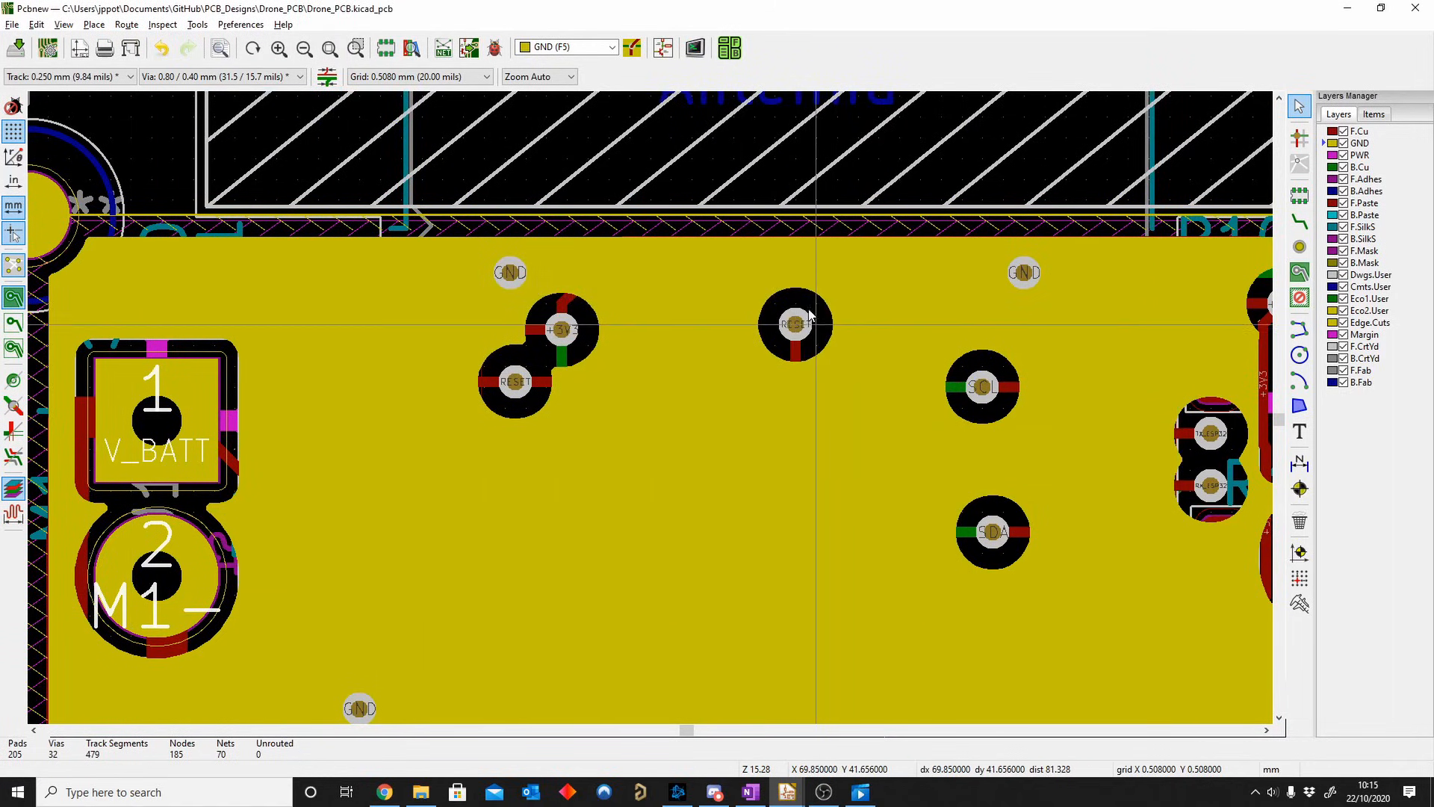
mouse_move(820, 356)
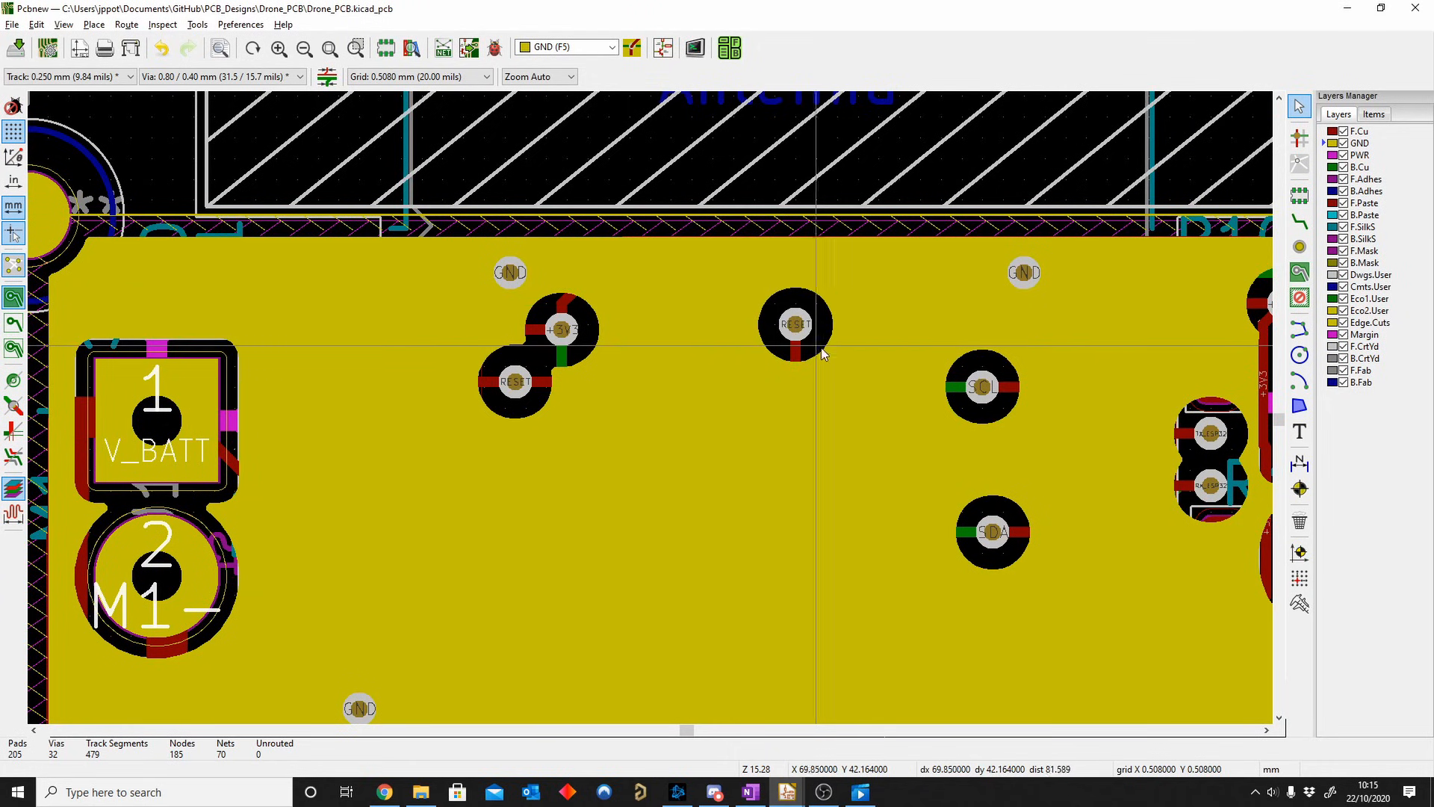
click(161, 24)
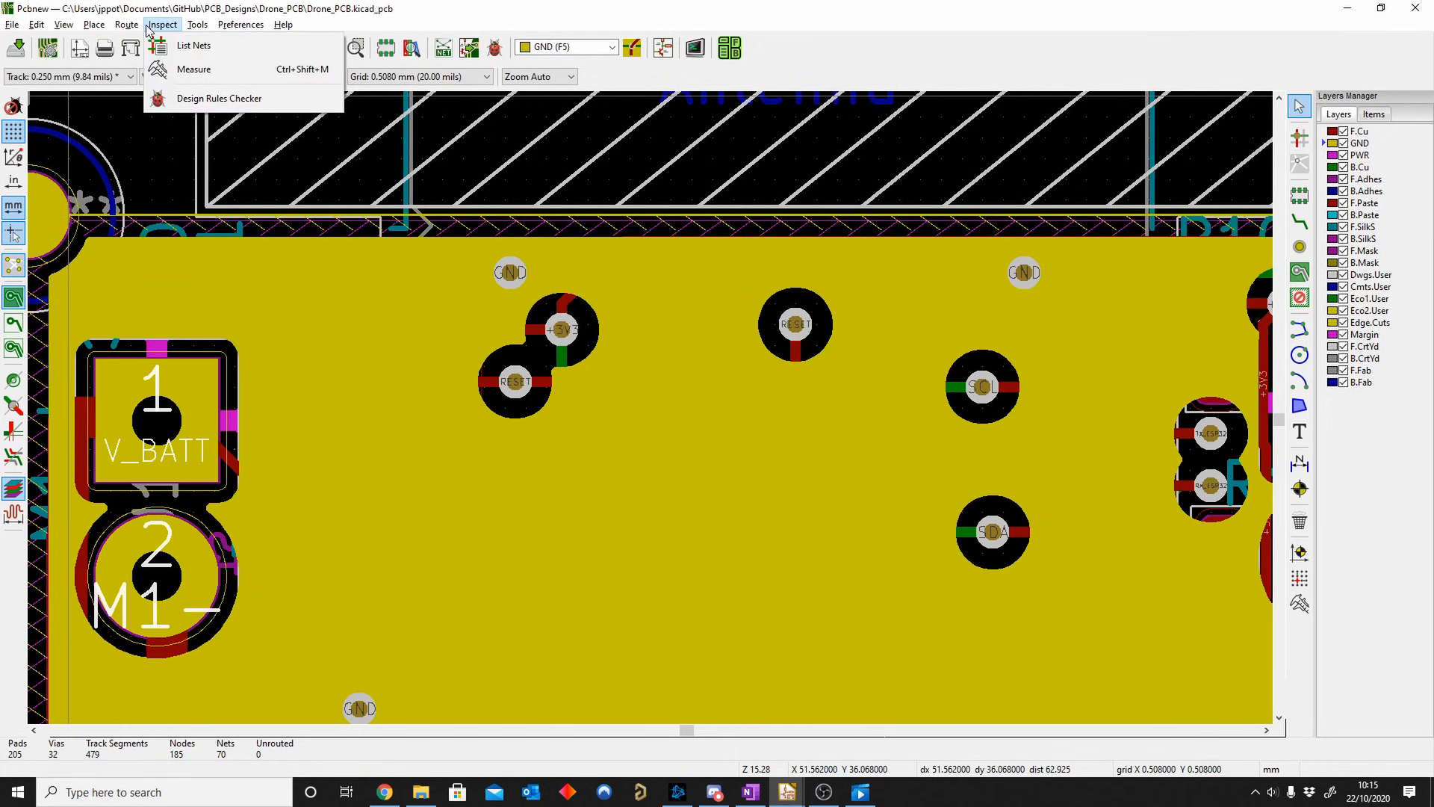
mouse_move(219, 99)
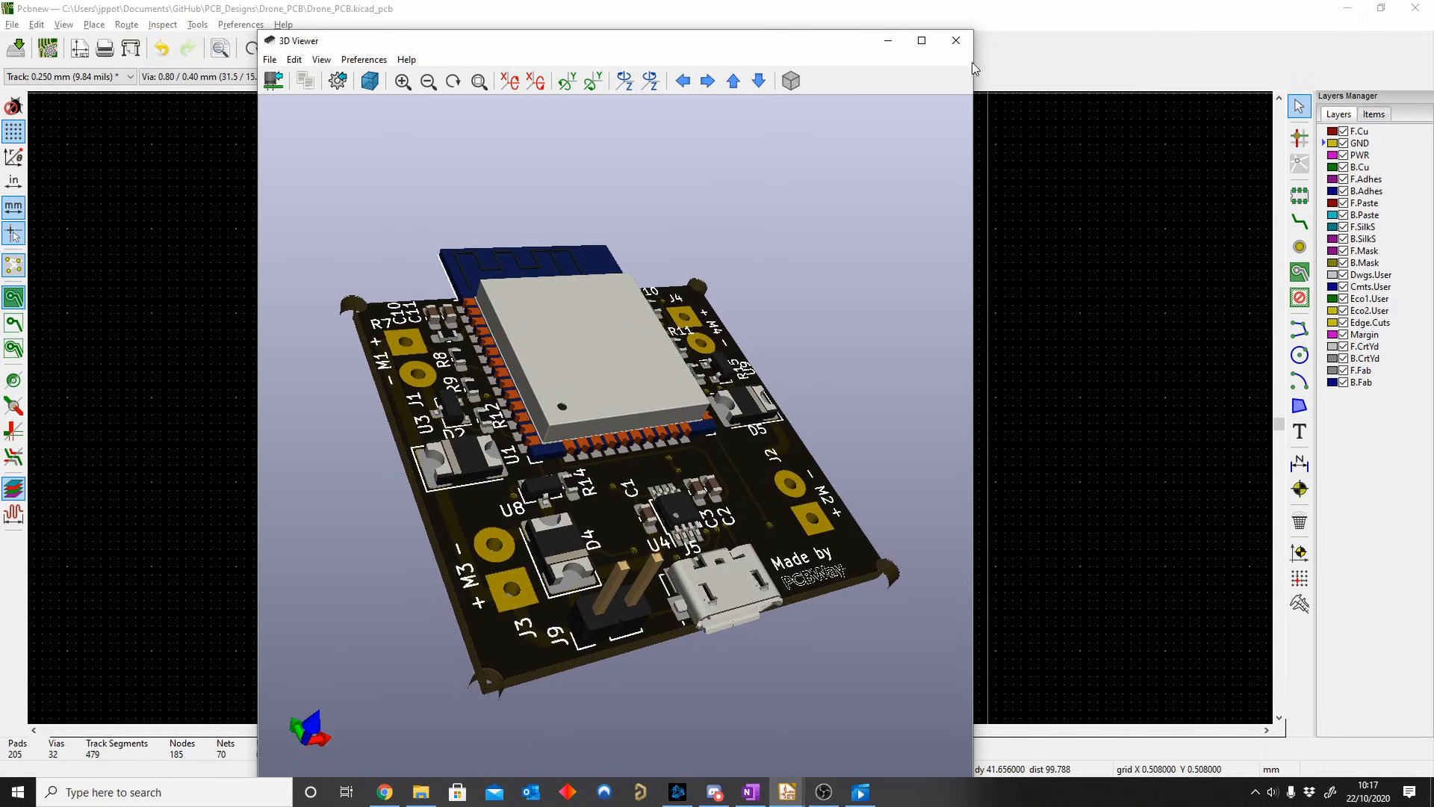
mouse_move(530, 412)
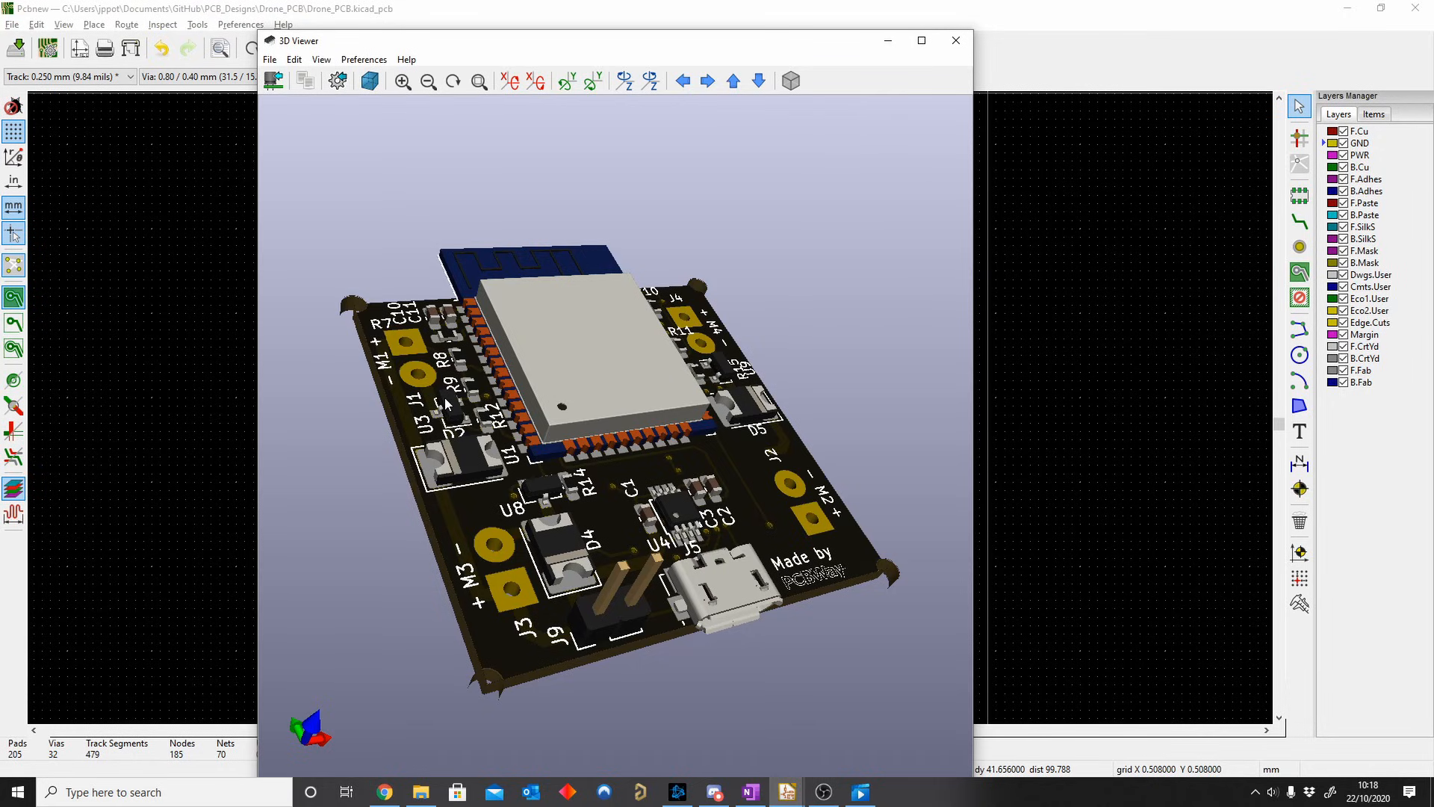
mouse_move(454, 491)
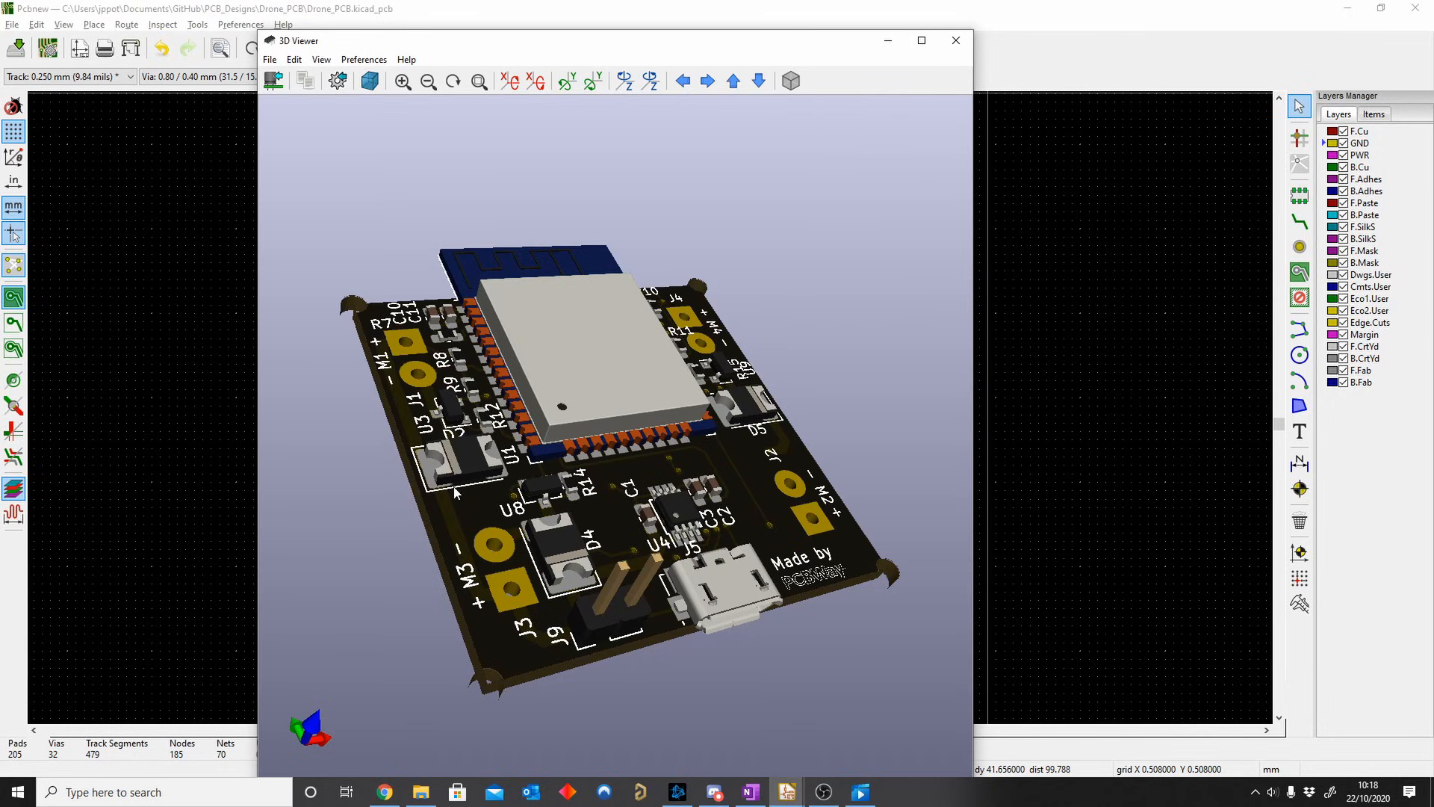
mouse_move(676, 531)
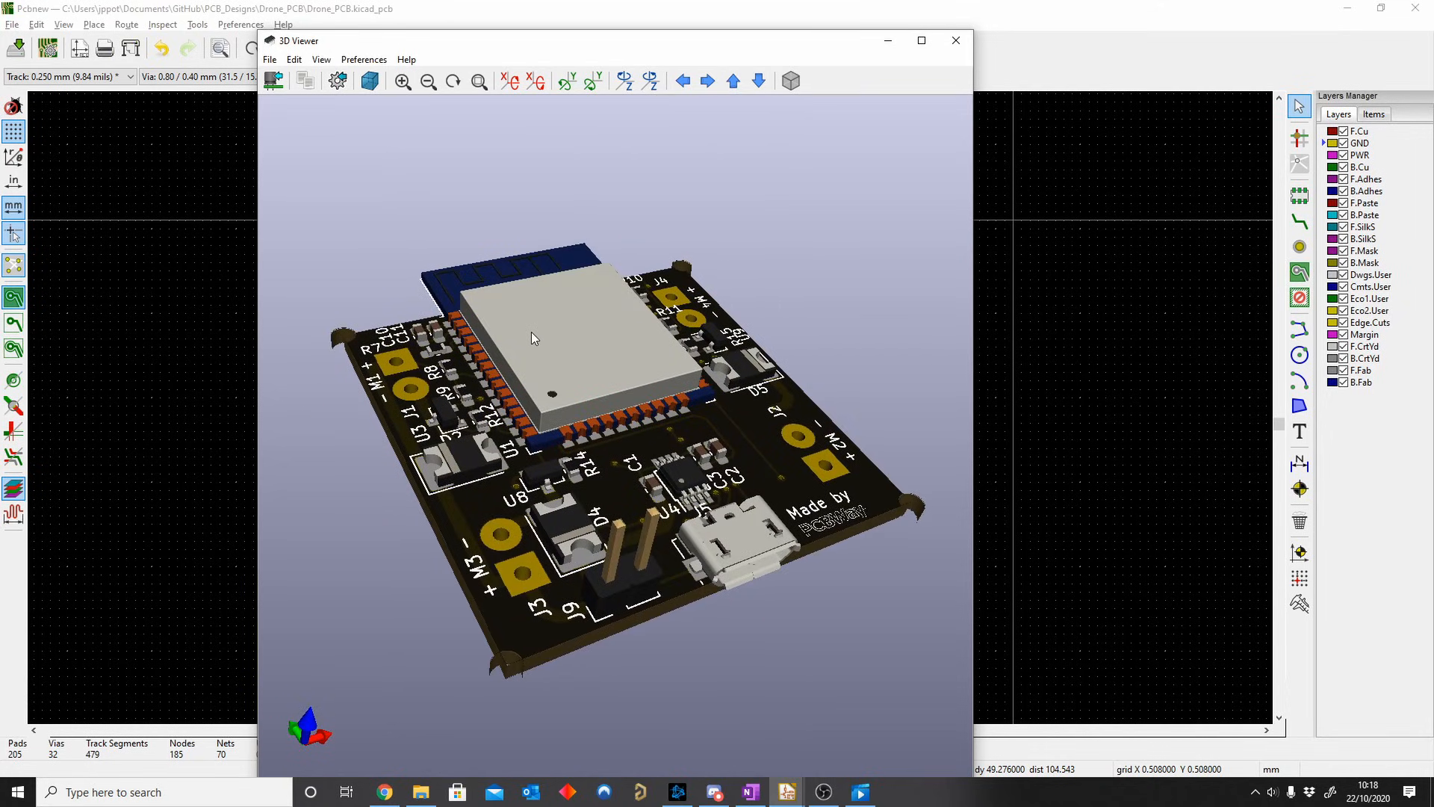
mouse_move(653, 508)
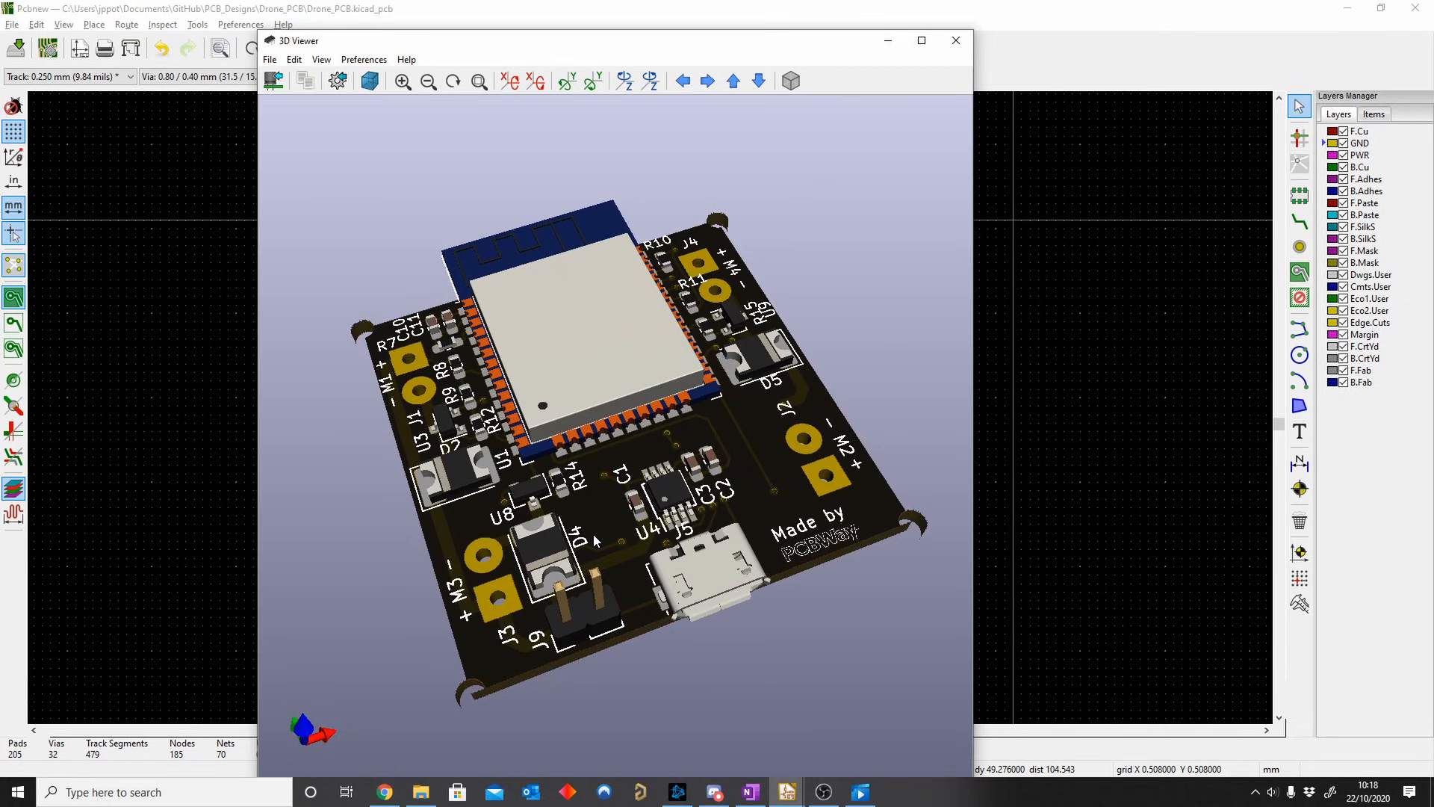
mouse_move(685, 674)
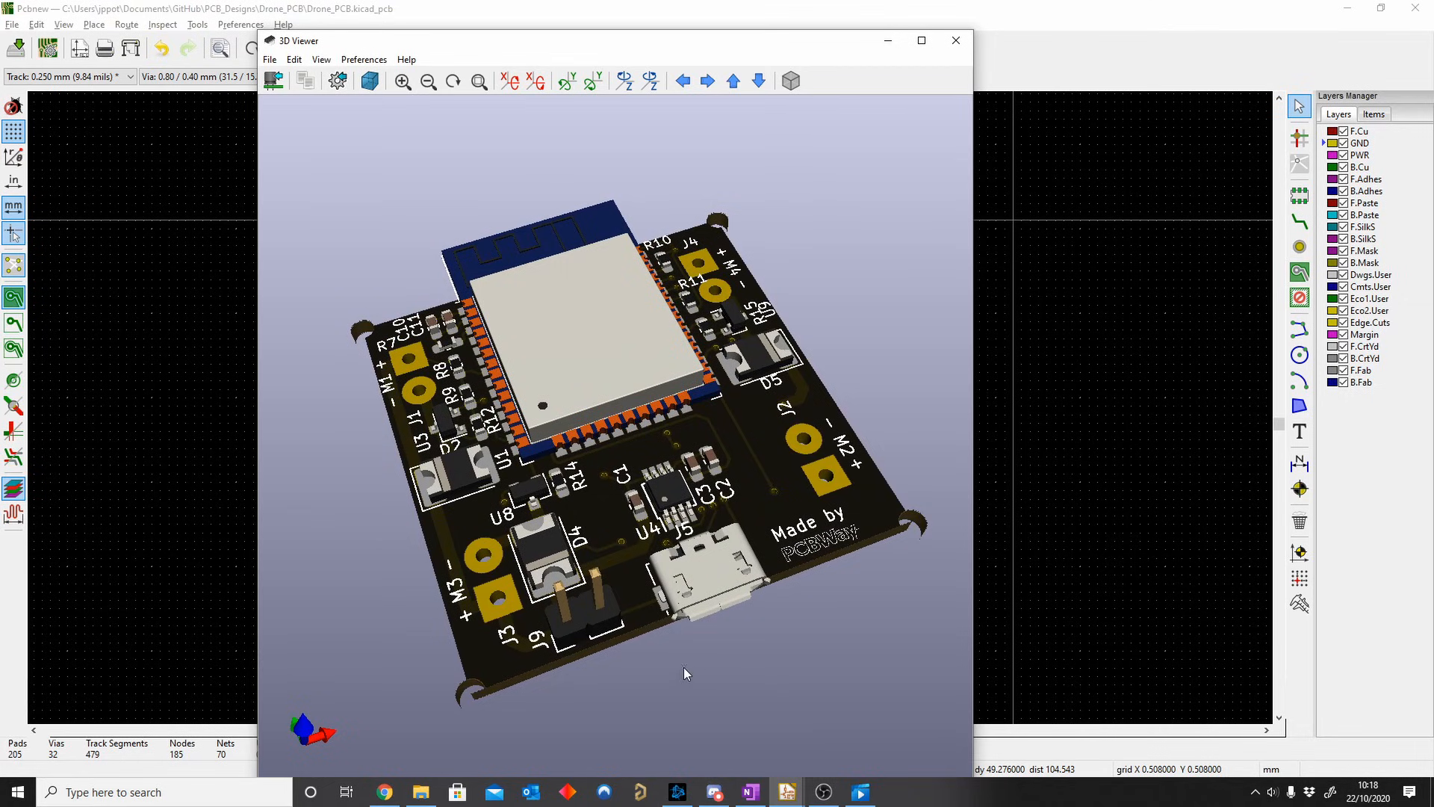